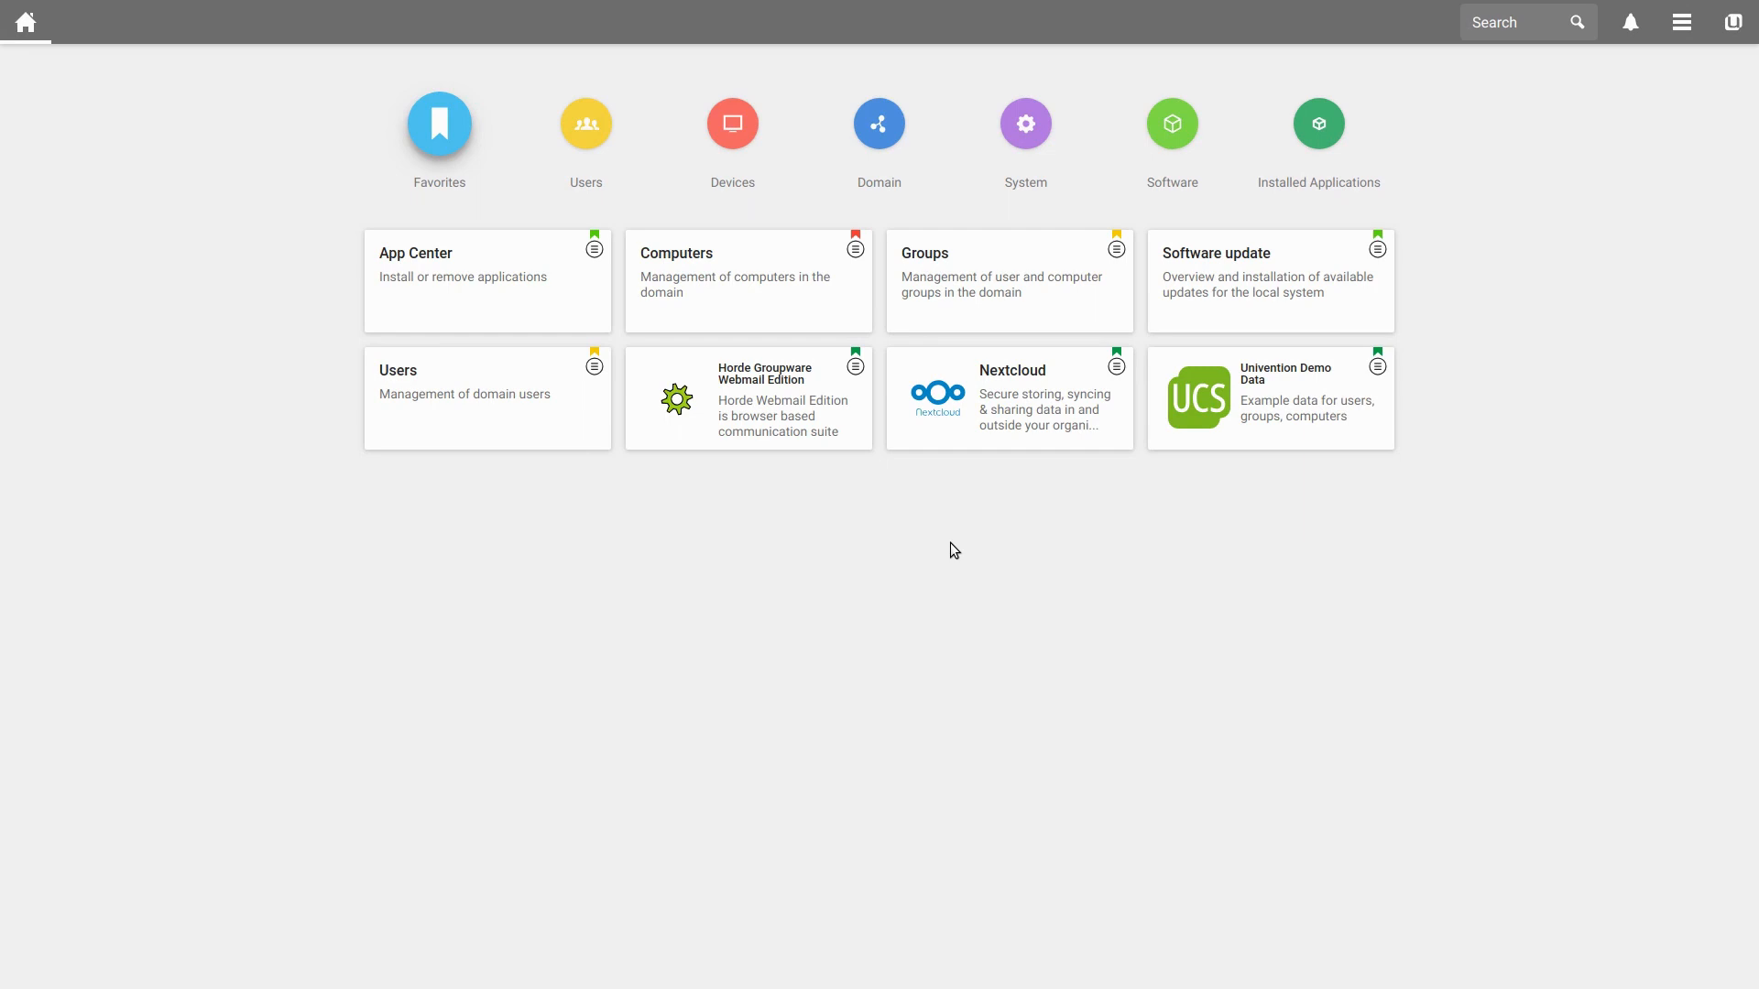
{"action": "mouse_move", "coordinate": [499, 295]}
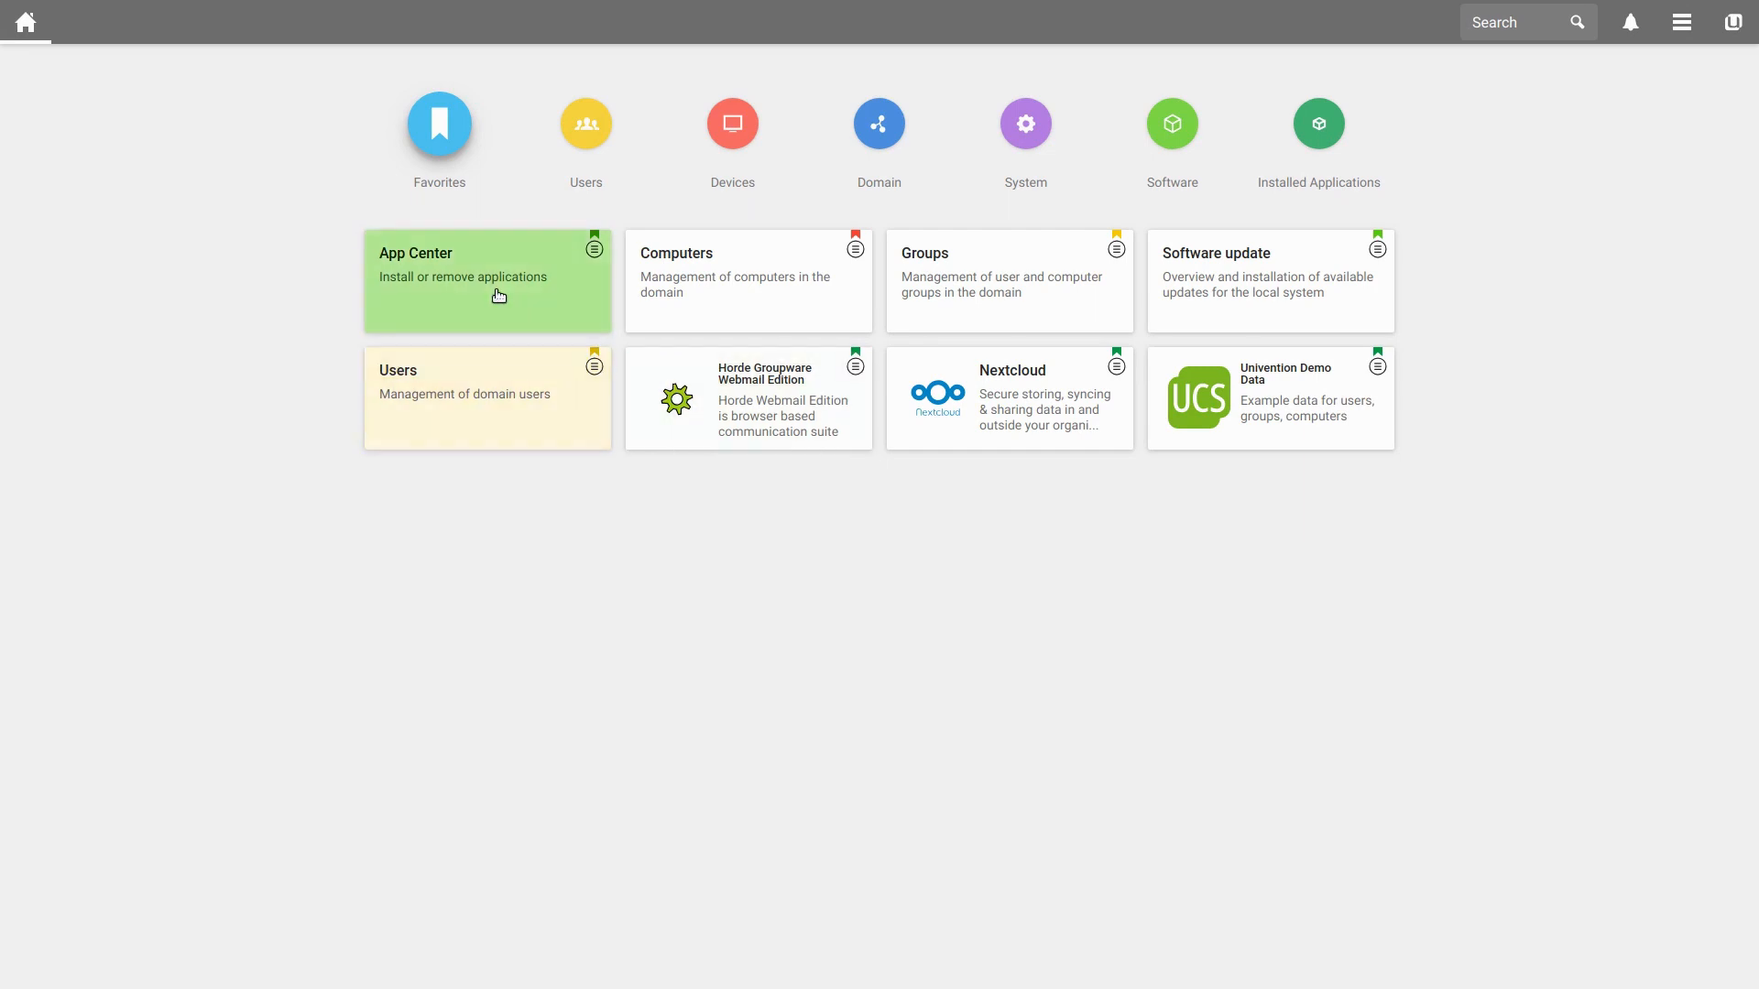
{"action": "mouse_move", "coordinate": [449, 128]}
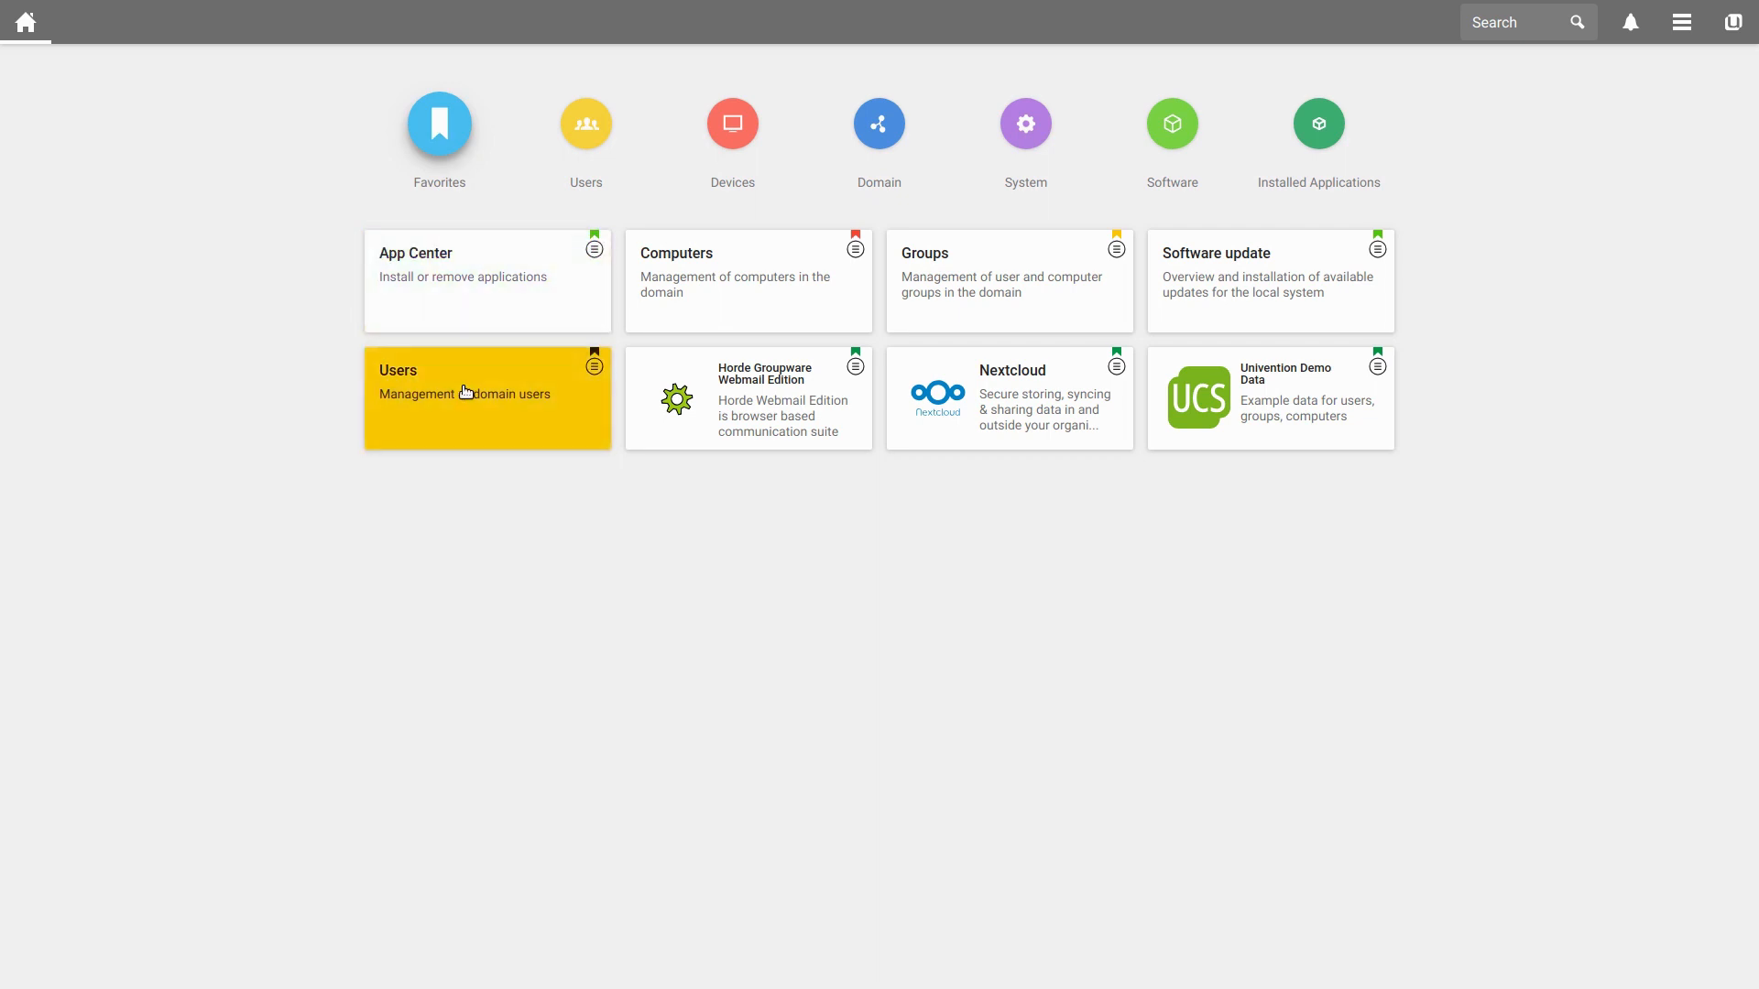
{"action": "mouse_move", "coordinate": [502, 424]}
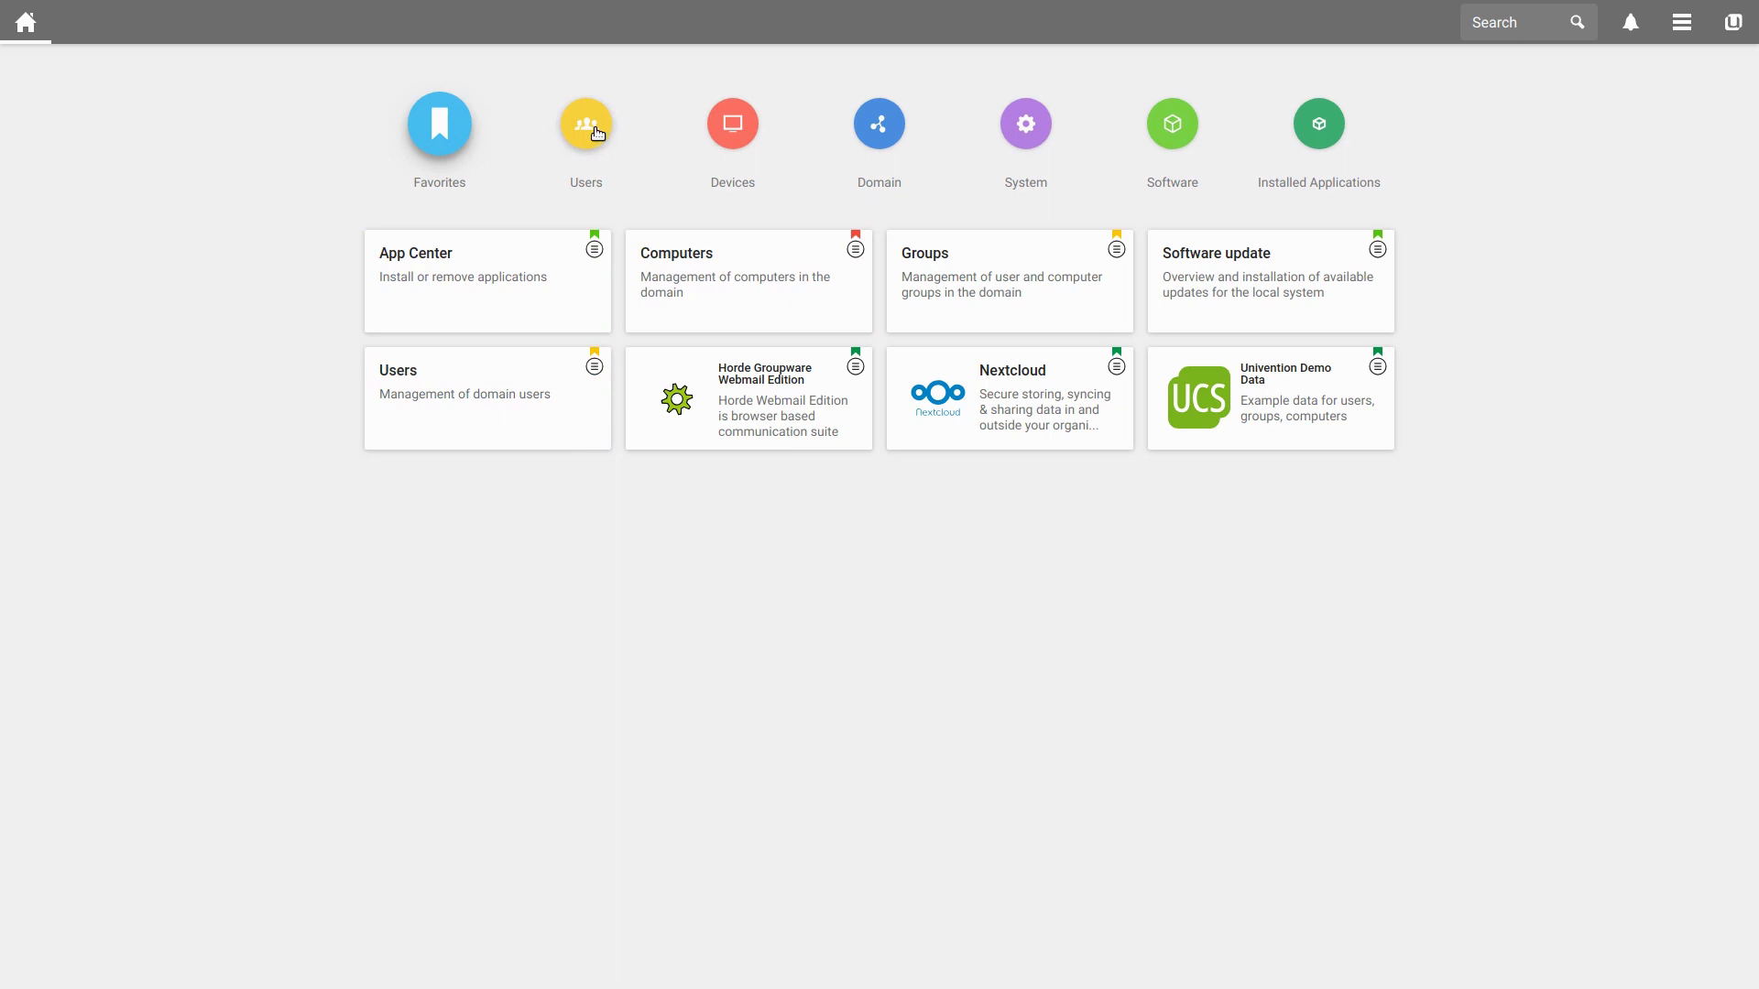
Step: Show the Users category on the UMC start page with its user-related modules
{"action": "left_click", "coordinate": [587, 125]}
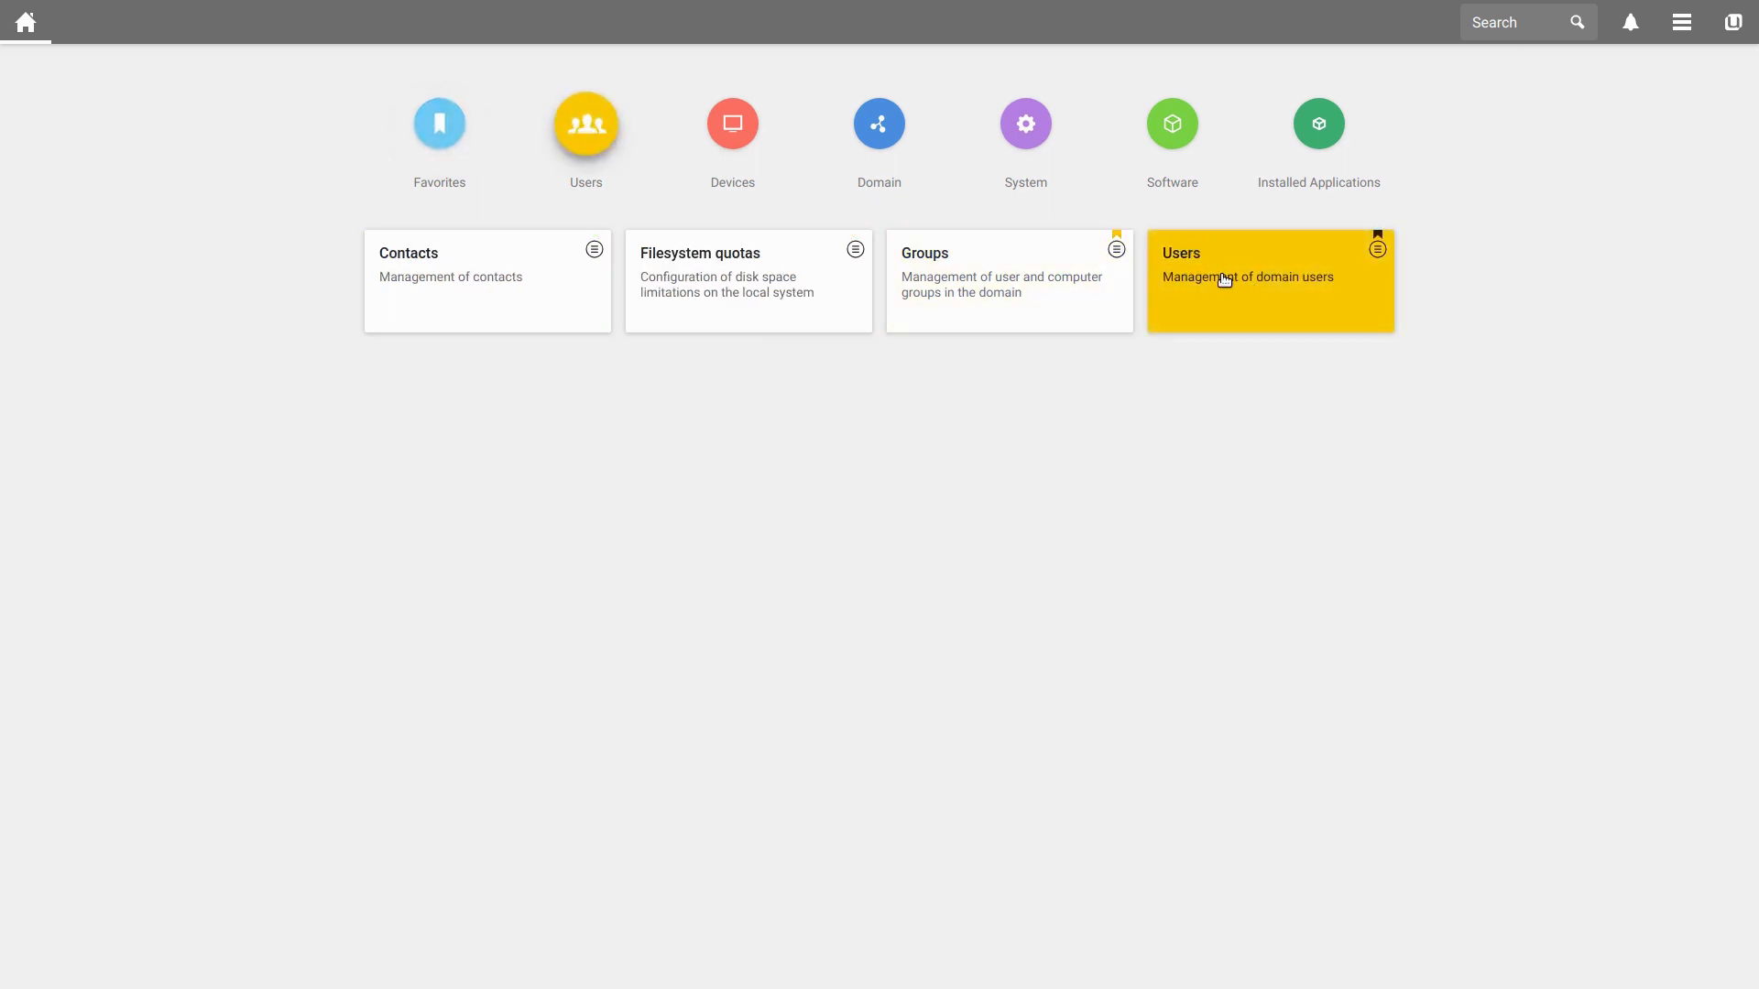
Step: Enter the Users module listing all 57 domain users, trying the card view and returning to the list view
{"action": "left_click", "coordinate": [1224, 279]}
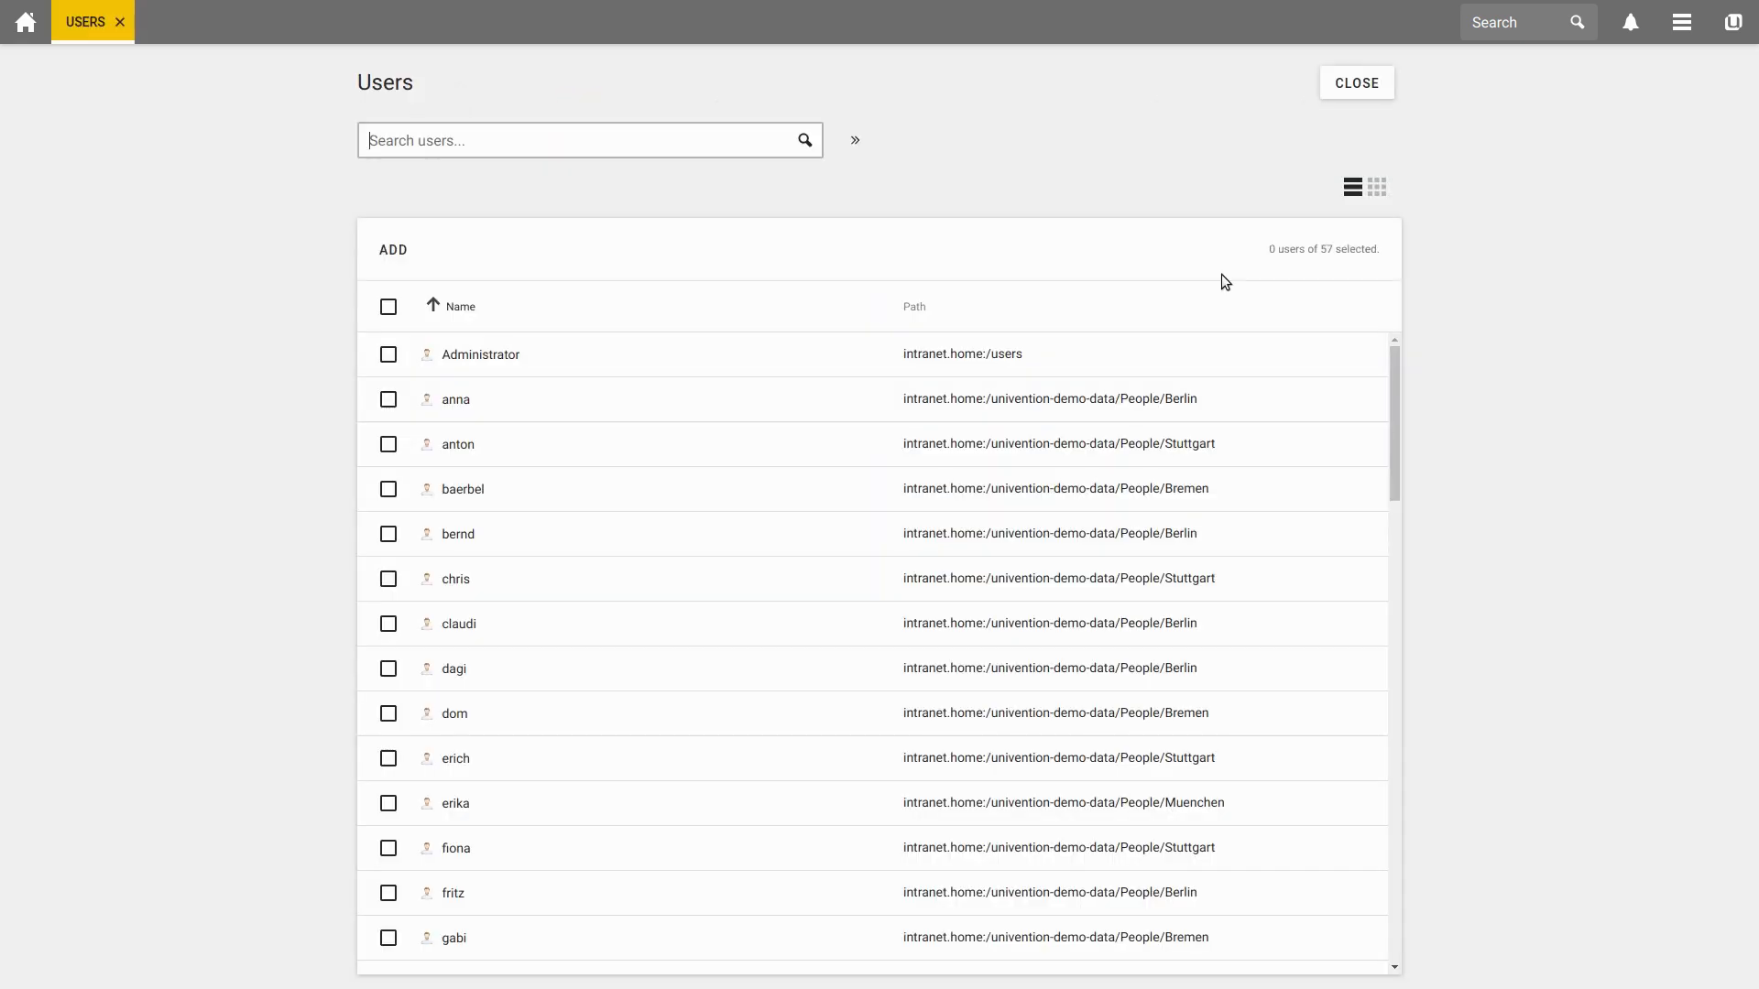
{"action": "mouse_move", "coordinate": [1235, 315]}
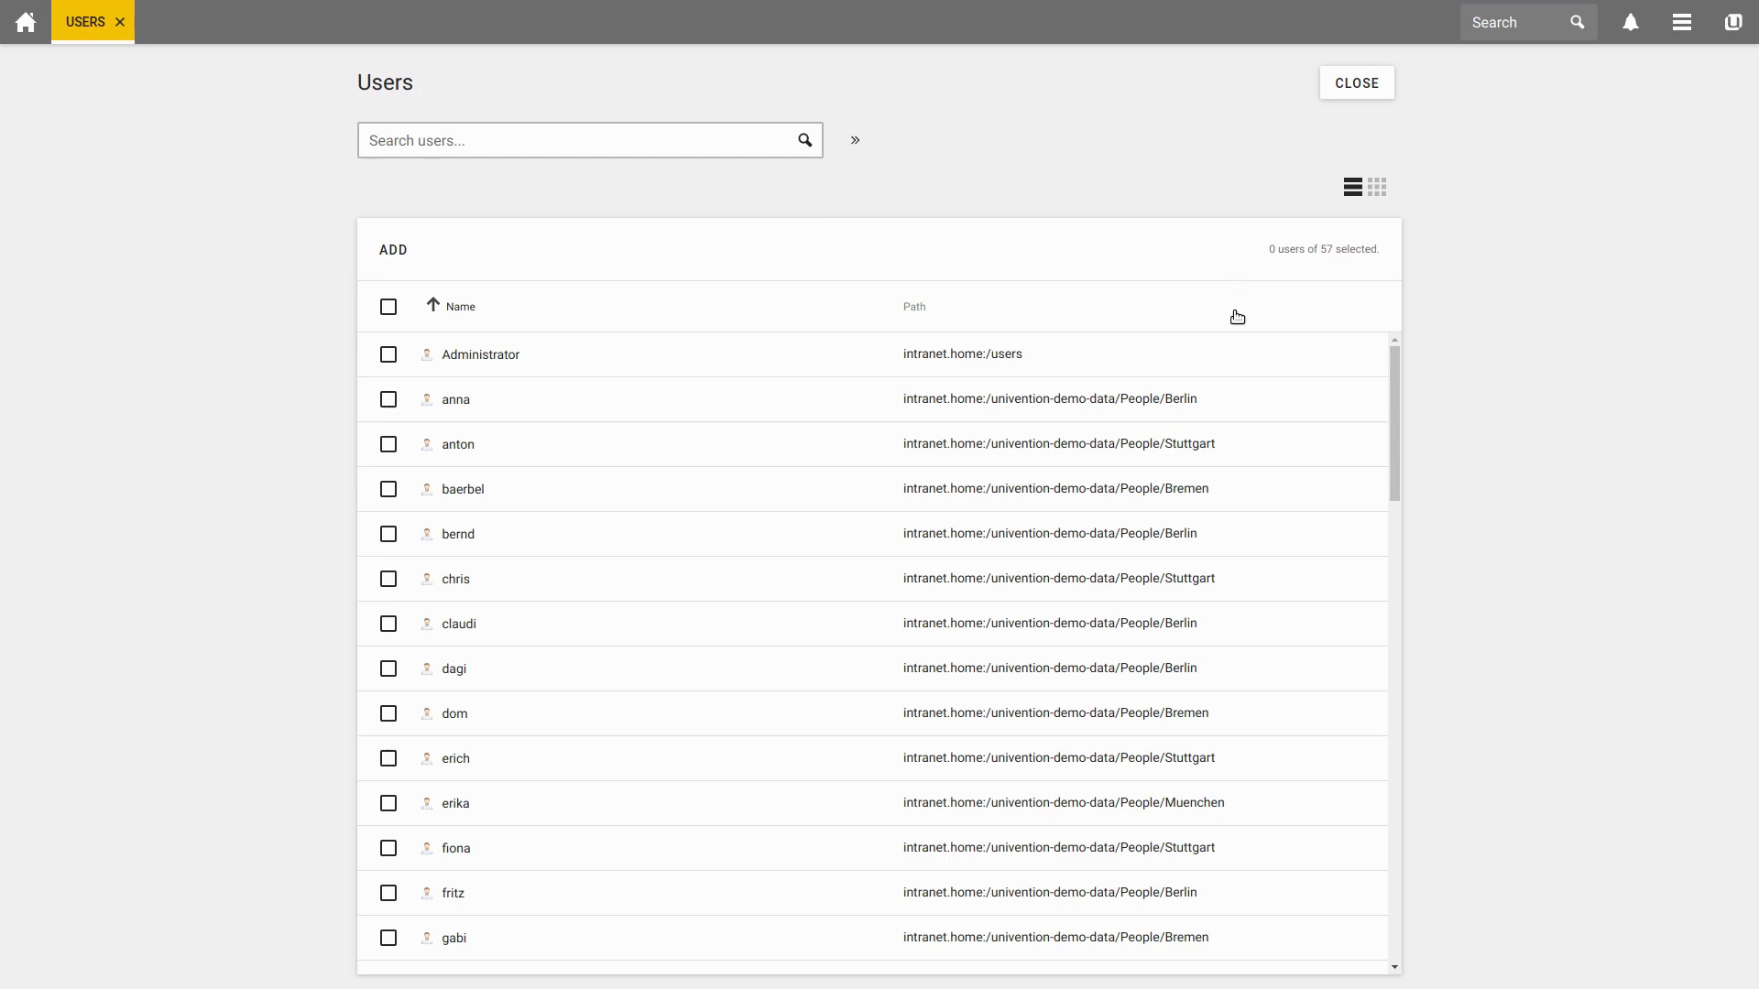
{"action": "mouse_move", "coordinate": [1316, 251]}
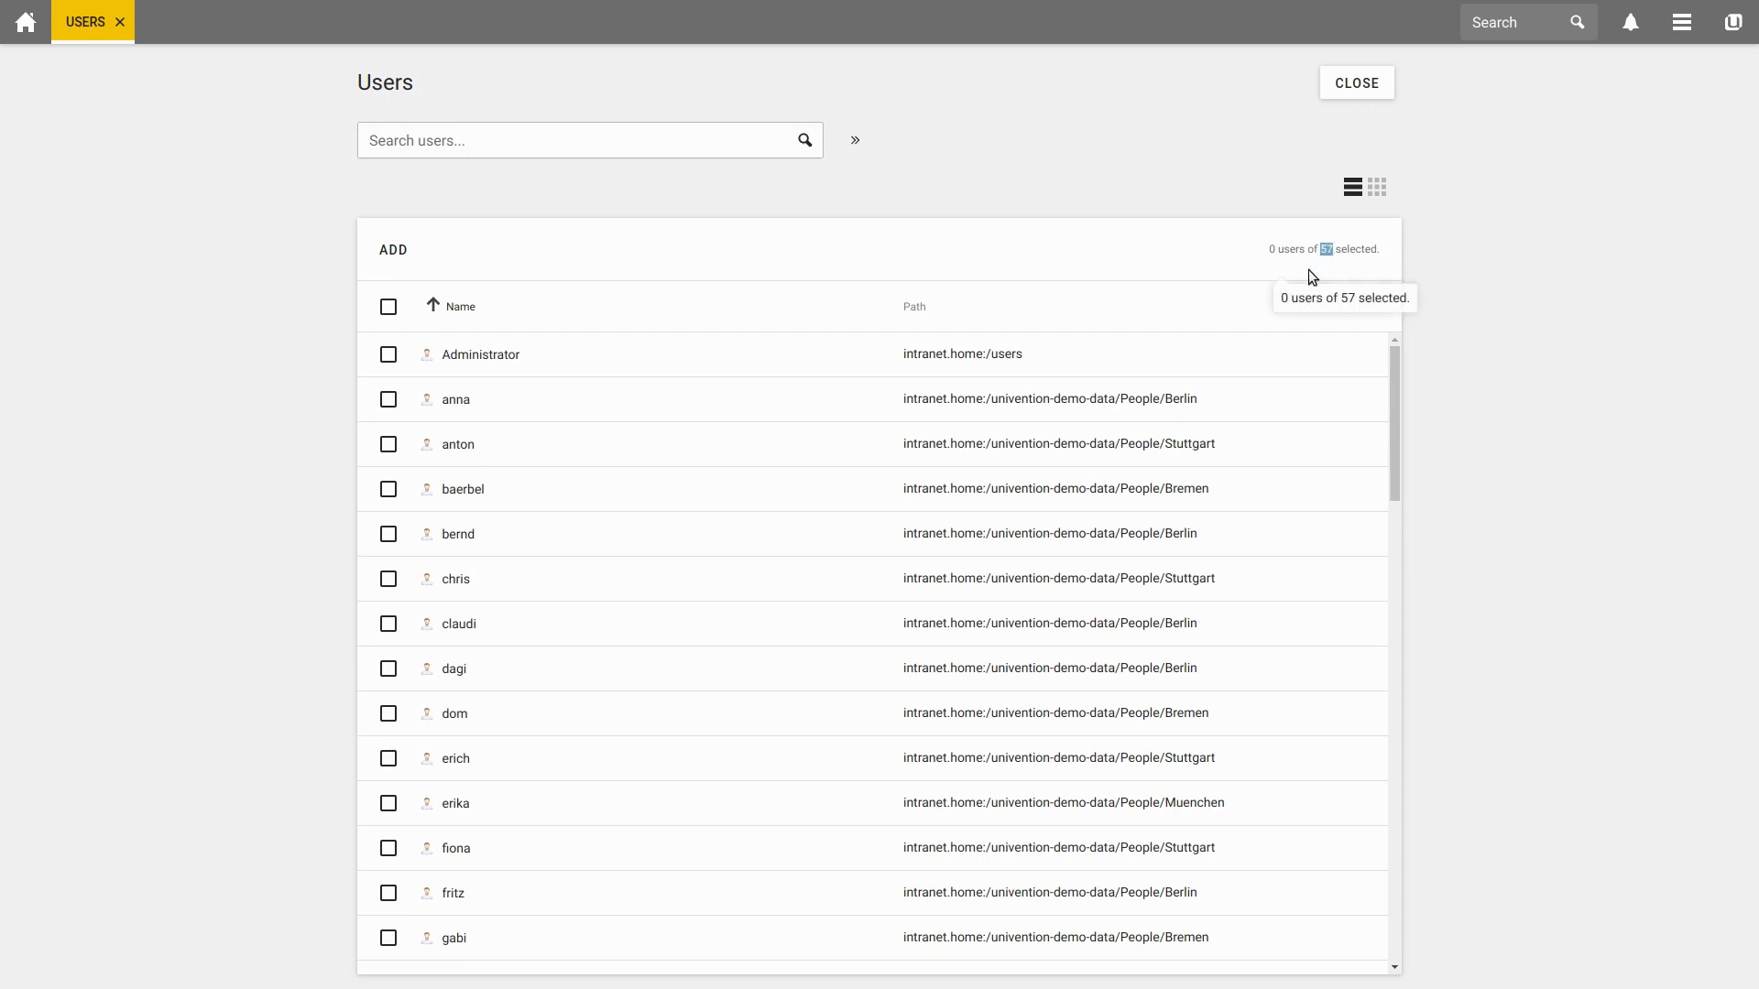
{"action": "mouse_move", "coordinate": [1010, 264]}
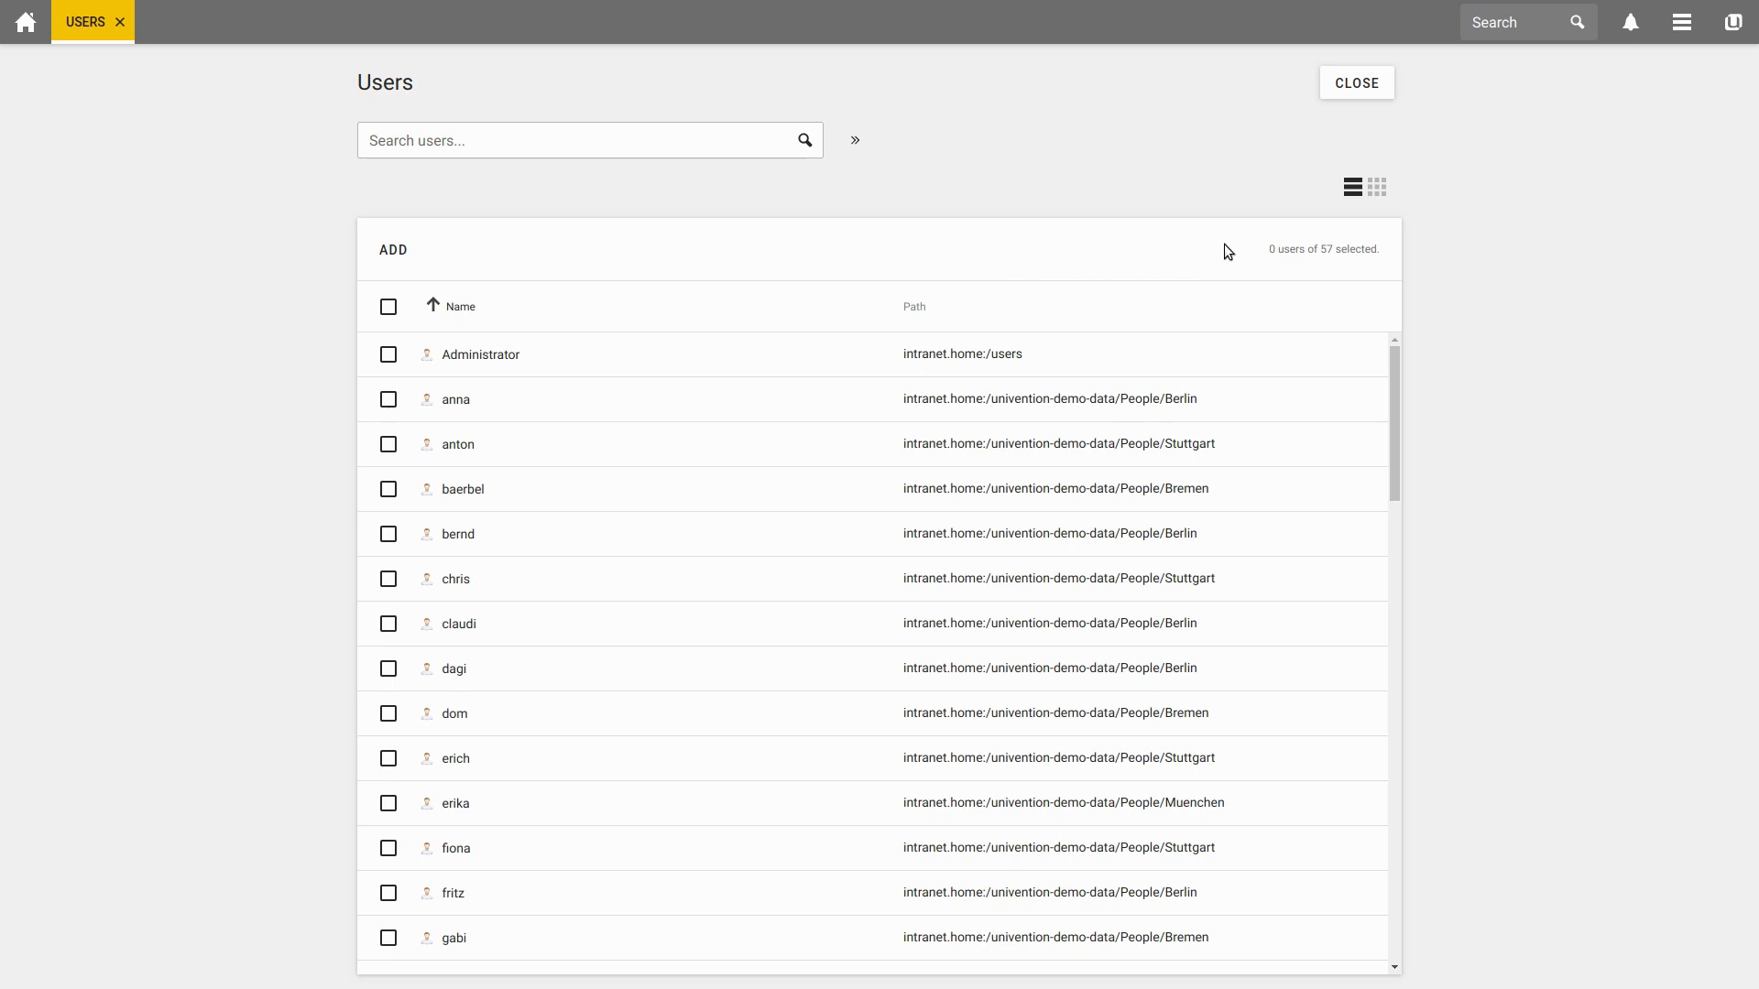
{"action": "mouse_move", "coordinate": [1350, 187]}
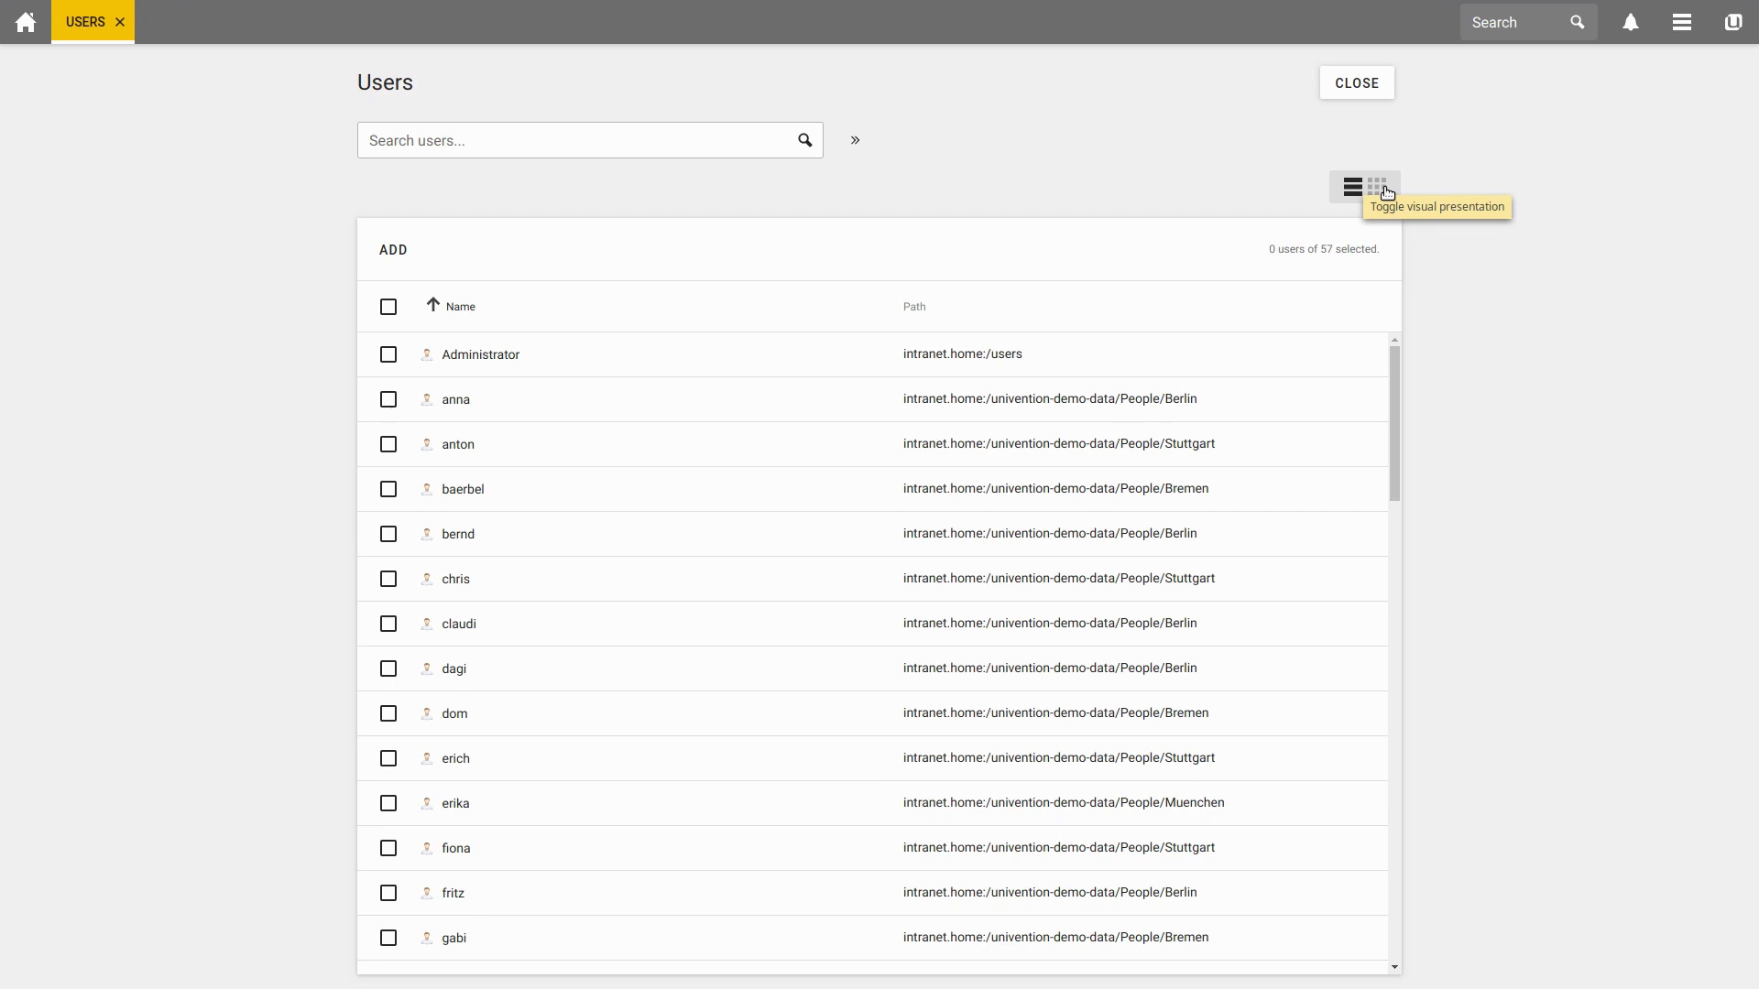
{"action": "left_click", "coordinate": [1378, 187]}
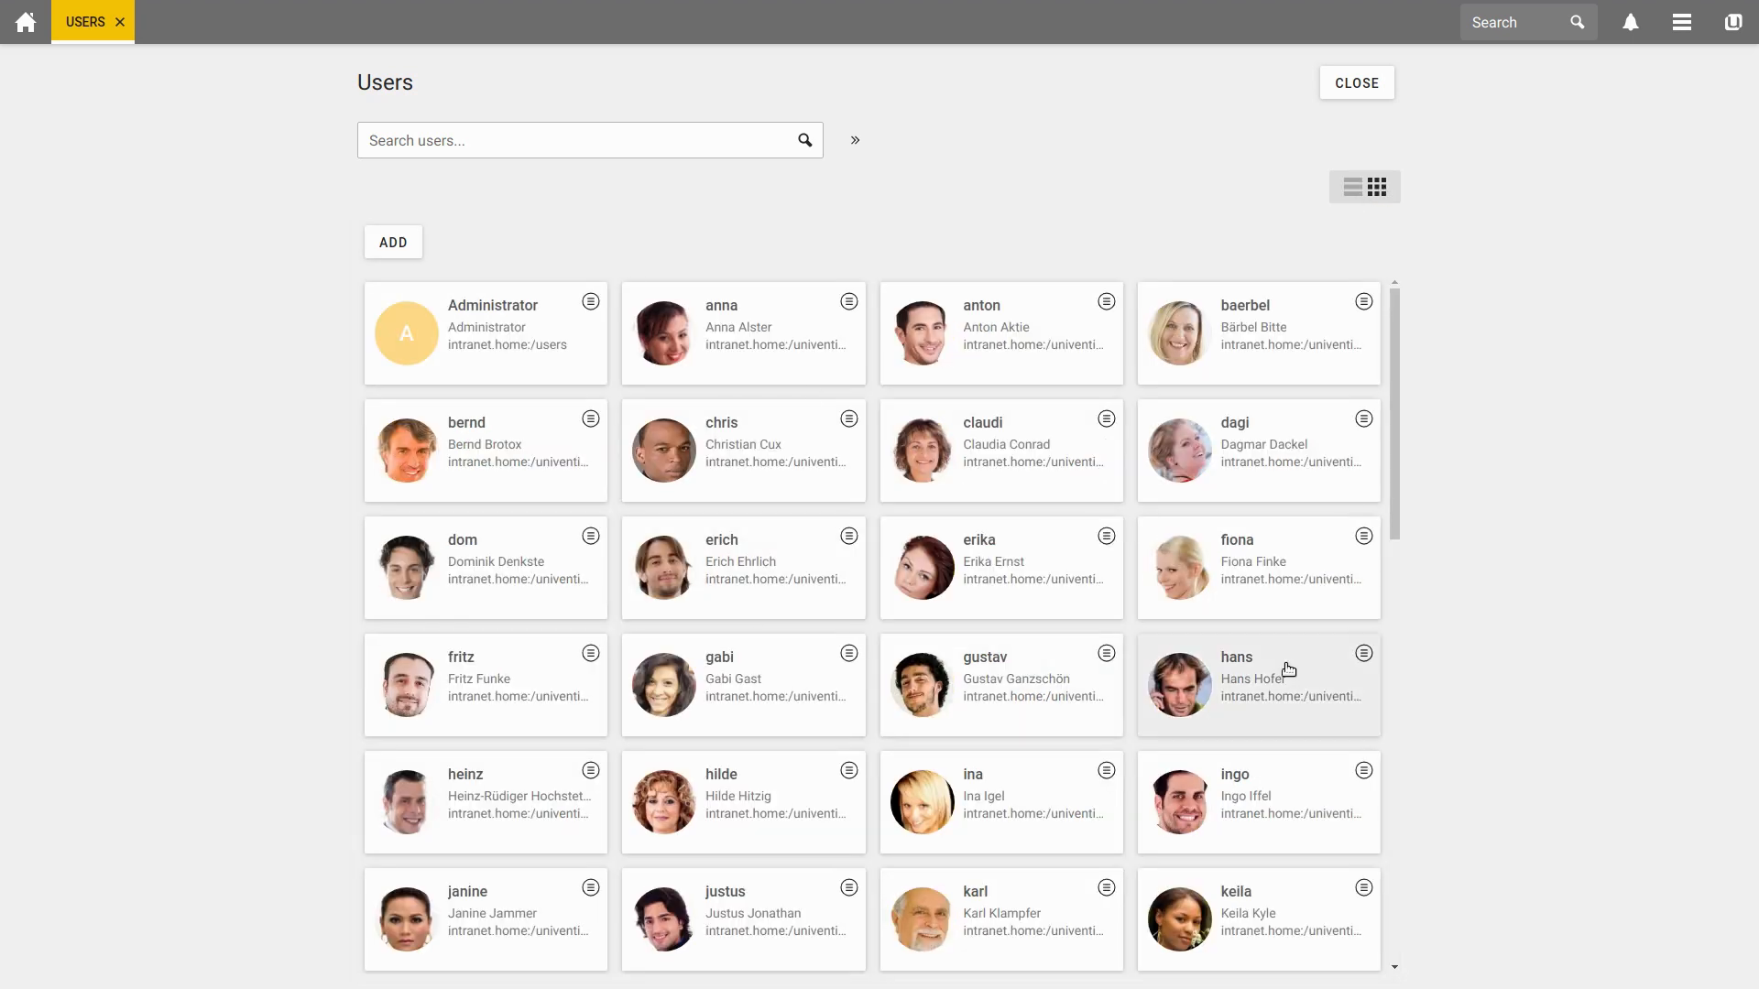
{"action": "mouse_move", "coordinate": [1350, 187]}
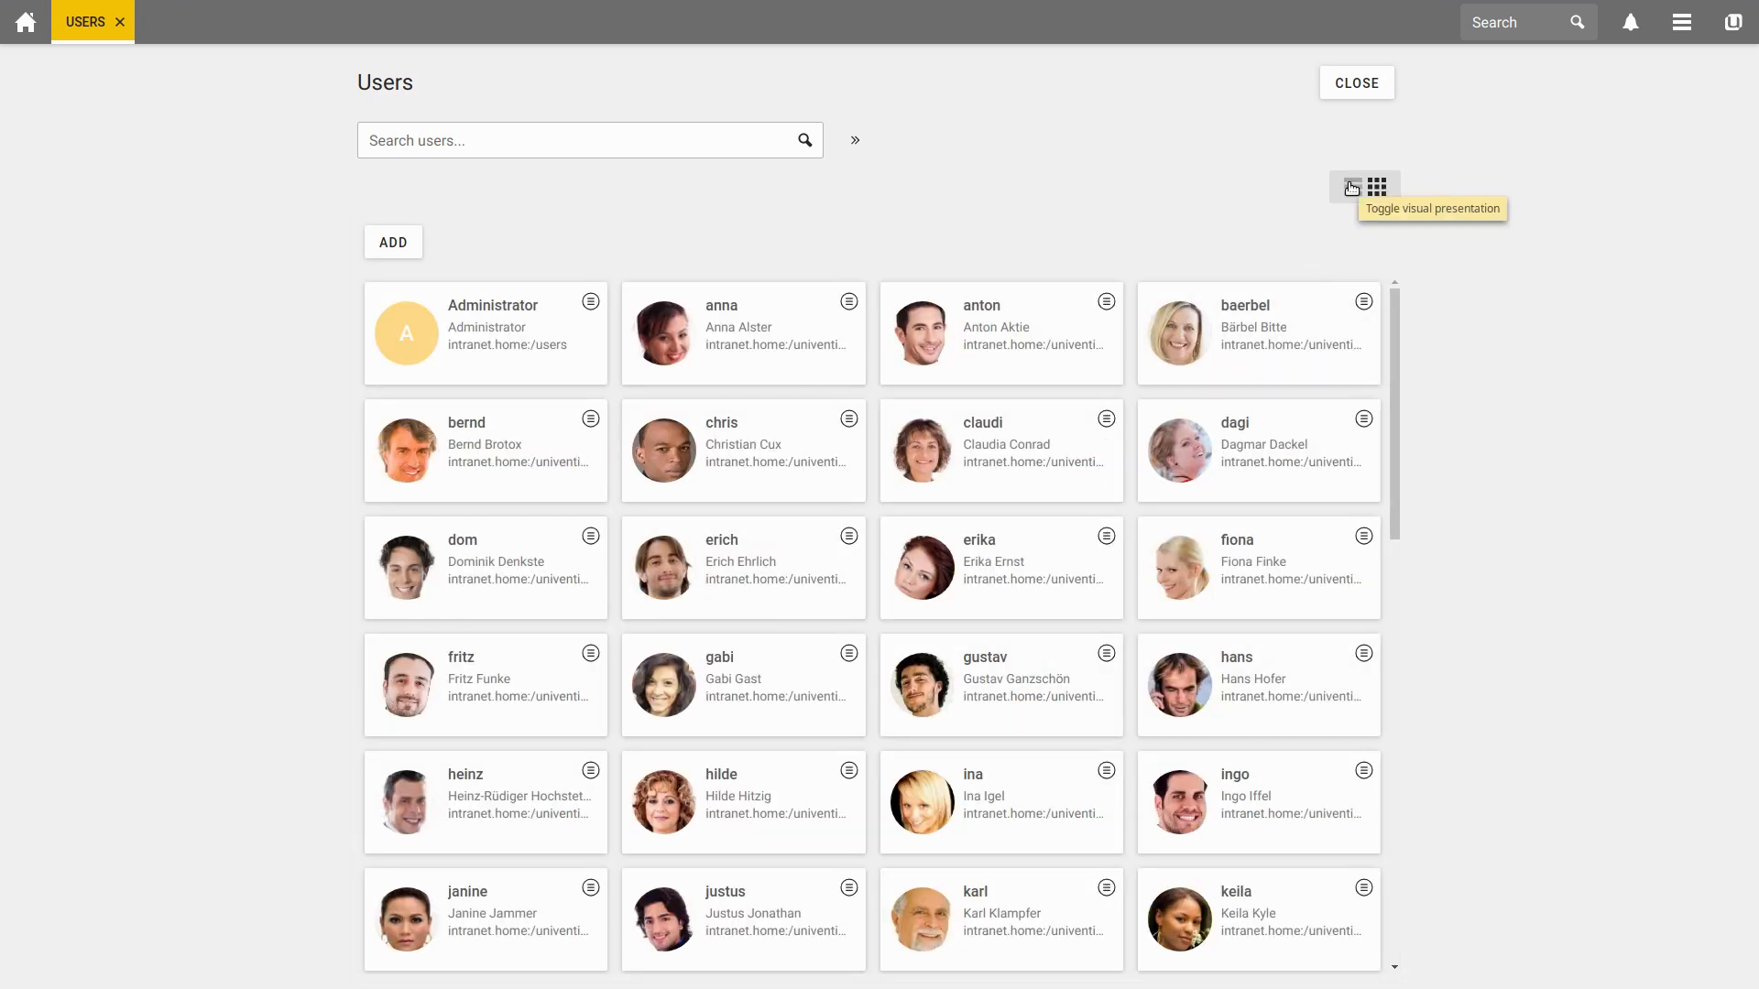
{"action": "left_click", "coordinate": [1352, 187]}
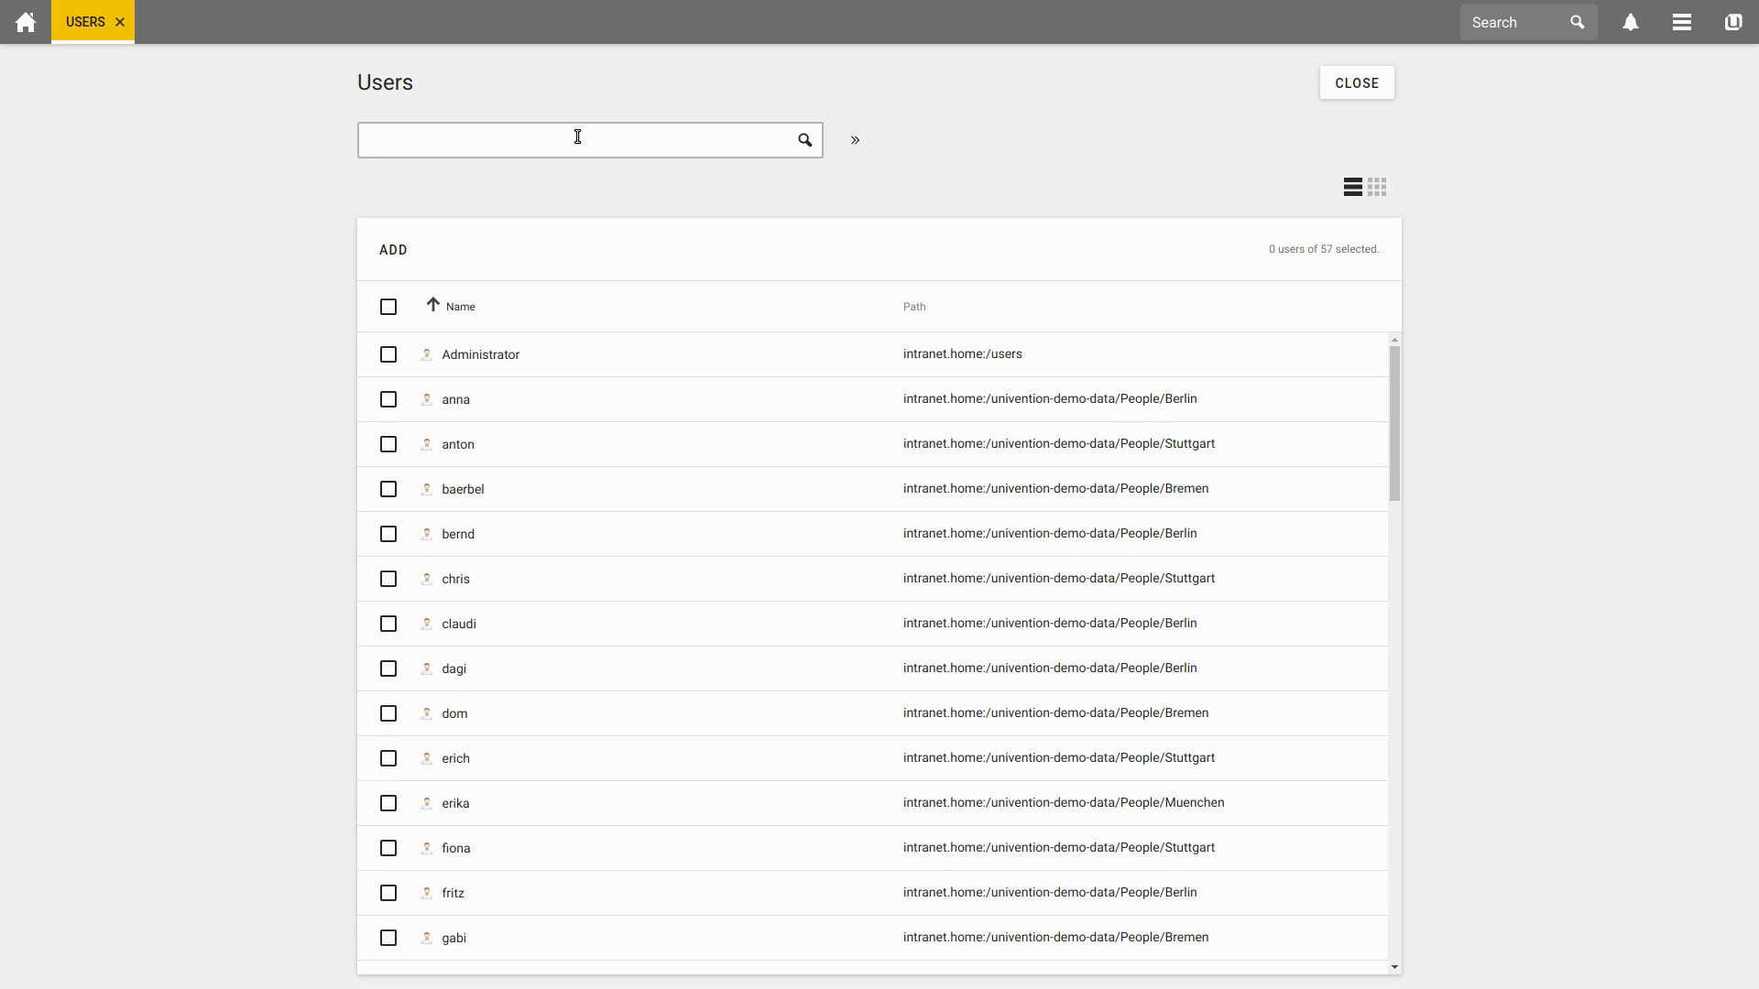
{"action": "left_click", "coordinate": [579, 139]}
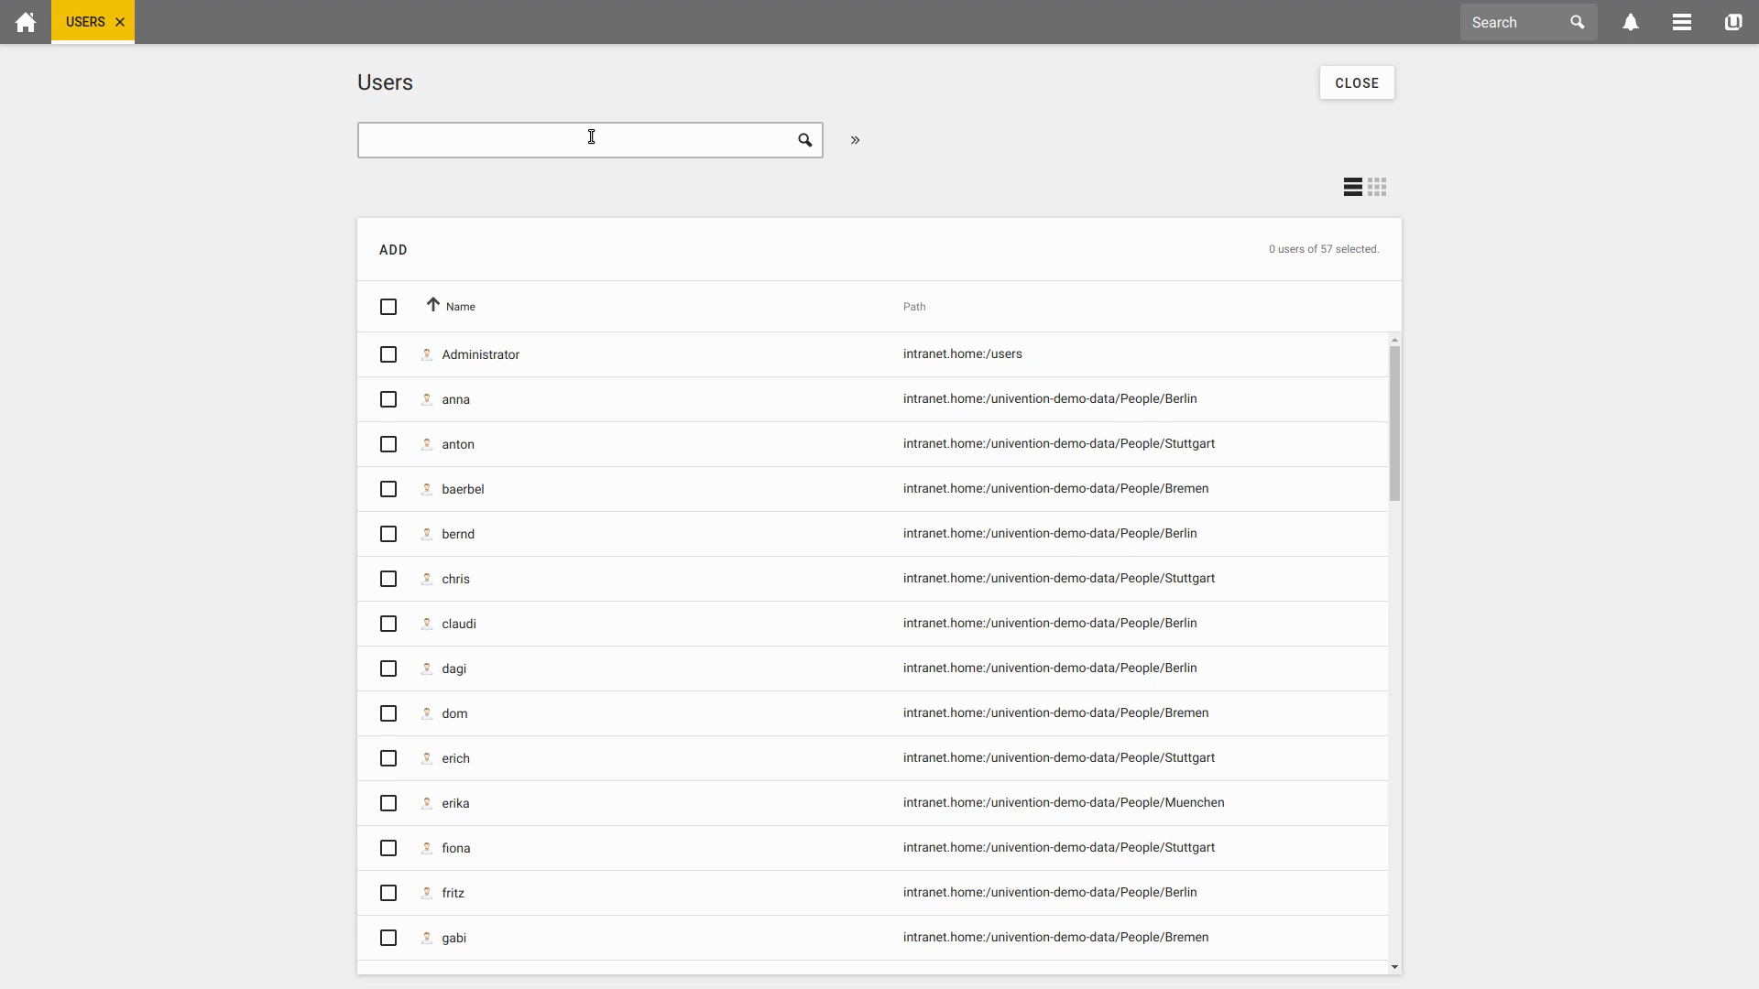
{"action": "type", "text": "ingo"}
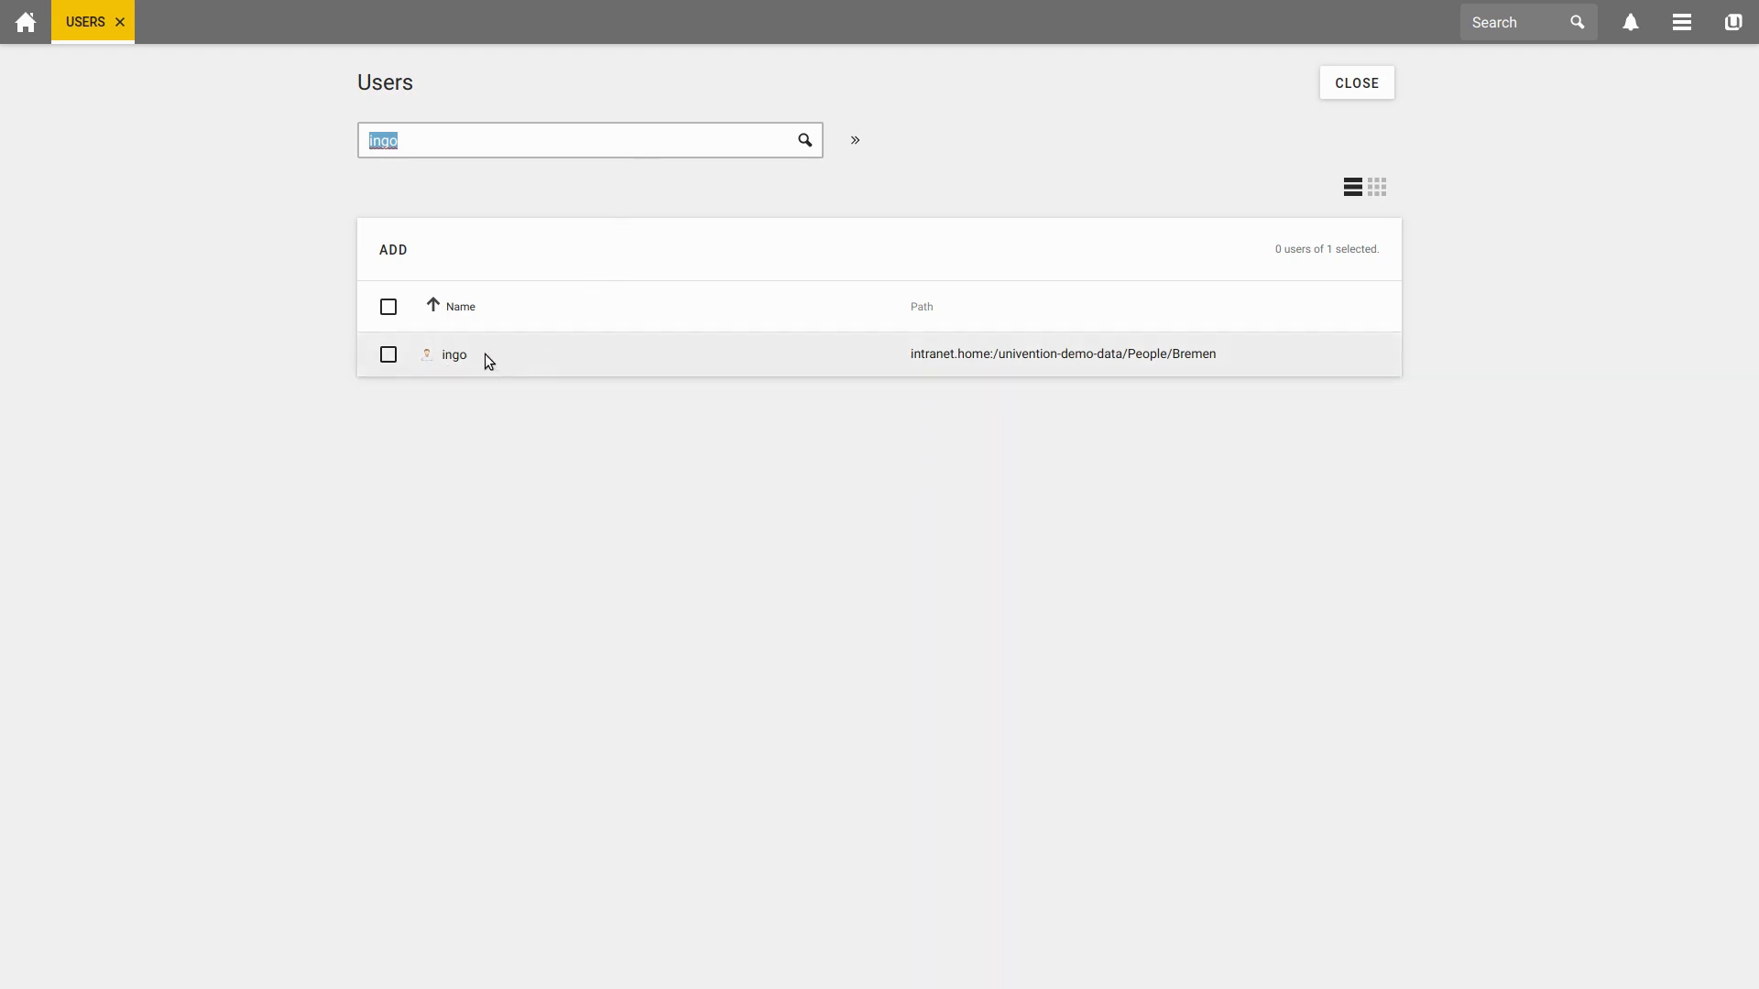
{"action": "left_click", "coordinate": [444, 139]}
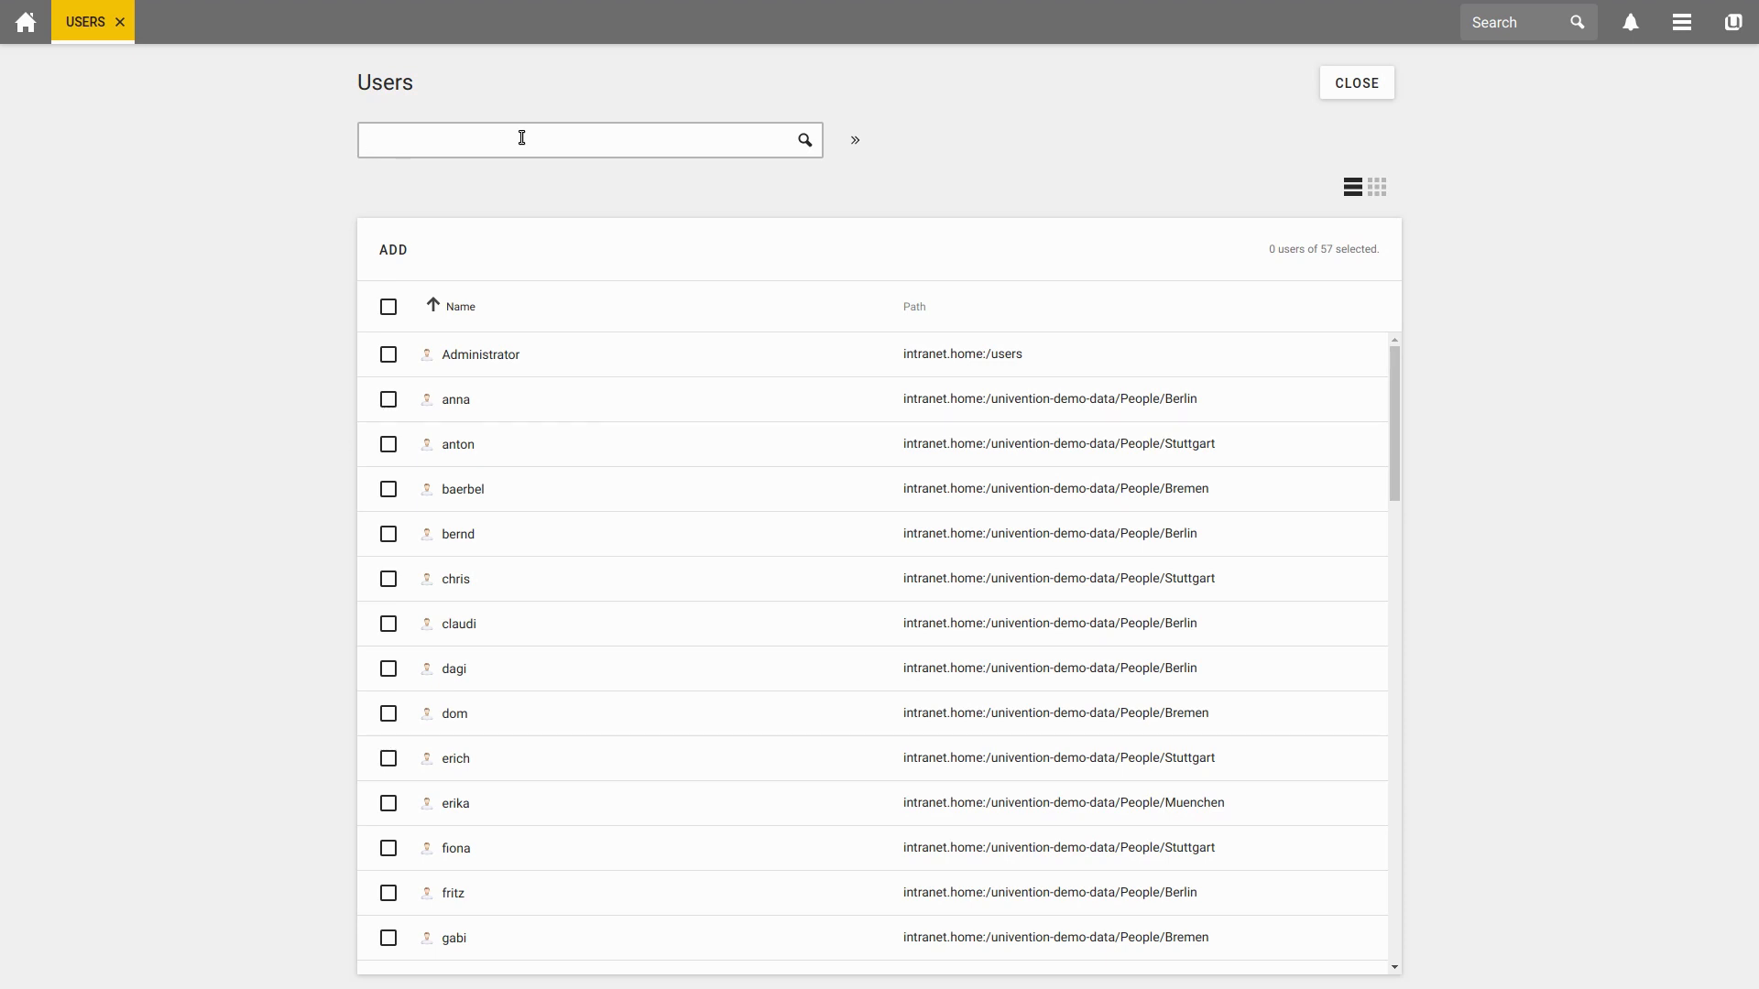
{"action": "left_click", "coordinate": [523, 139]}
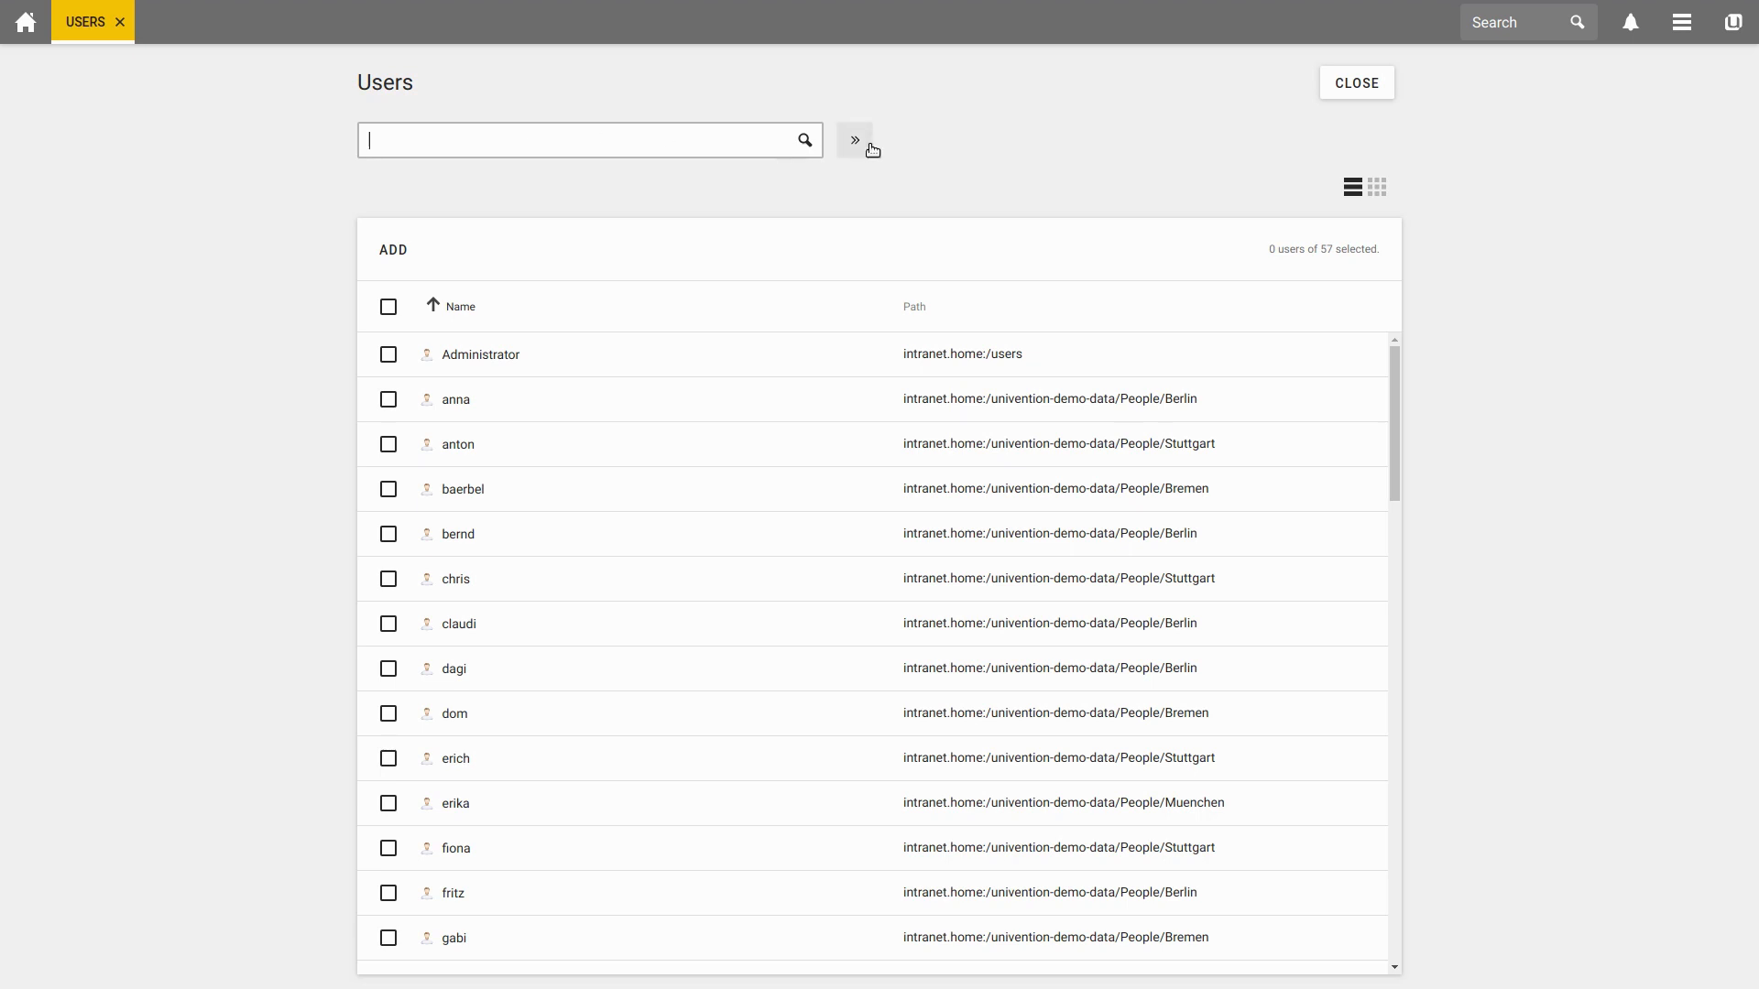
{"action": "mouse_move", "coordinate": [853, 144]}
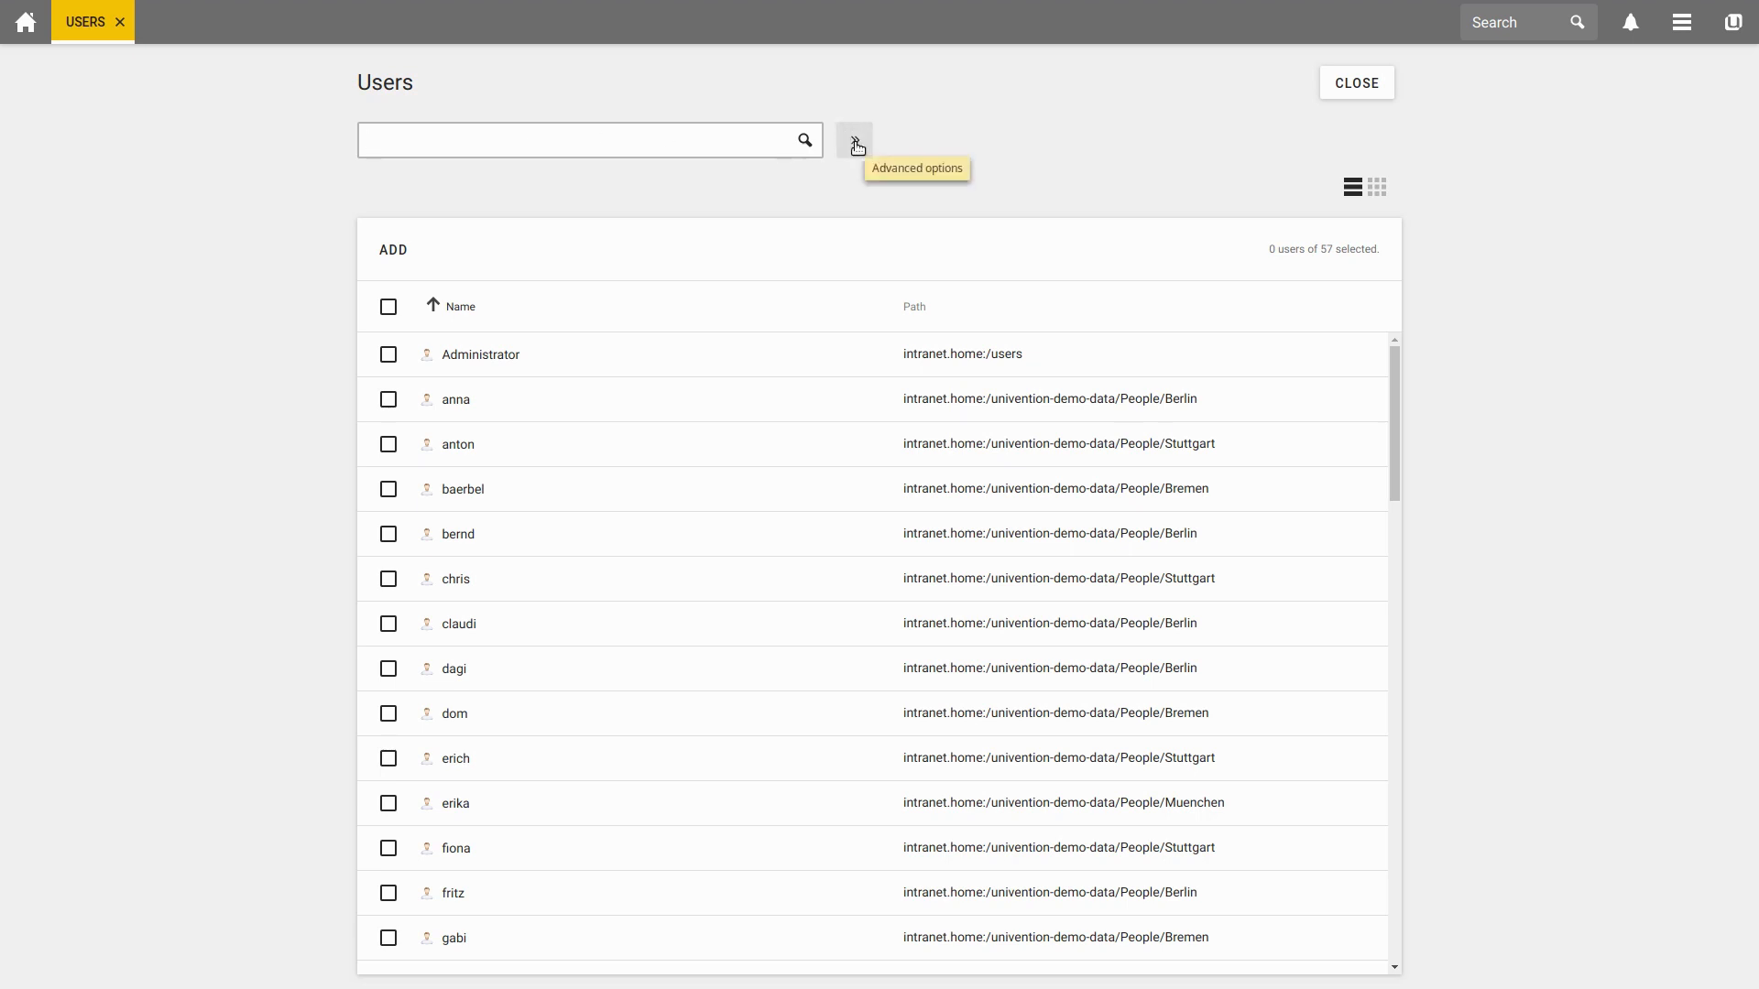
Step: Search the users by the Employee number property for 10048, returning lisa
{"action": "left_click", "coordinate": [854, 140]}
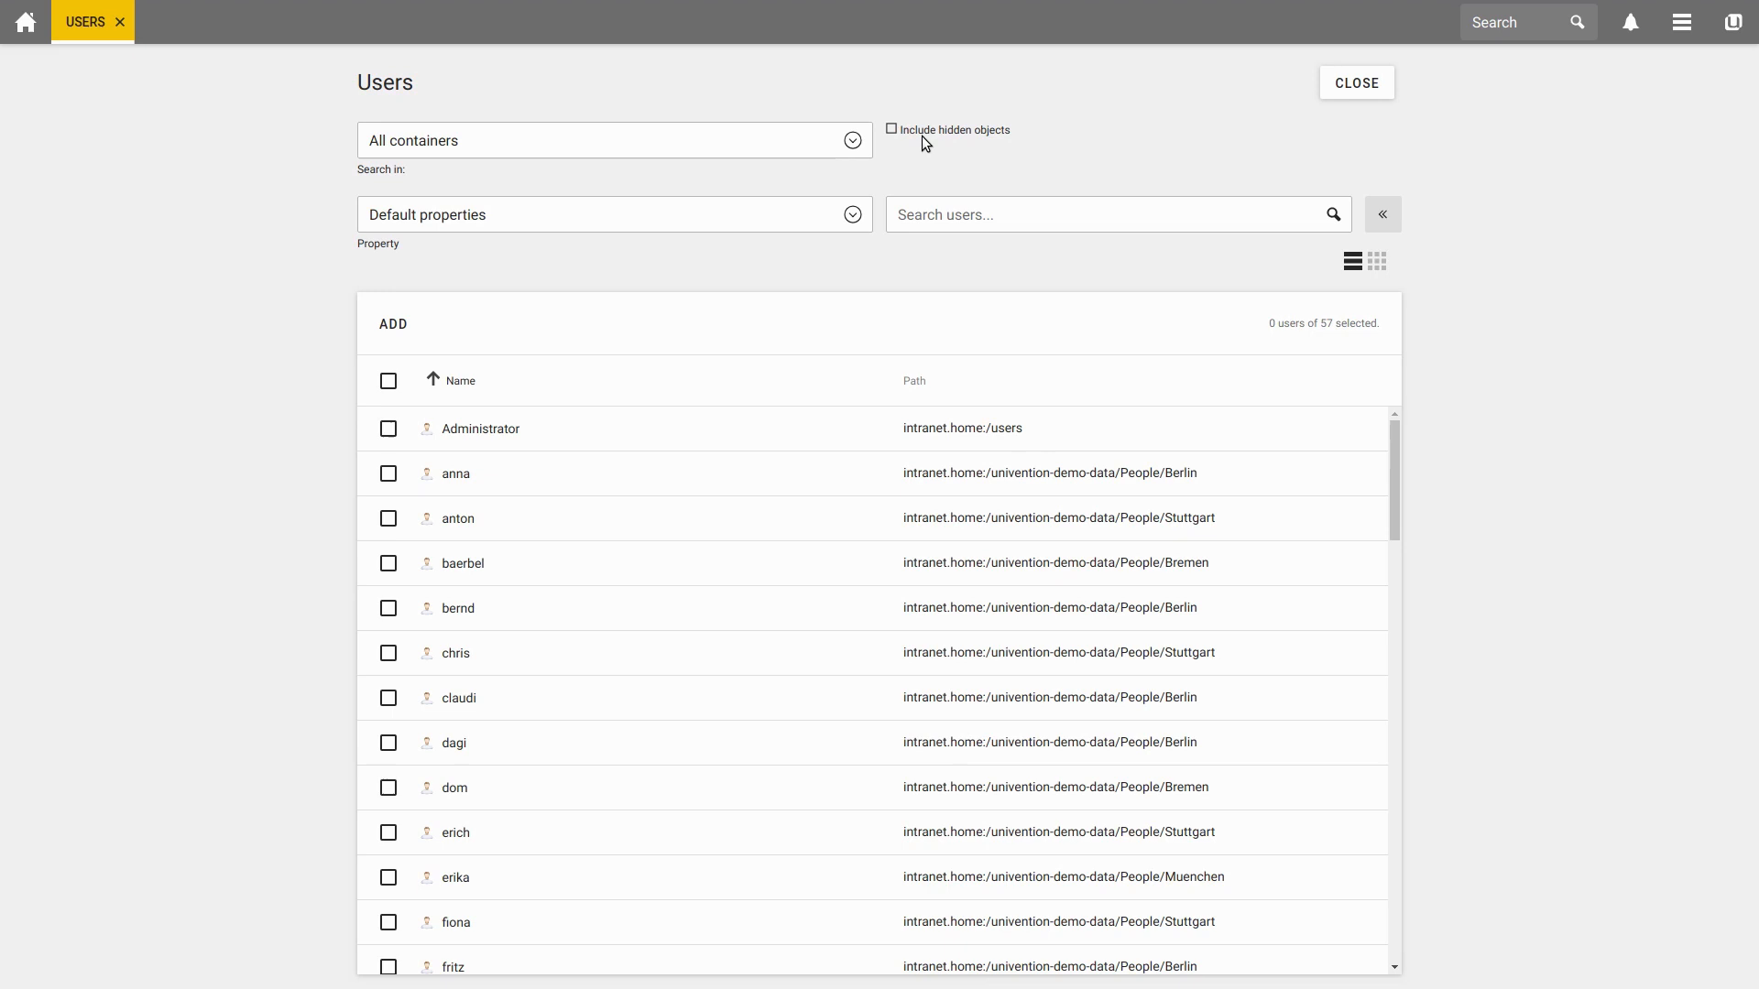
{"action": "mouse_move", "coordinate": [700, 132]}
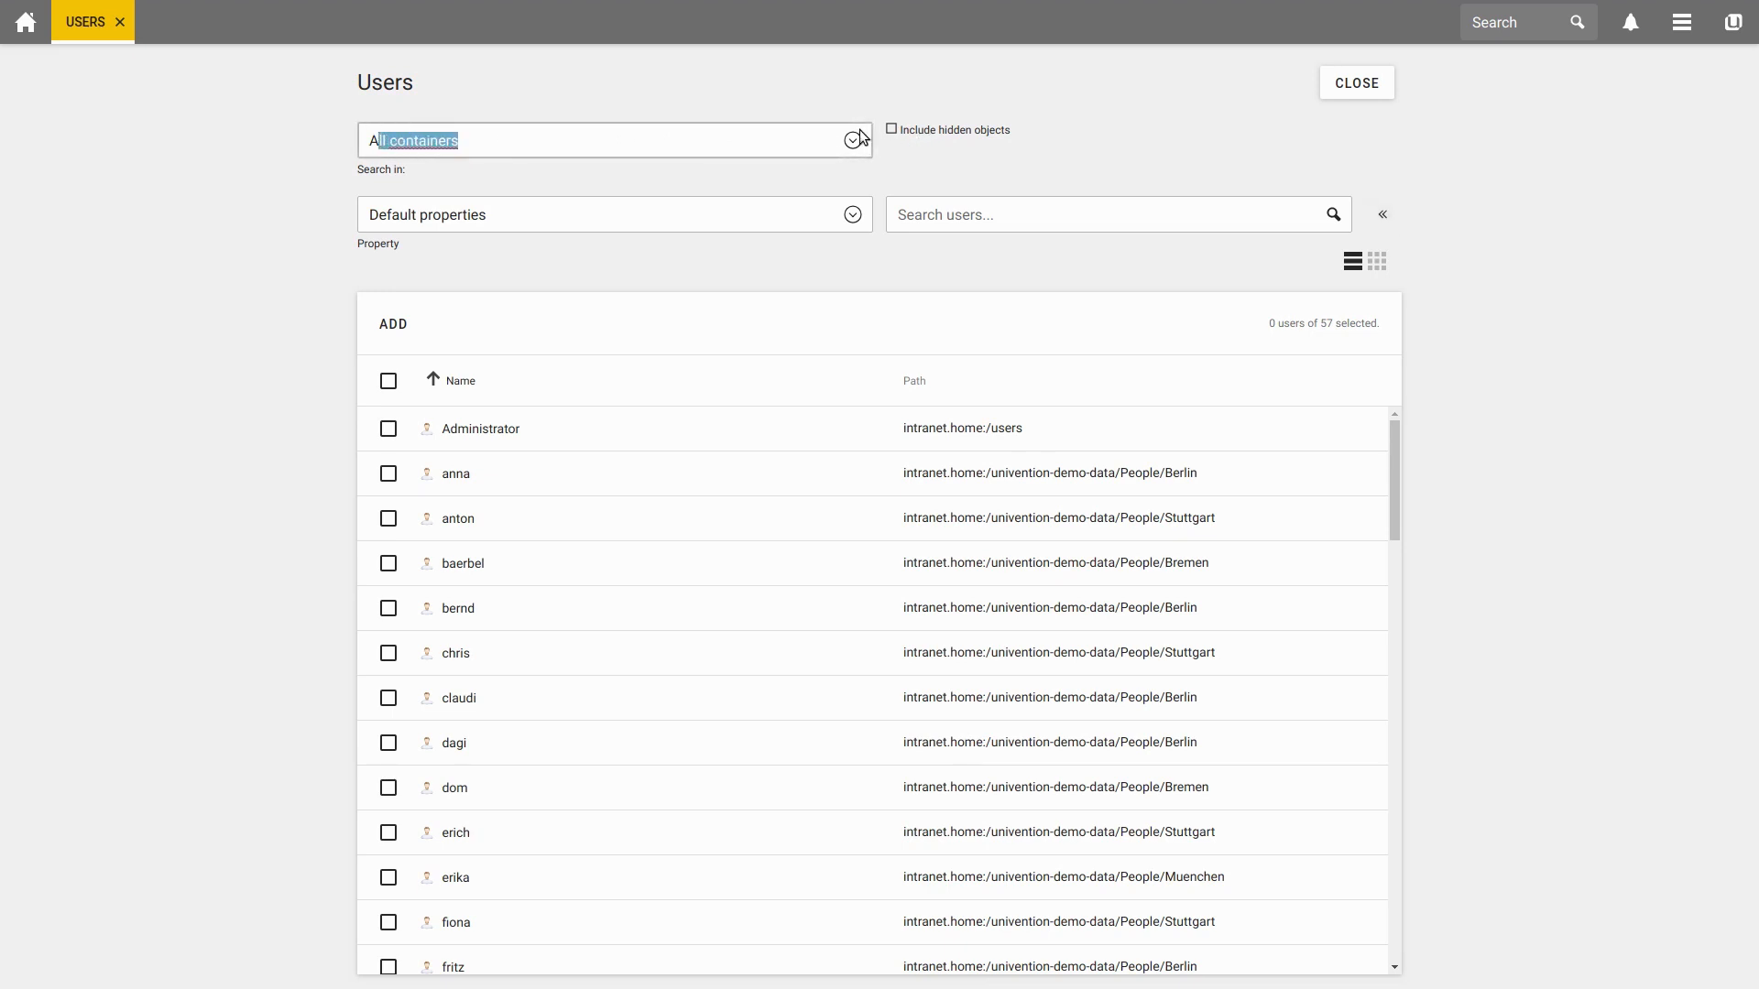
{"action": "left_click", "coordinate": [850, 139]}
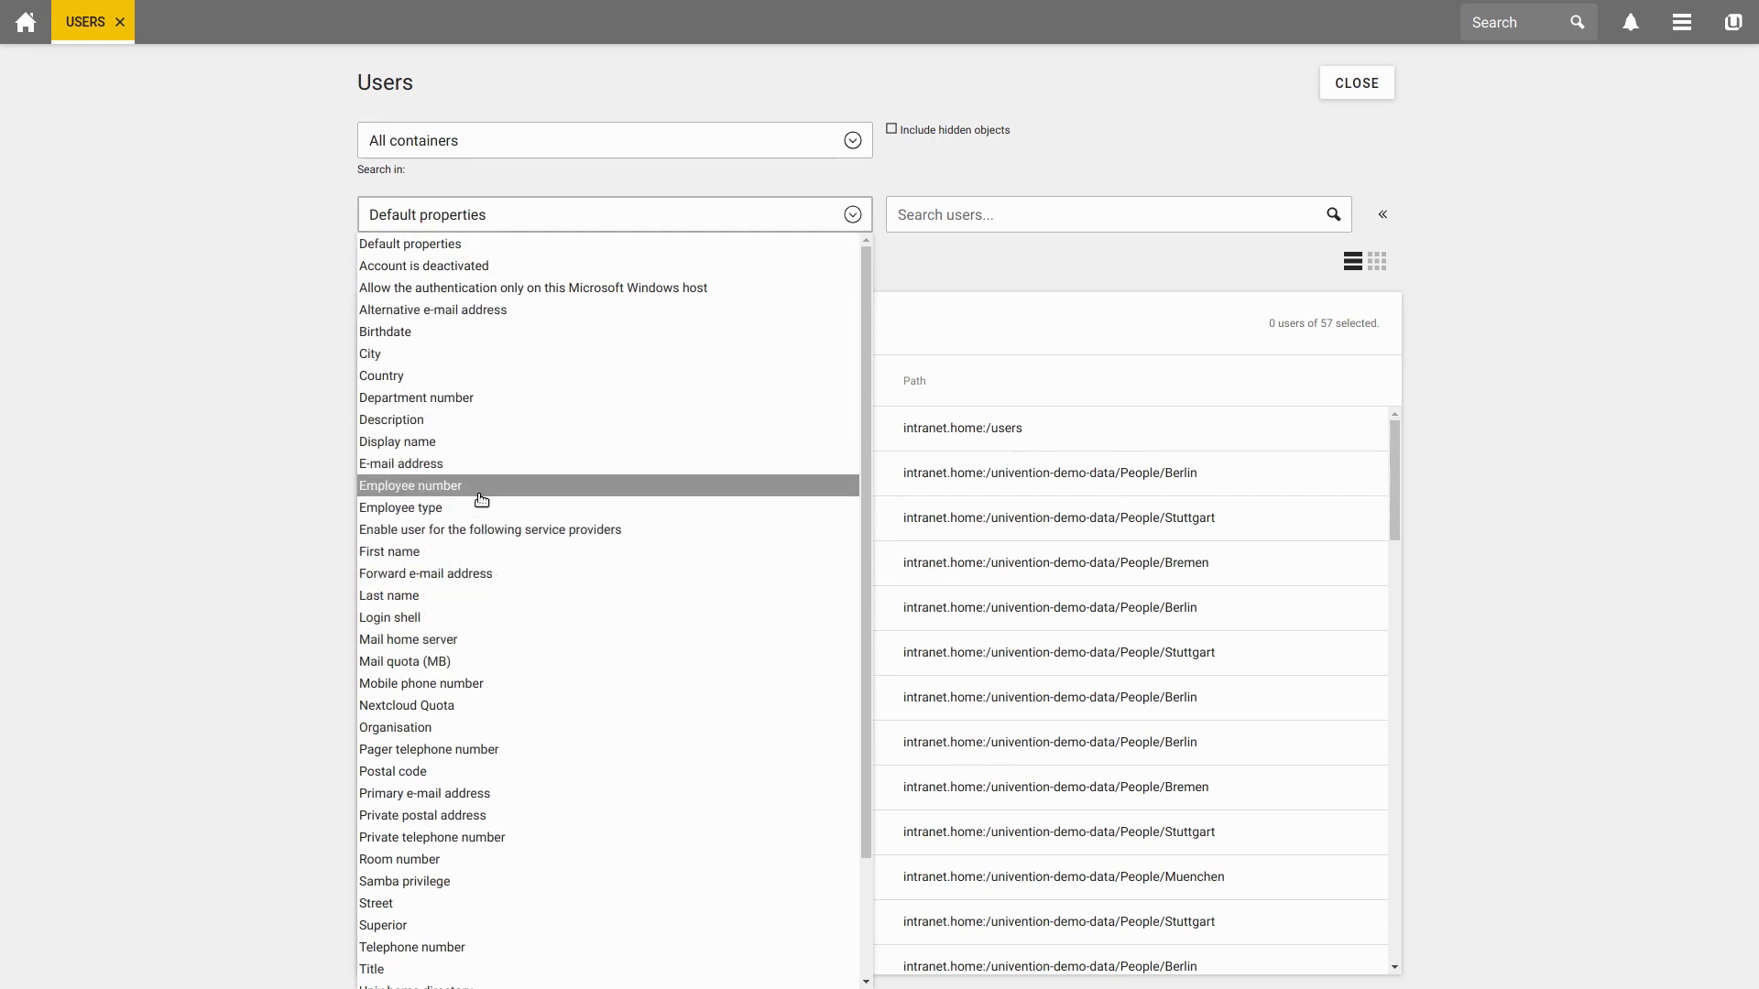
{"action": "left_click", "coordinate": [411, 486]}
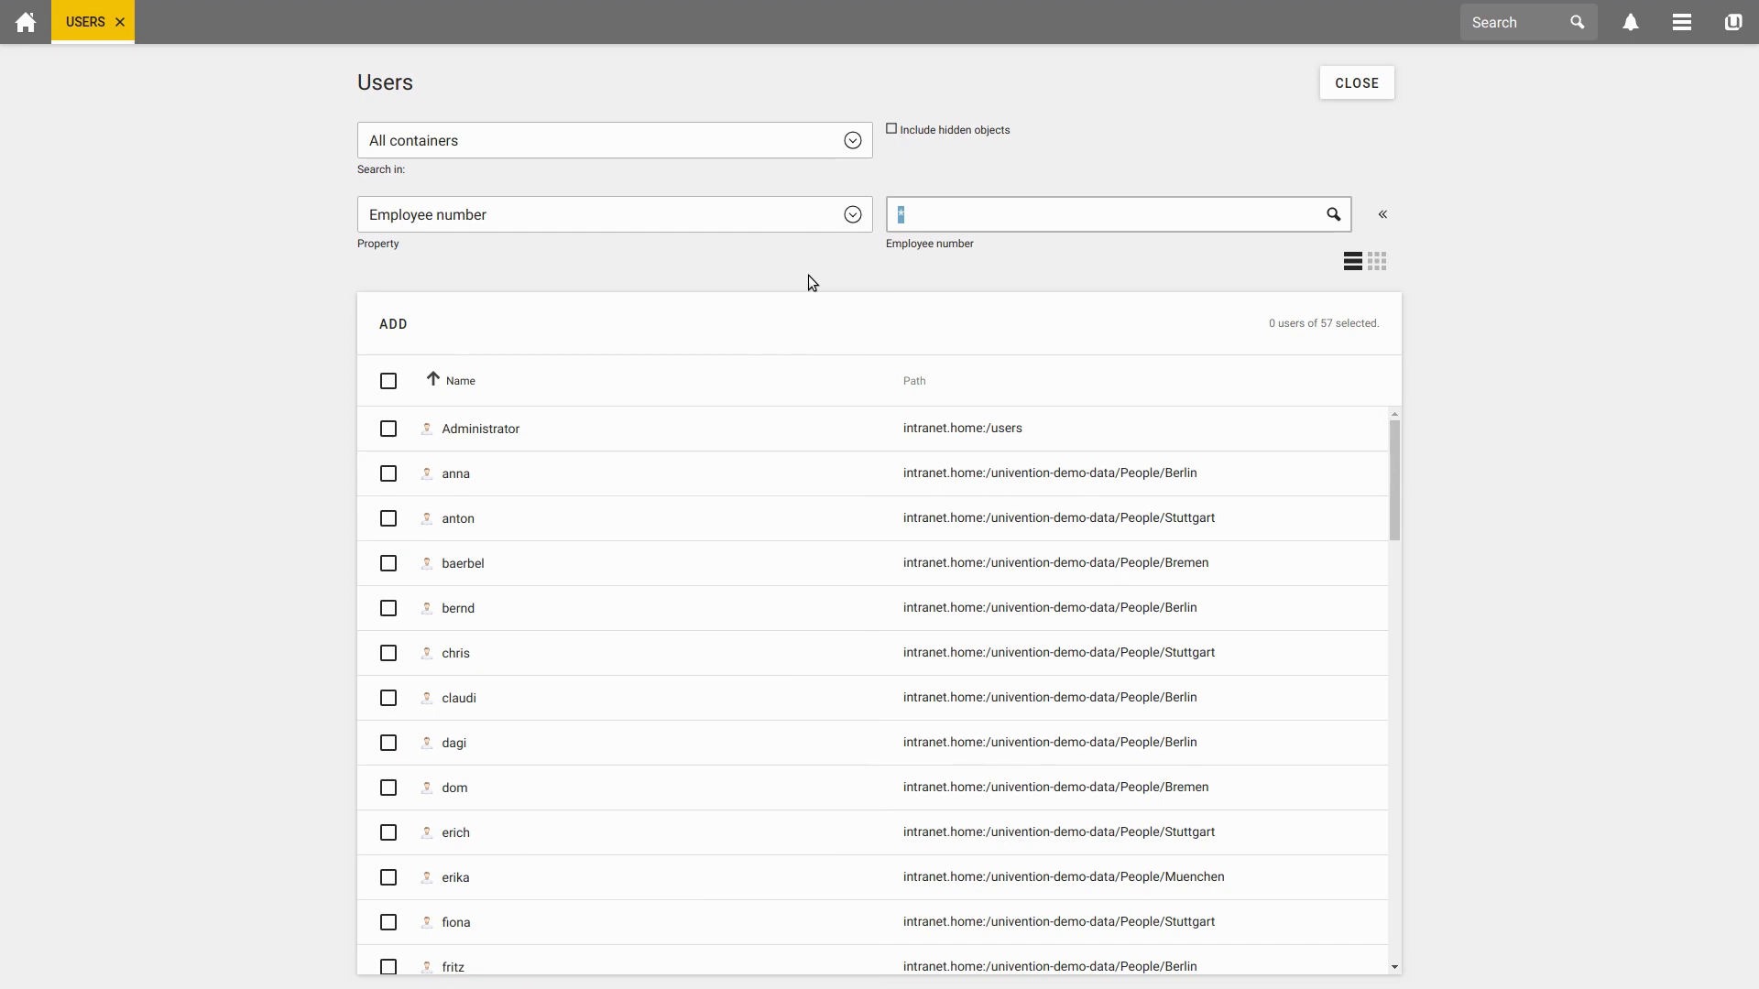
{"action": "type", "text": "10048"}
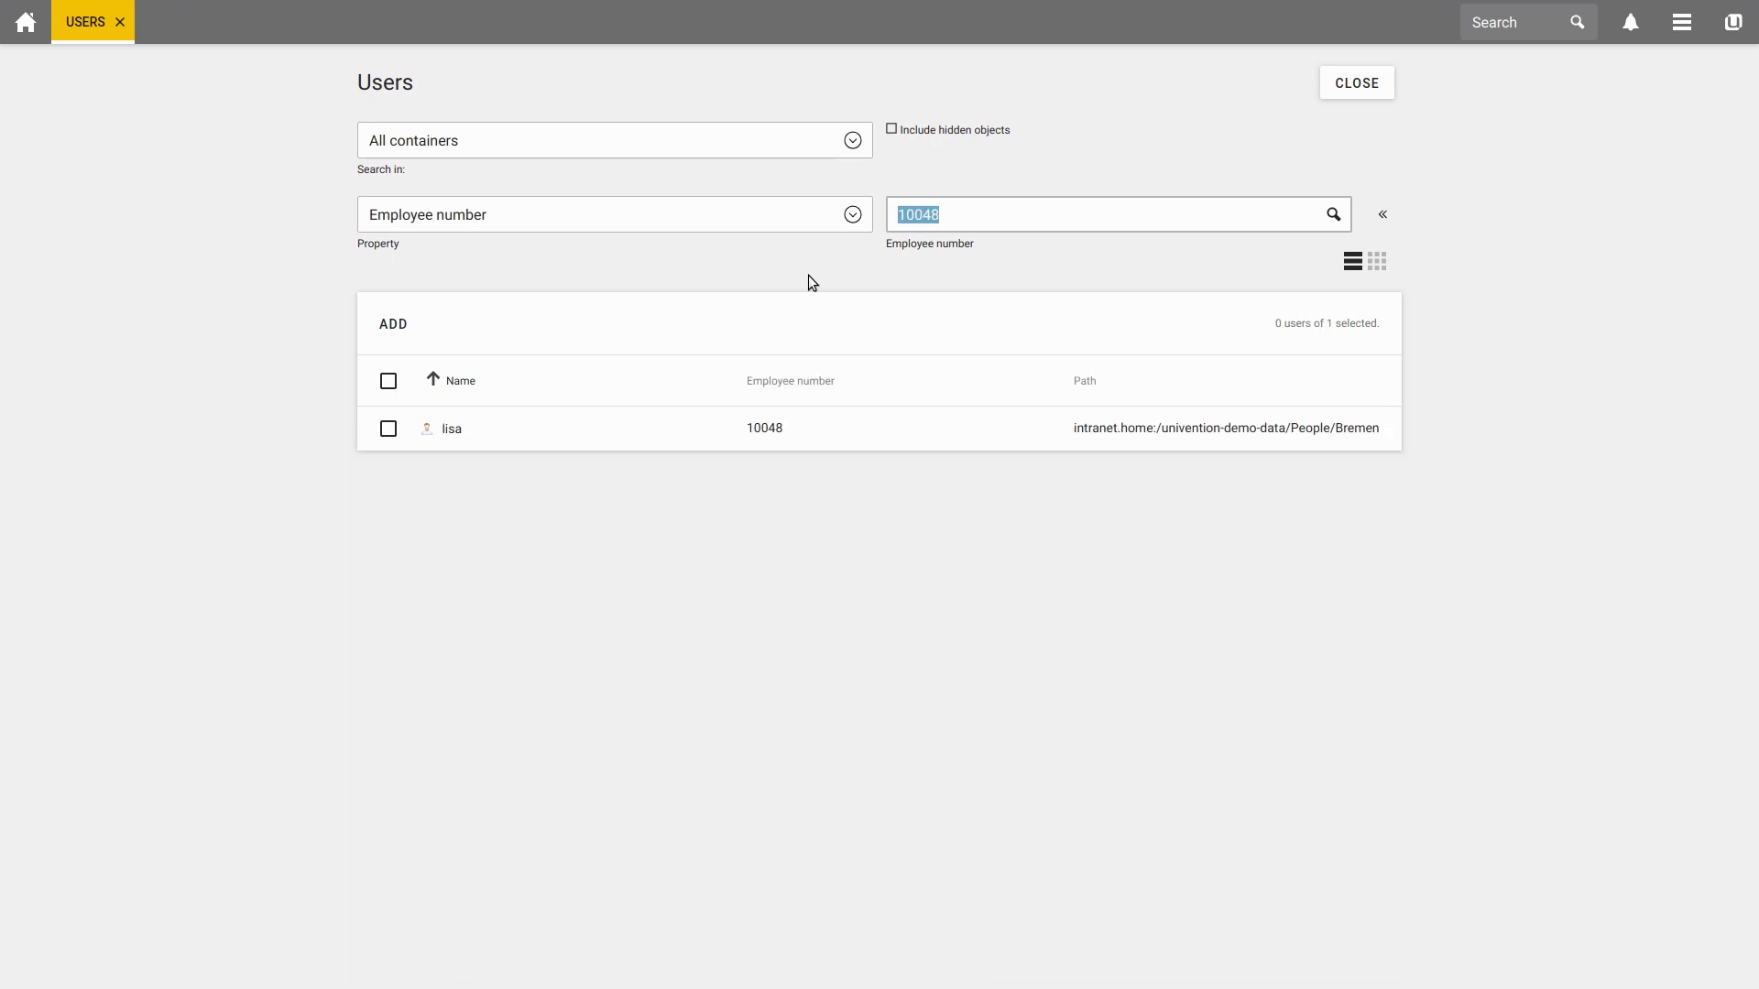
{"action": "mouse_move", "coordinate": [497, 396]}
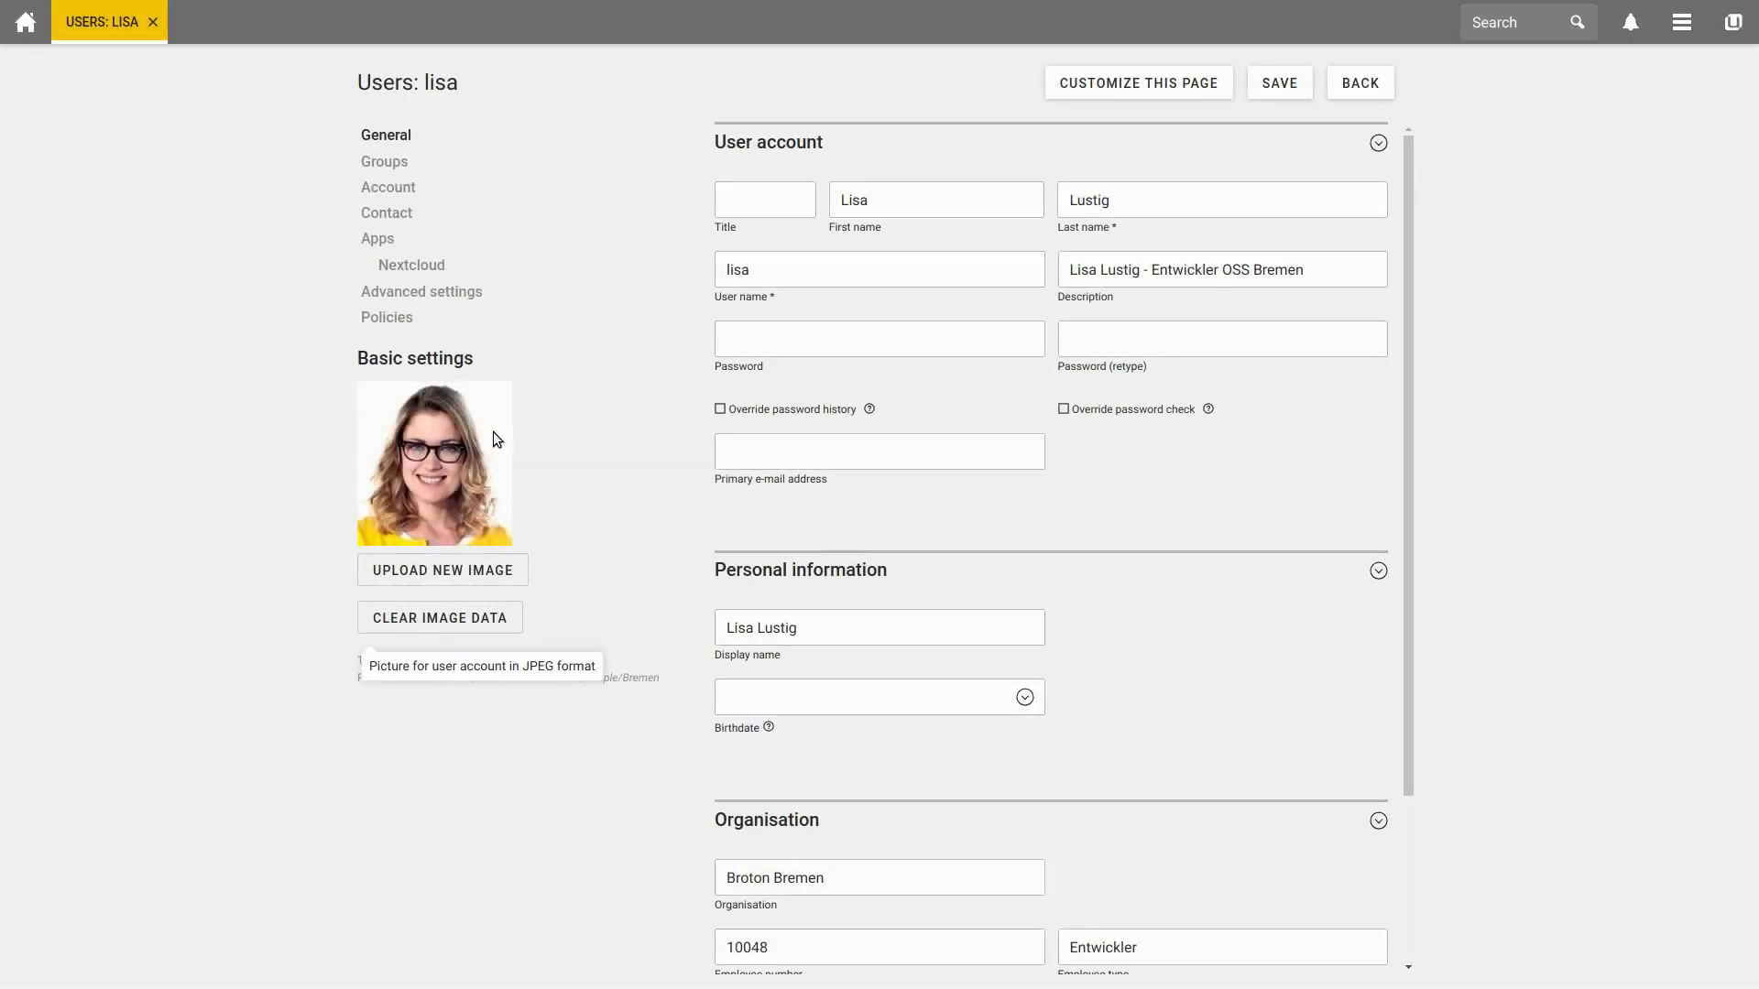
{"action": "mouse_move", "coordinate": [412, 137]}
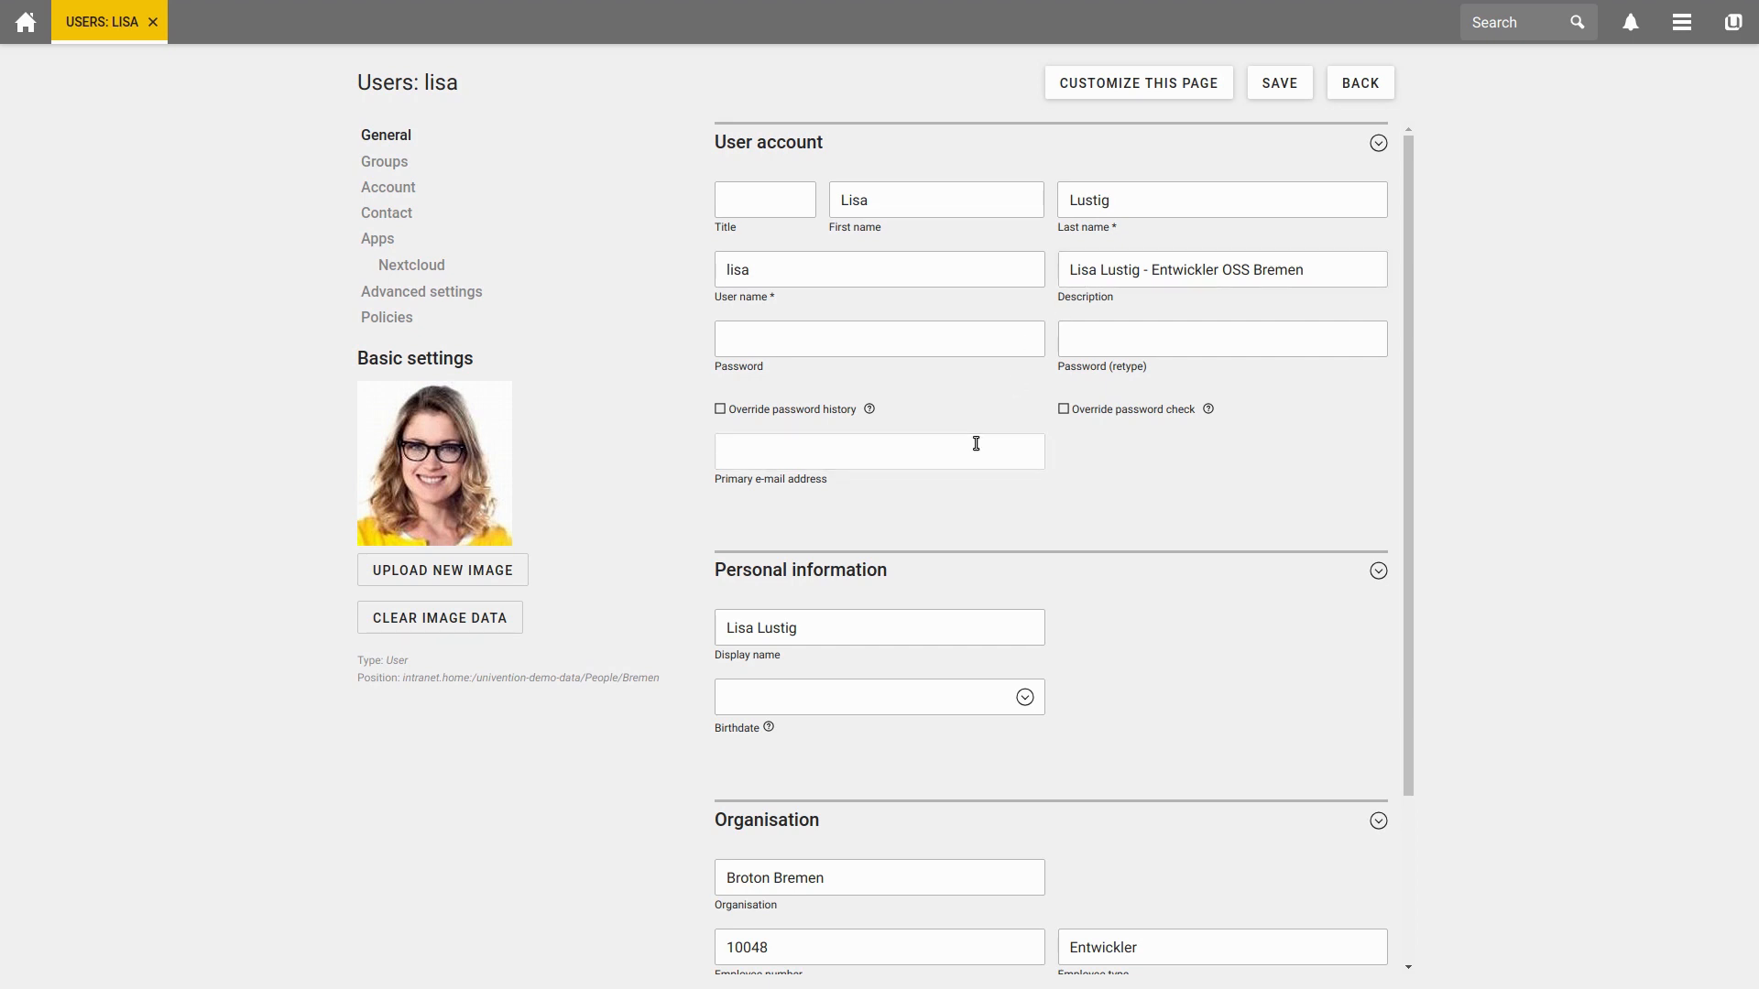
{"action": "left_click", "coordinate": [880, 450]}
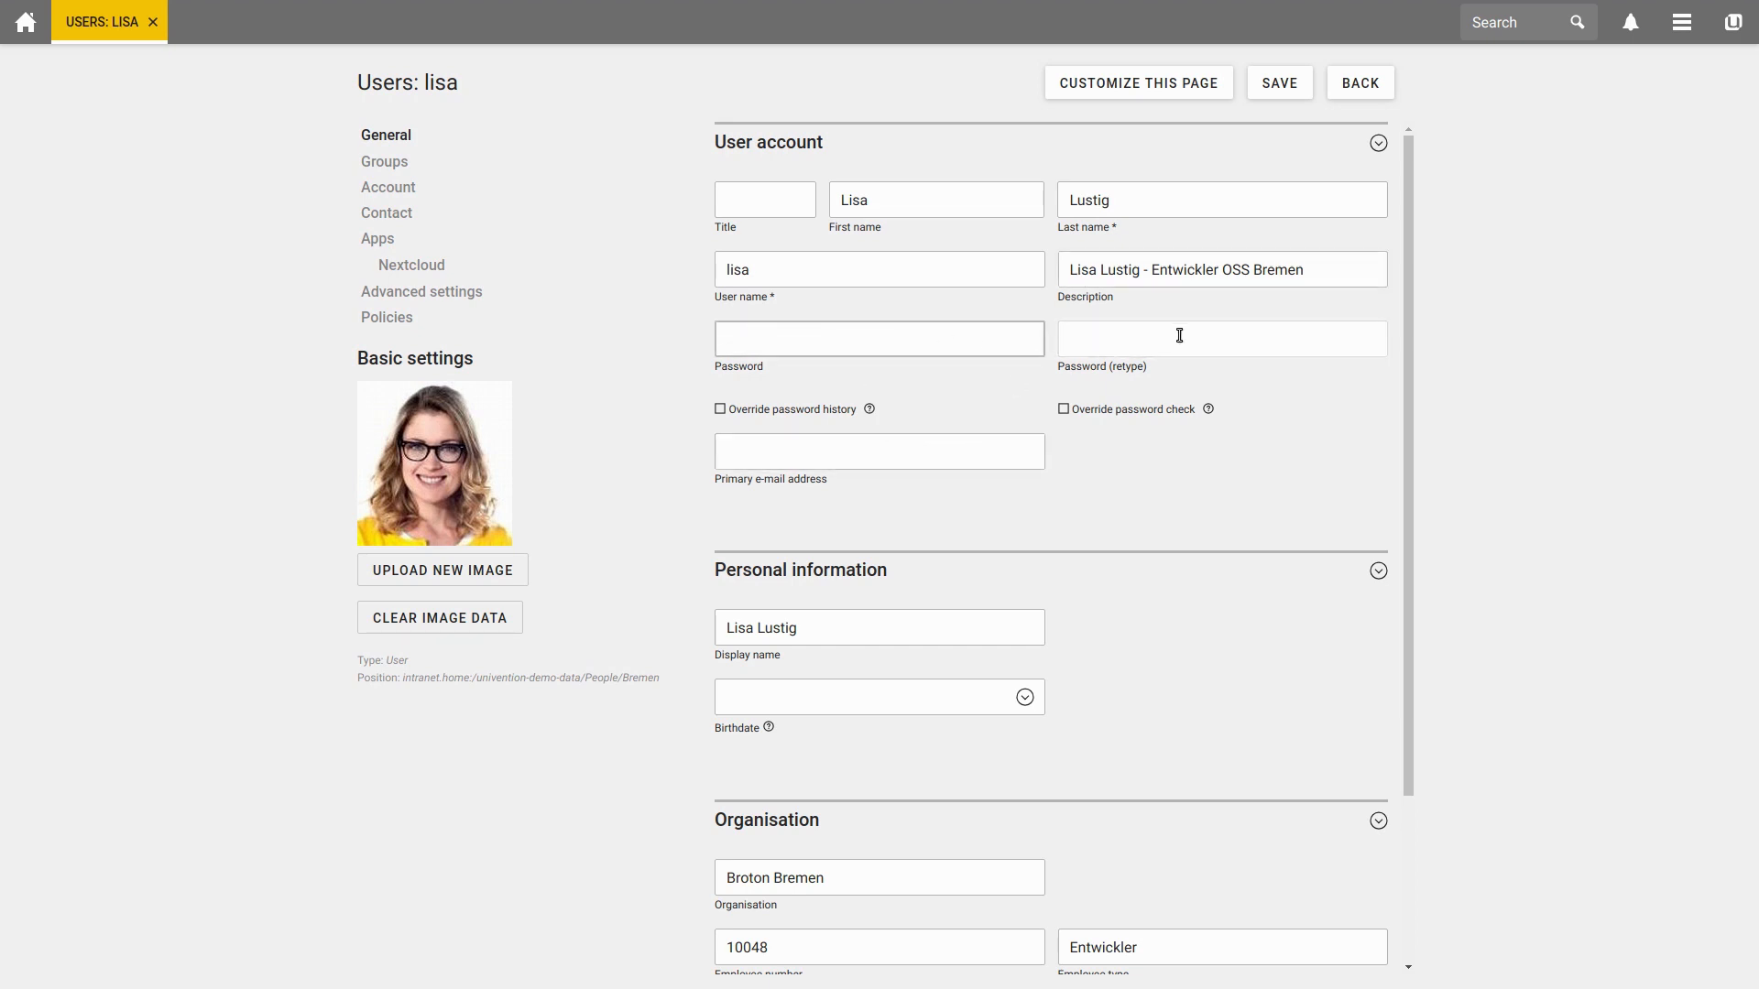
{"action": "left_click", "coordinate": [880, 337]}
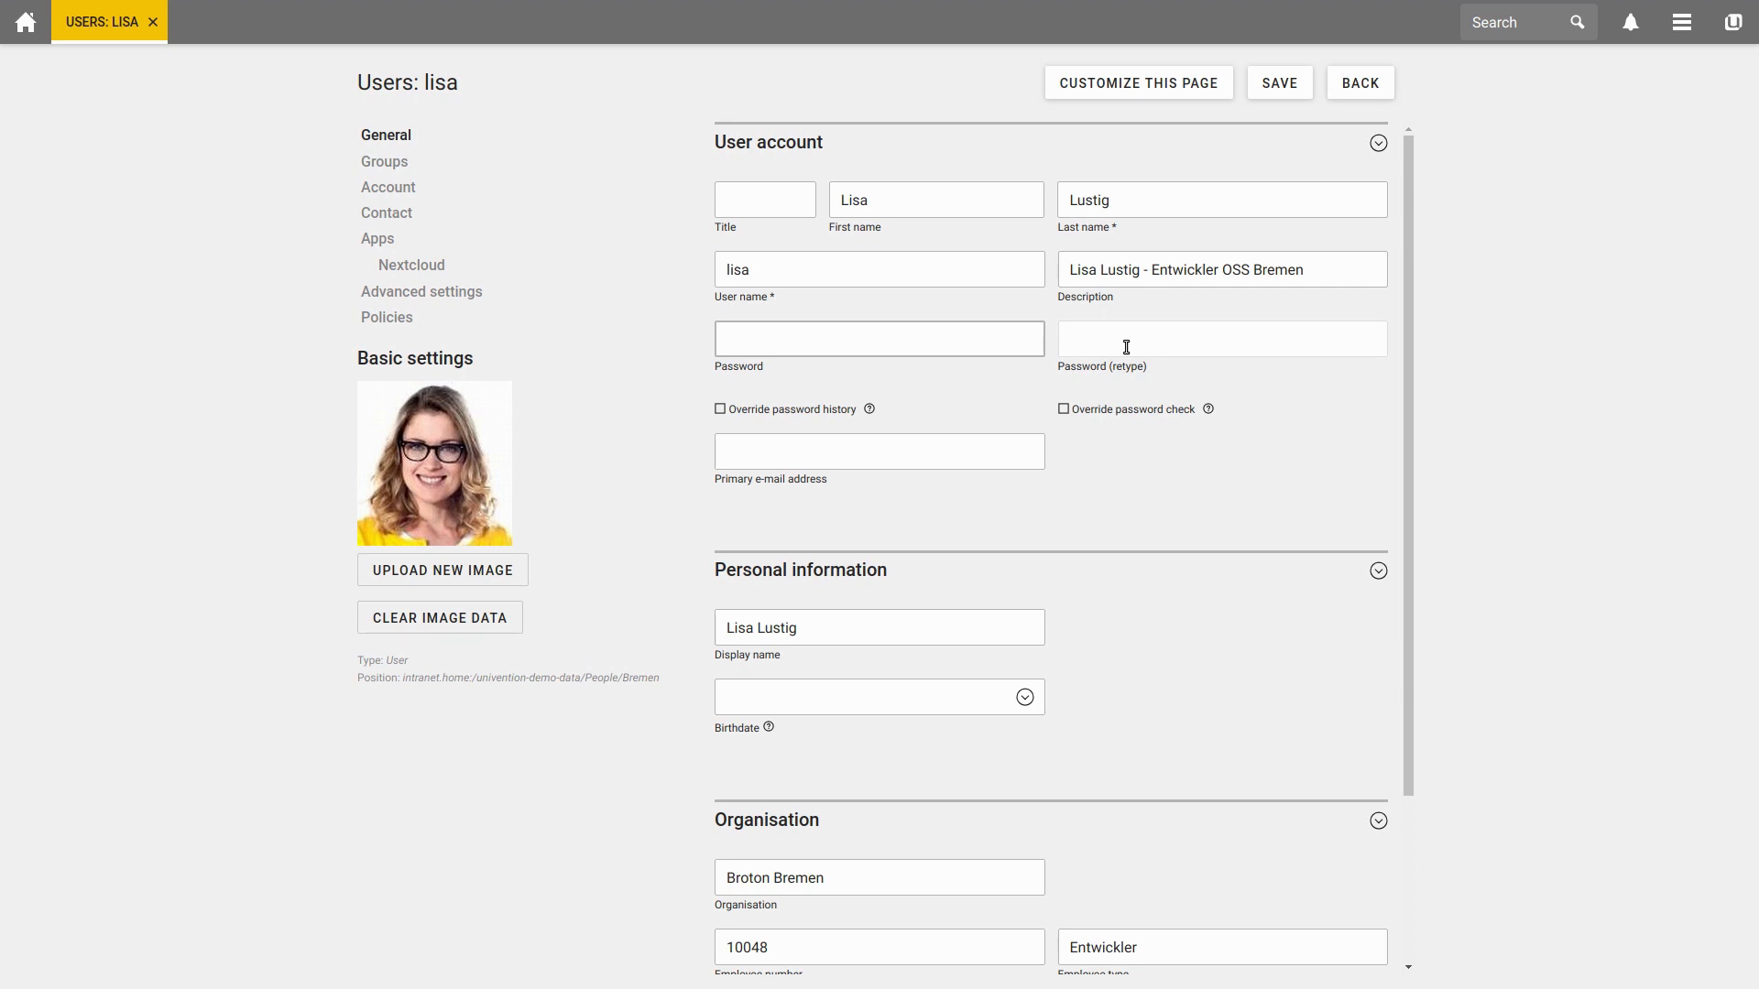
{"action": "left_click", "coordinate": [880, 337]}
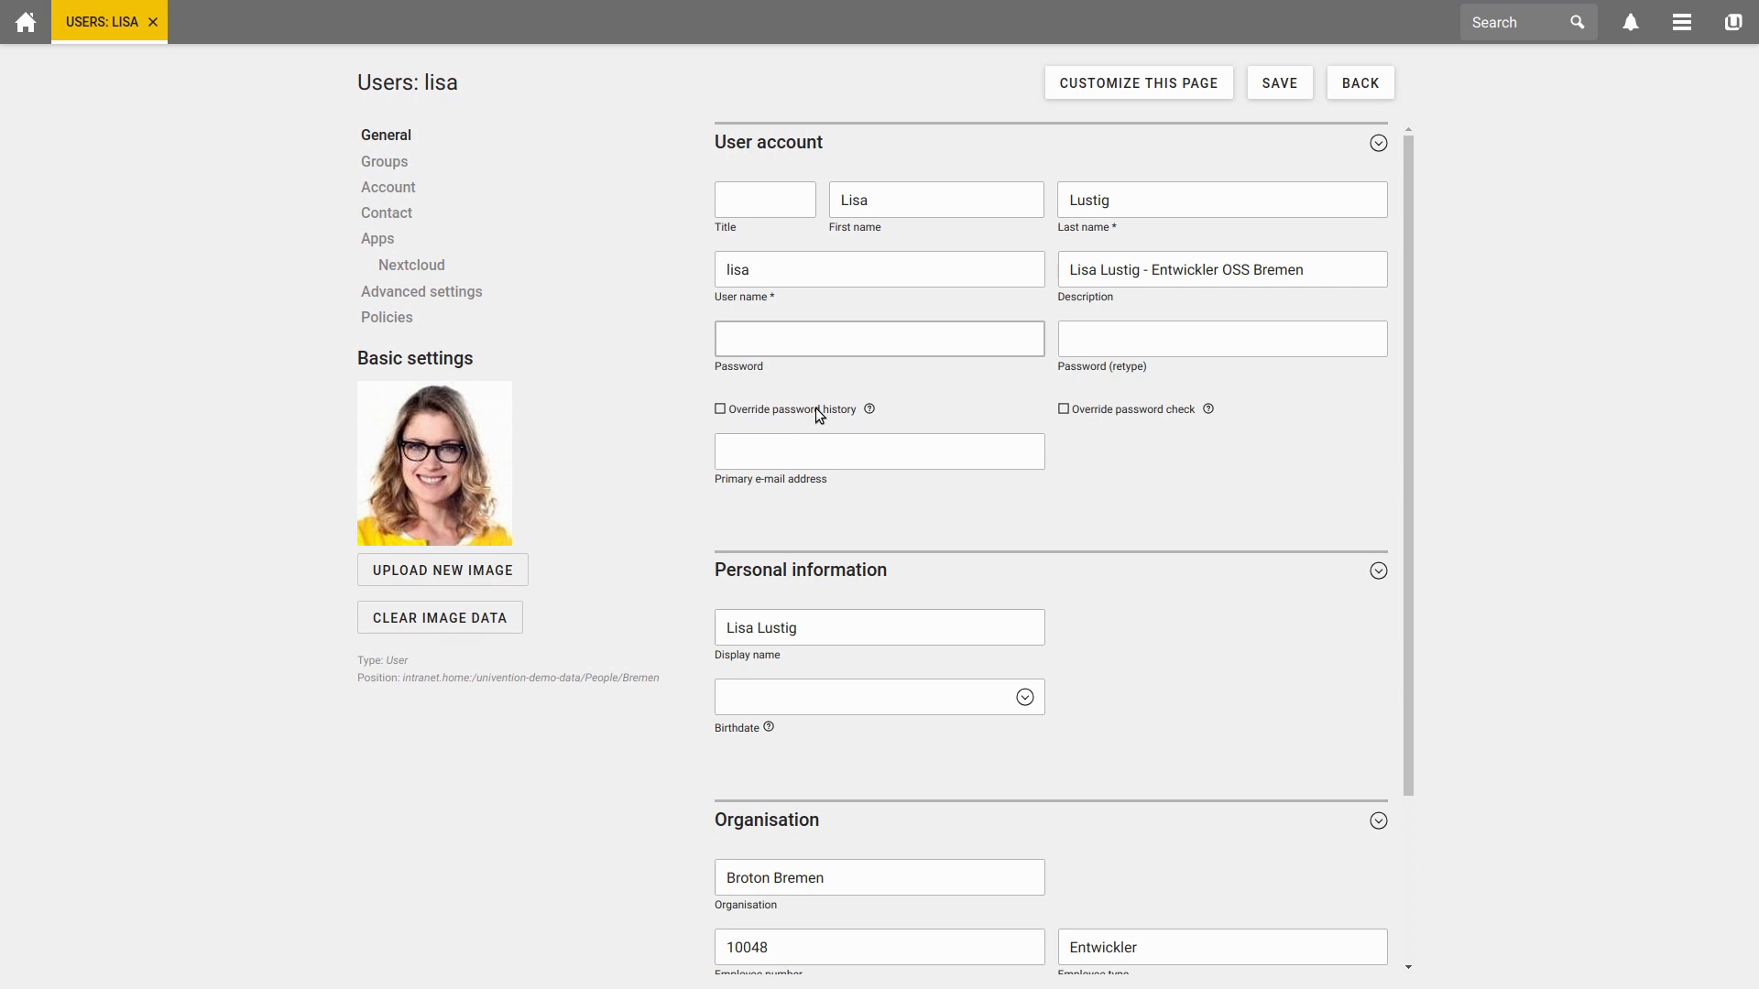
{"action": "left_click", "coordinate": [880, 337]}
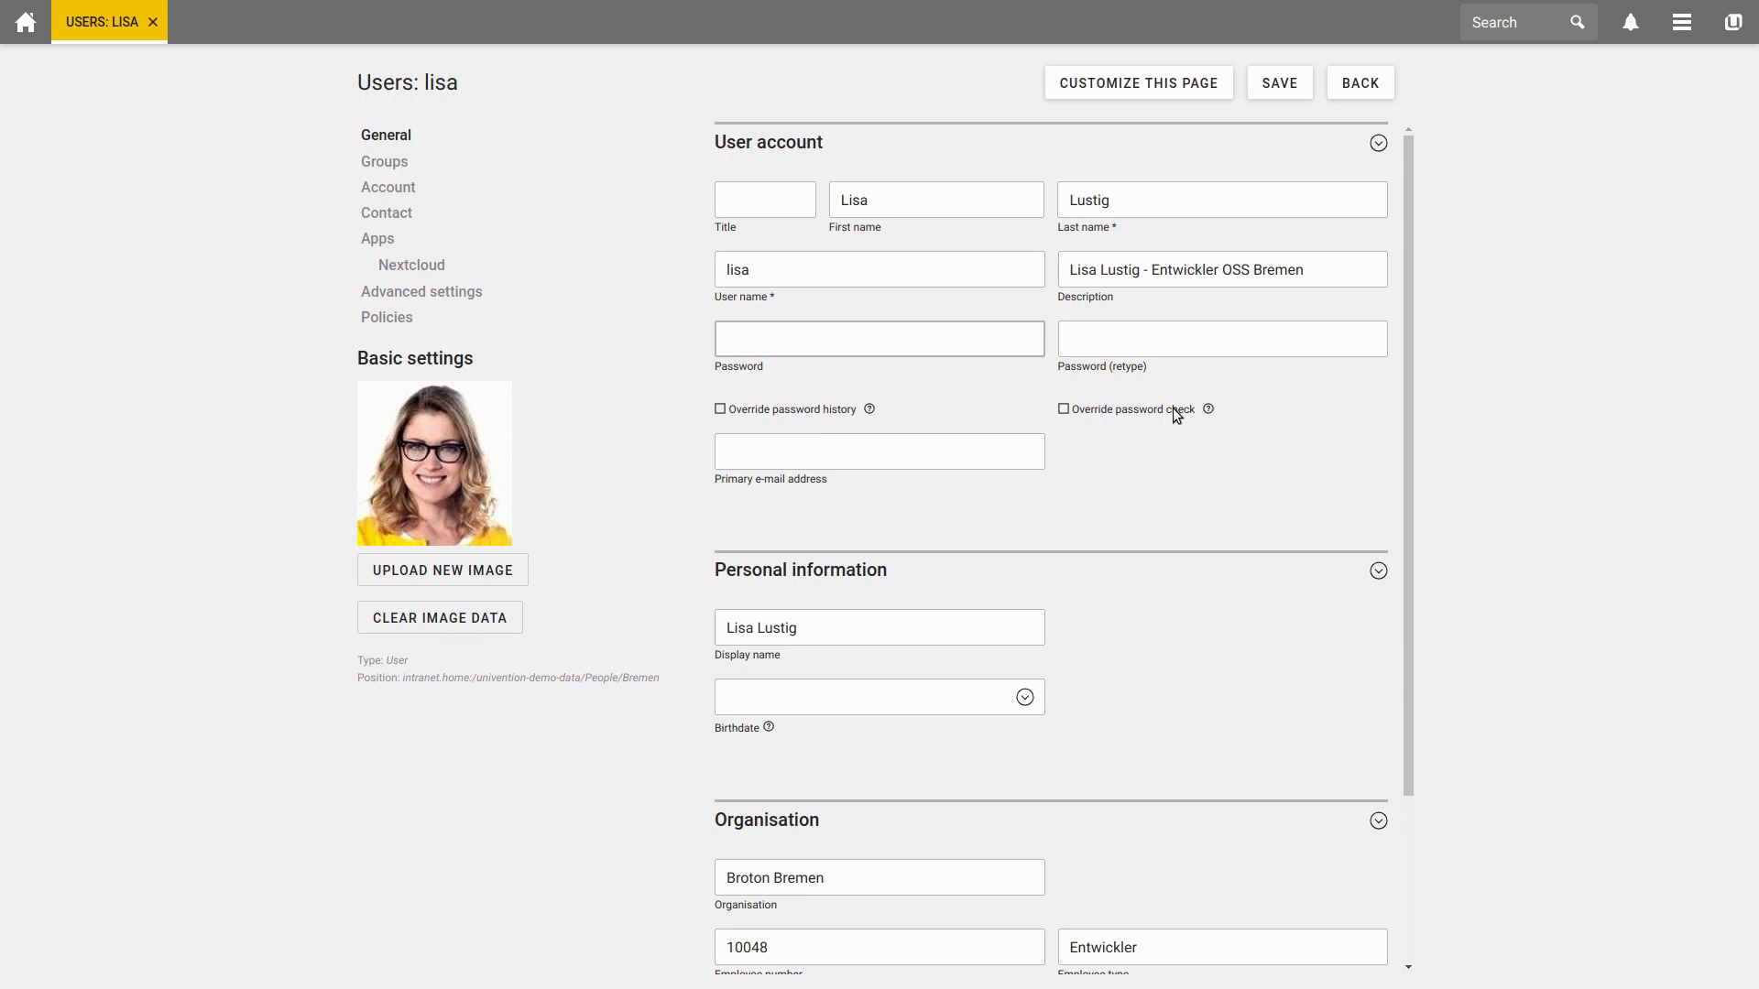
{"action": "left_click", "coordinate": [879, 337]}
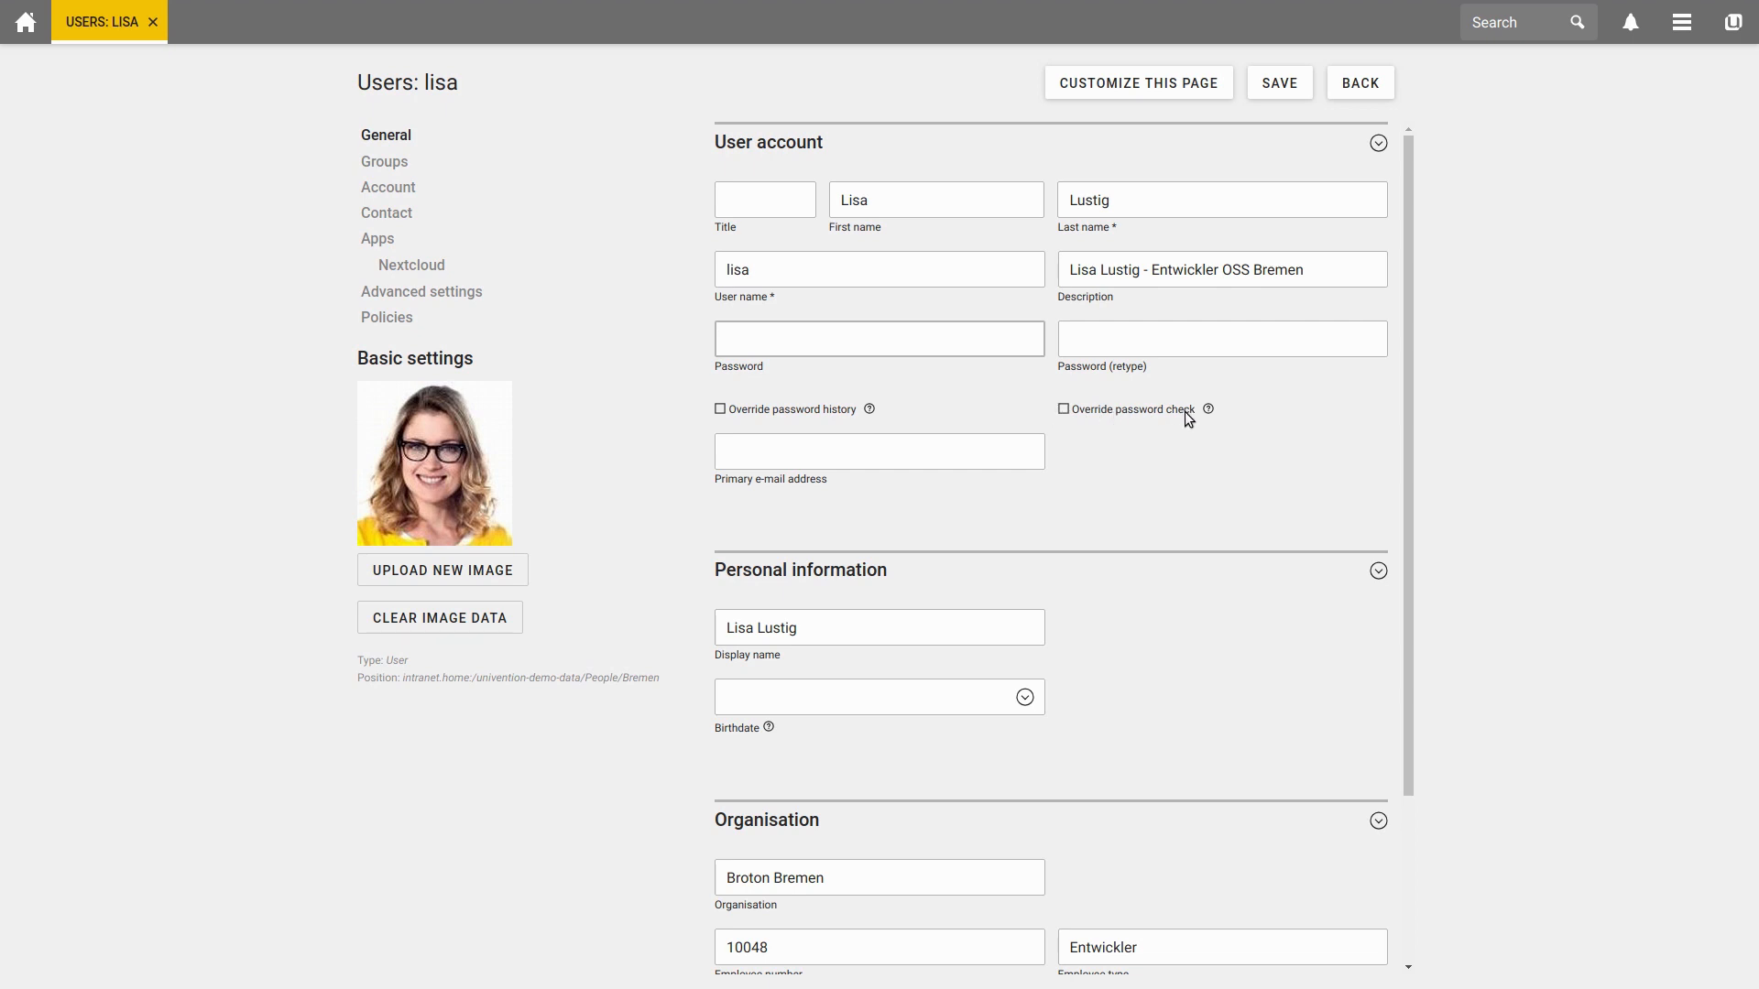
{"action": "mouse_move", "coordinate": [1133, 422]}
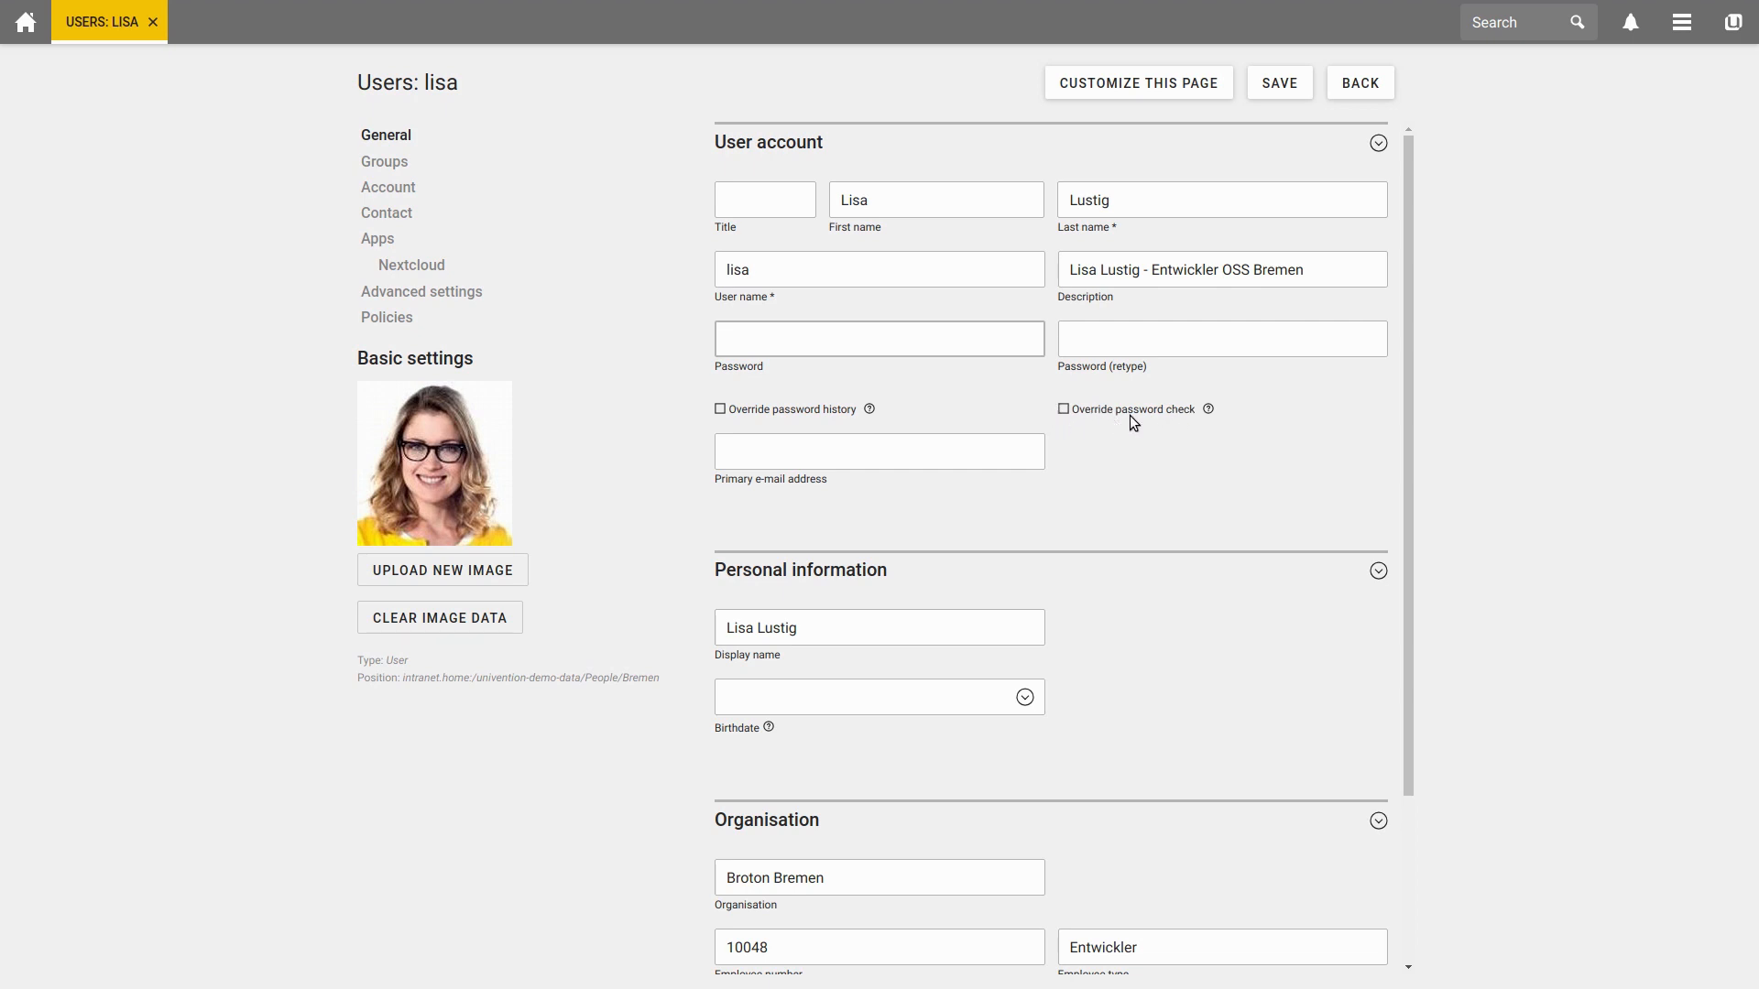
{"action": "left_click", "coordinate": [879, 337]}
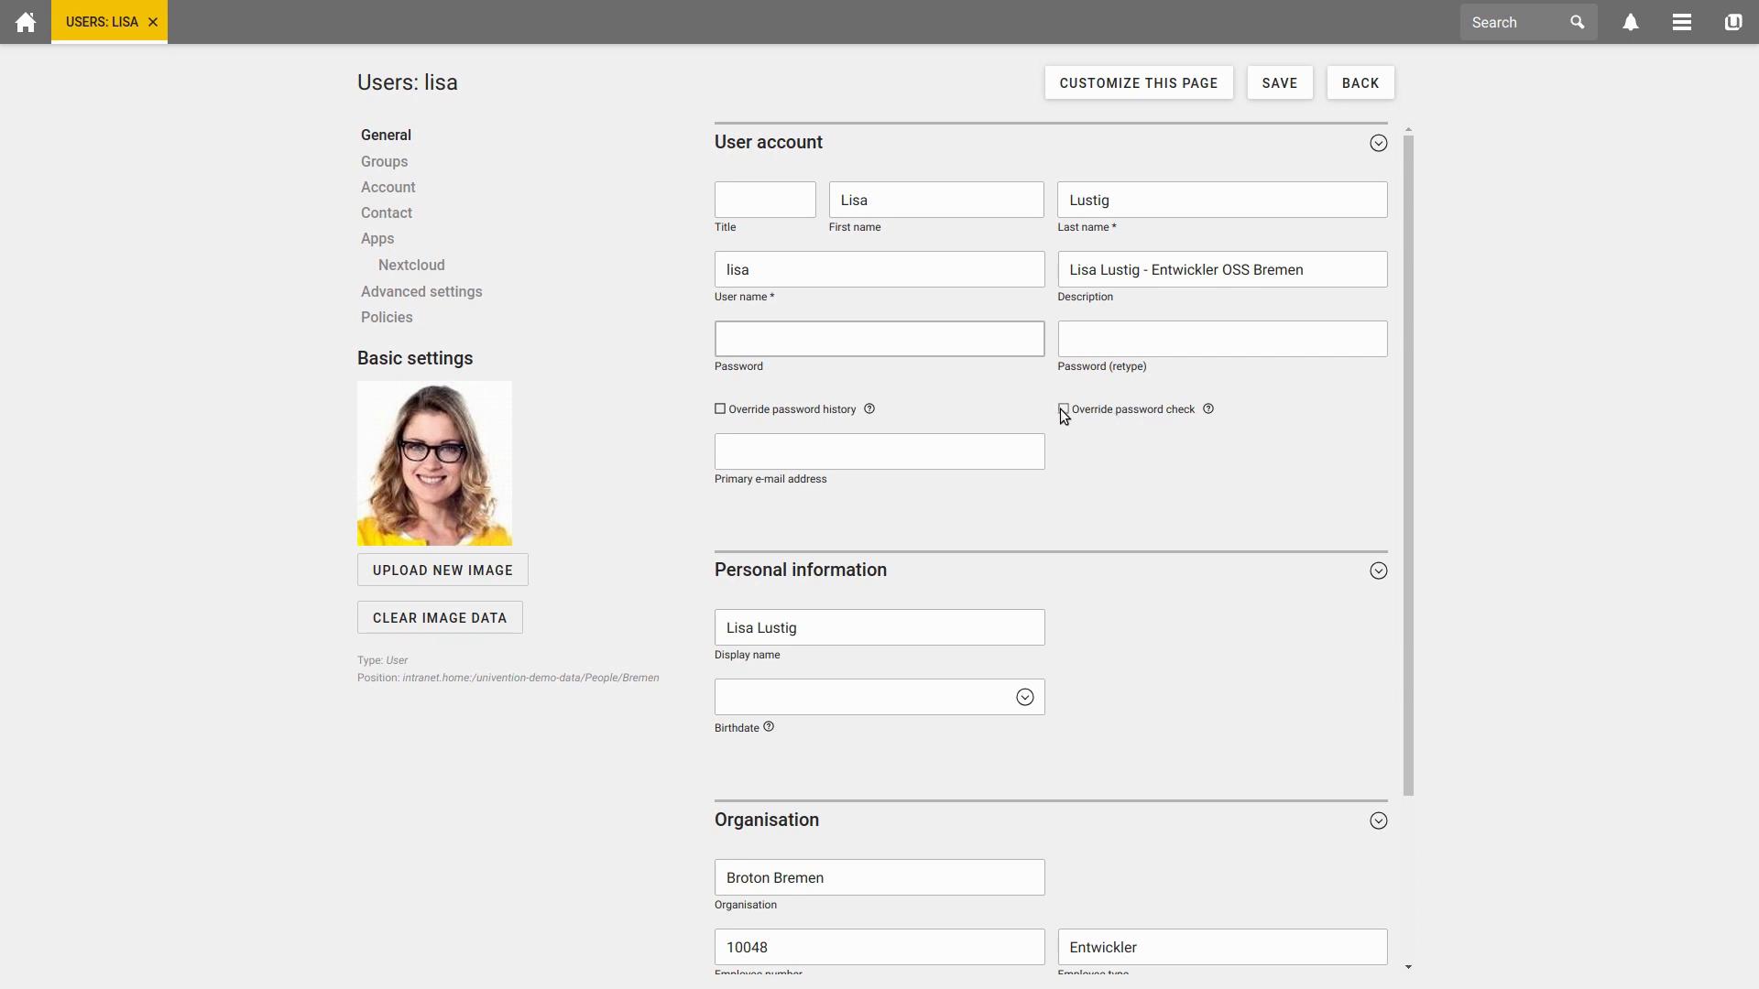
{"action": "scroll", "scroll_direction": "down", "scroll_amount": 3}
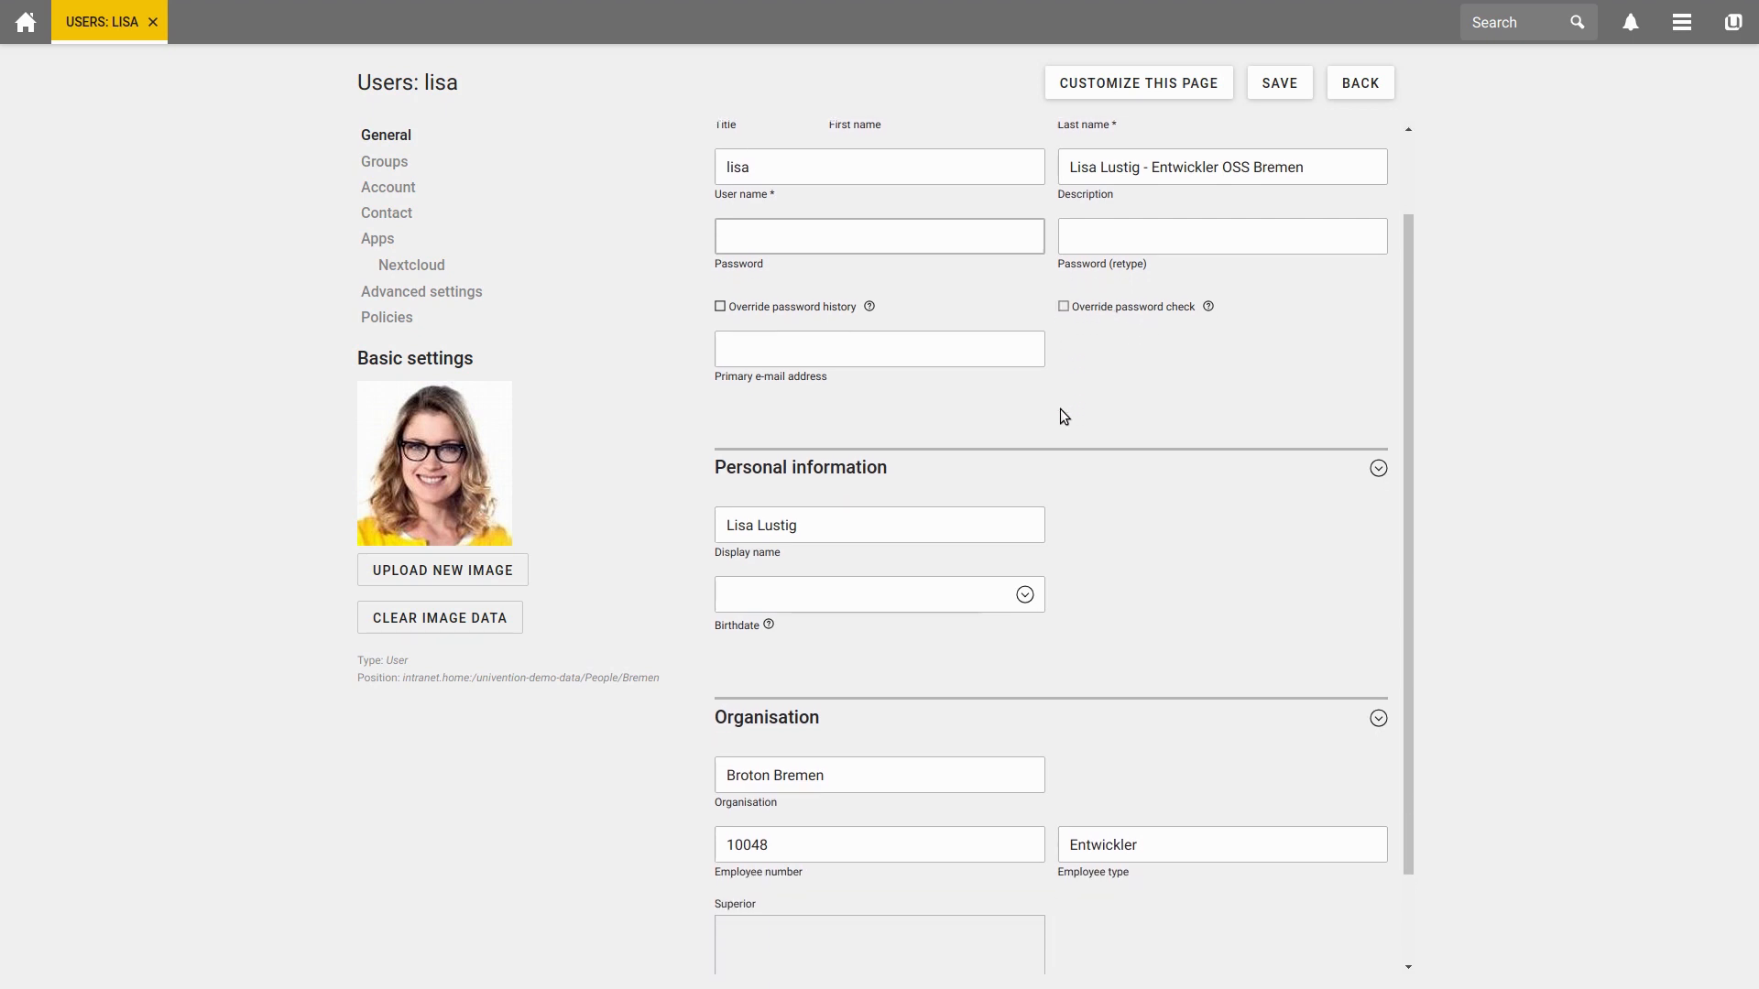
{"action": "scroll", "scroll_direction": "down", "scroll_amount": 3}
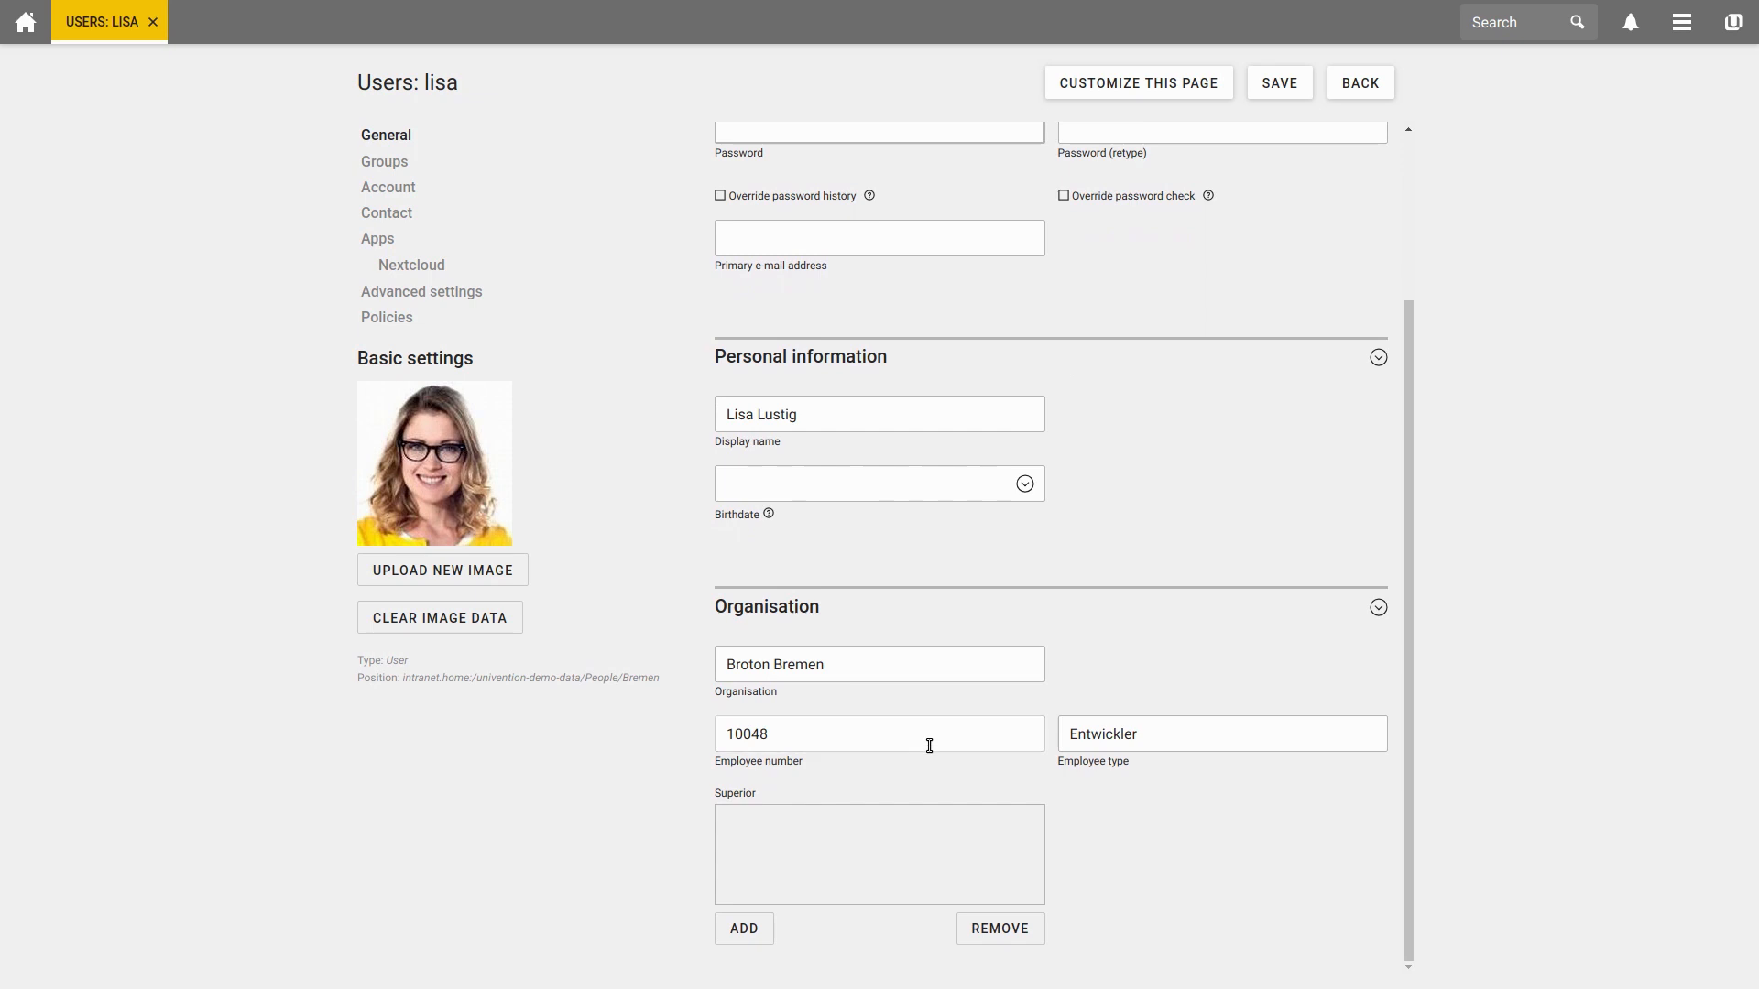
{"action": "double_click", "coordinate": [755, 732]}
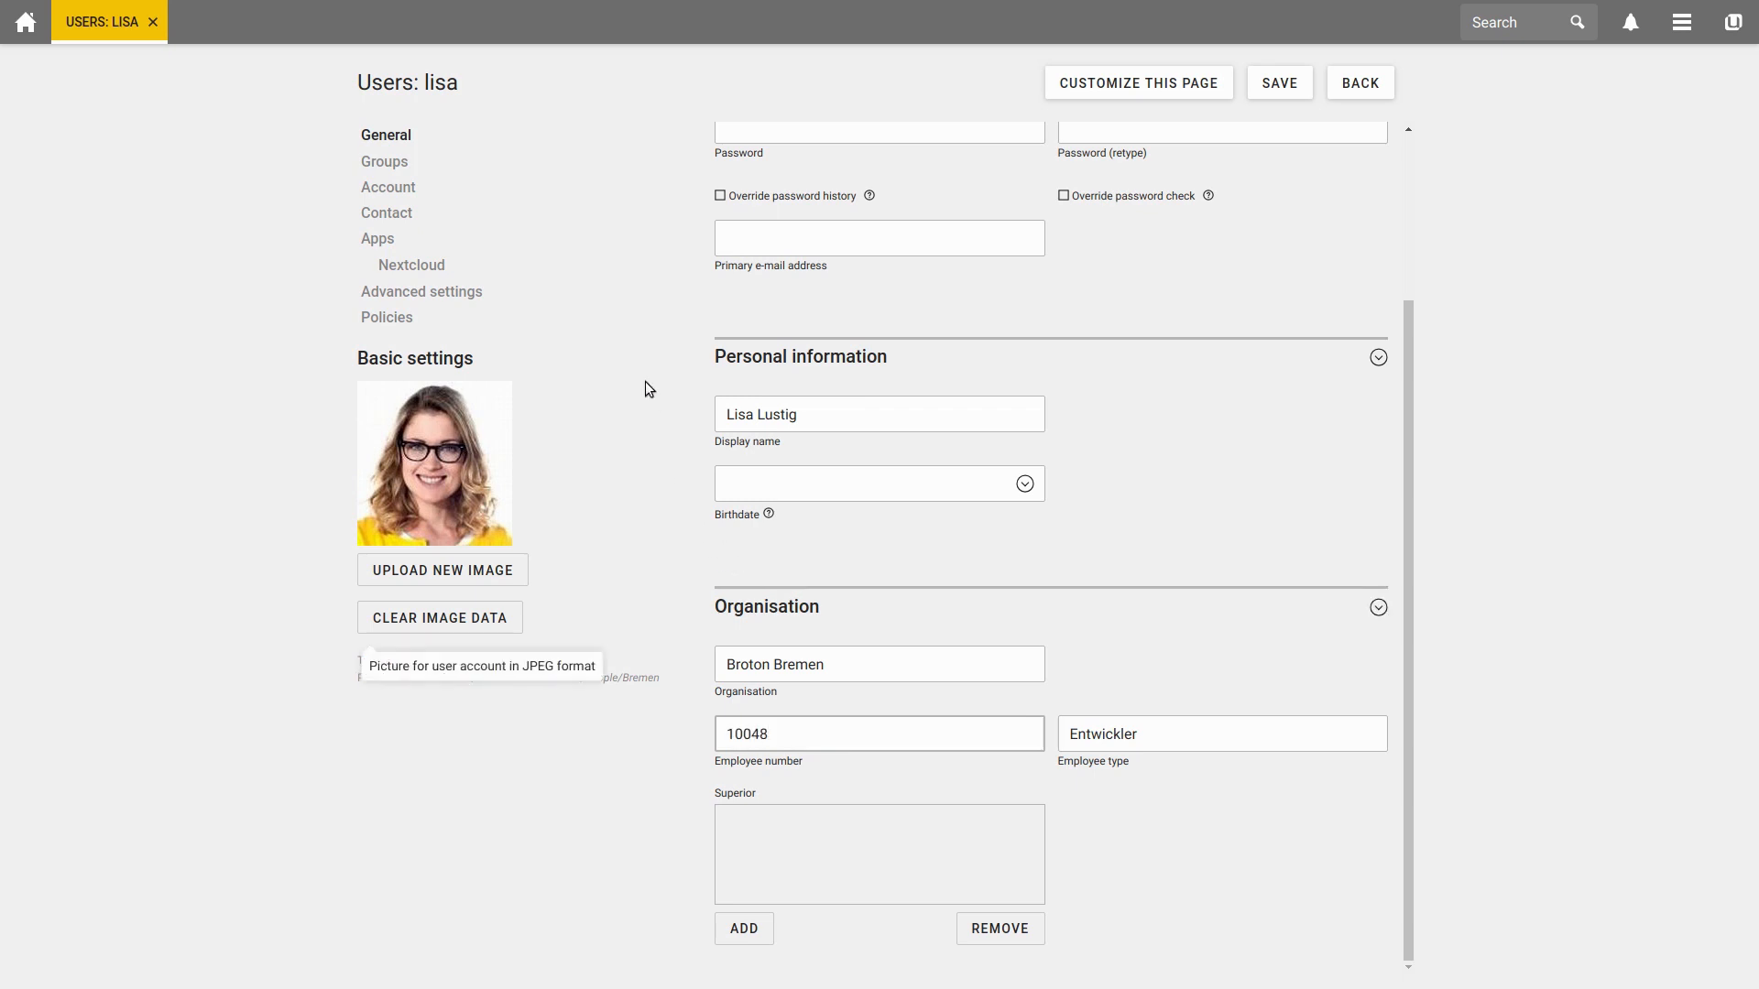
Step: Show lisa's Groups page: primary group Domain Users plus users office Bremen and OSS
{"action": "left_click", "coordinate": [384, 161]}
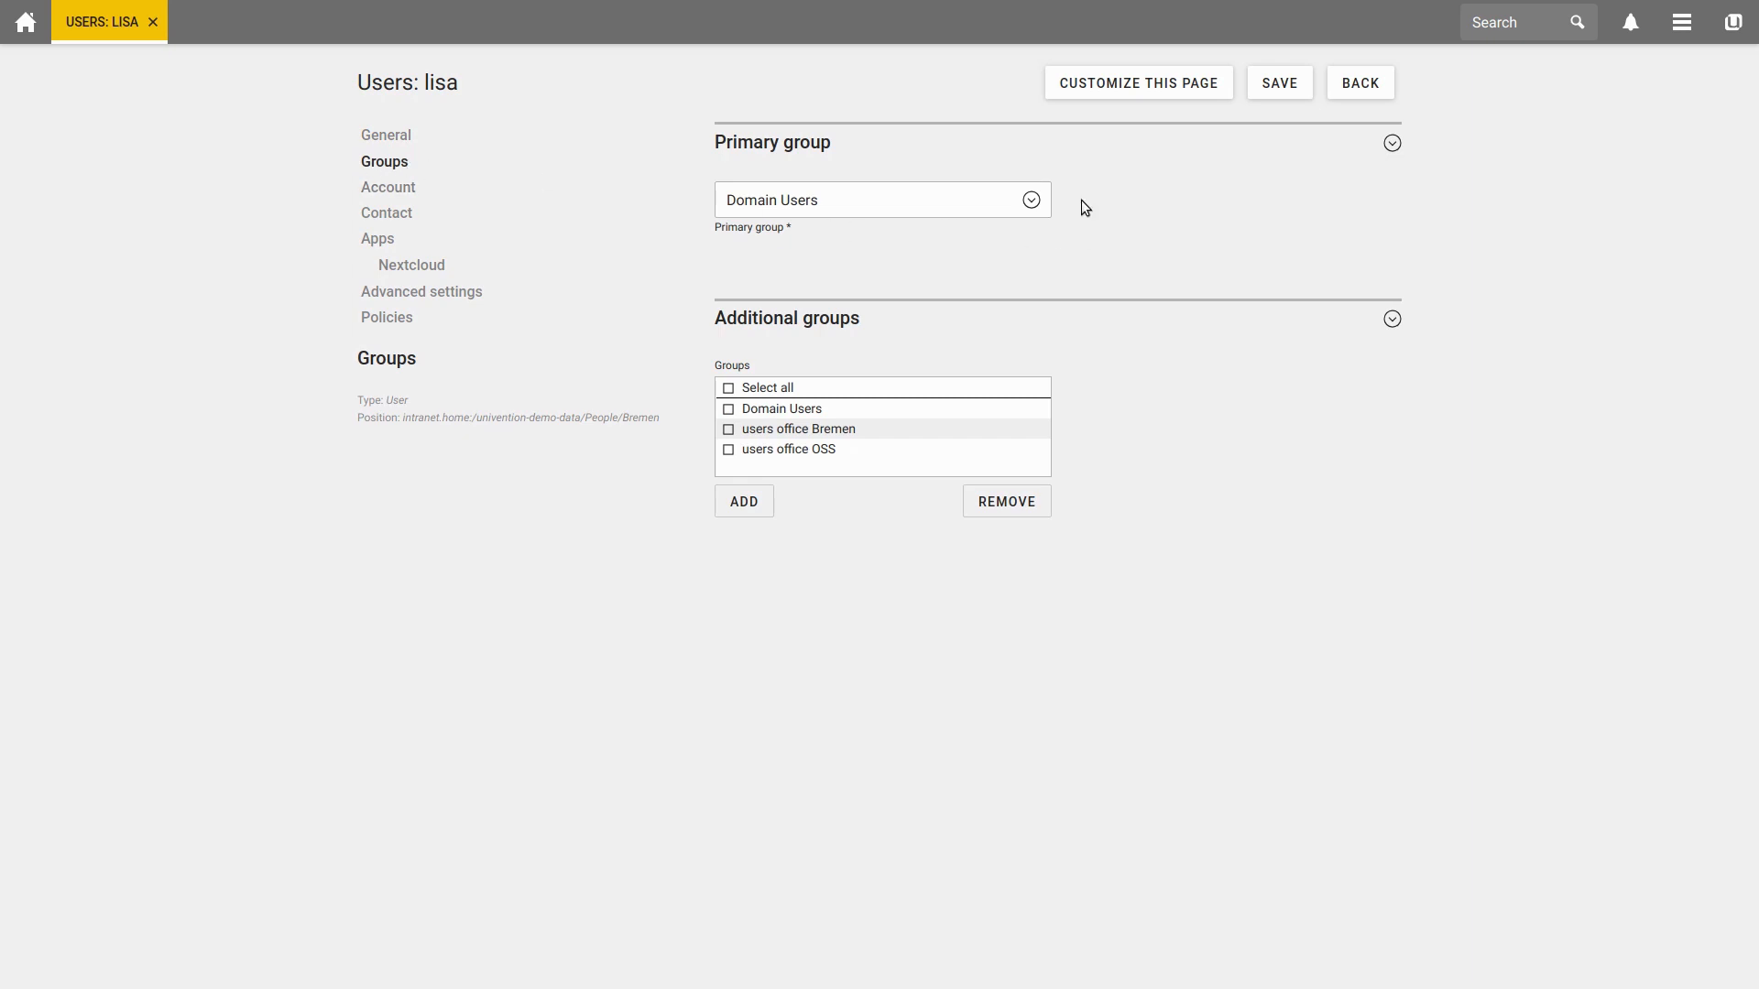
{"action": "left_click", "coordinate": [866, 201]}
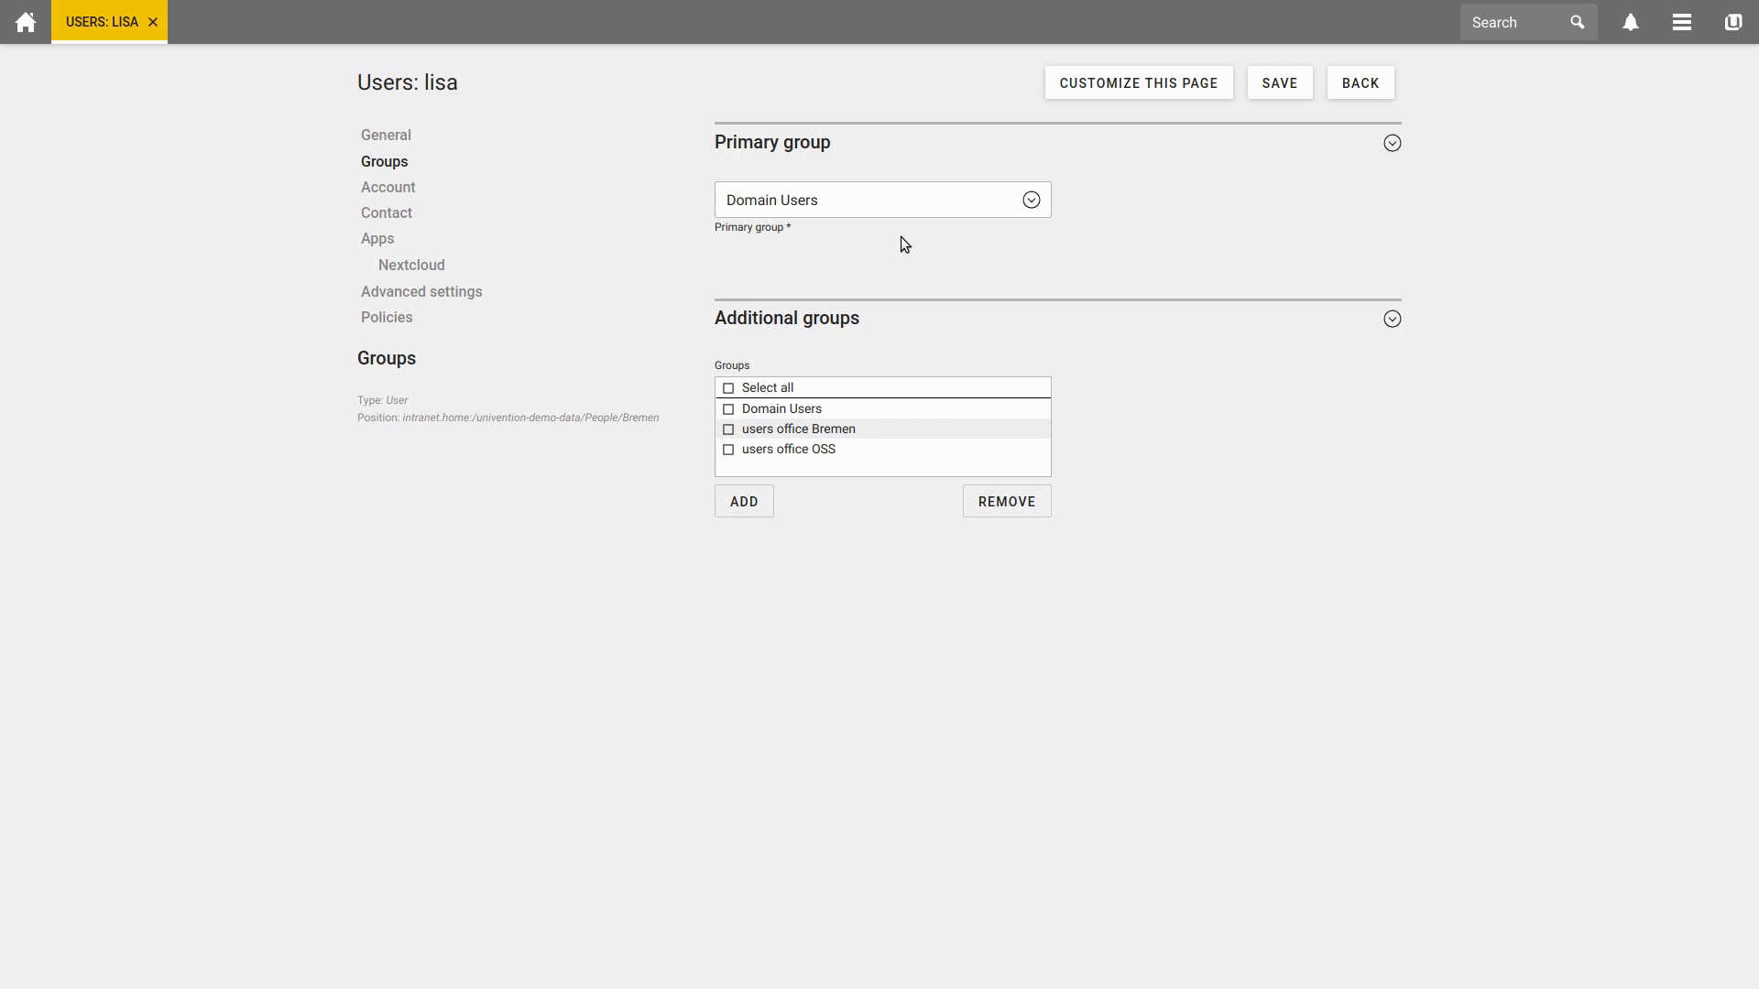
{"action": "mouse_move", "coordinate": [916, 238]}
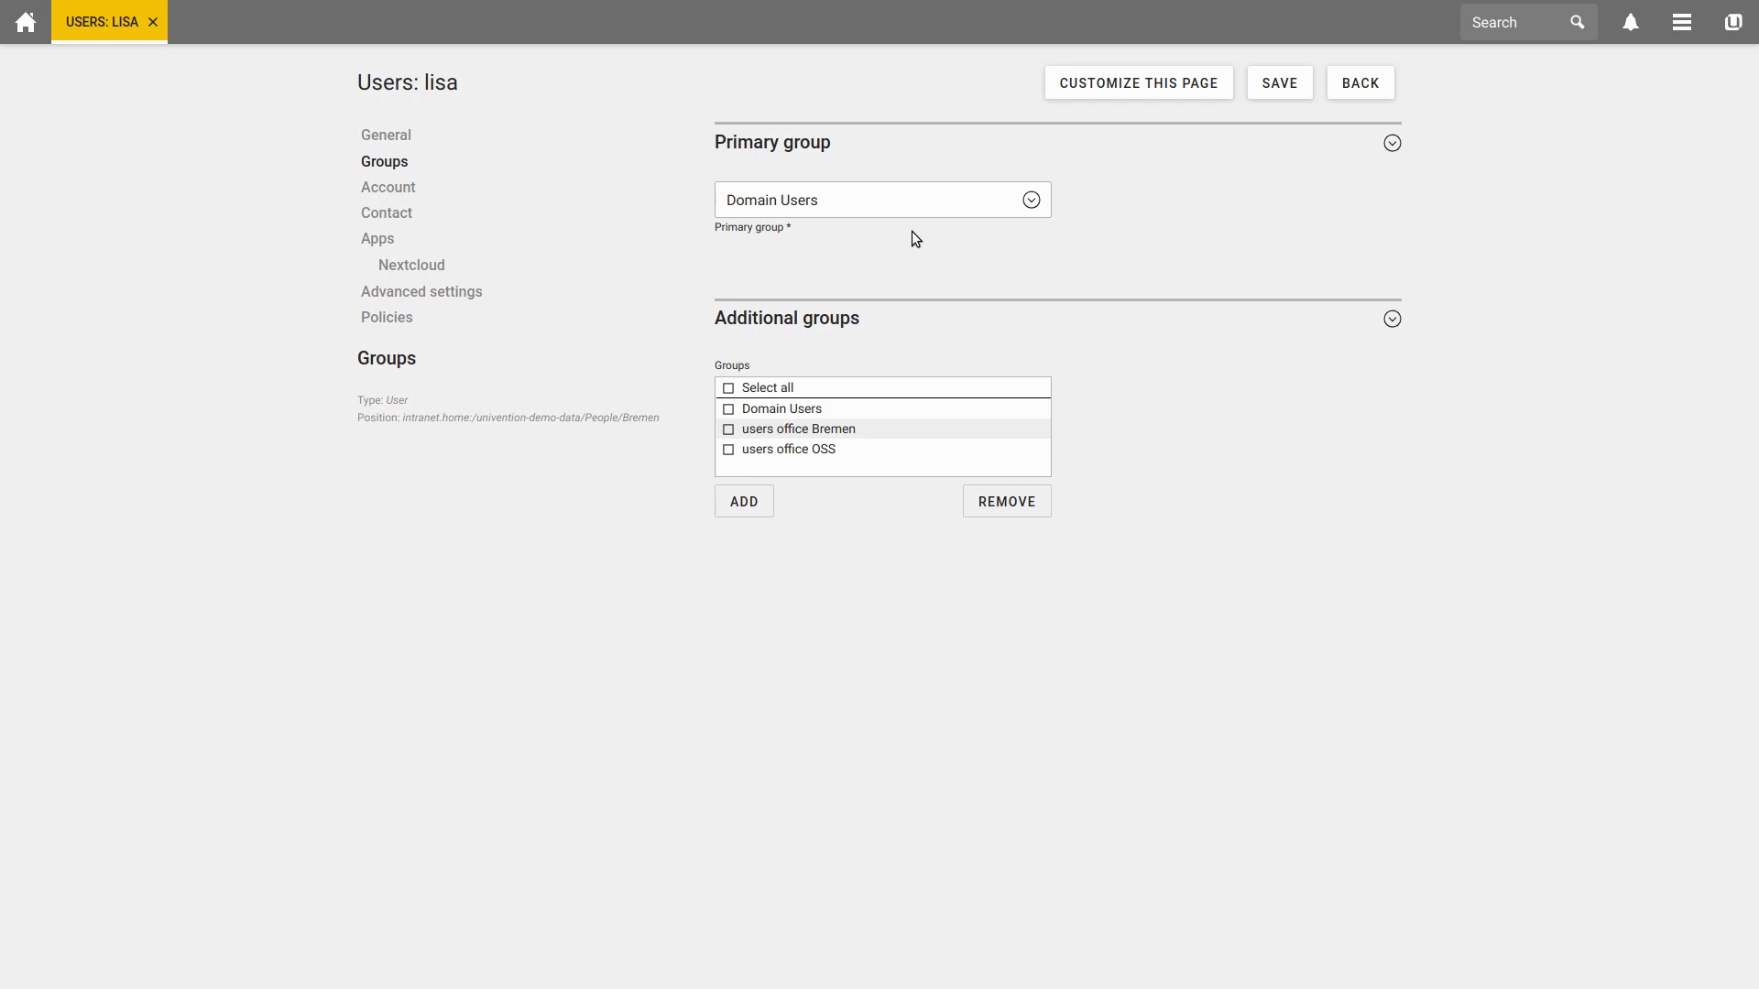
Step: Show lisa's Account page and review the Deactivation and Windows settings
{"action": "left_click", "coordinate": [388, 187]}
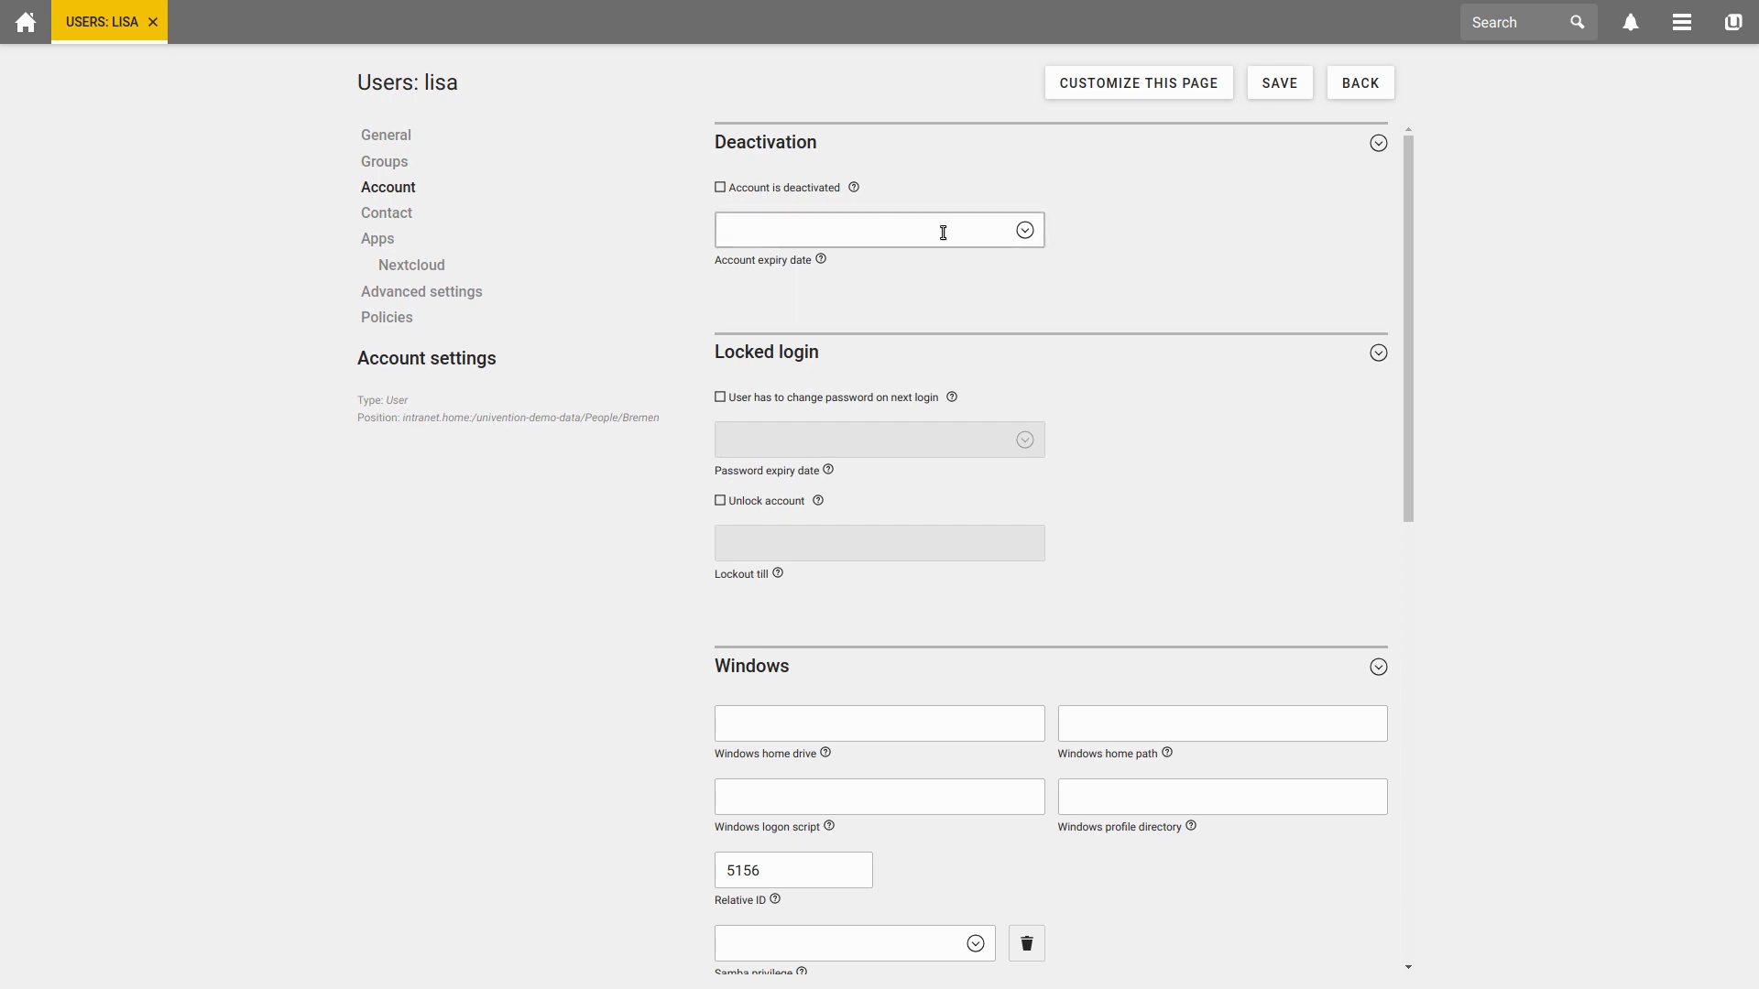
{"action": "scroll", "scroll_direction": "down", "scroll_amount": 3}
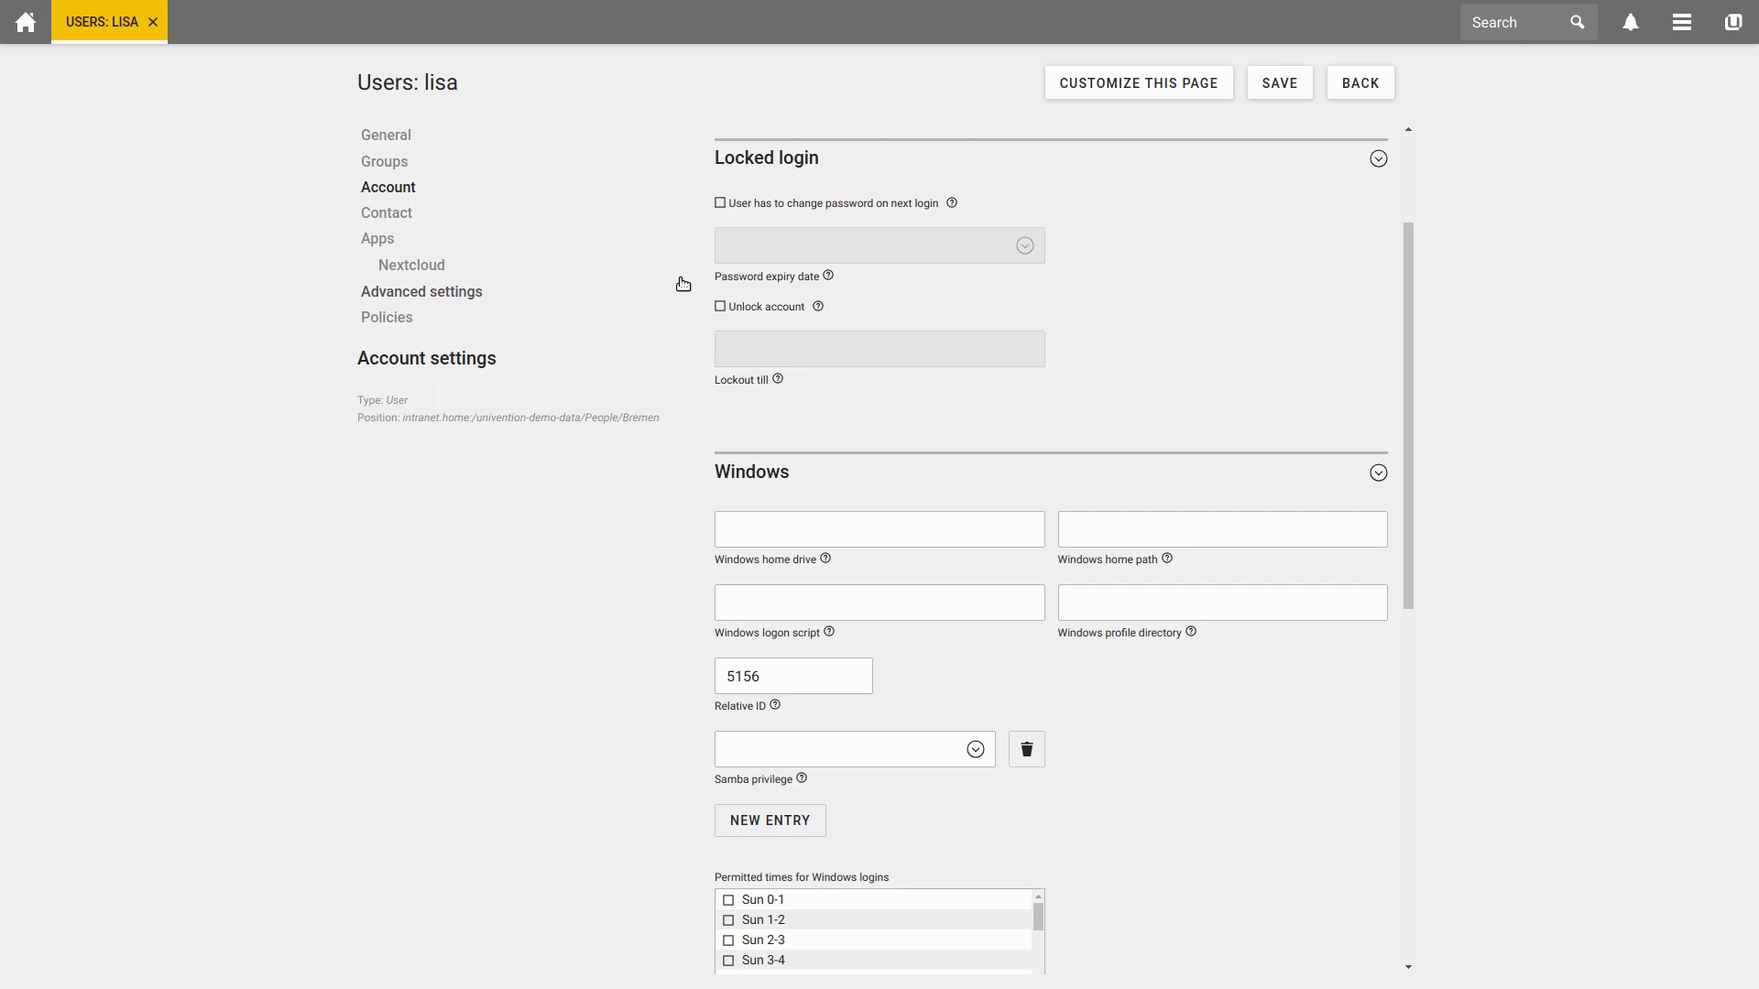
{"action": "mouse_move", "coordinate": [1342, 311]}
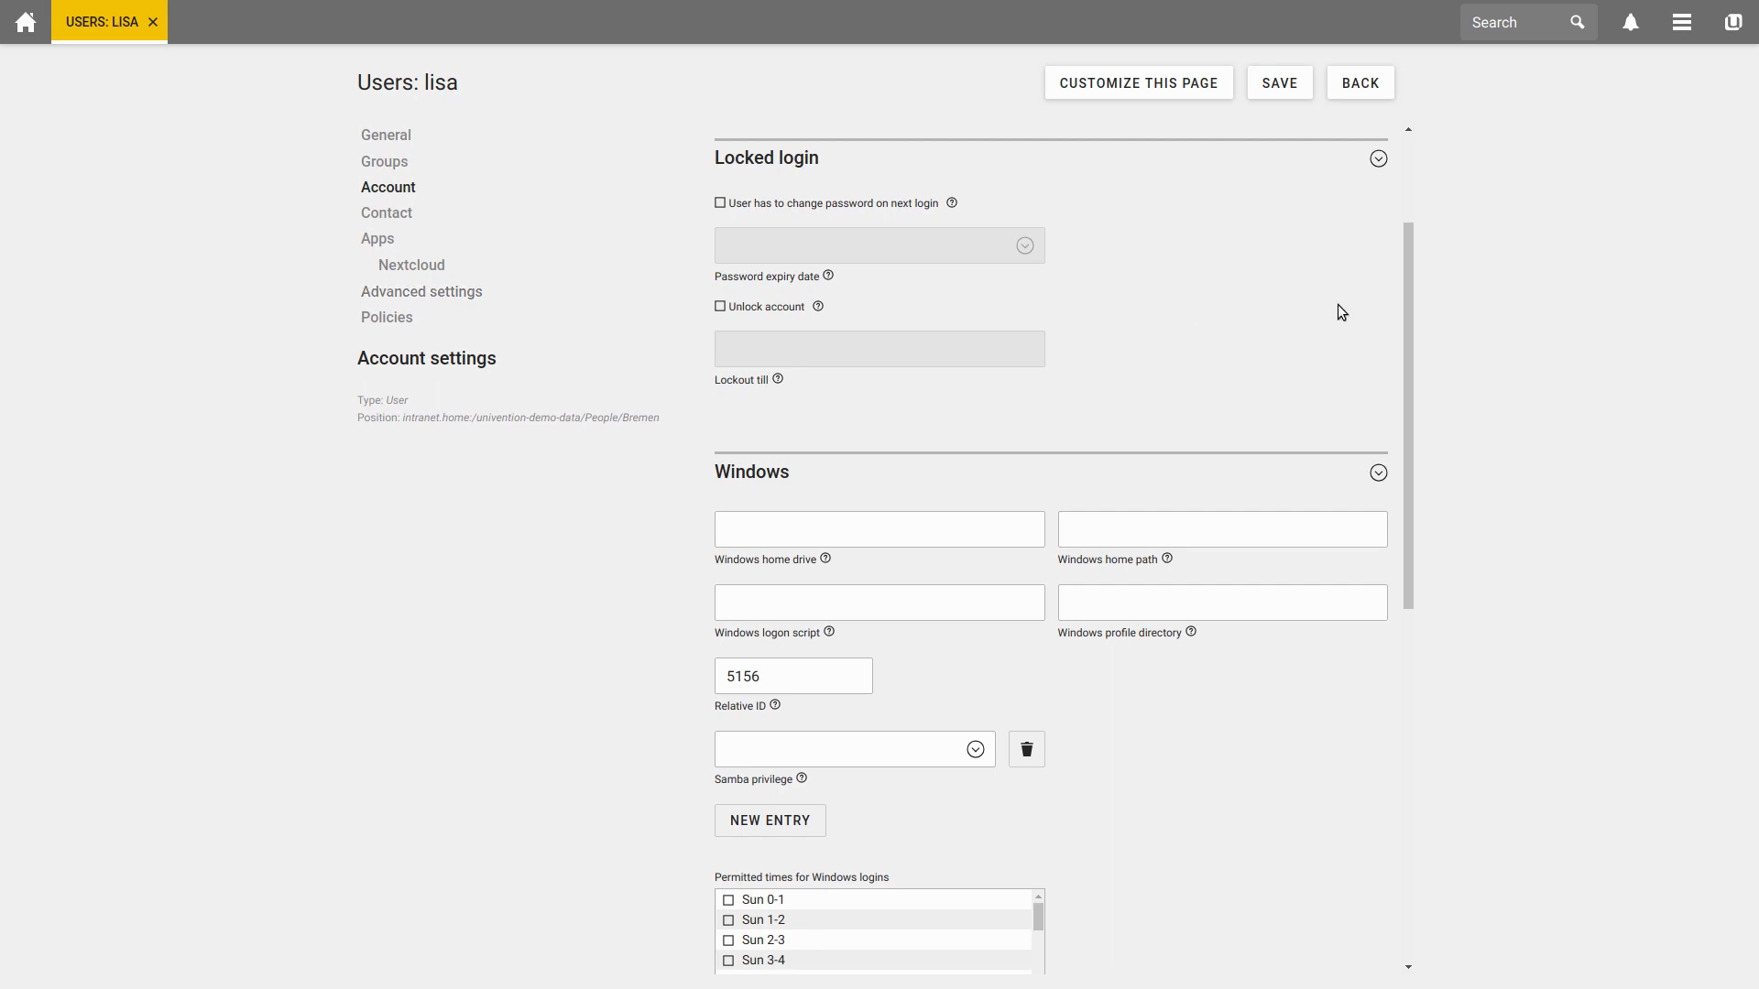
{"action": "scroll", "scroll_direction": "down", "scroll_amount": 3}
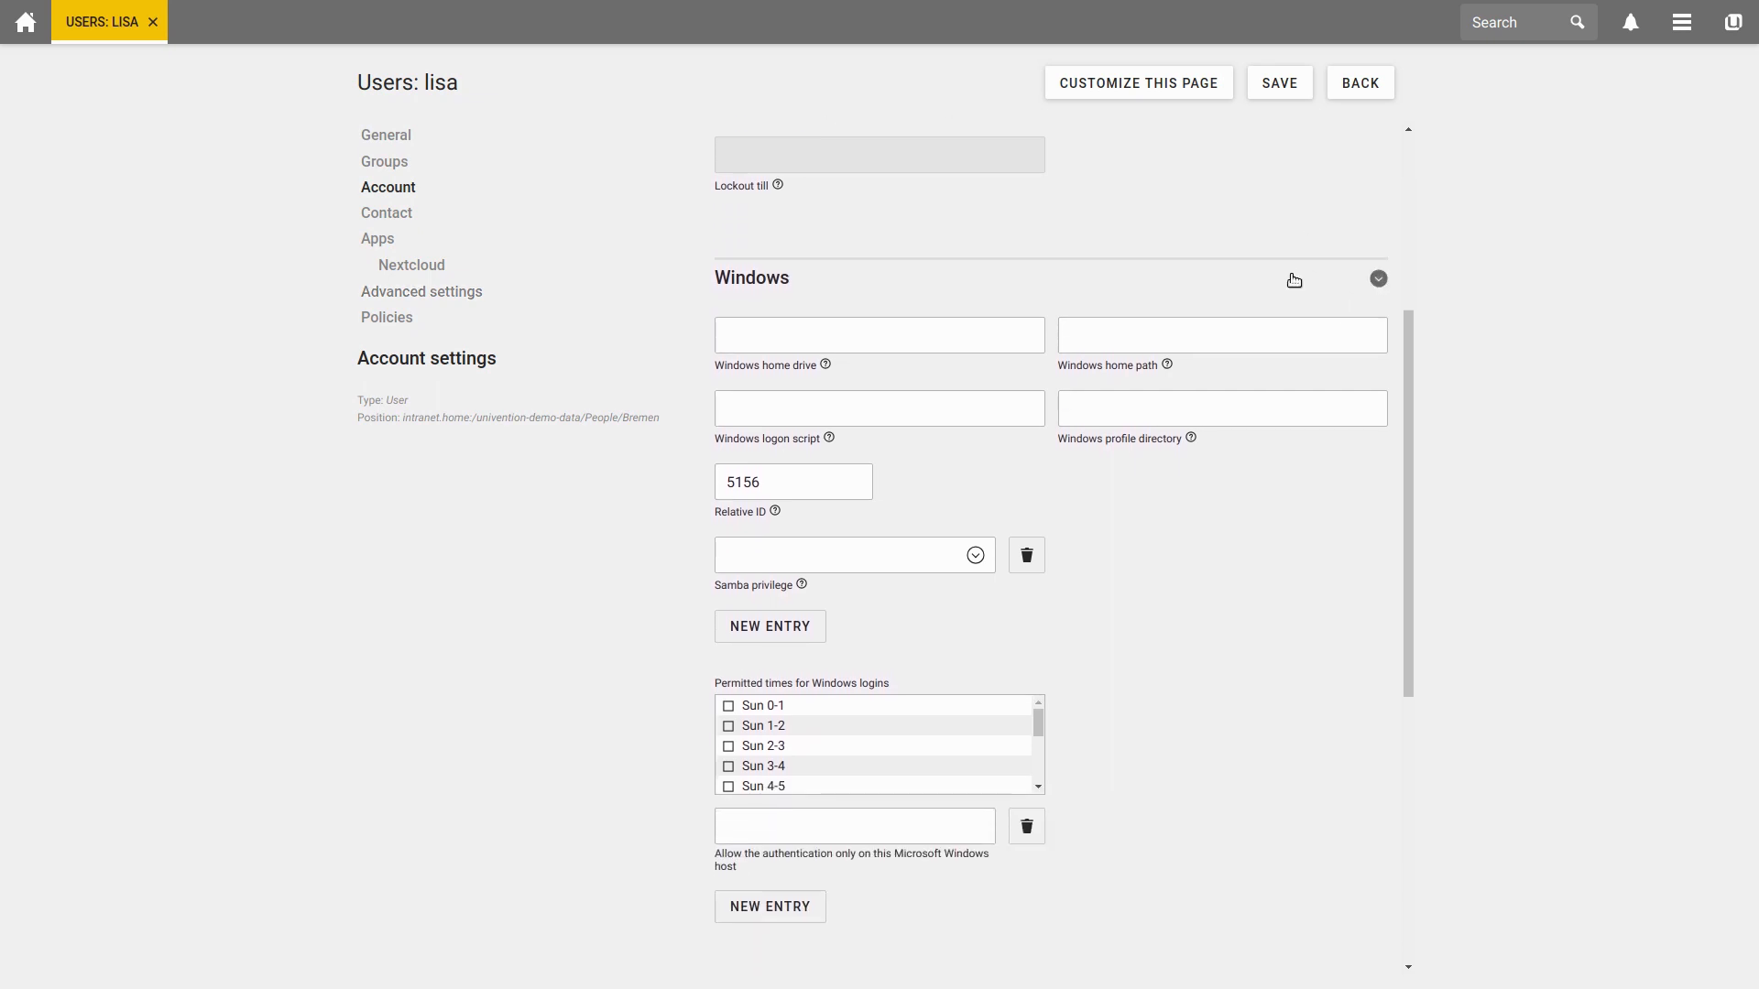
{"action": "mouse_move", "coordinate": [1180, 612]}
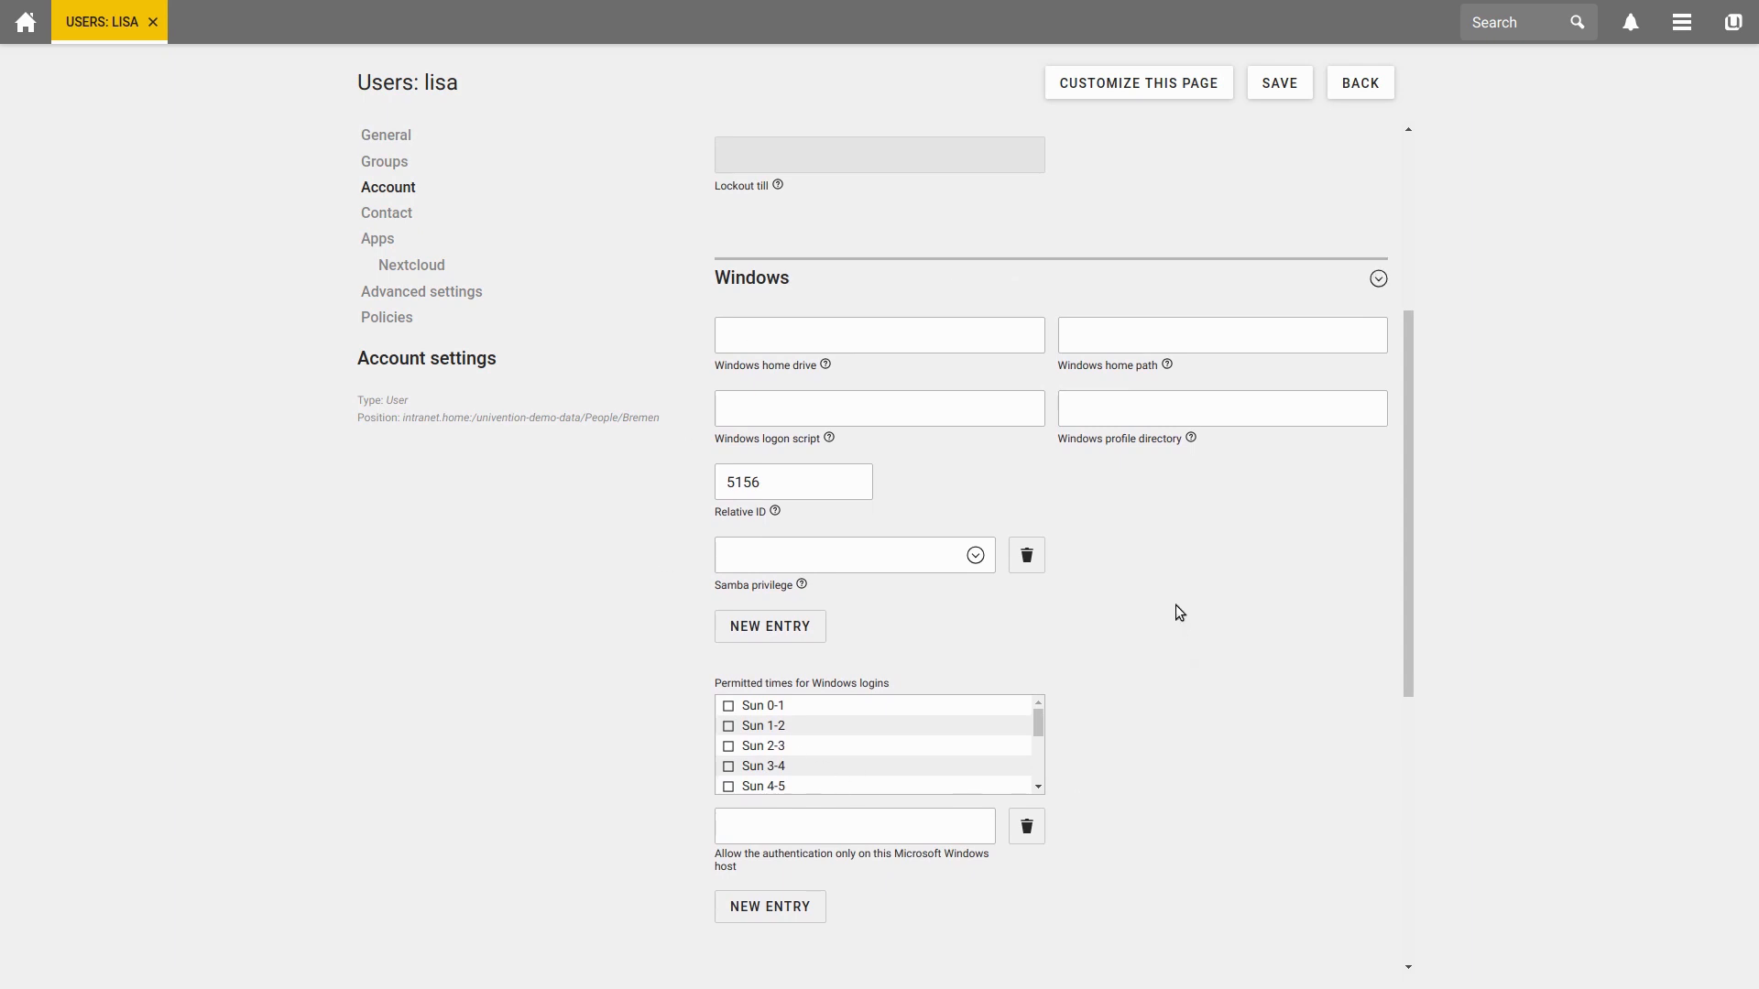
{"action": "left_click", "coordinate": [844, 555]}
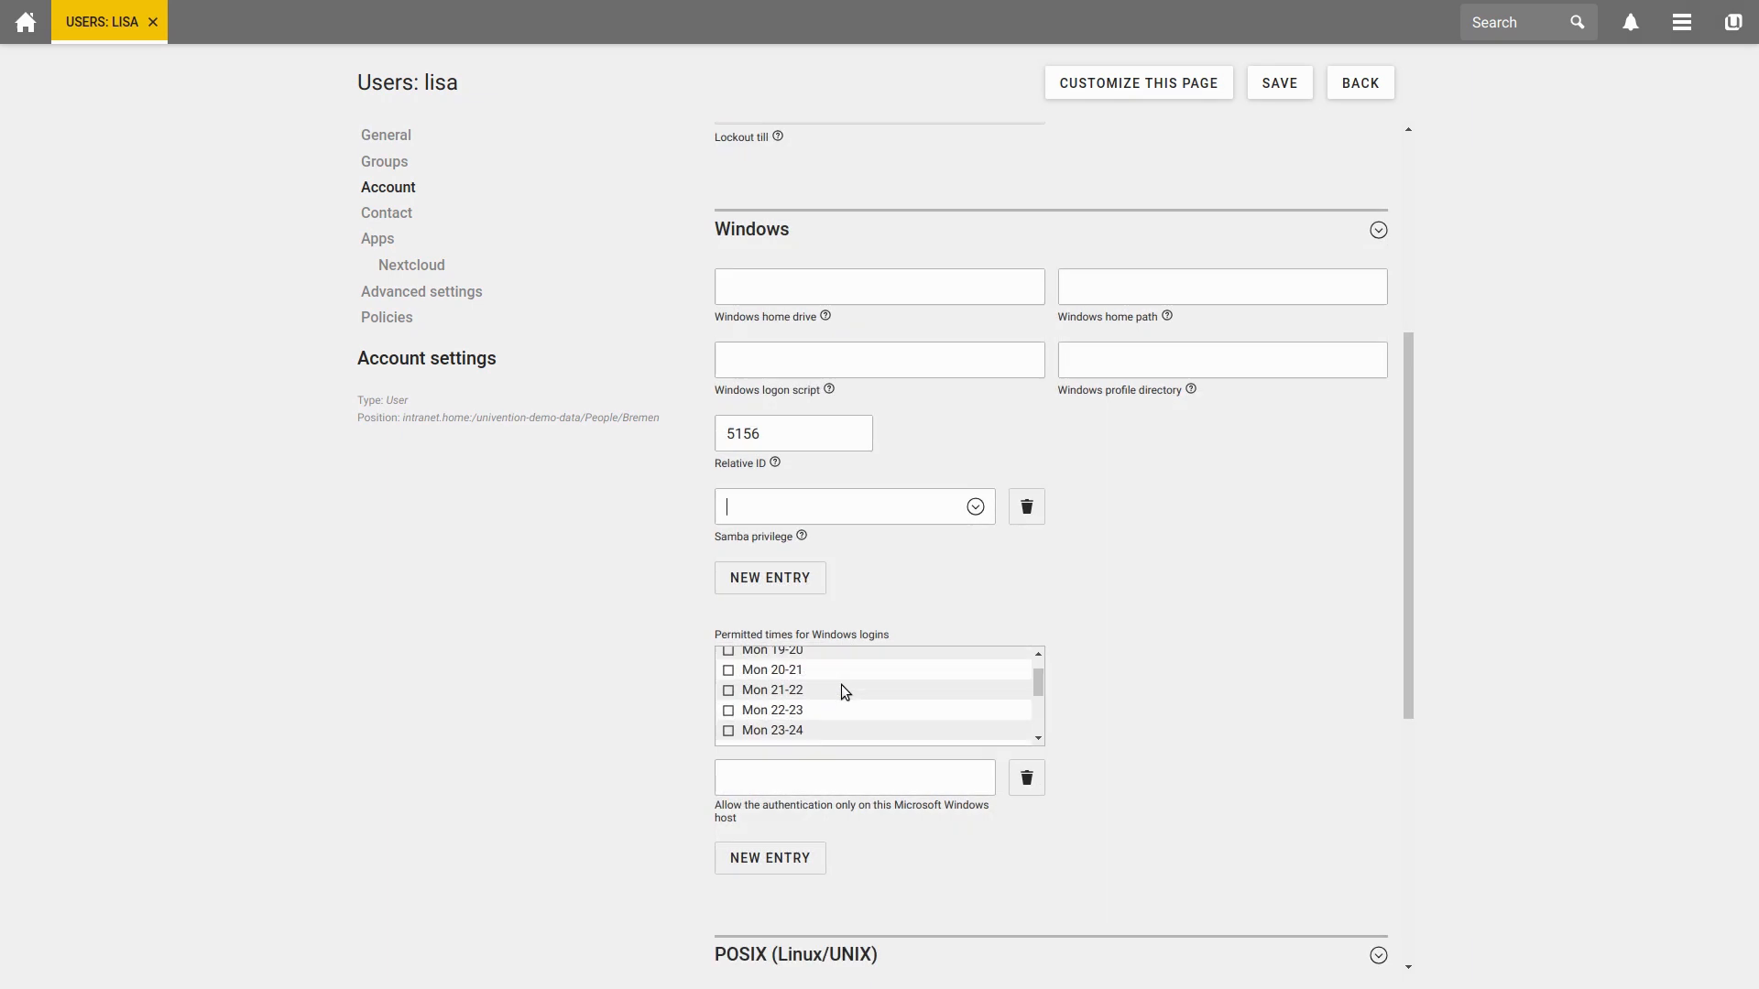
{"action": "scroll", "scroll_direction": "down", "scroll_amount": 3}
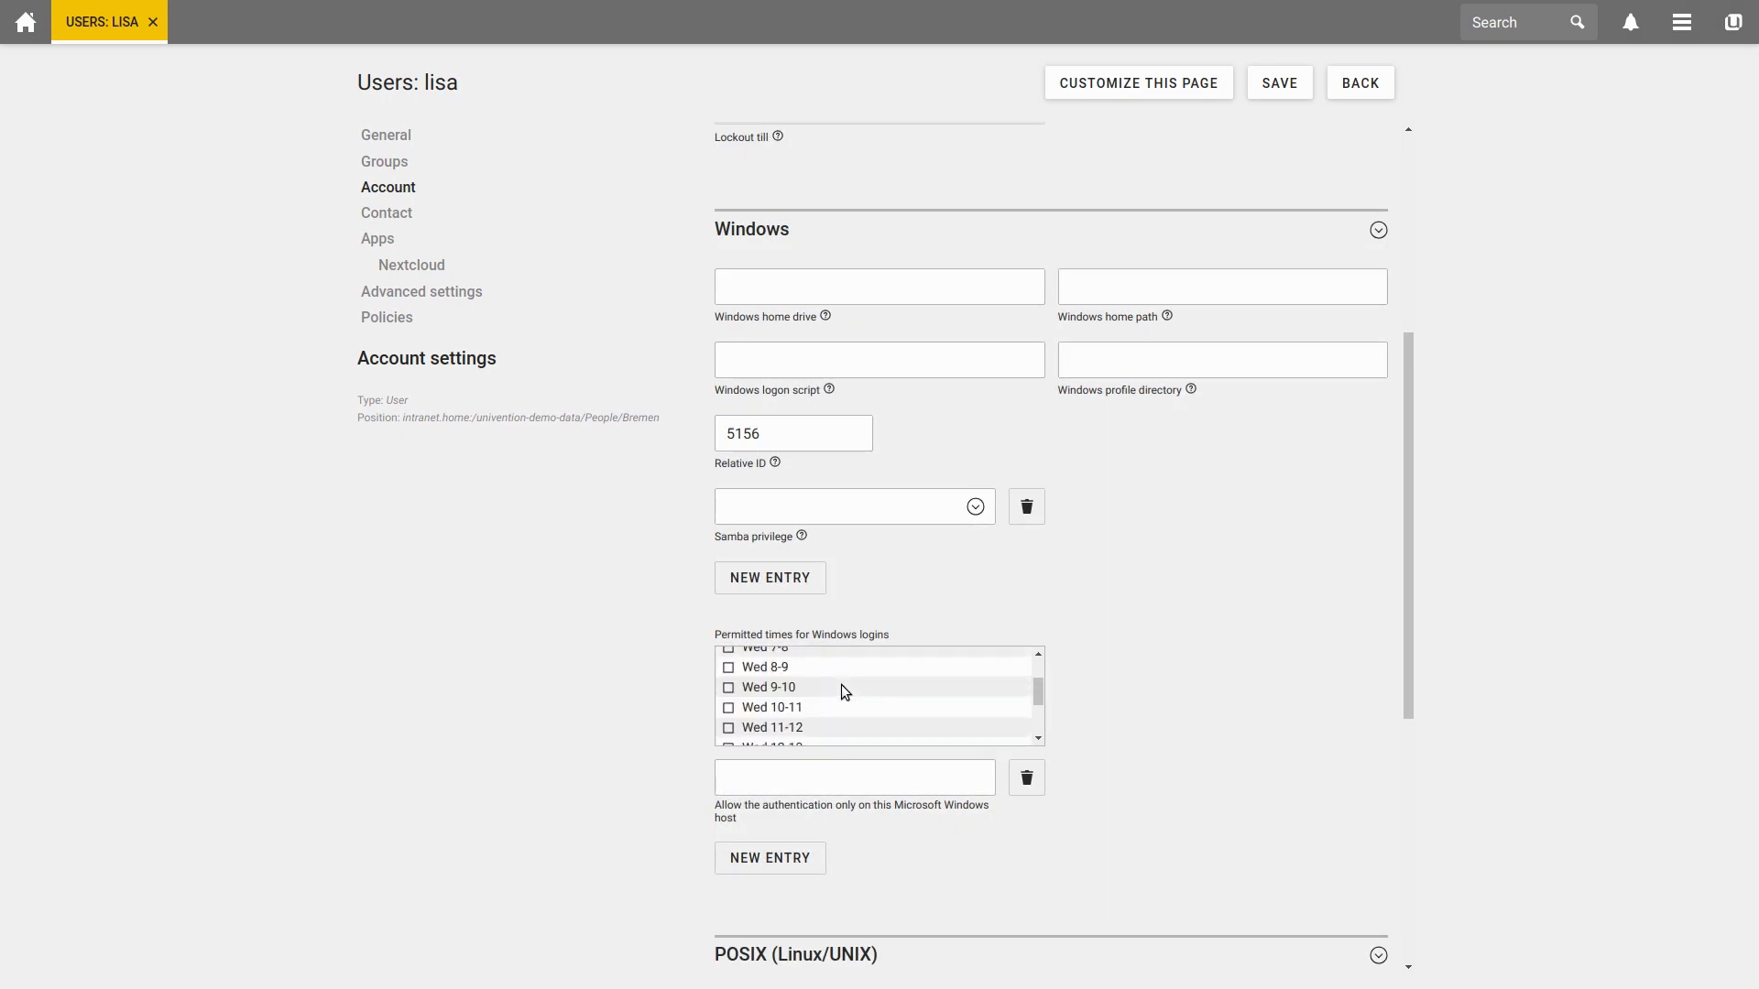
{"action": "scroll", "scroll_direction": "down", "scroll_amount": 3}
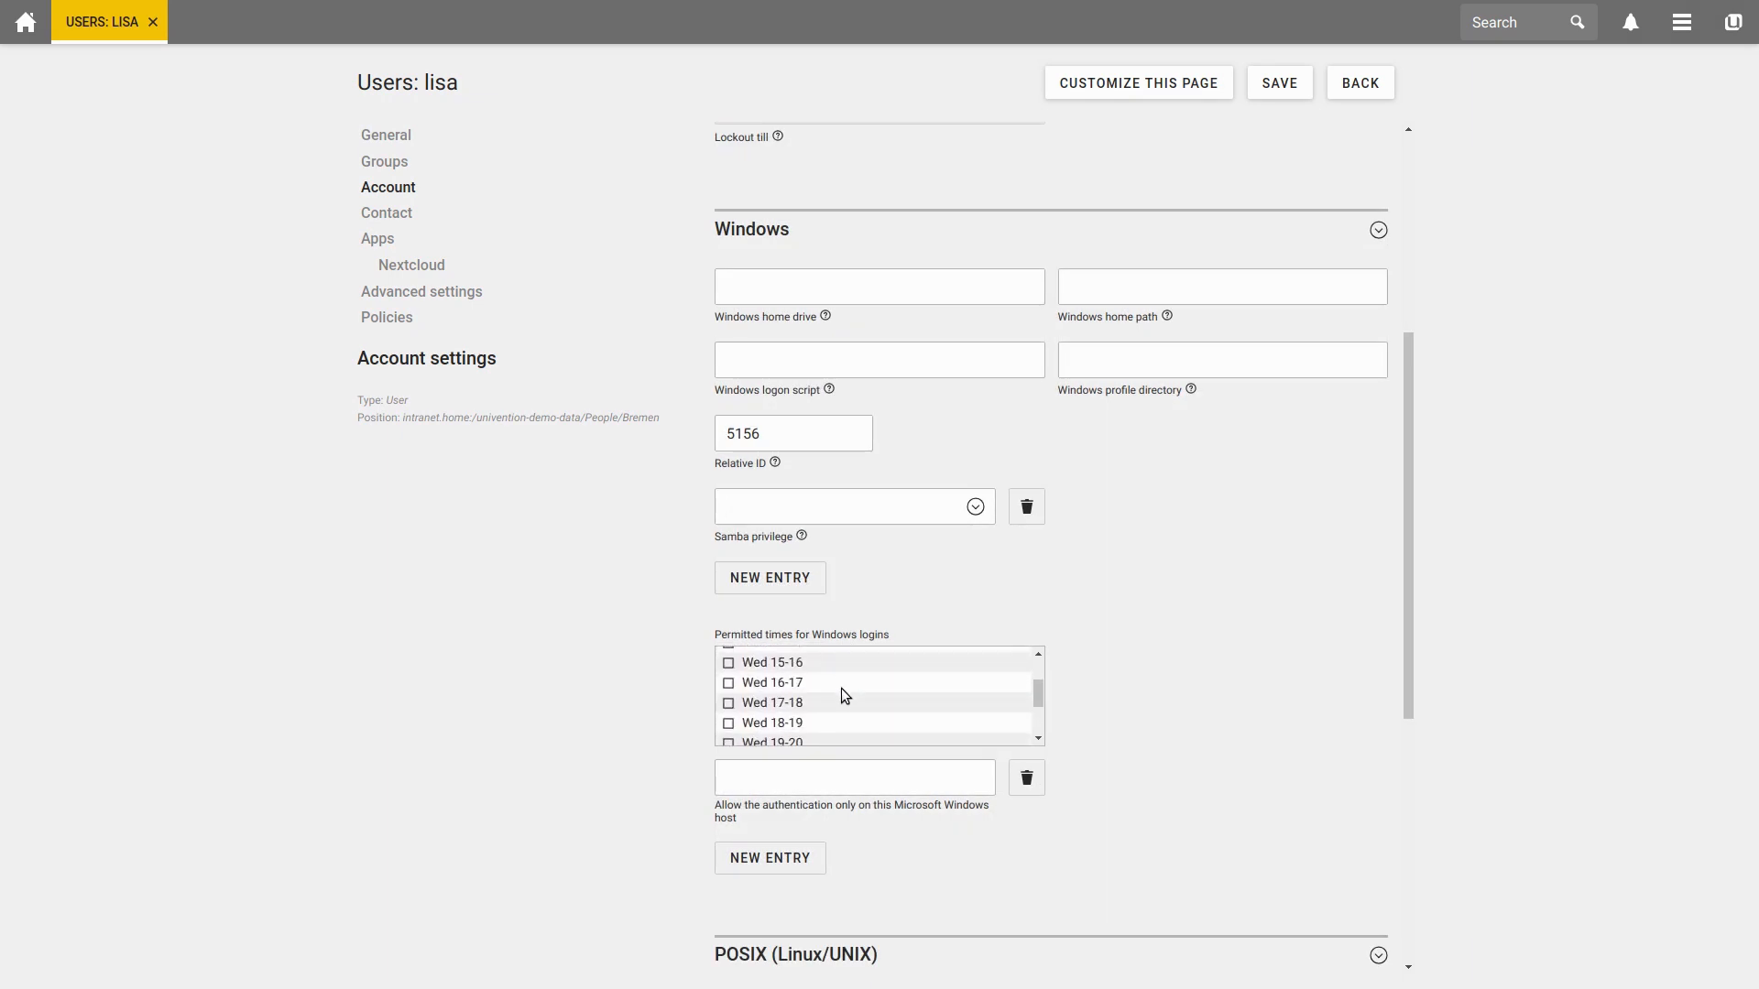
Step: Review lisa's POSIX settings (home /home/lisa, shell /bin/bash) and the SAML section
{"action": "left_click", "coordinate": [854, 777]}
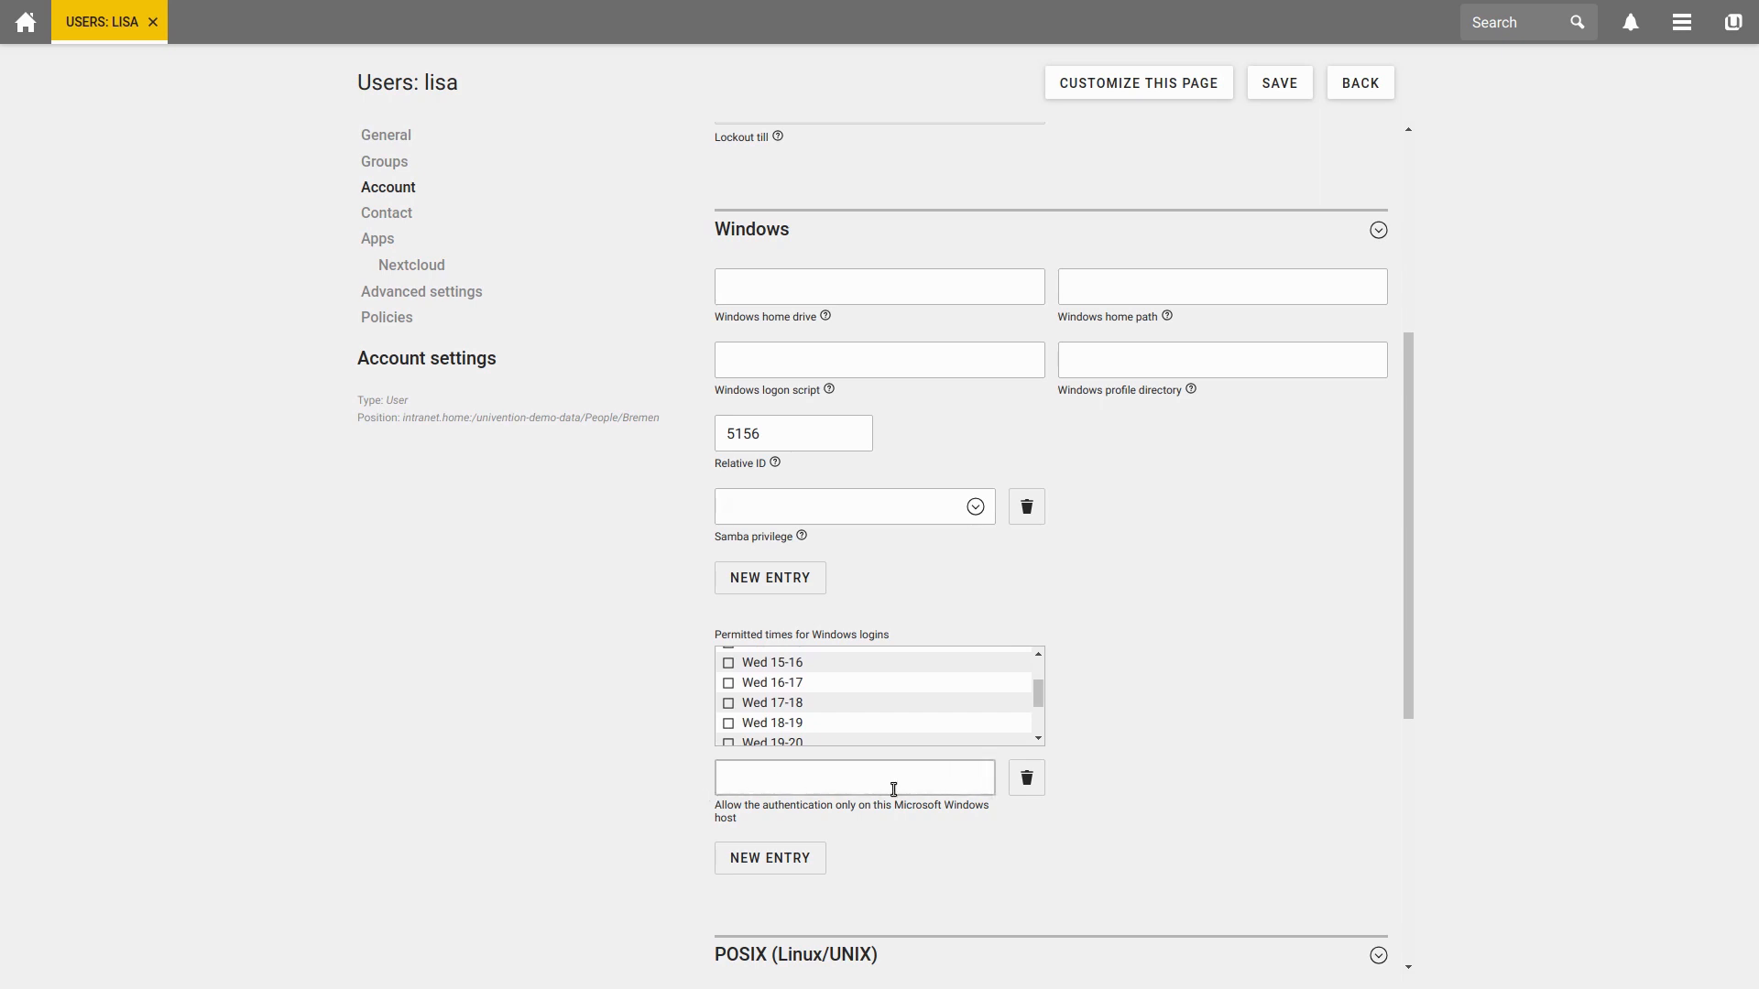
{"action": "scroll", "scroll_direction": "down", "scroll_amount": 3}
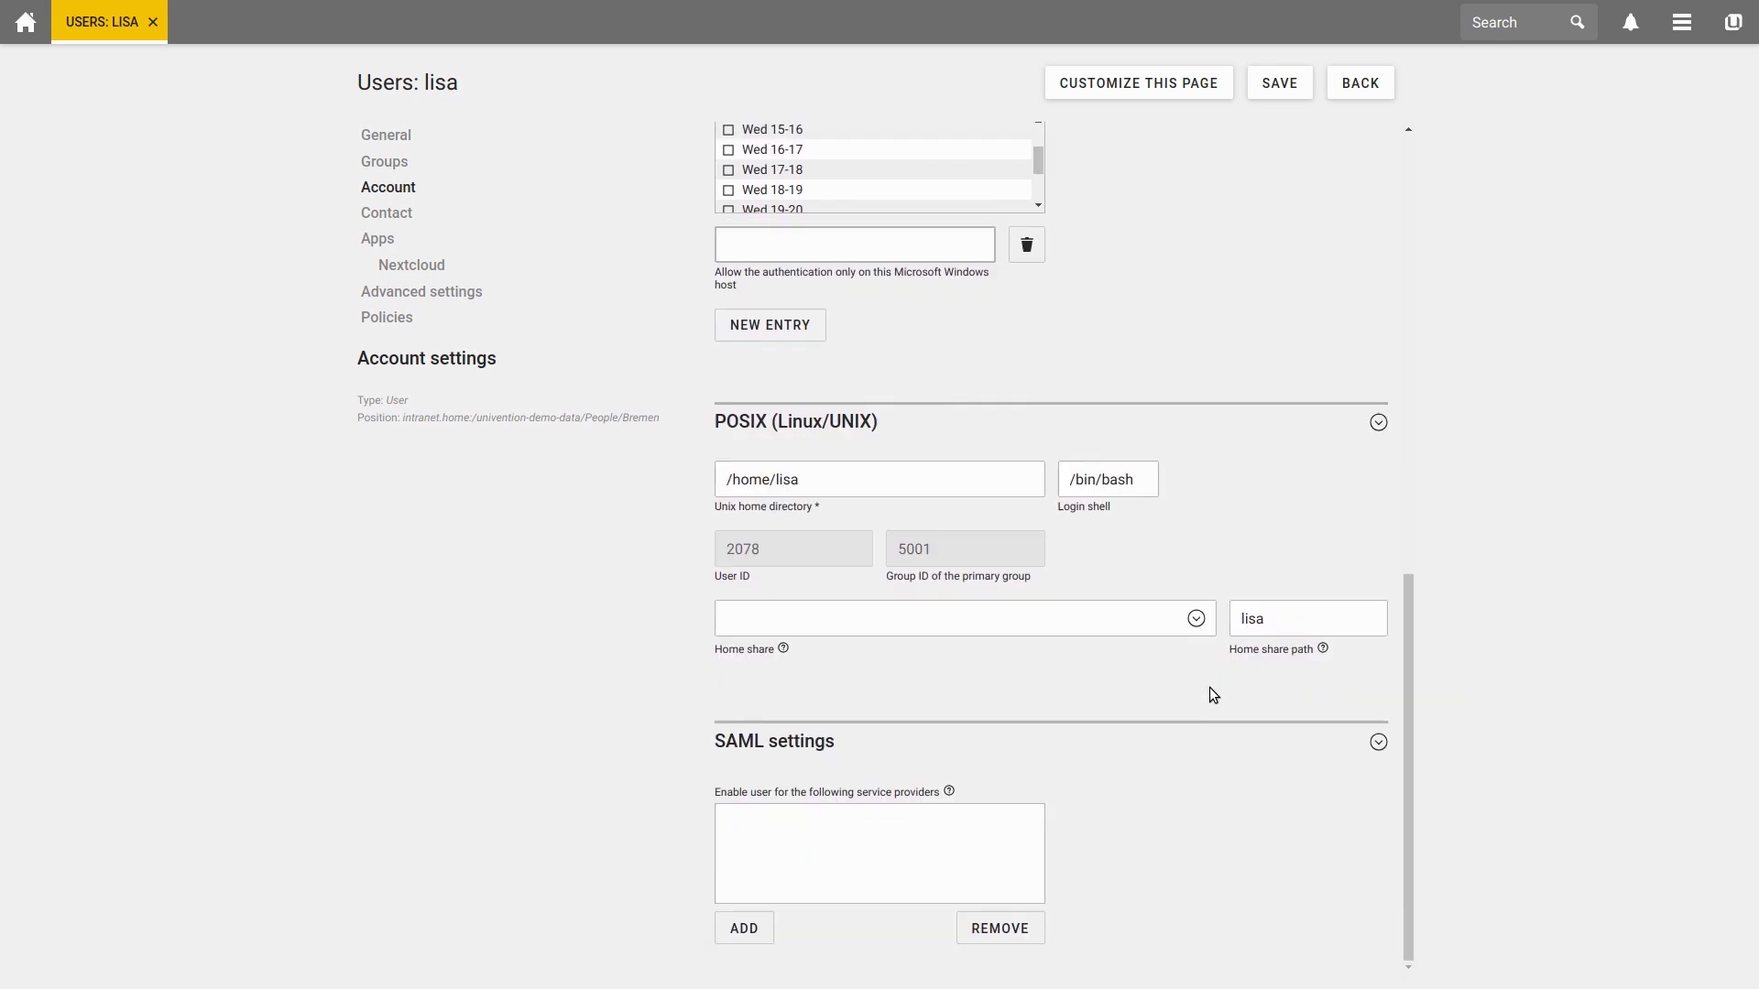
{"action": "left_click", "coordinate": [854, 244]}
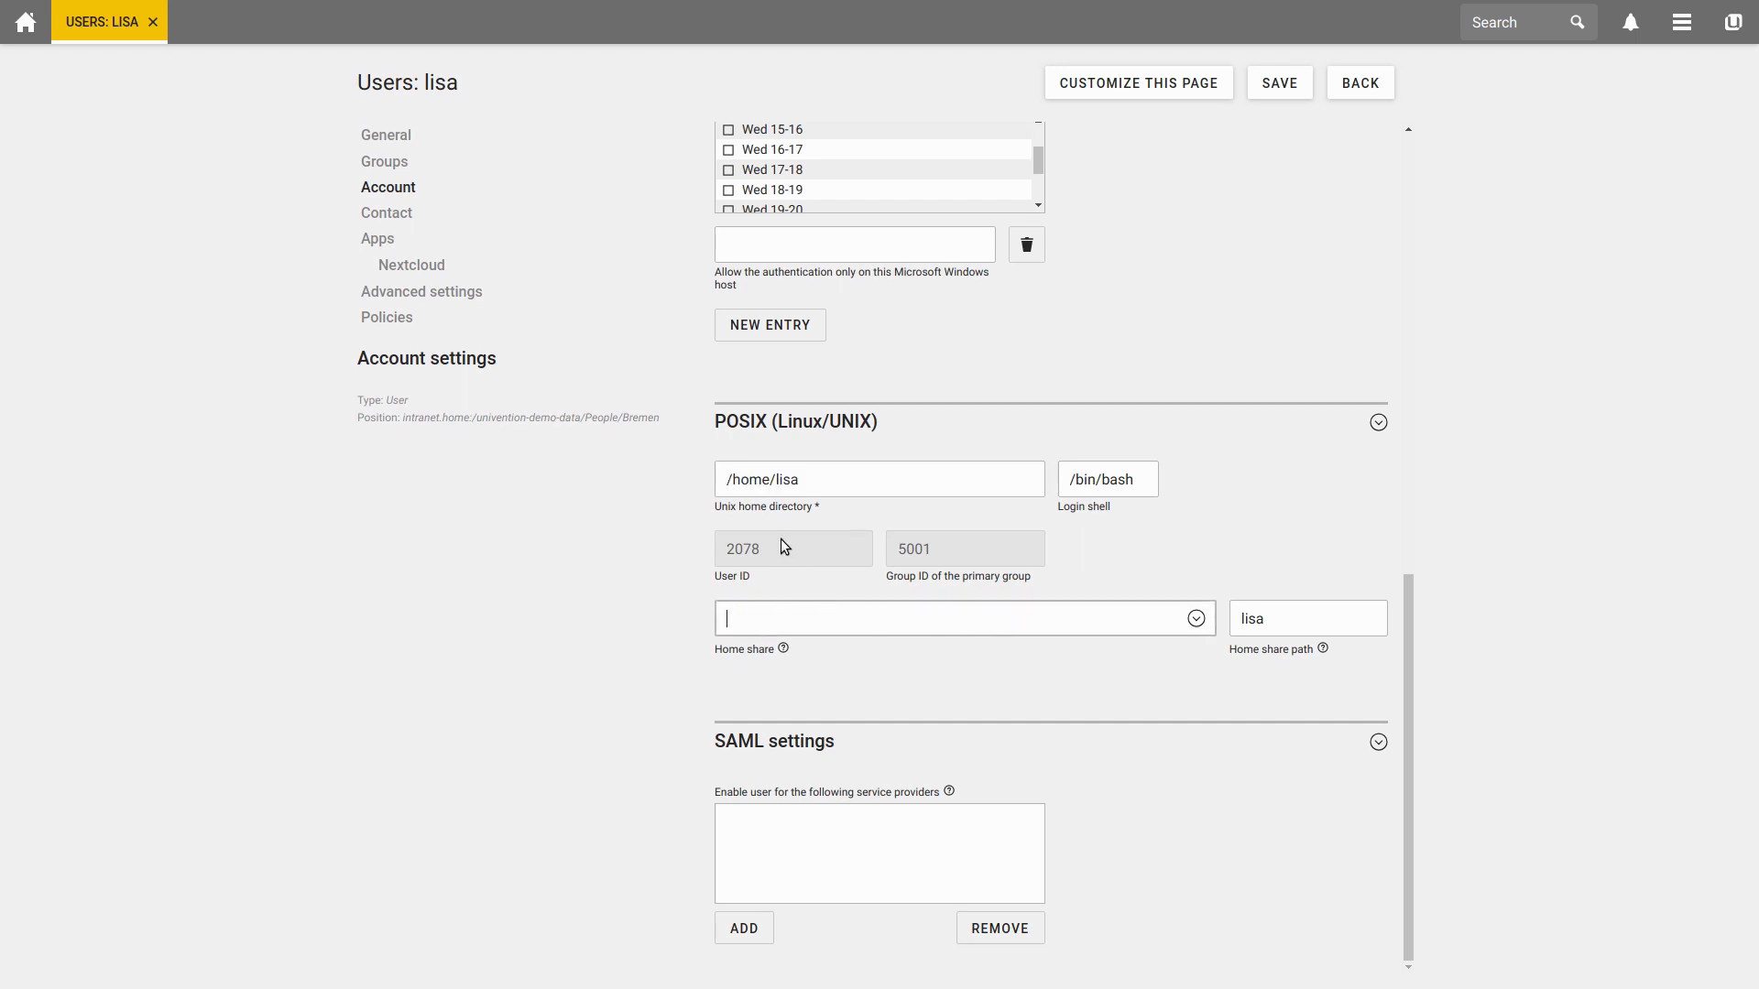
{"action": "double_click", "coordinate": [743, 550]}
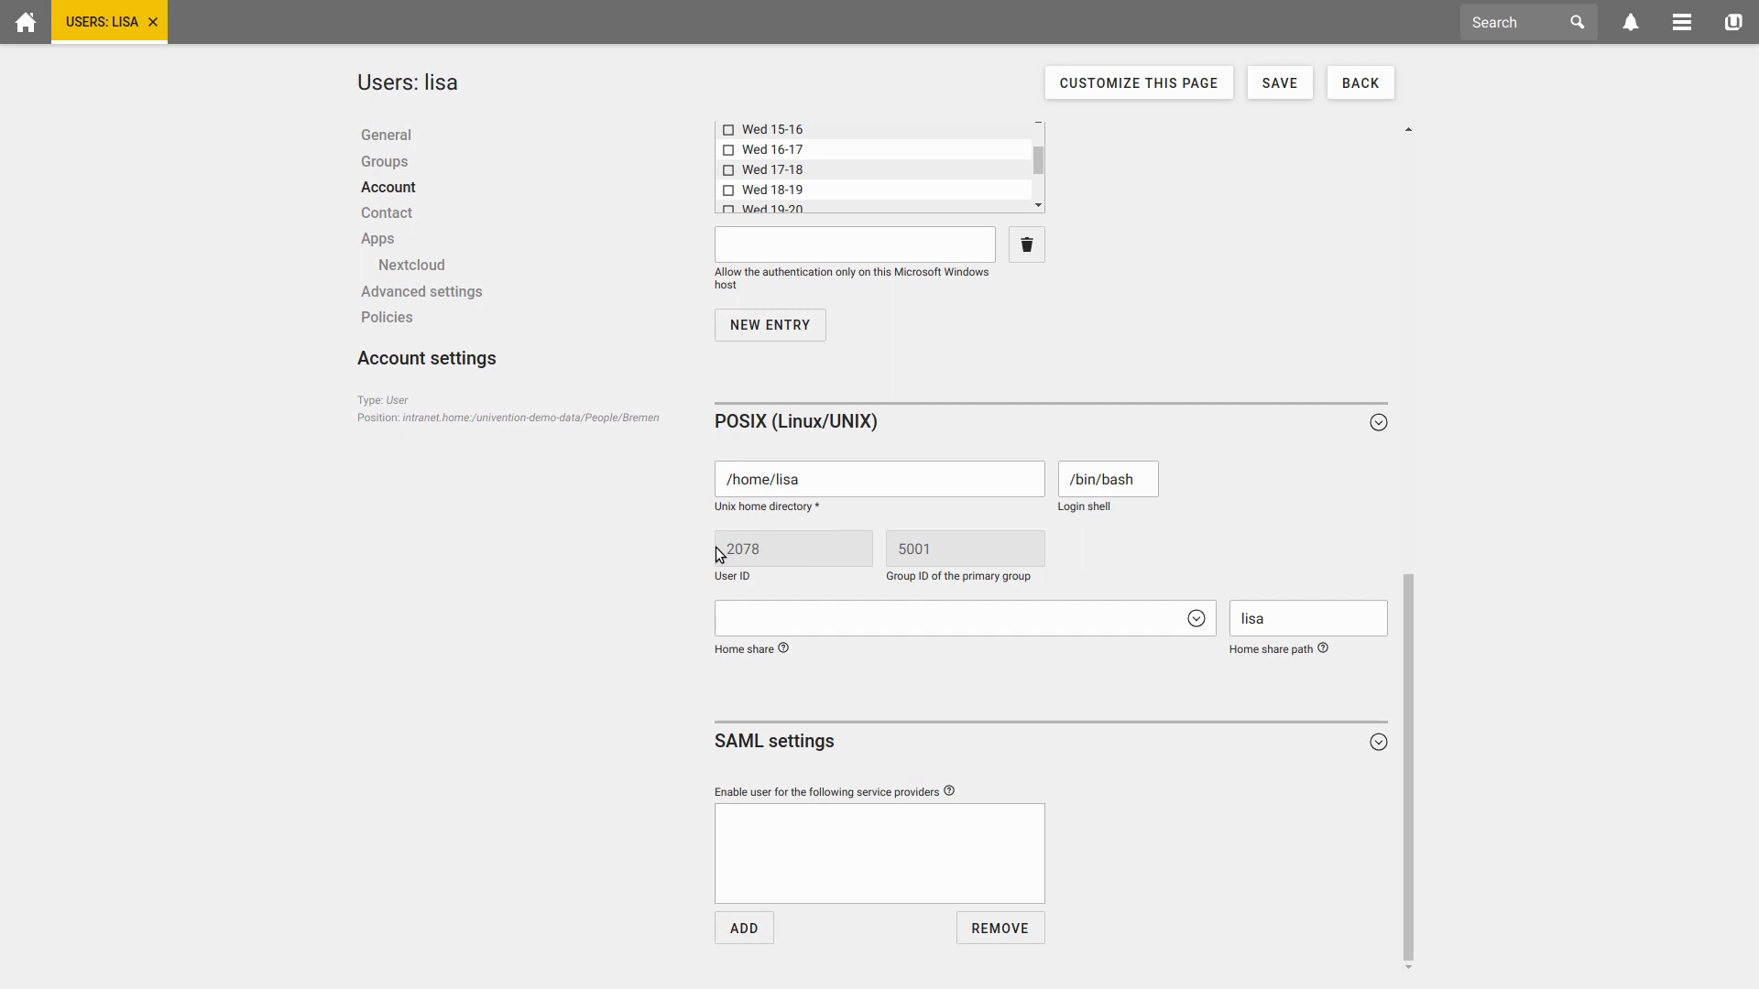
{"action": "mouse_move", "coordinate": [784, 749]}
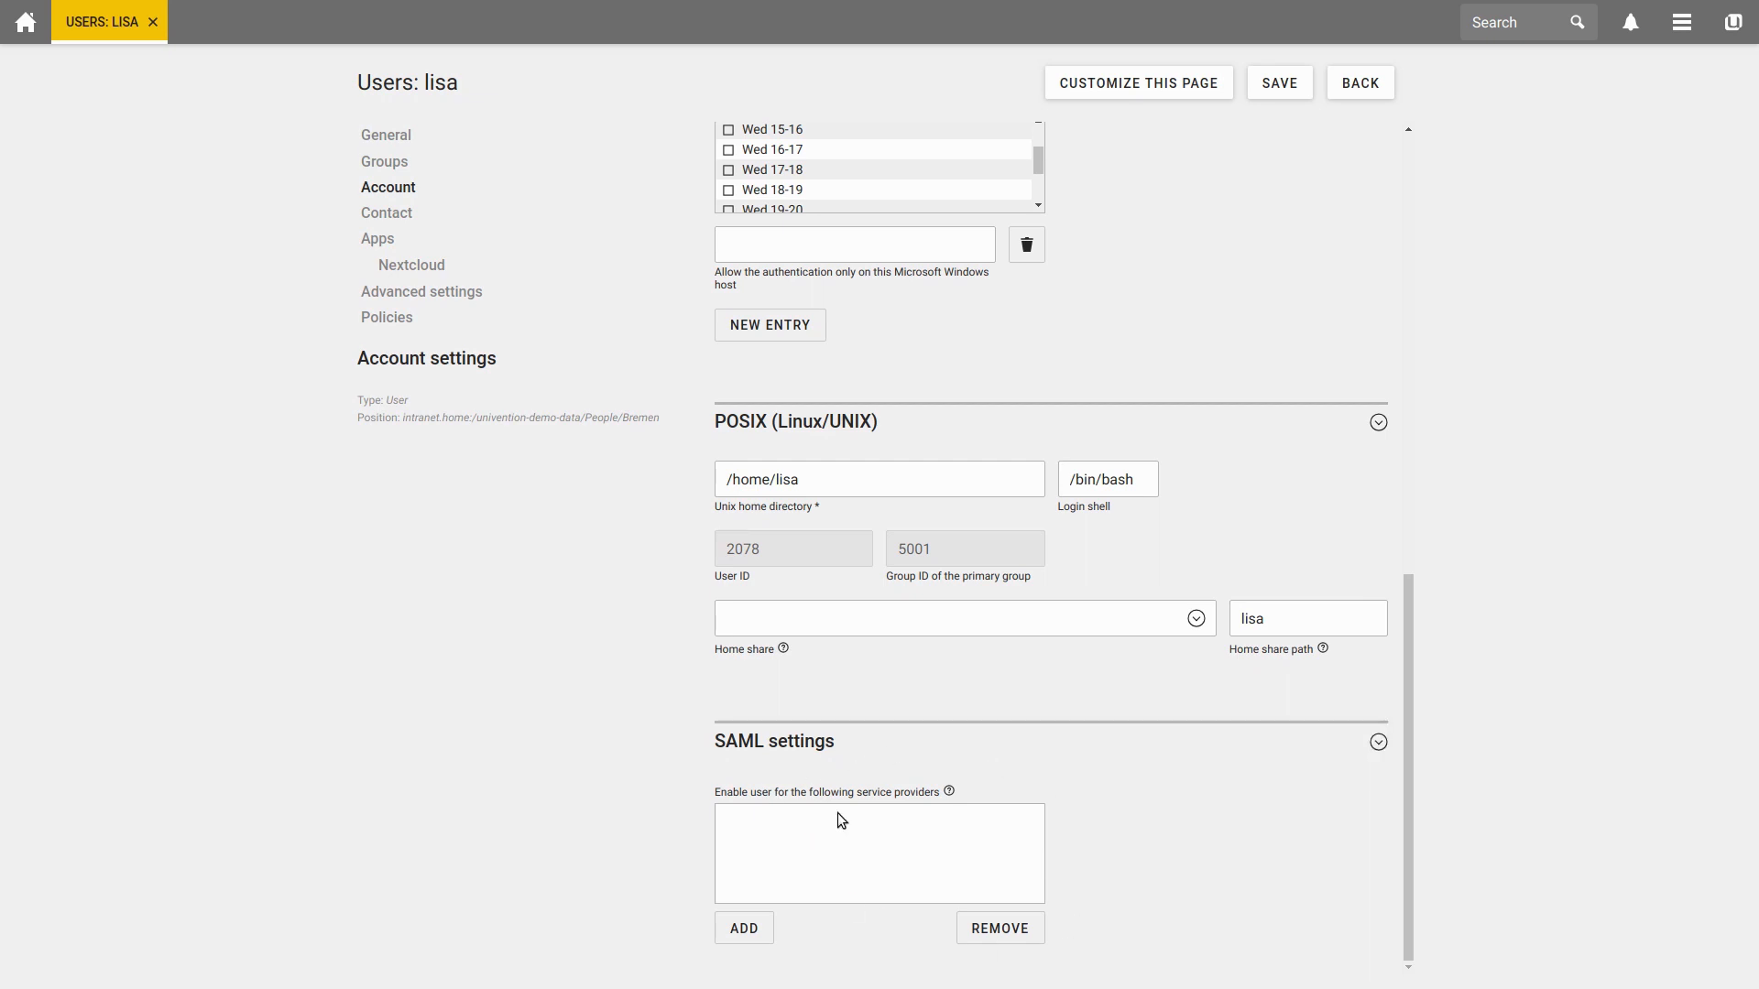
{"action": "mouse_move", "coordinate": [392, 227]}
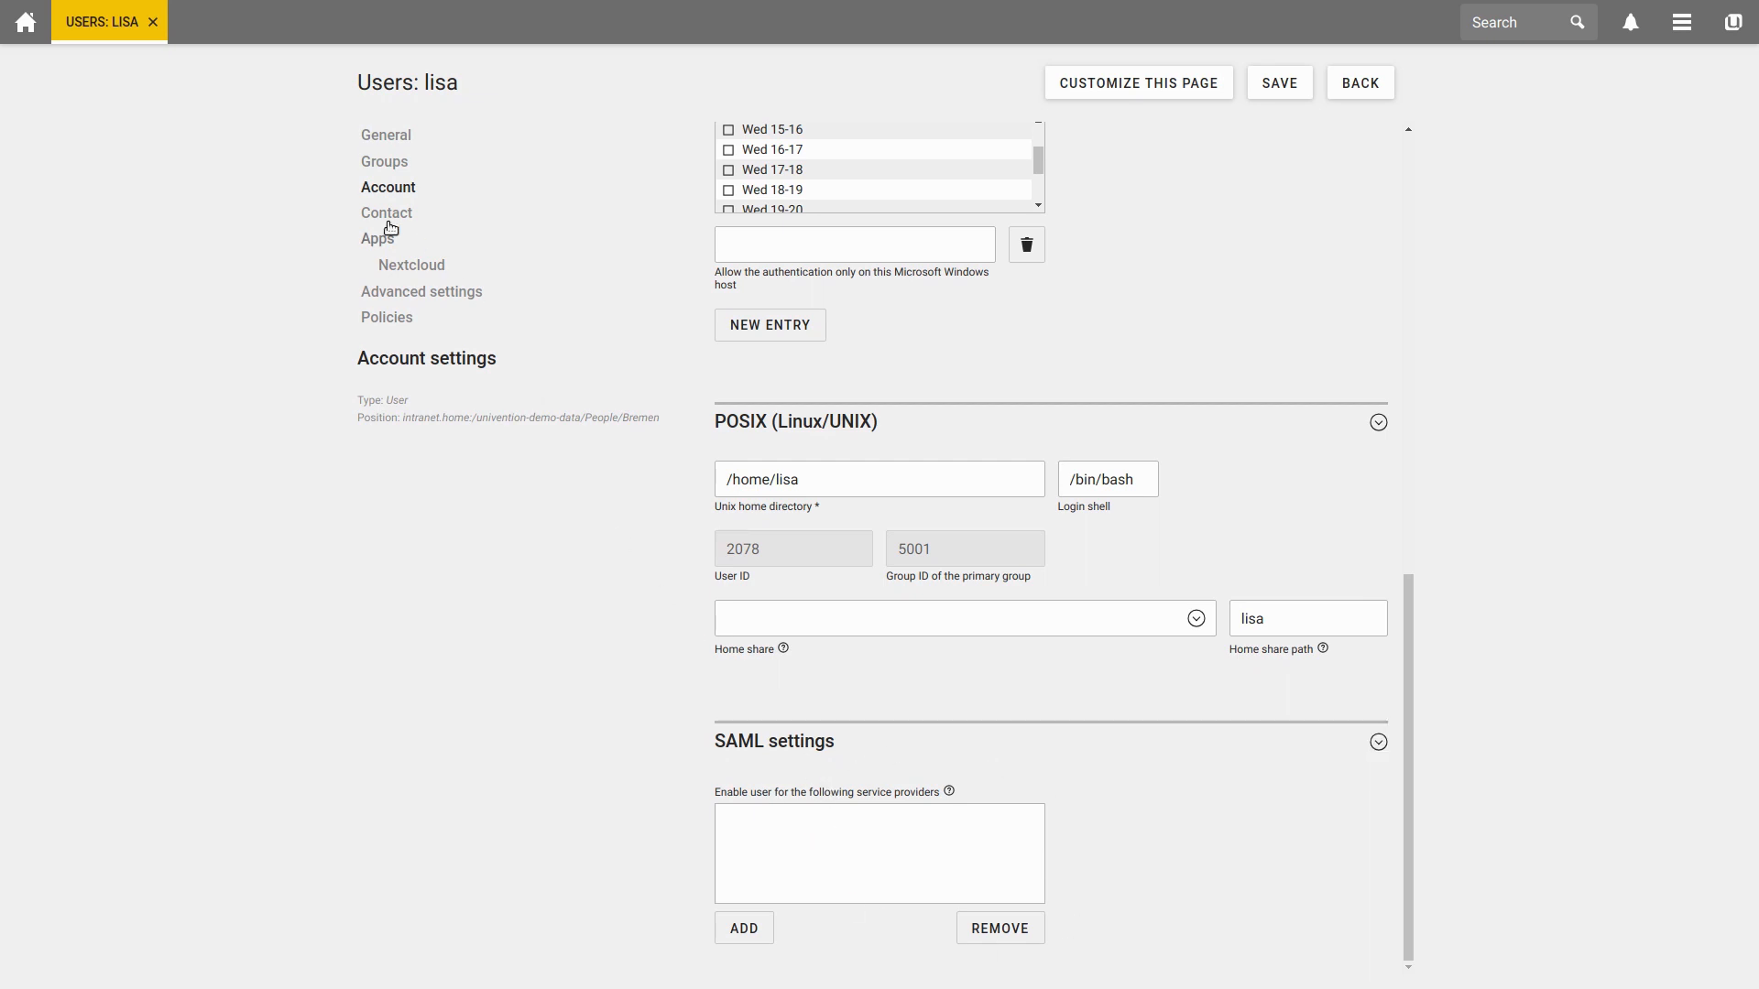
Step: Review lisa's Contact information and save, returning to the users search results
{"action": "left_click", "coordinate": [385, 212]}
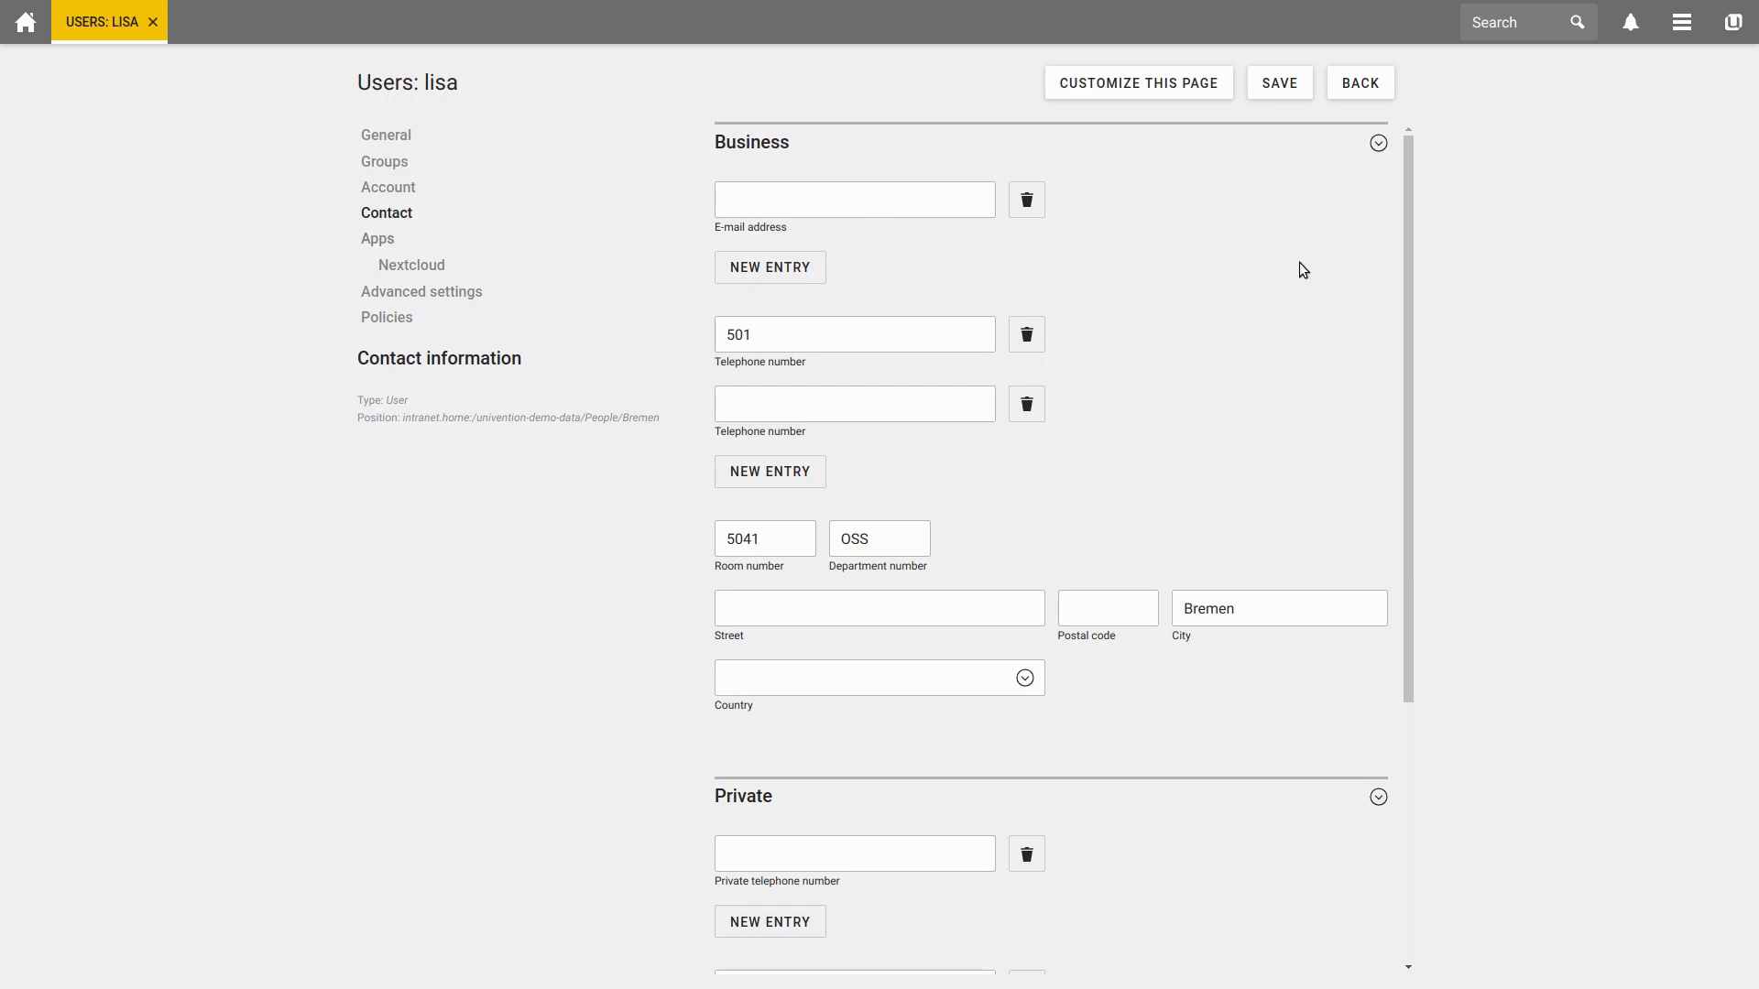
{"action": "scroll", "scroll_direction": "down", "scroll_amount": 3}
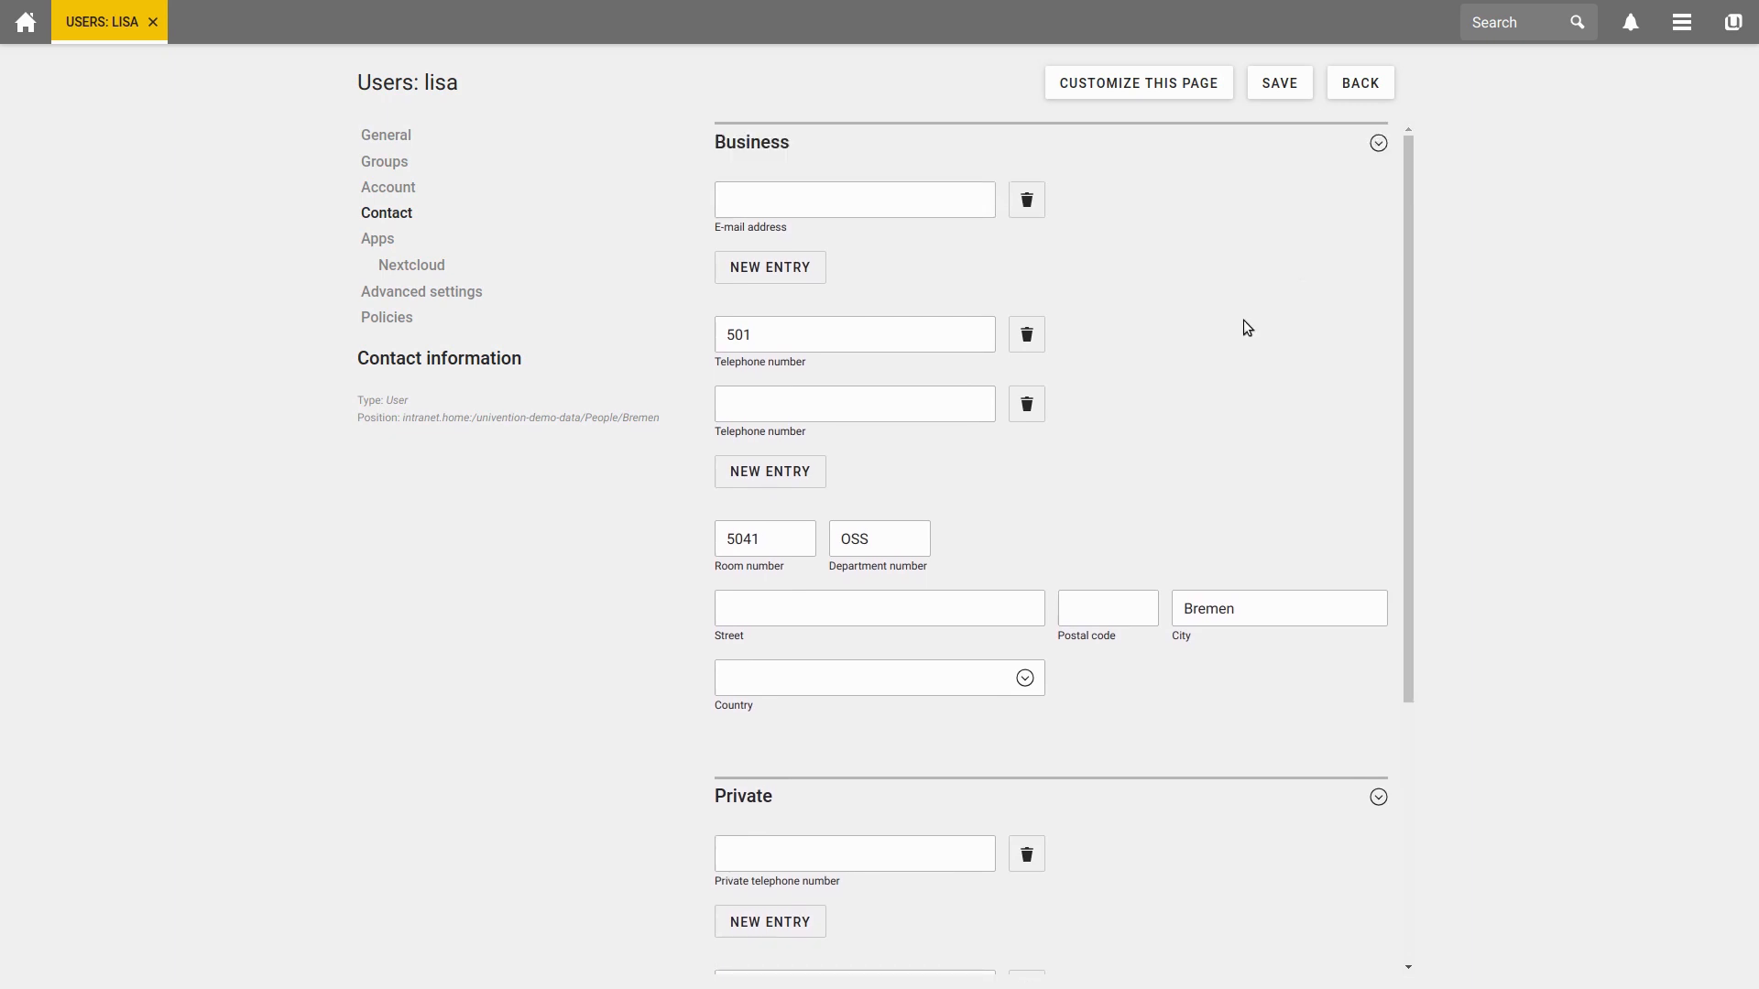
{"action": "mouse_move", "coordinate": [1237, 450]}
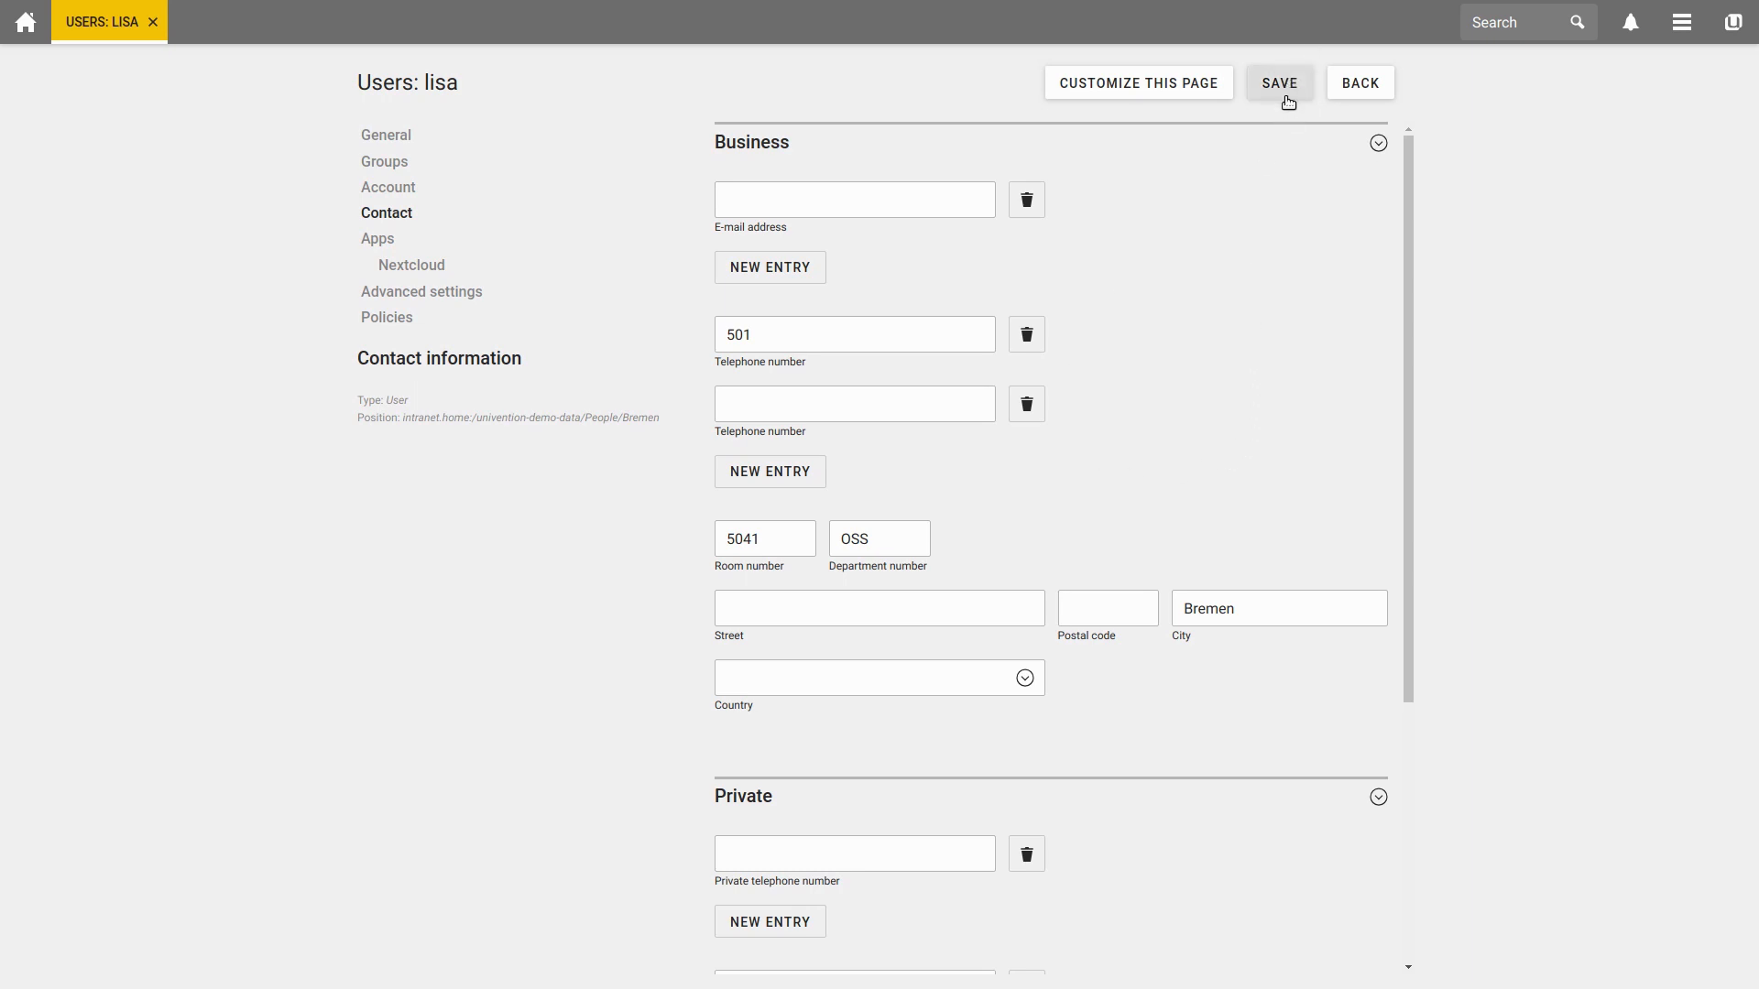
{"action": "mouse_move", "coordinate": [1270, 94]}
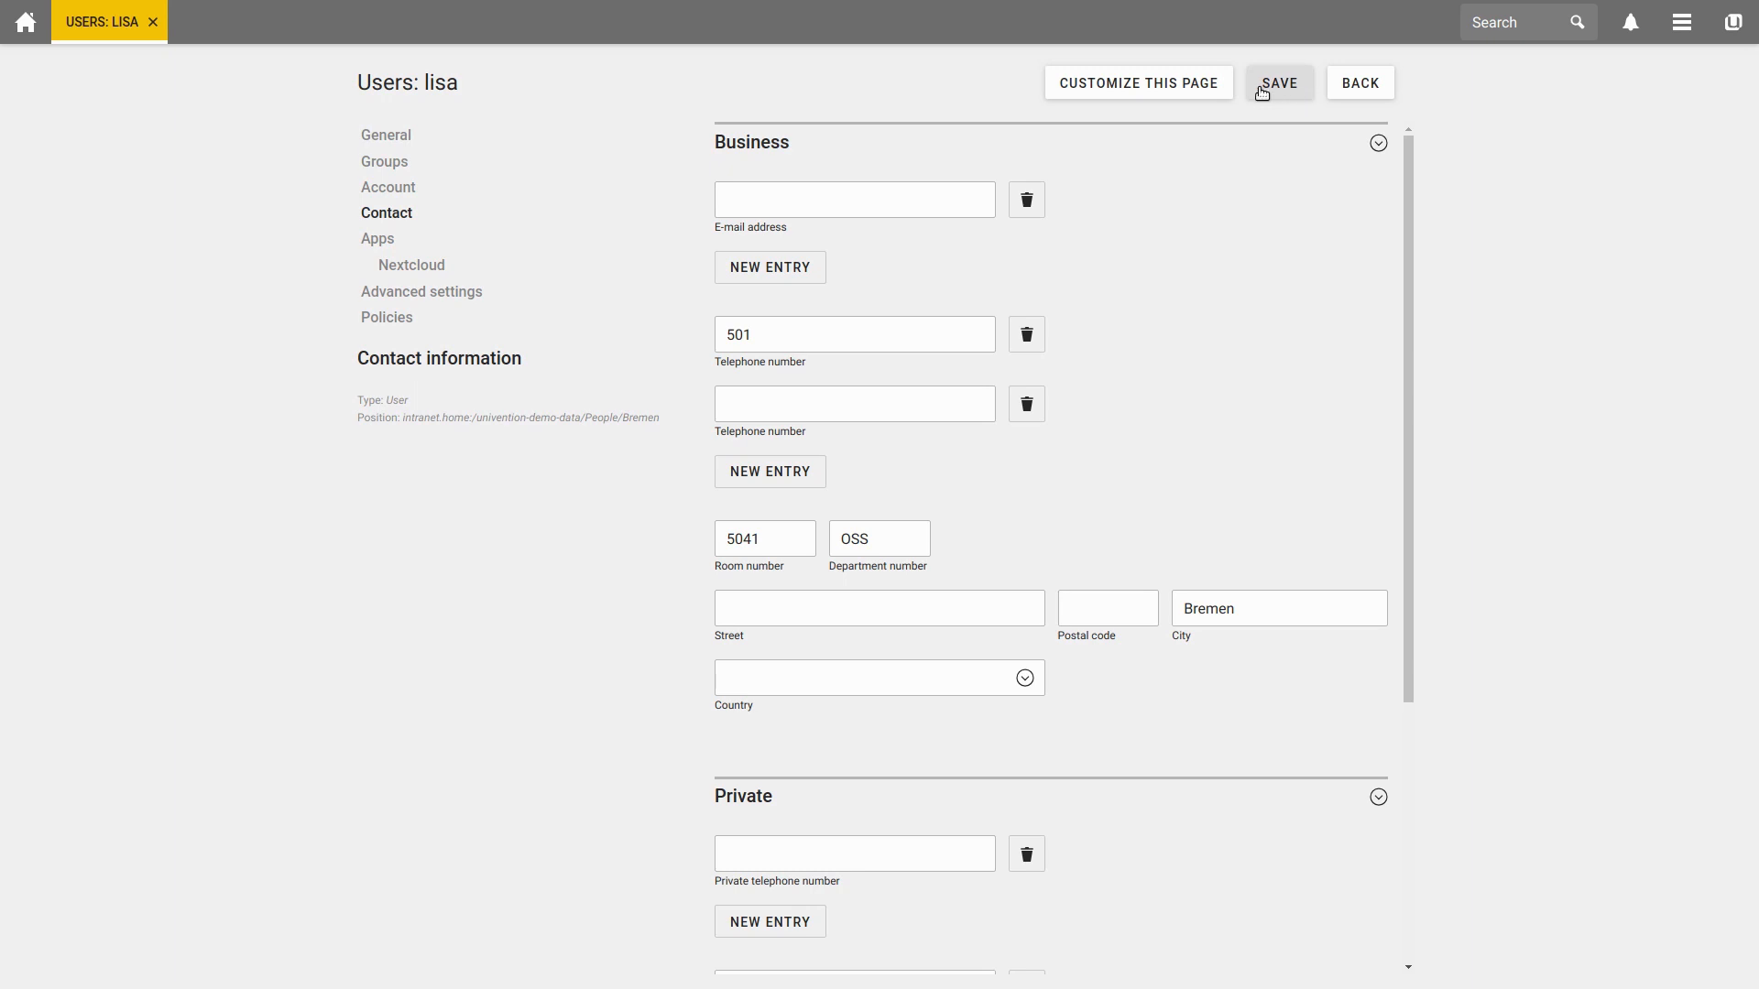
{"action": "left_click", "coordinate": [1279, 82]}
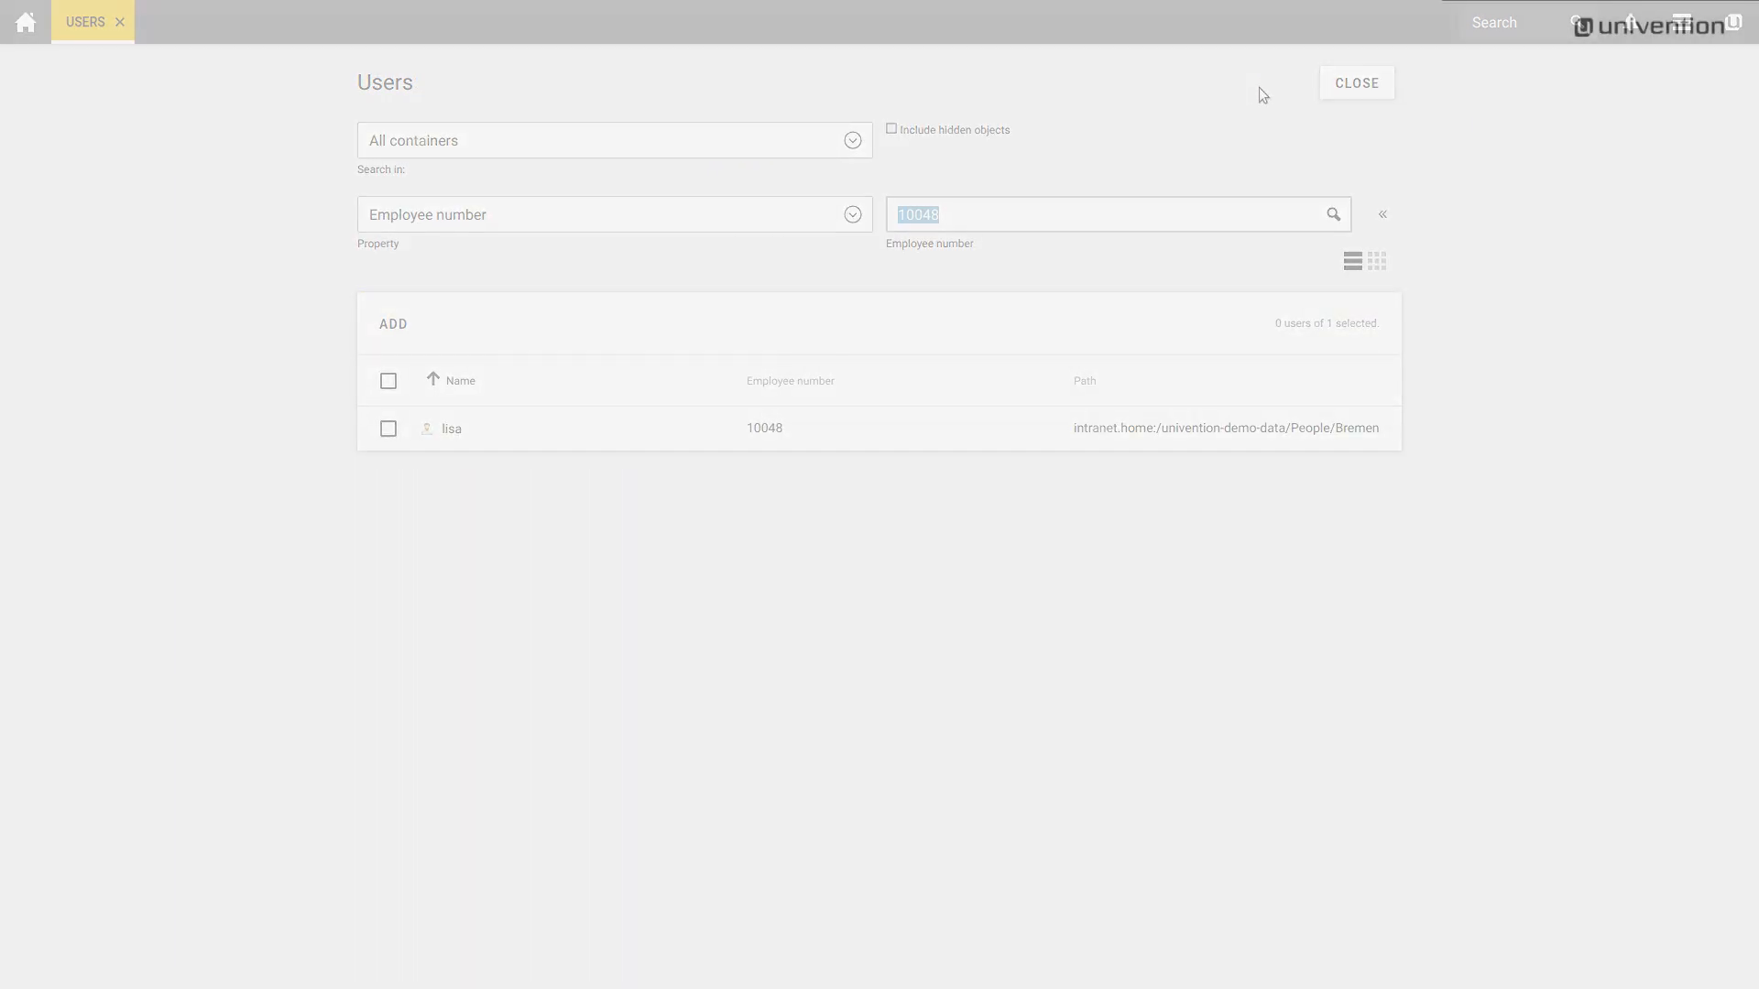
Step: Start adding a new user placed in the users container
{"action": "left_click", "coordinate": [1381, 213]}
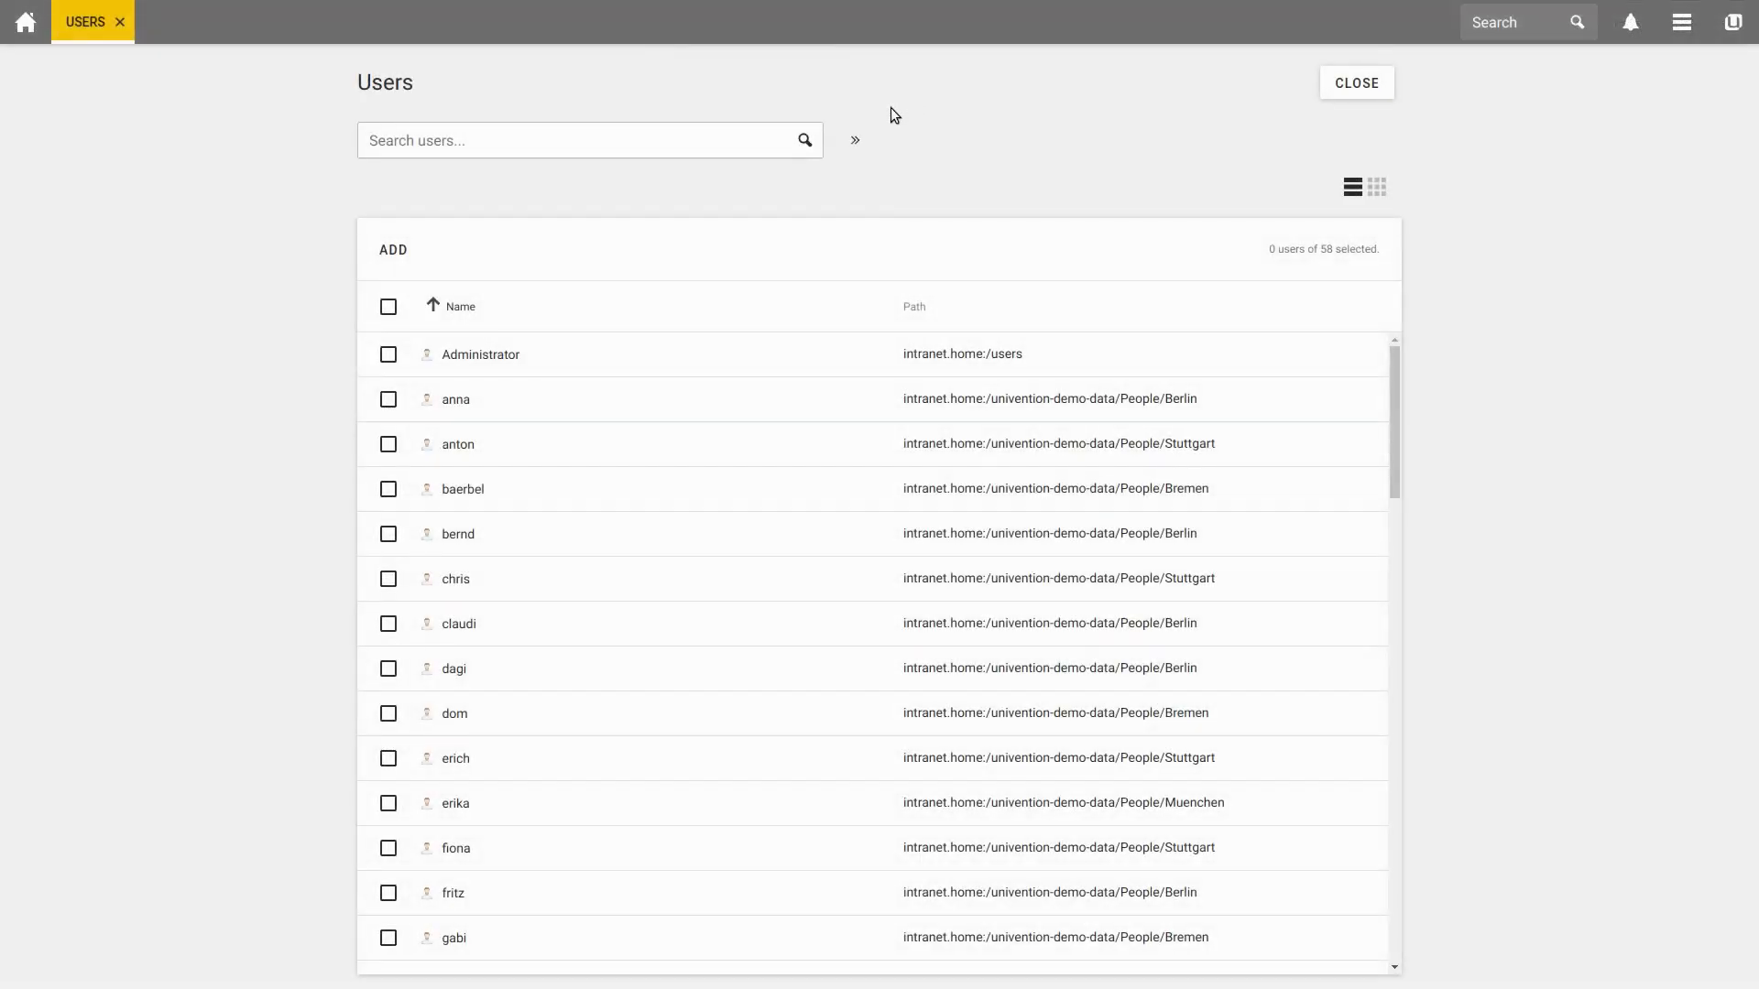
{"action": "left_click", "coordinate": [393, 249]}
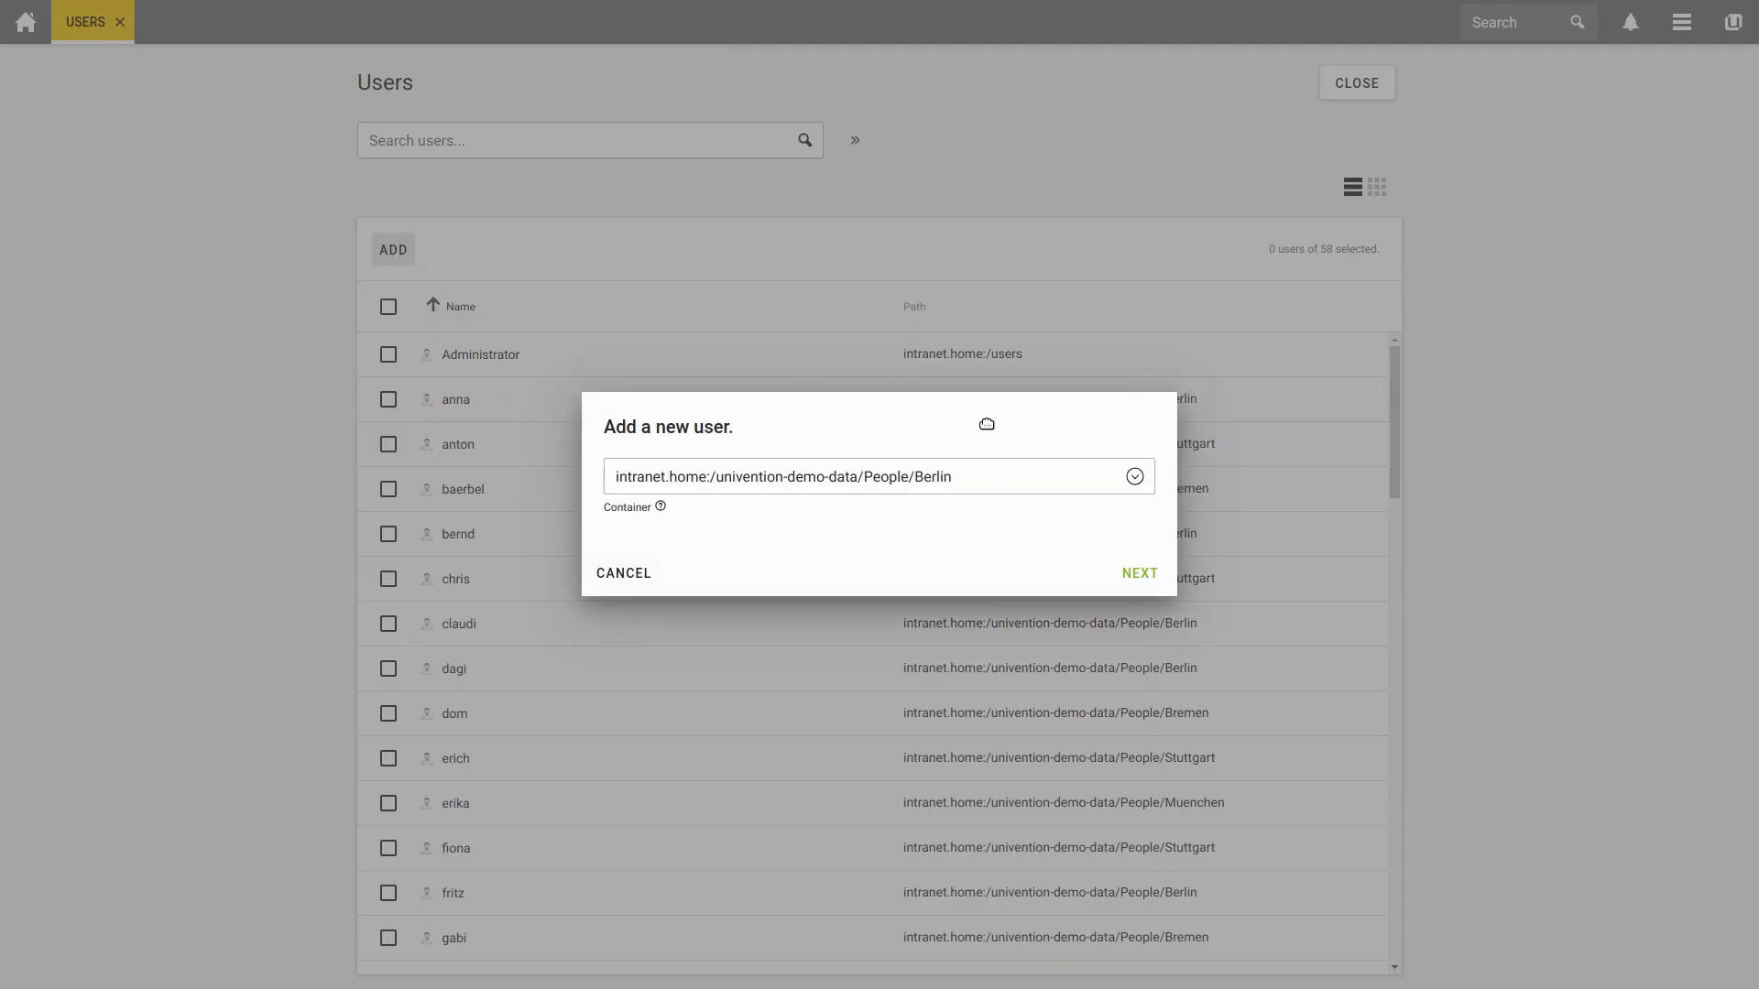
{"action": "left_click", "coordinate": [1135, 477]}
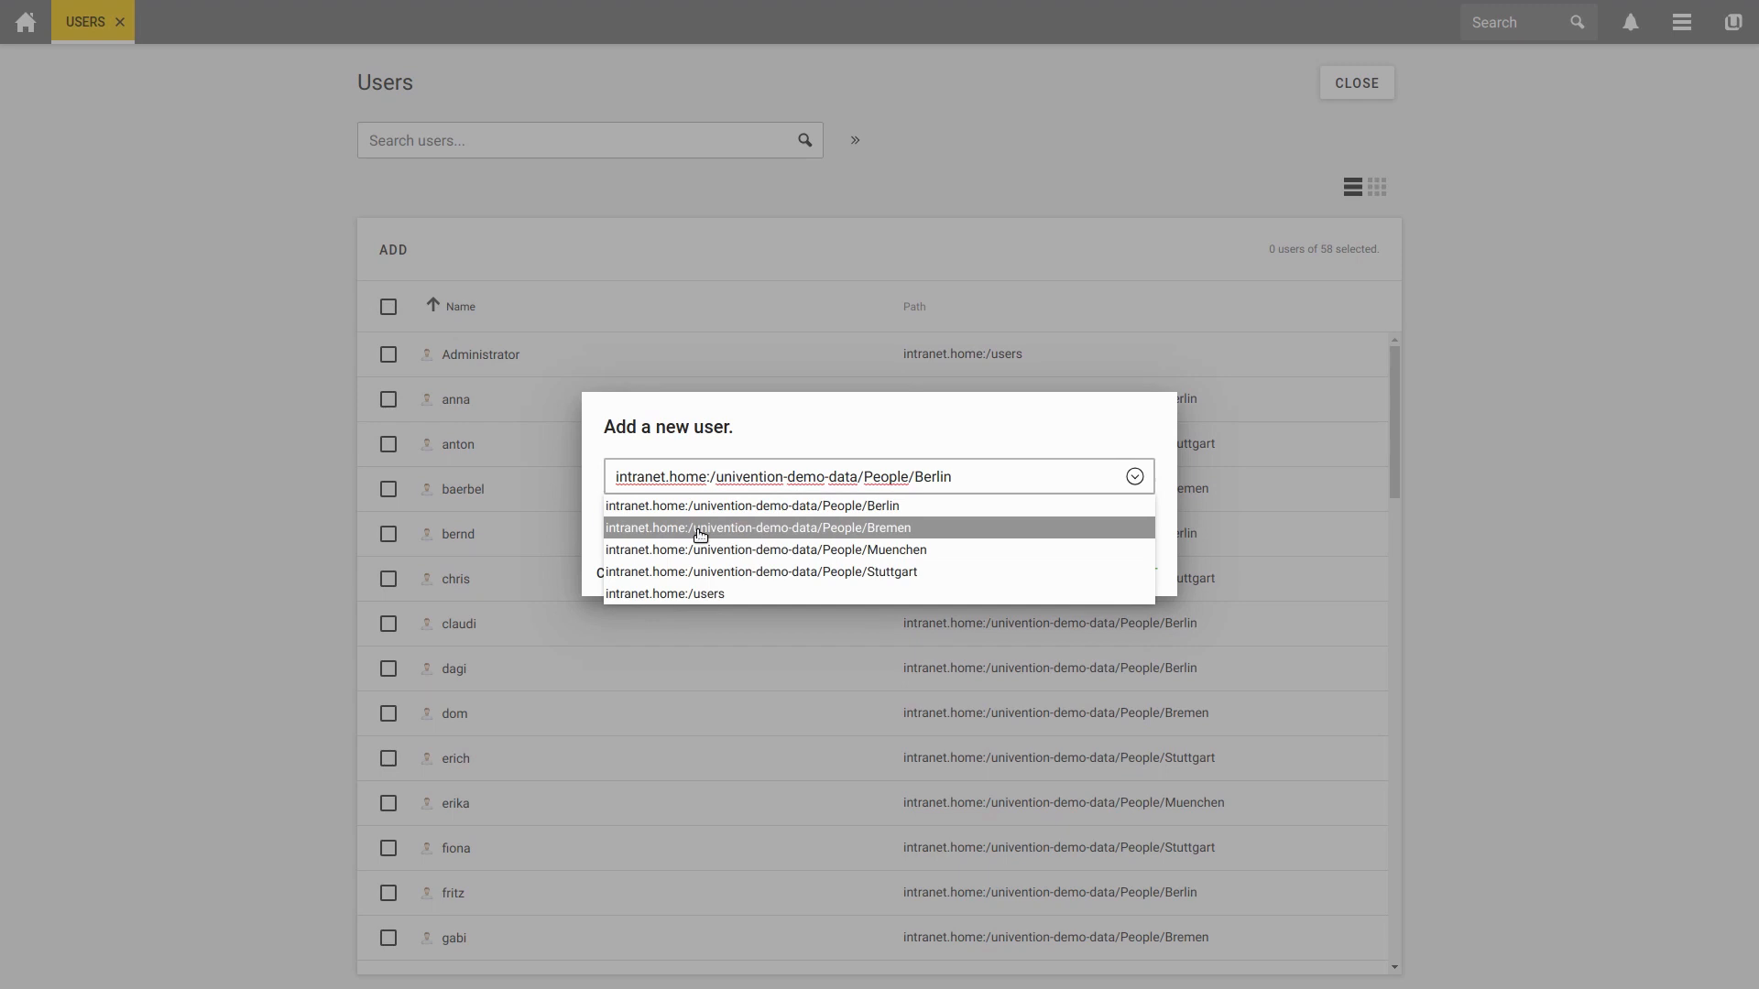
{"action": "left_click", "coordinate": [665, 594]}
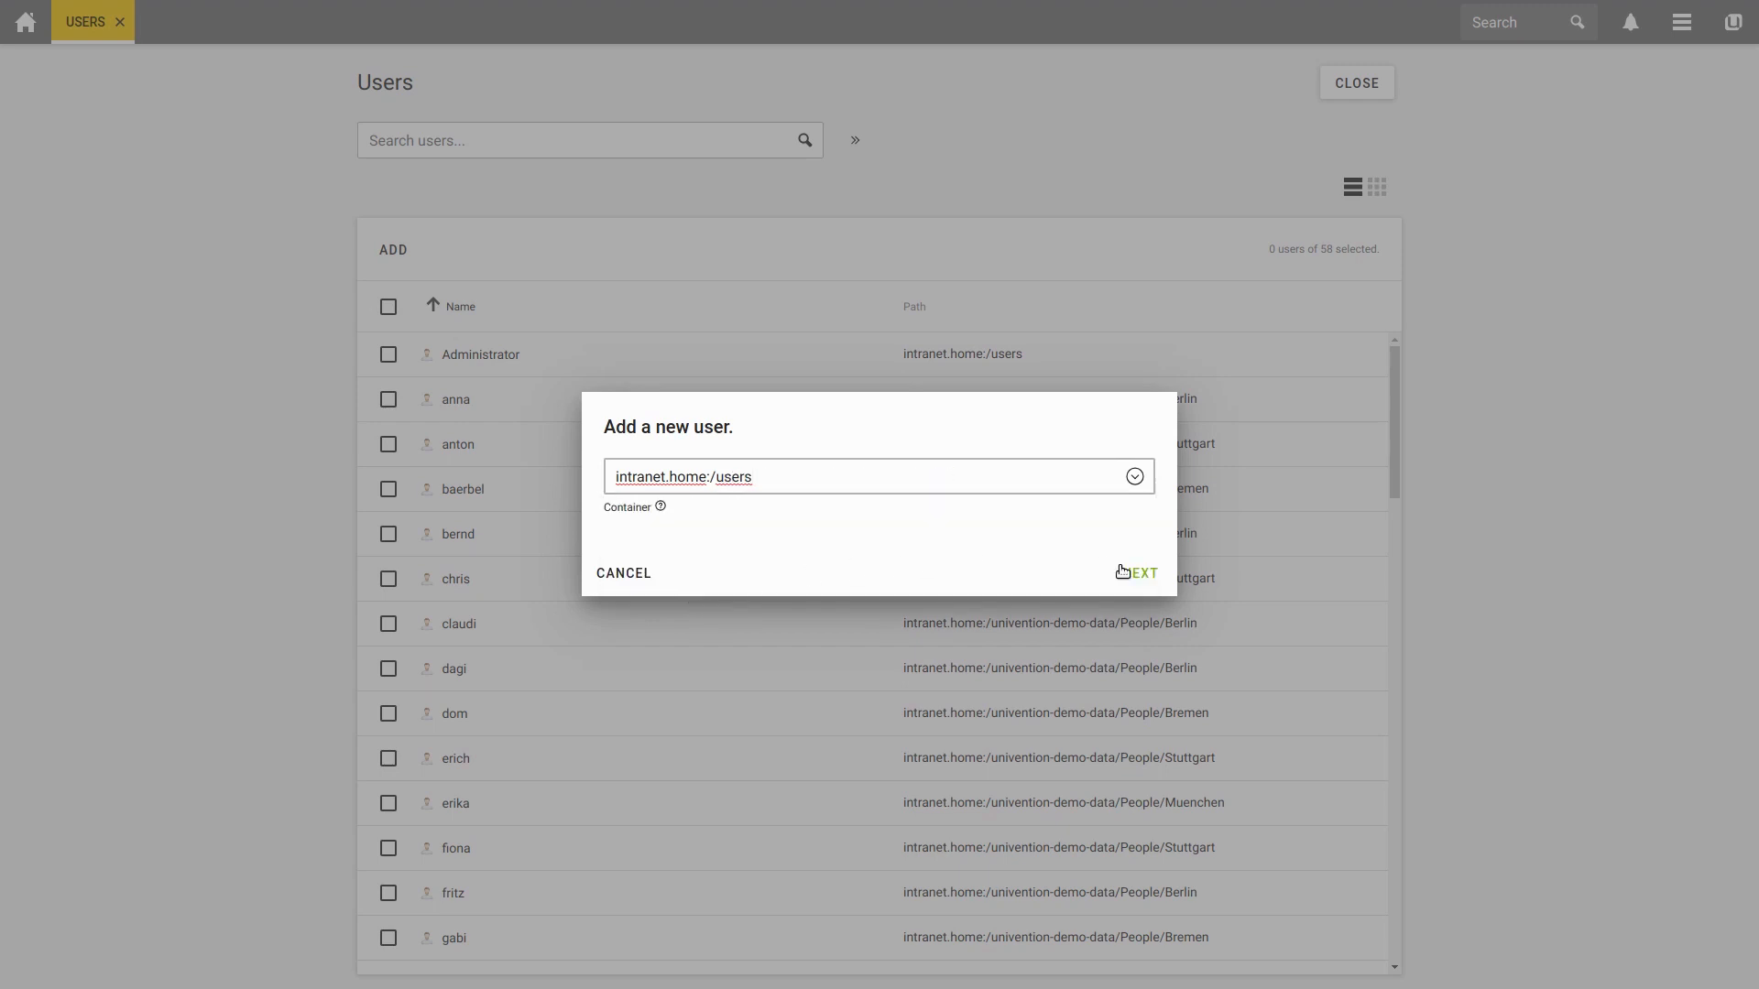
{"action": "left_click", "coordinate": [1138, 572]}
{"action": "type", "text": "F"}
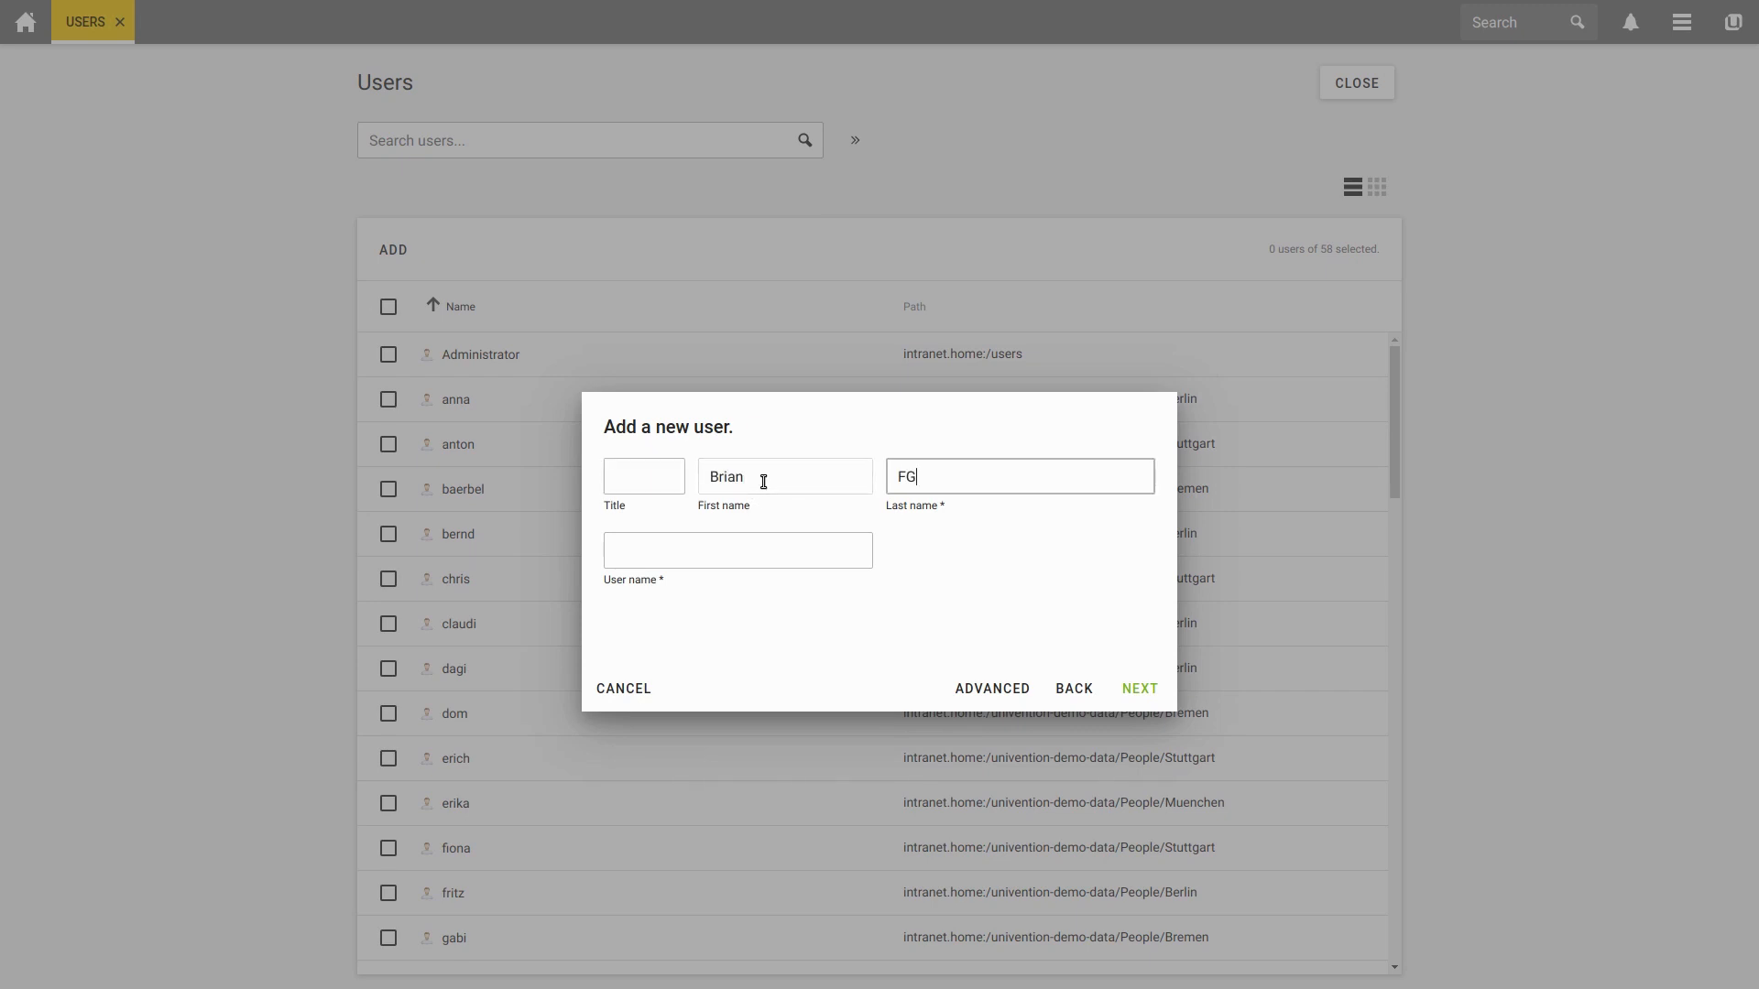
{"action": "type", "text": "Green"}
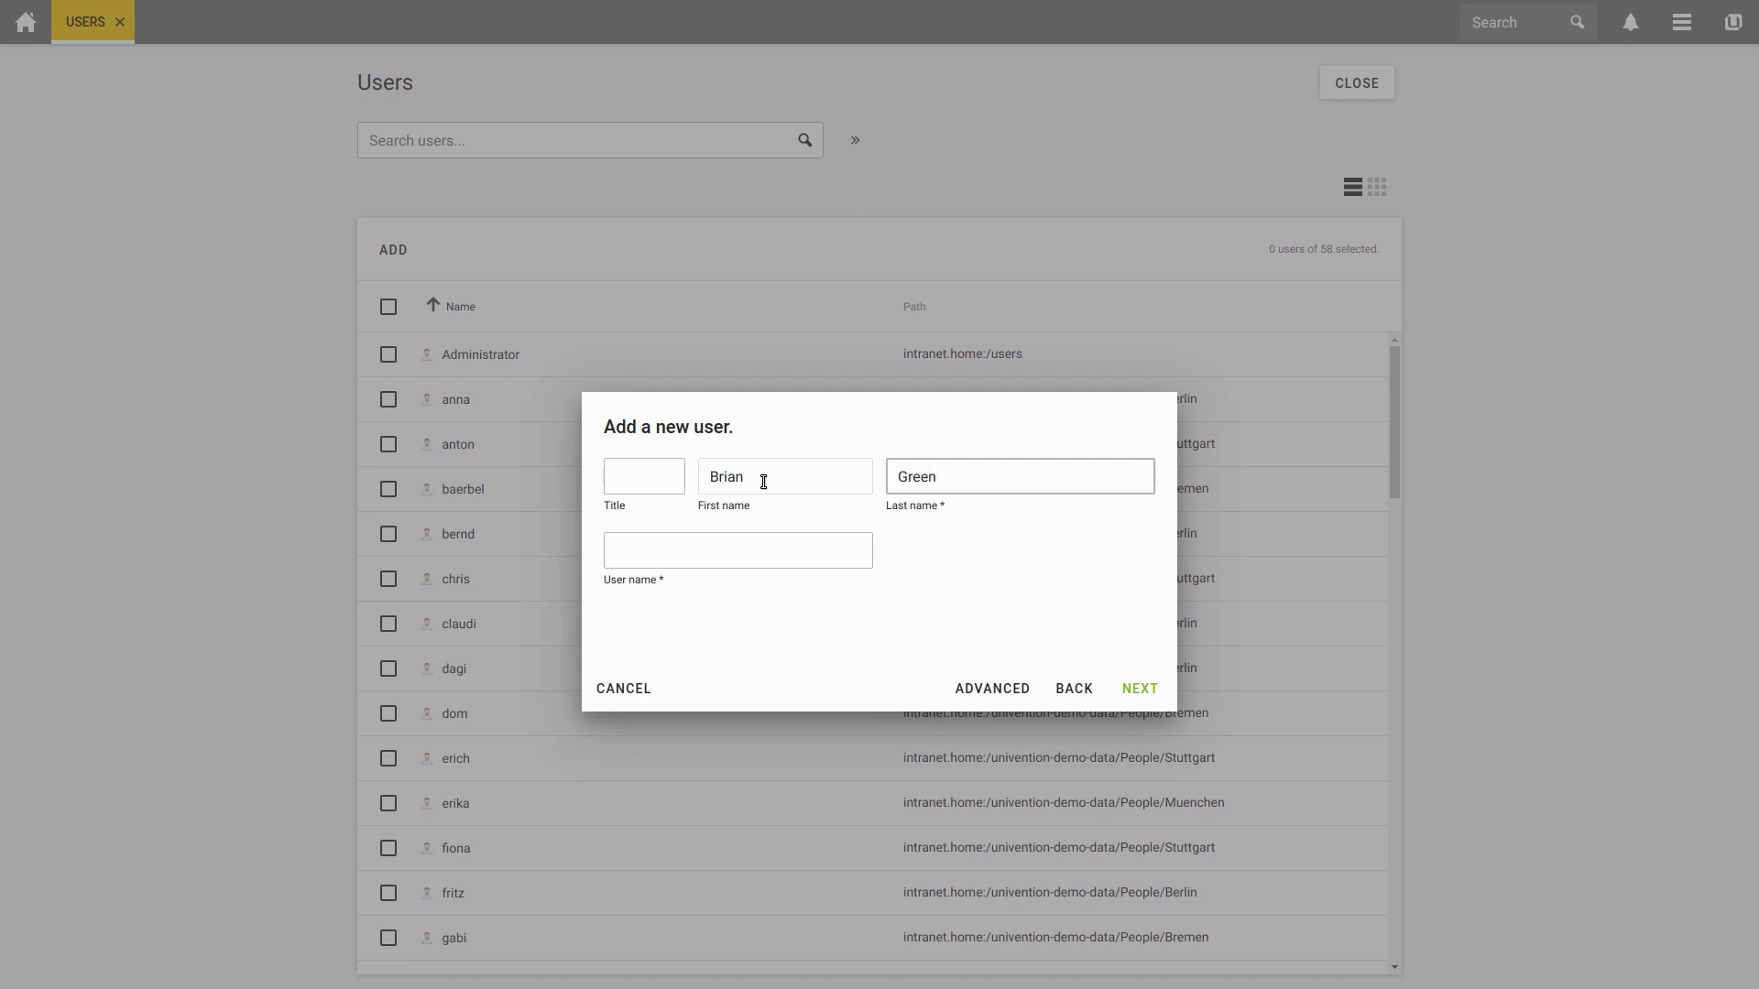
{"action": "type", "text": "greenb"}
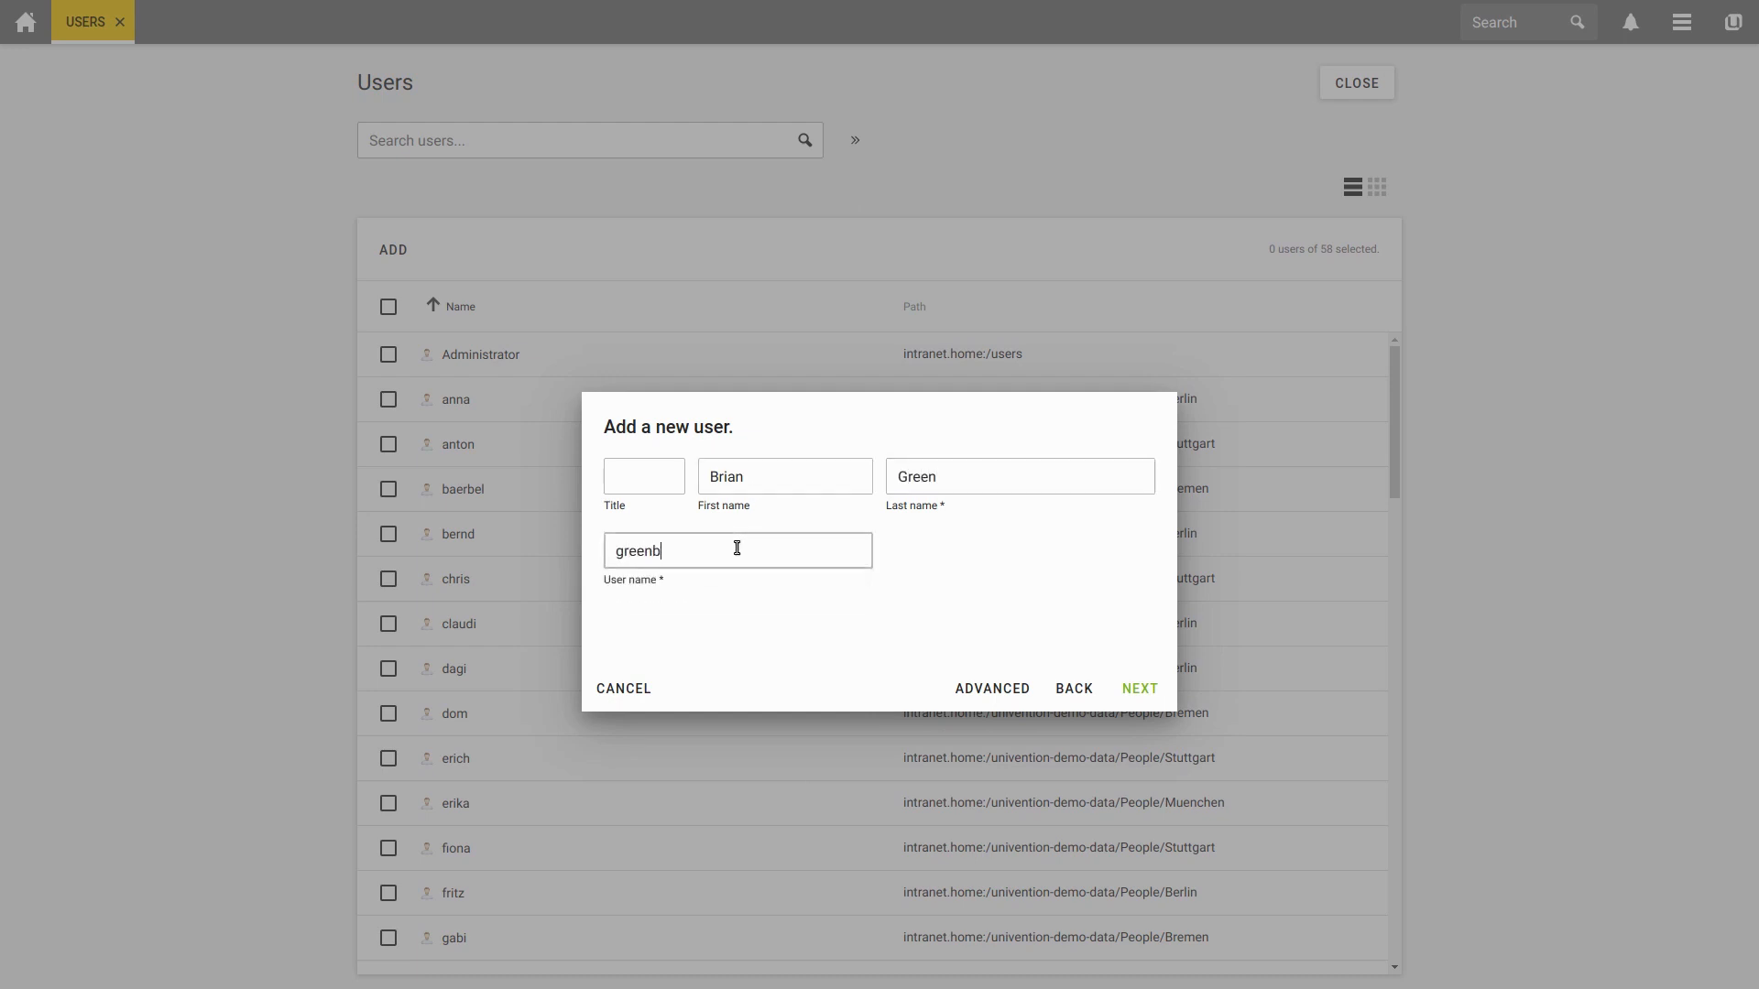
{"action": "left_click", "coordinate": [1139, 687]}
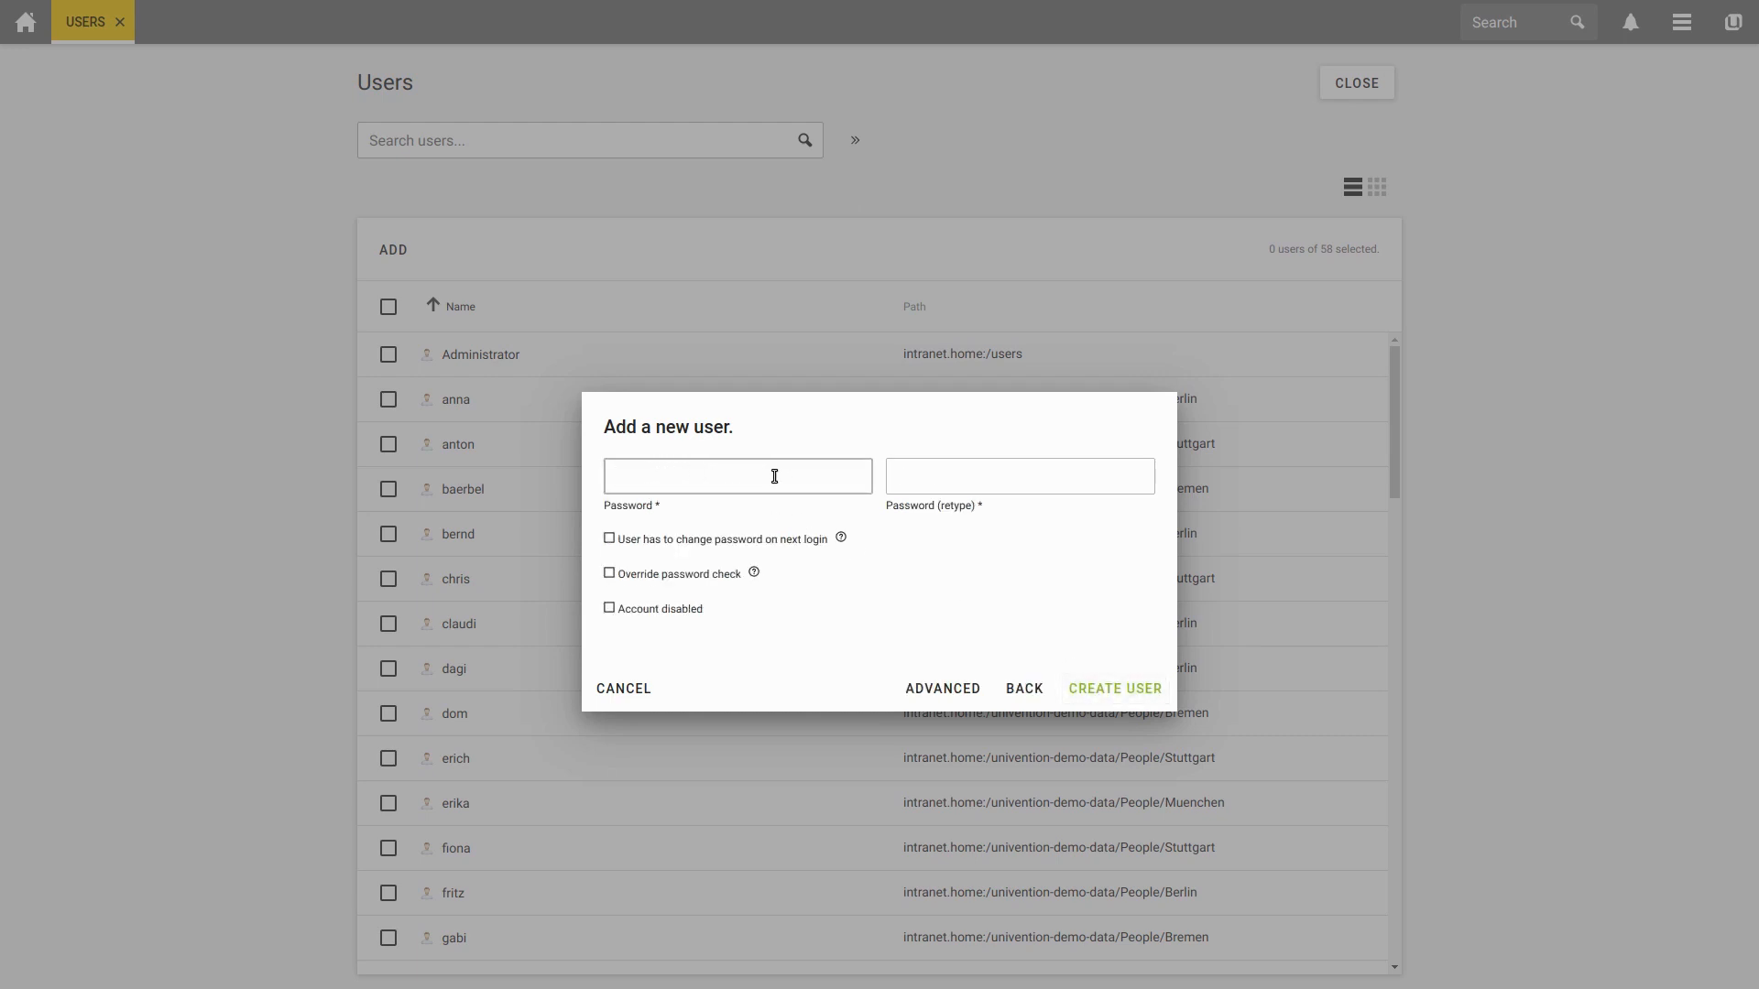
Step: Set the new user's password, create user greenbrian and close the add-user form
{"action": "left_click", "coordinate": [739, 476]}
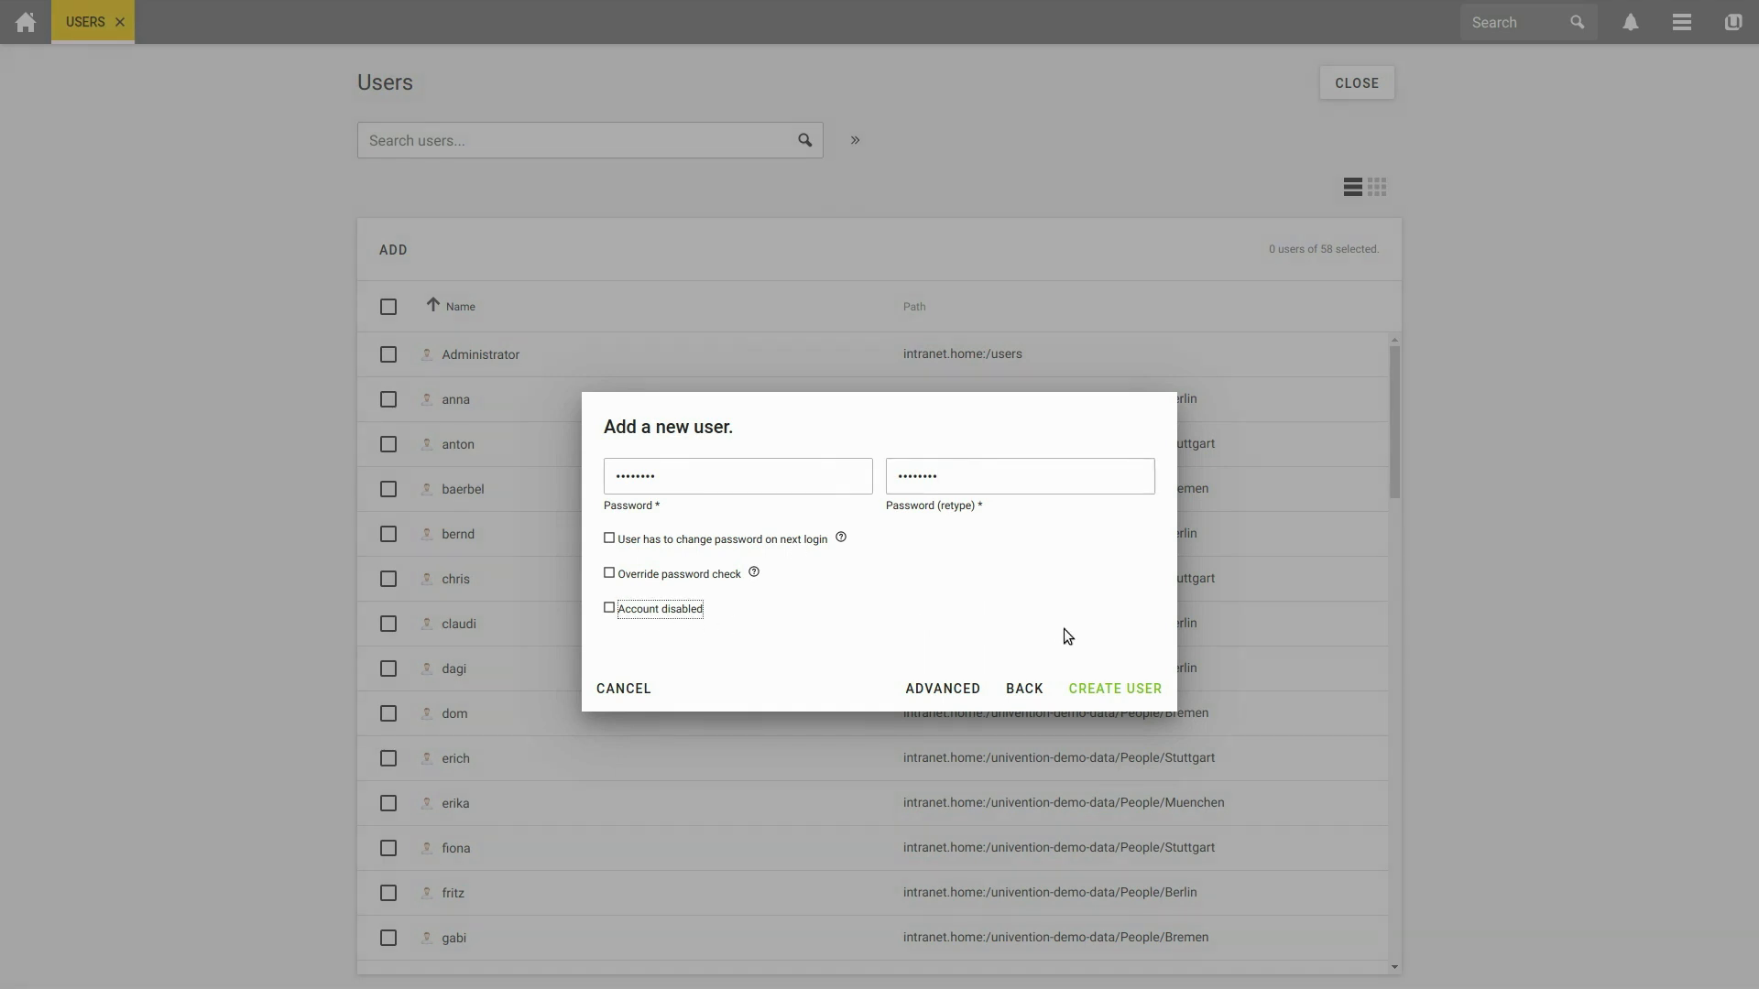
{"action": "mouse_move", "coordinate": [997, 665]}
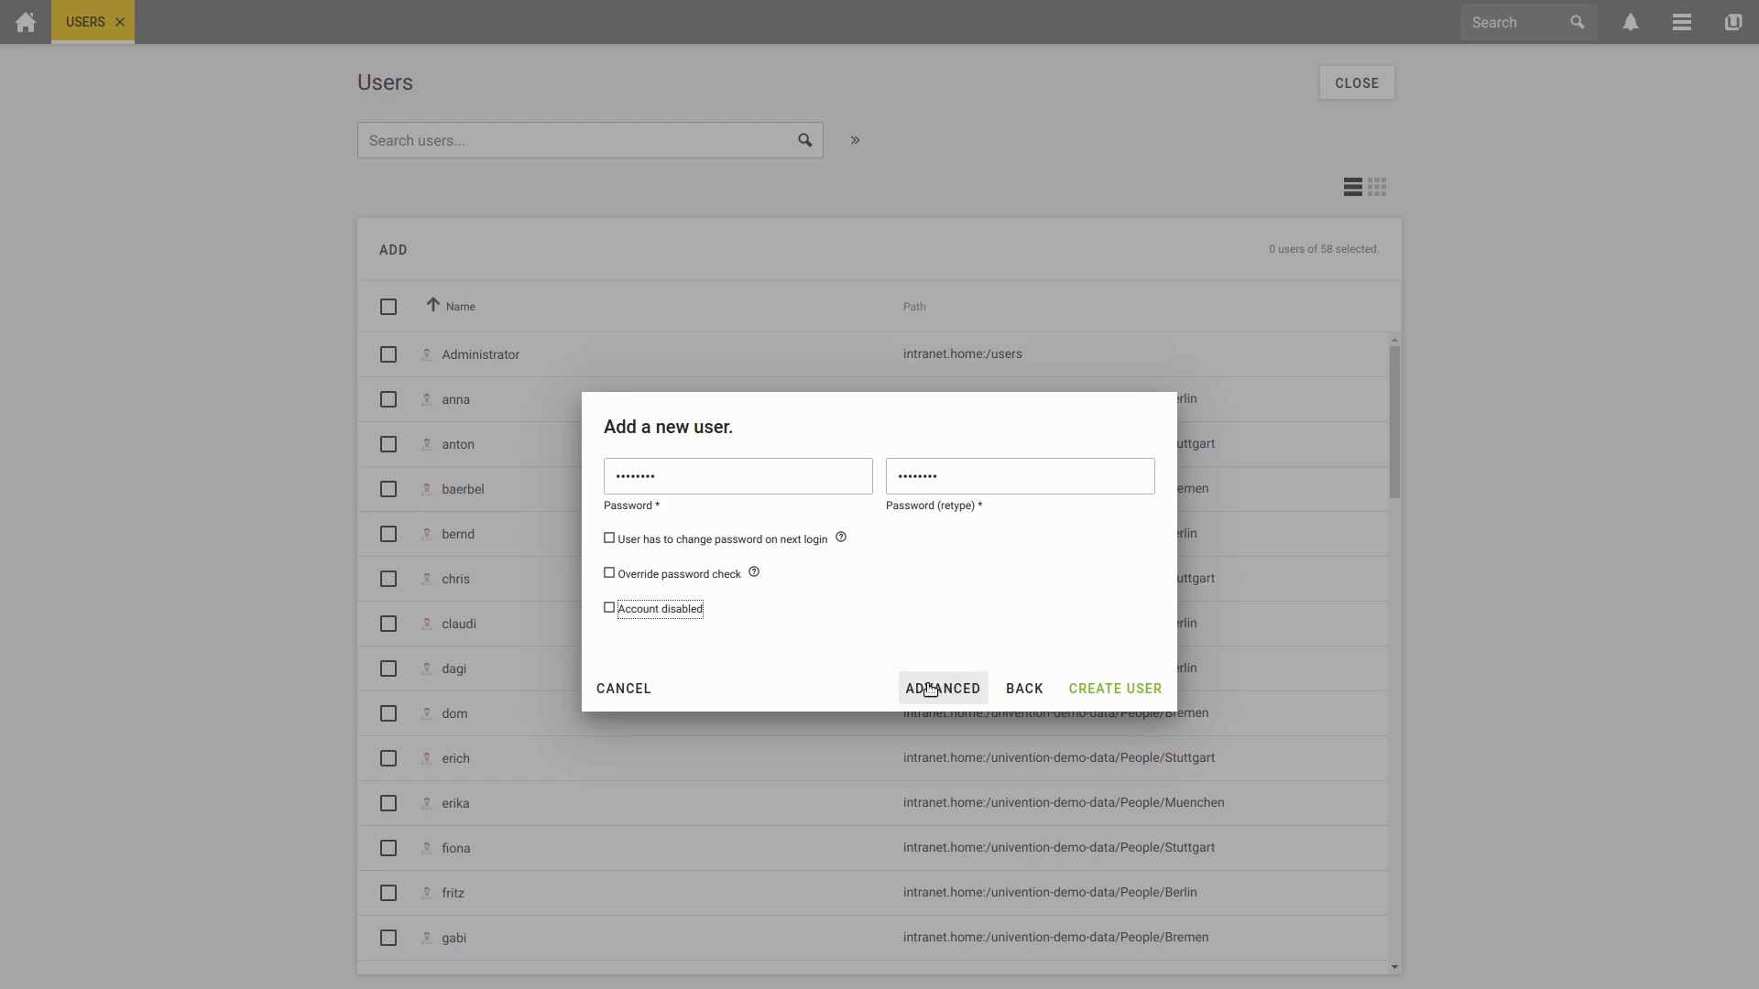
{"action": "left_click", "coordinate": [1114, 687]}
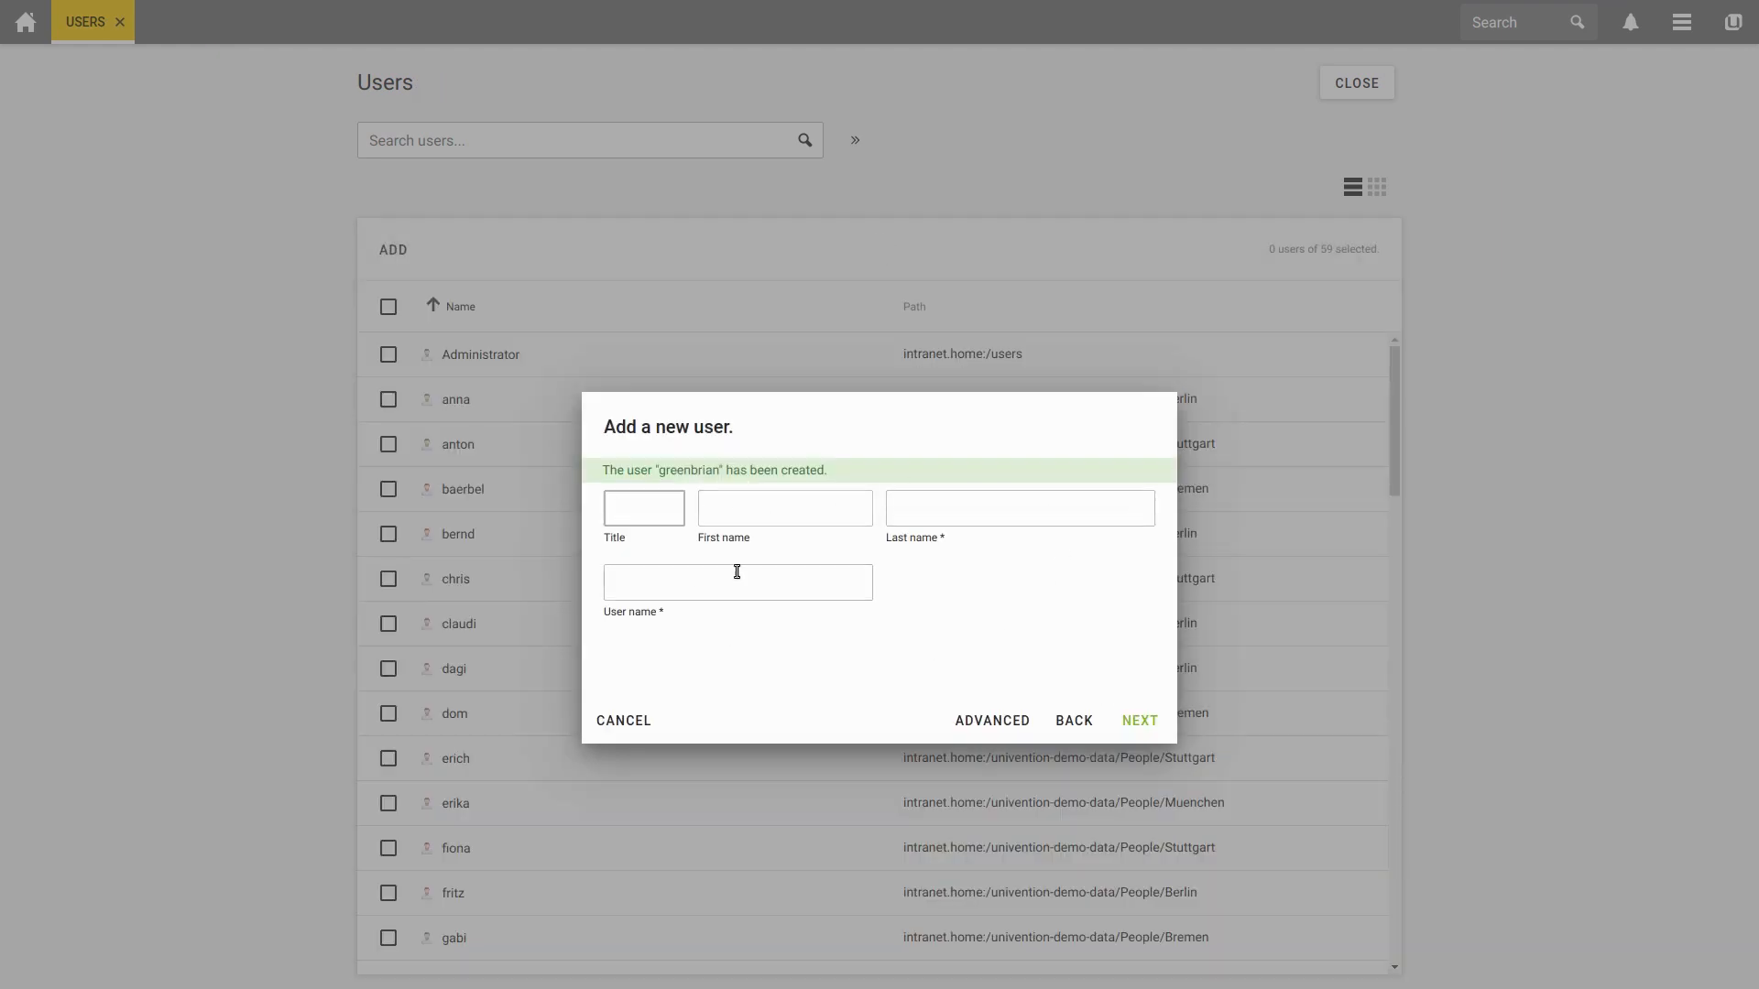
{"action": "left_click", "coordinate": [623, 722]}
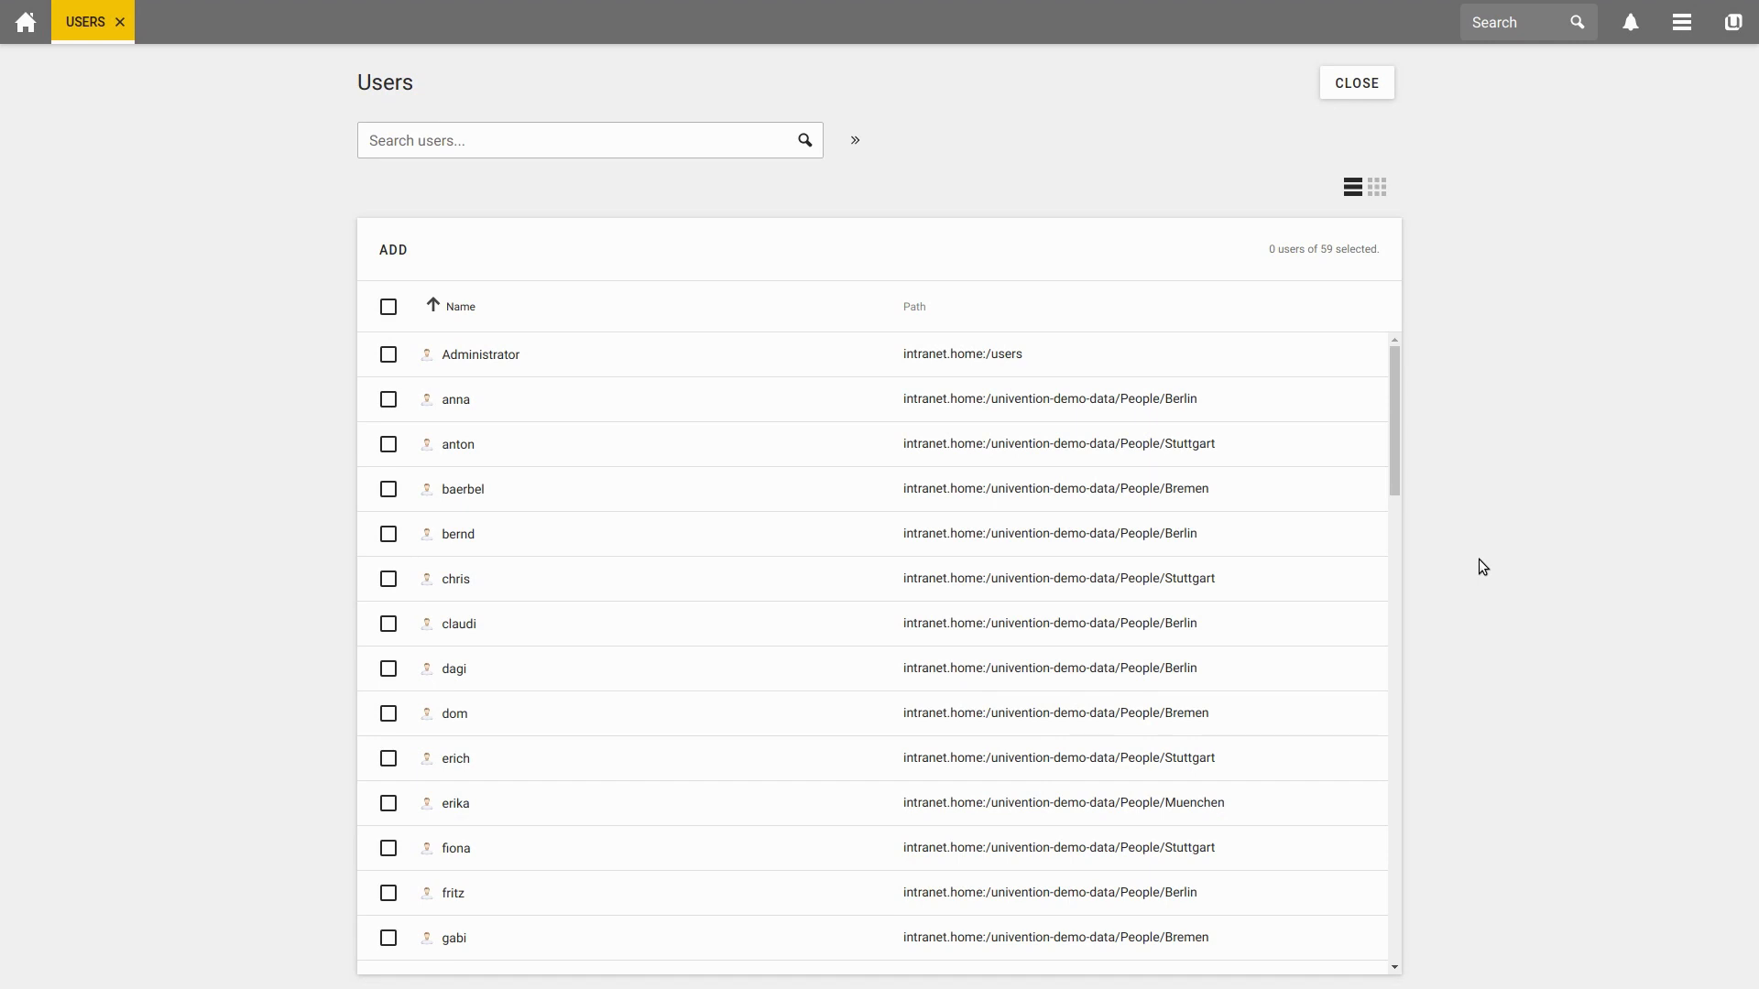
{"action": "mouse_move", "coordinate": [385, 619]}
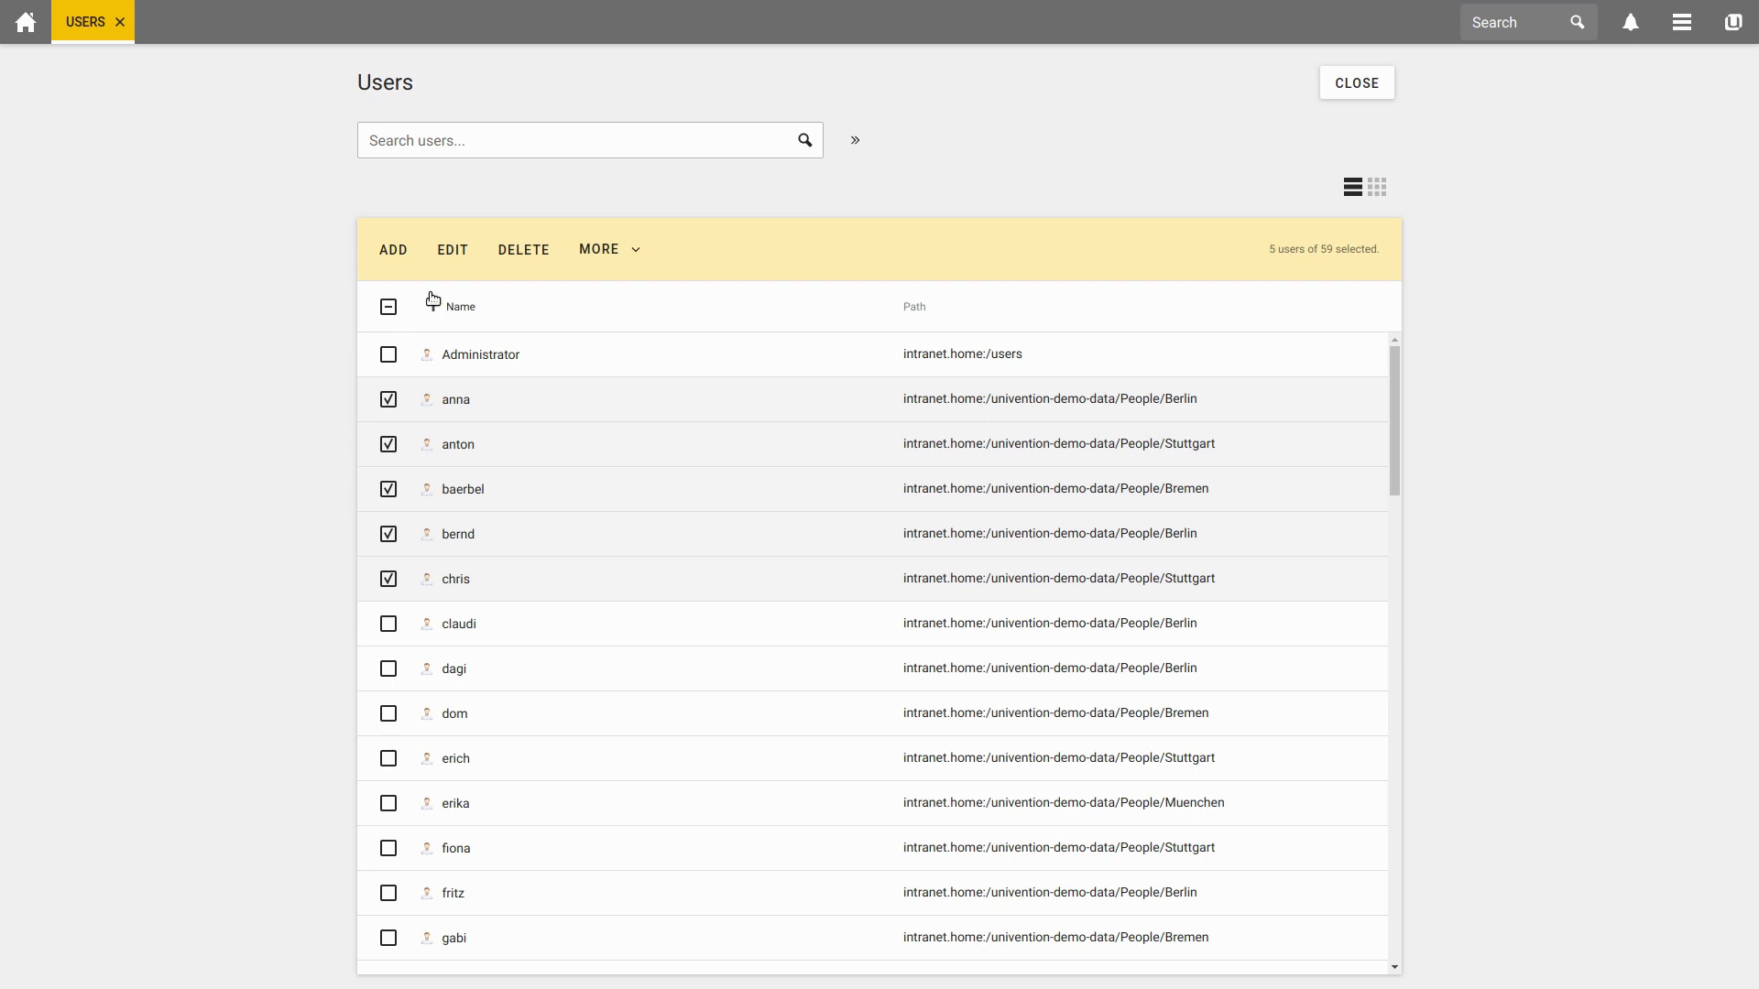
Step: Select anna, anton, baerbel, bernd and chris and show the further bulk actions
{"action": "left_click", "coordinate": [462, 306]}
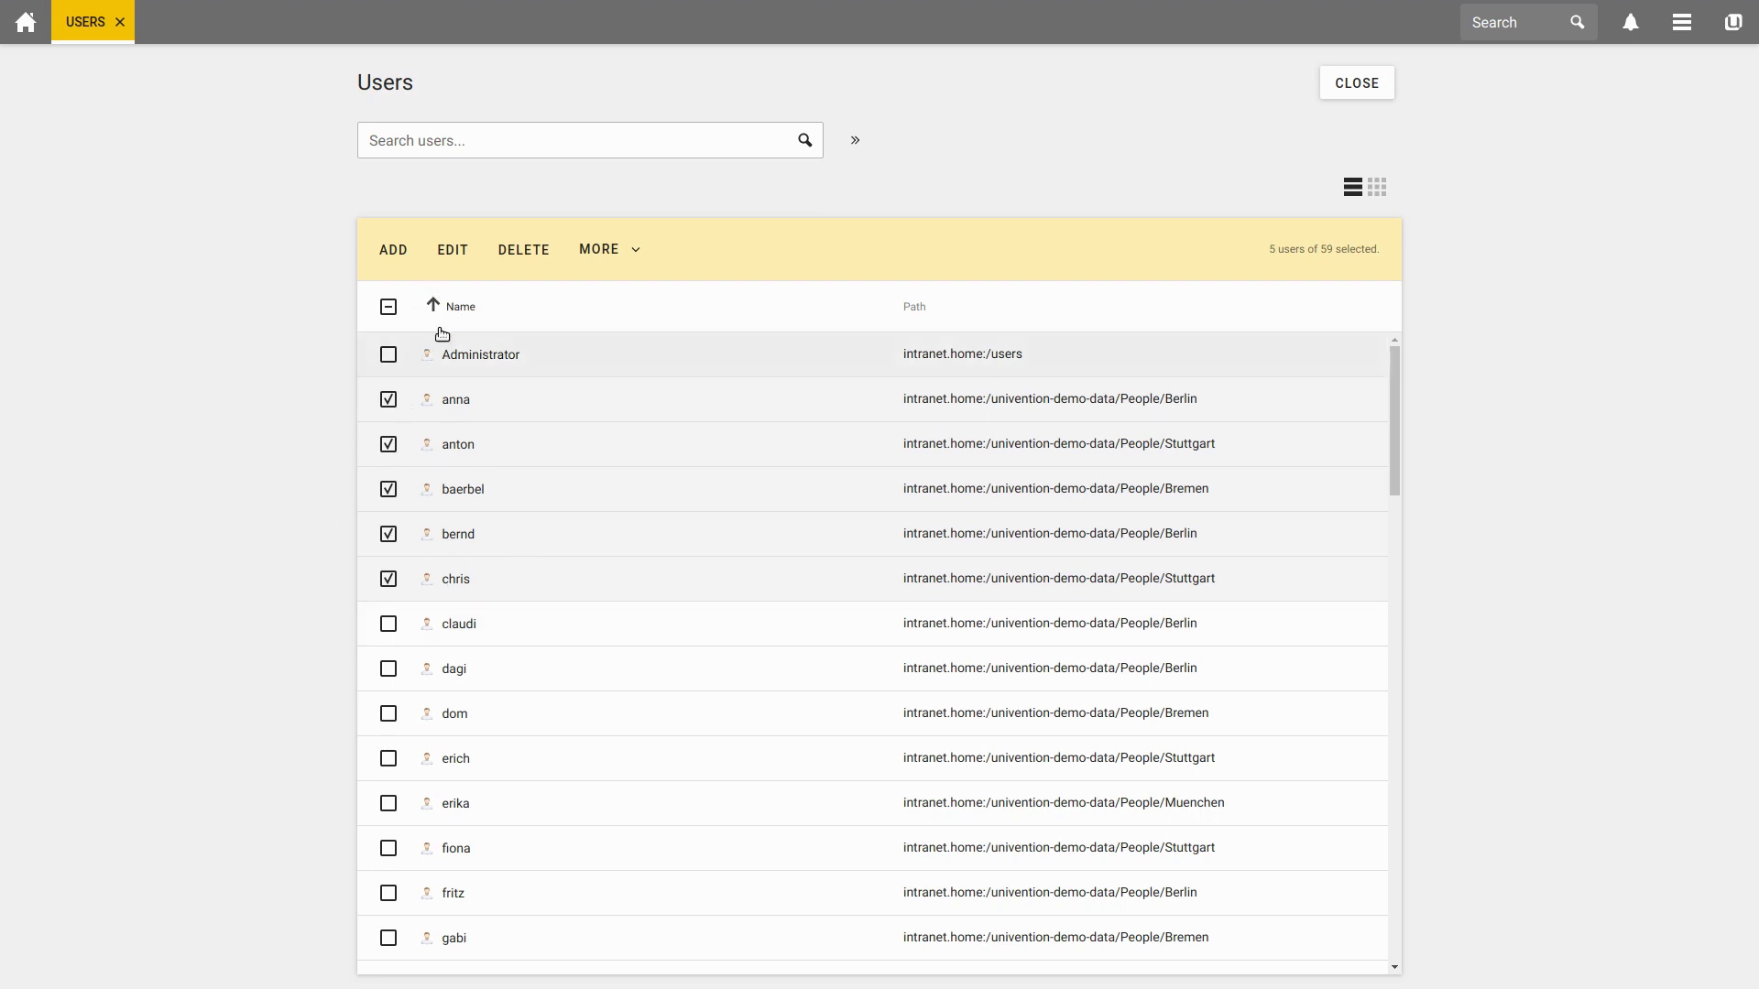
{"action": "mouse_move", "coordinate": [469, 260]}
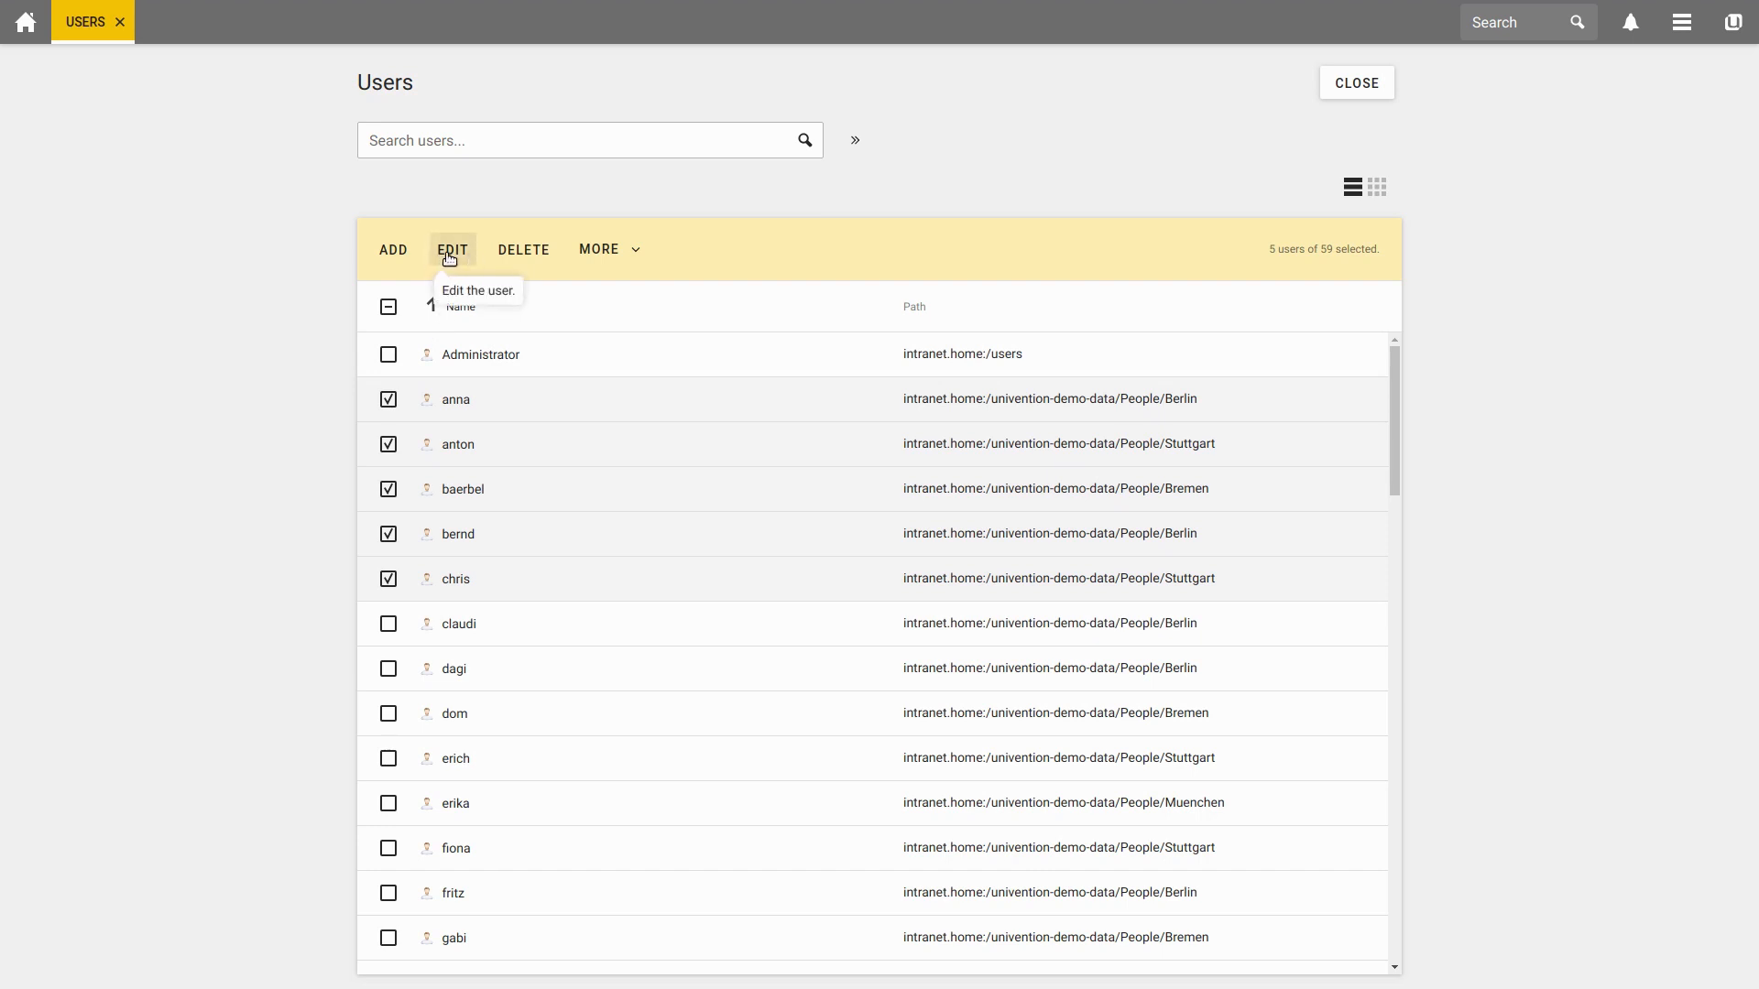
{"action": "left_click", "coordinate": [609, 249]}
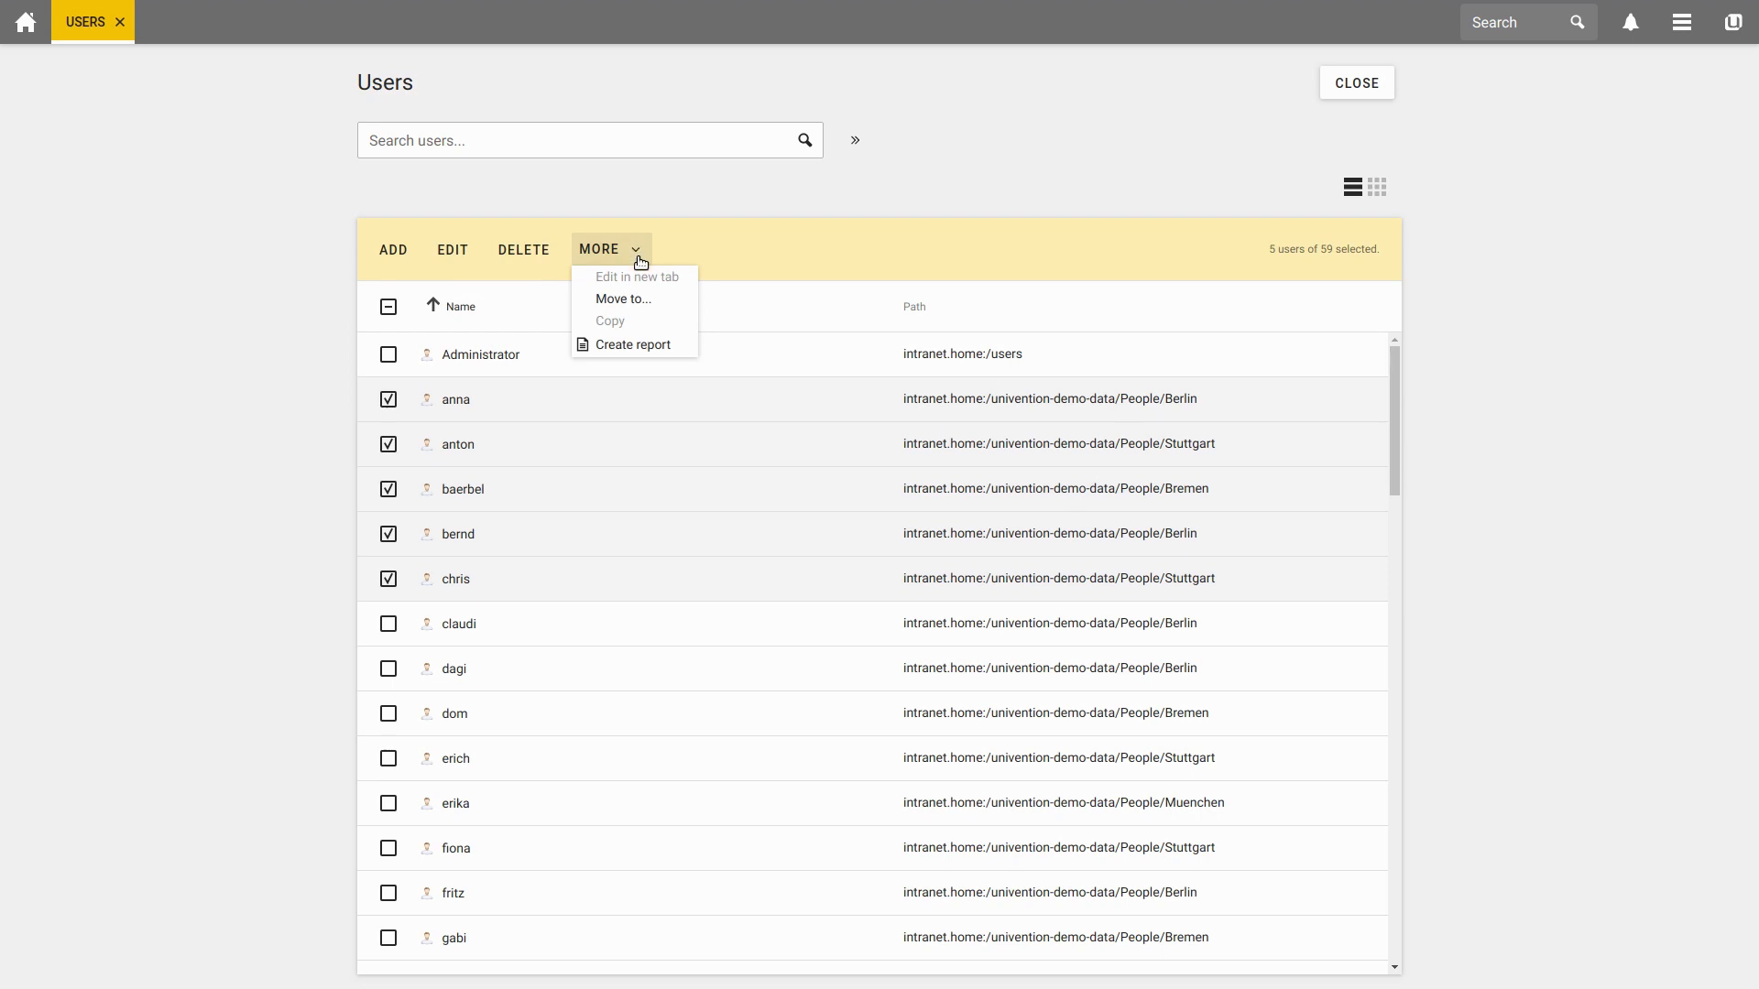
{"action": "mouse_move", "coordinate": [671, 300]}
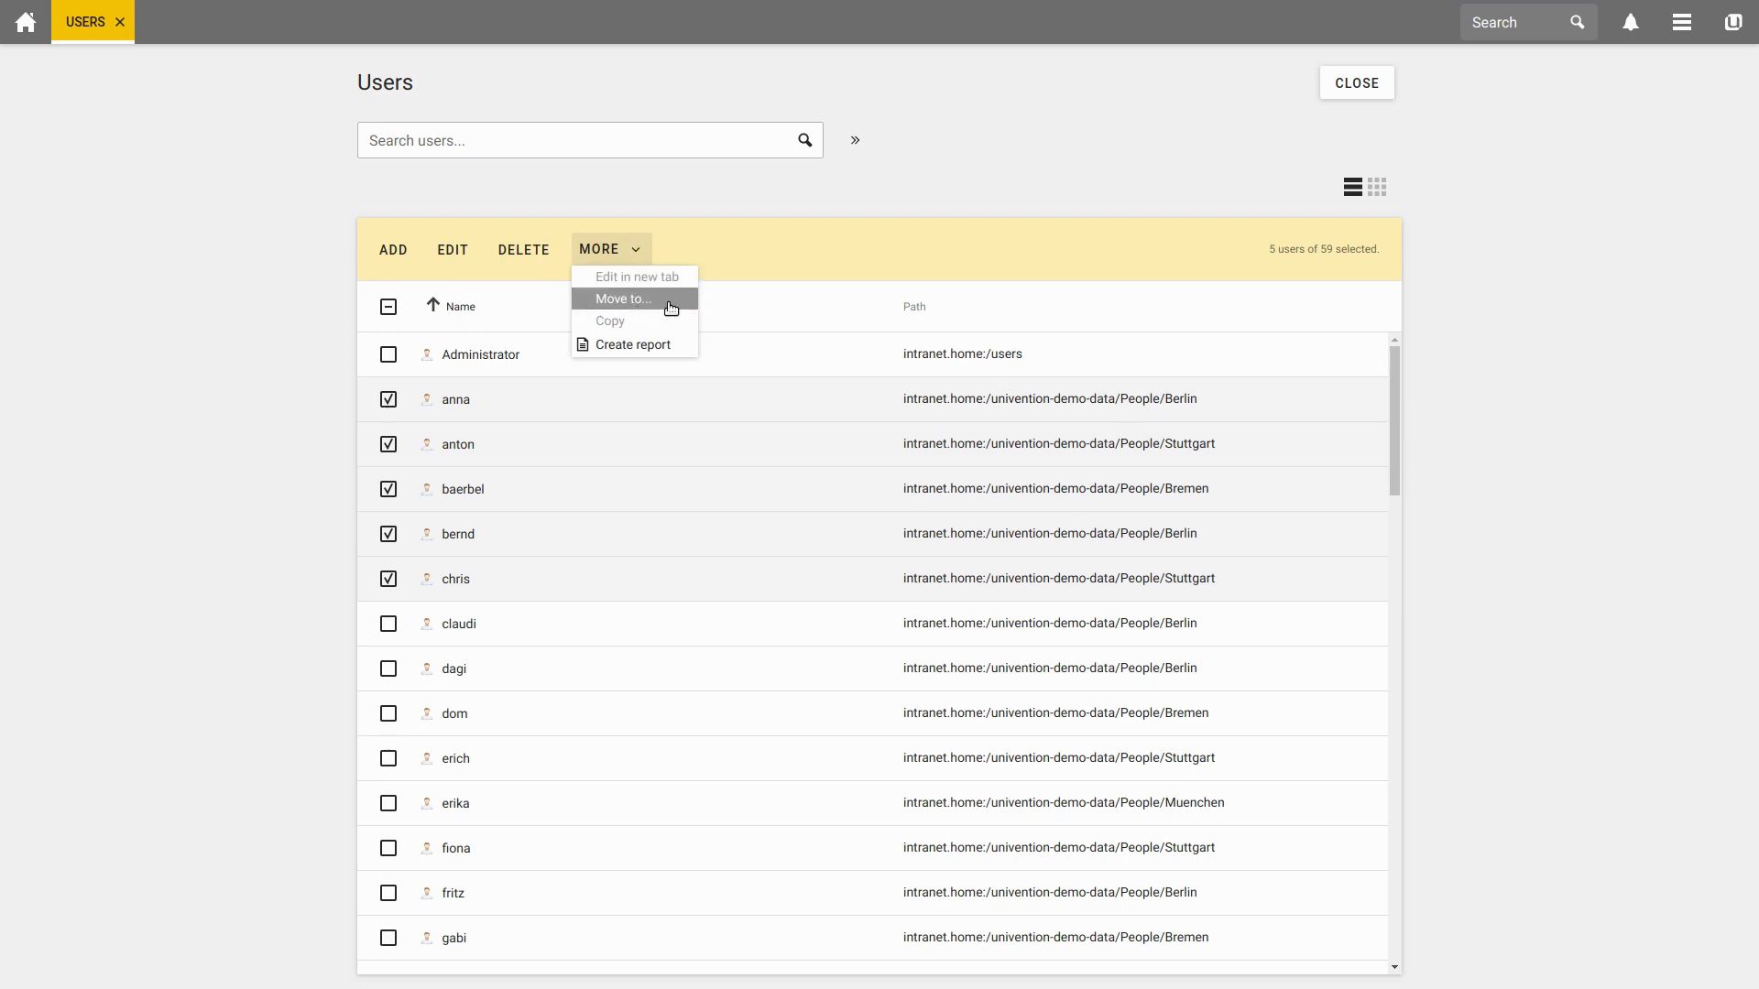
{"action": "mouse_move", "coordinate": [619, 350]}
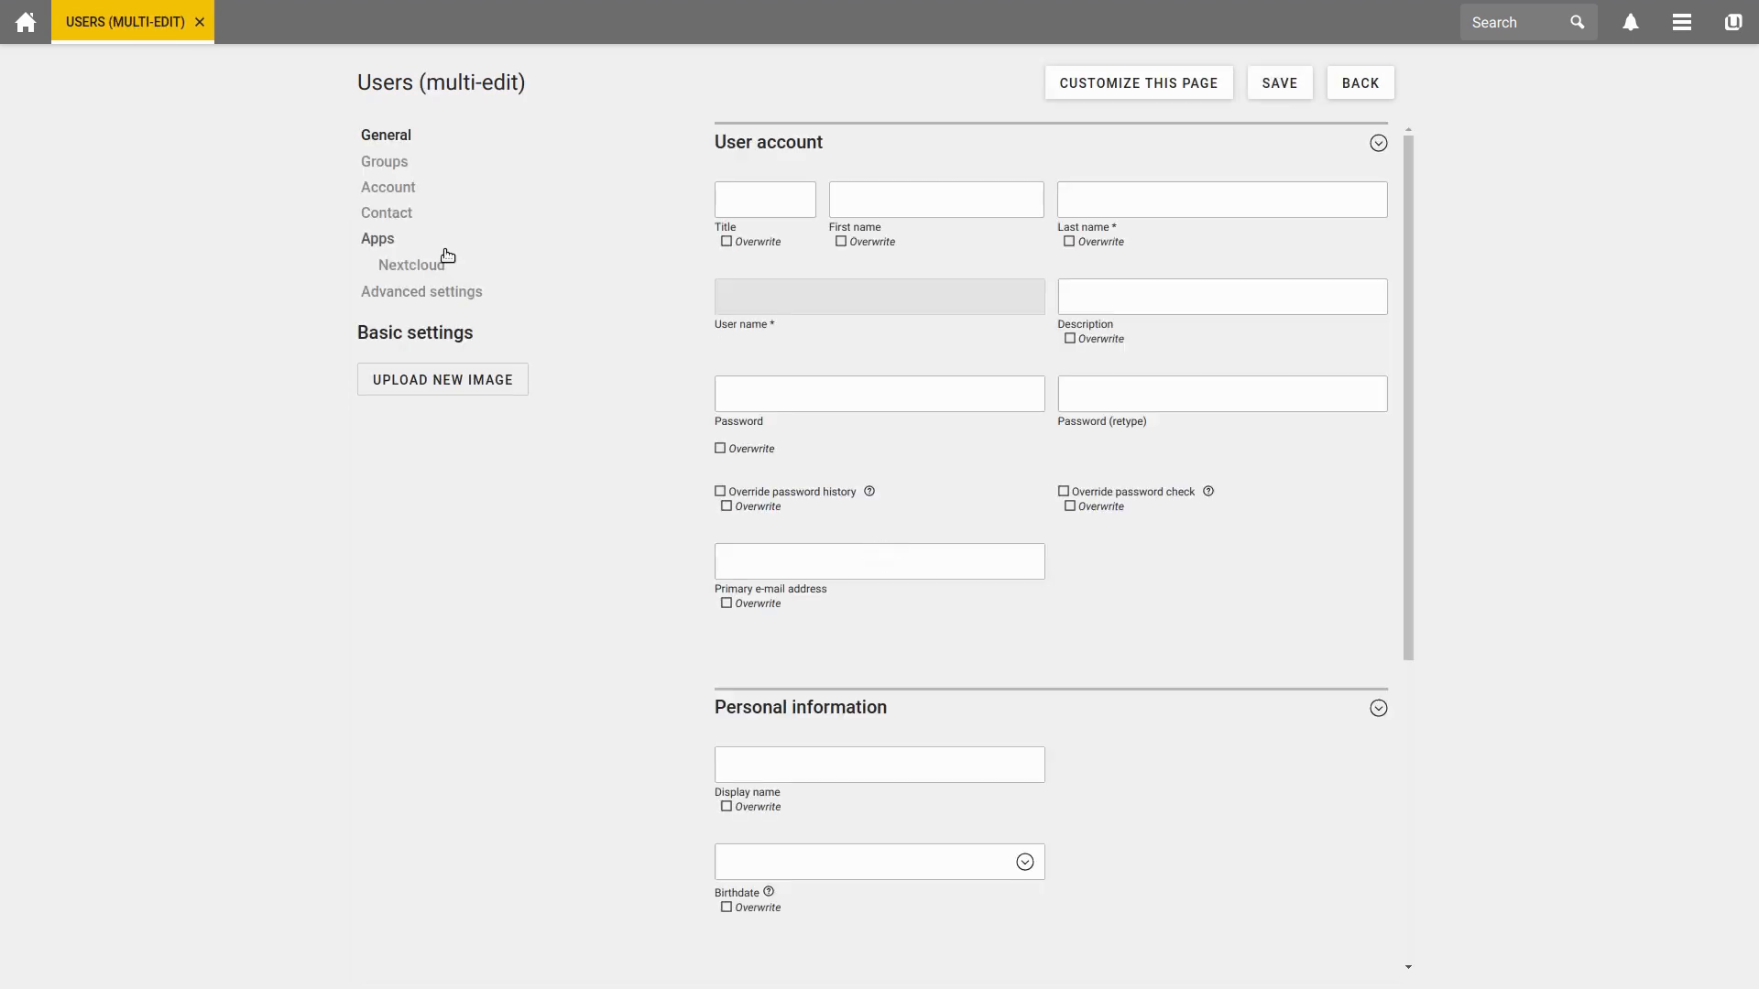
{"action": "mouse_move", "coordinate": [1308, 433]}
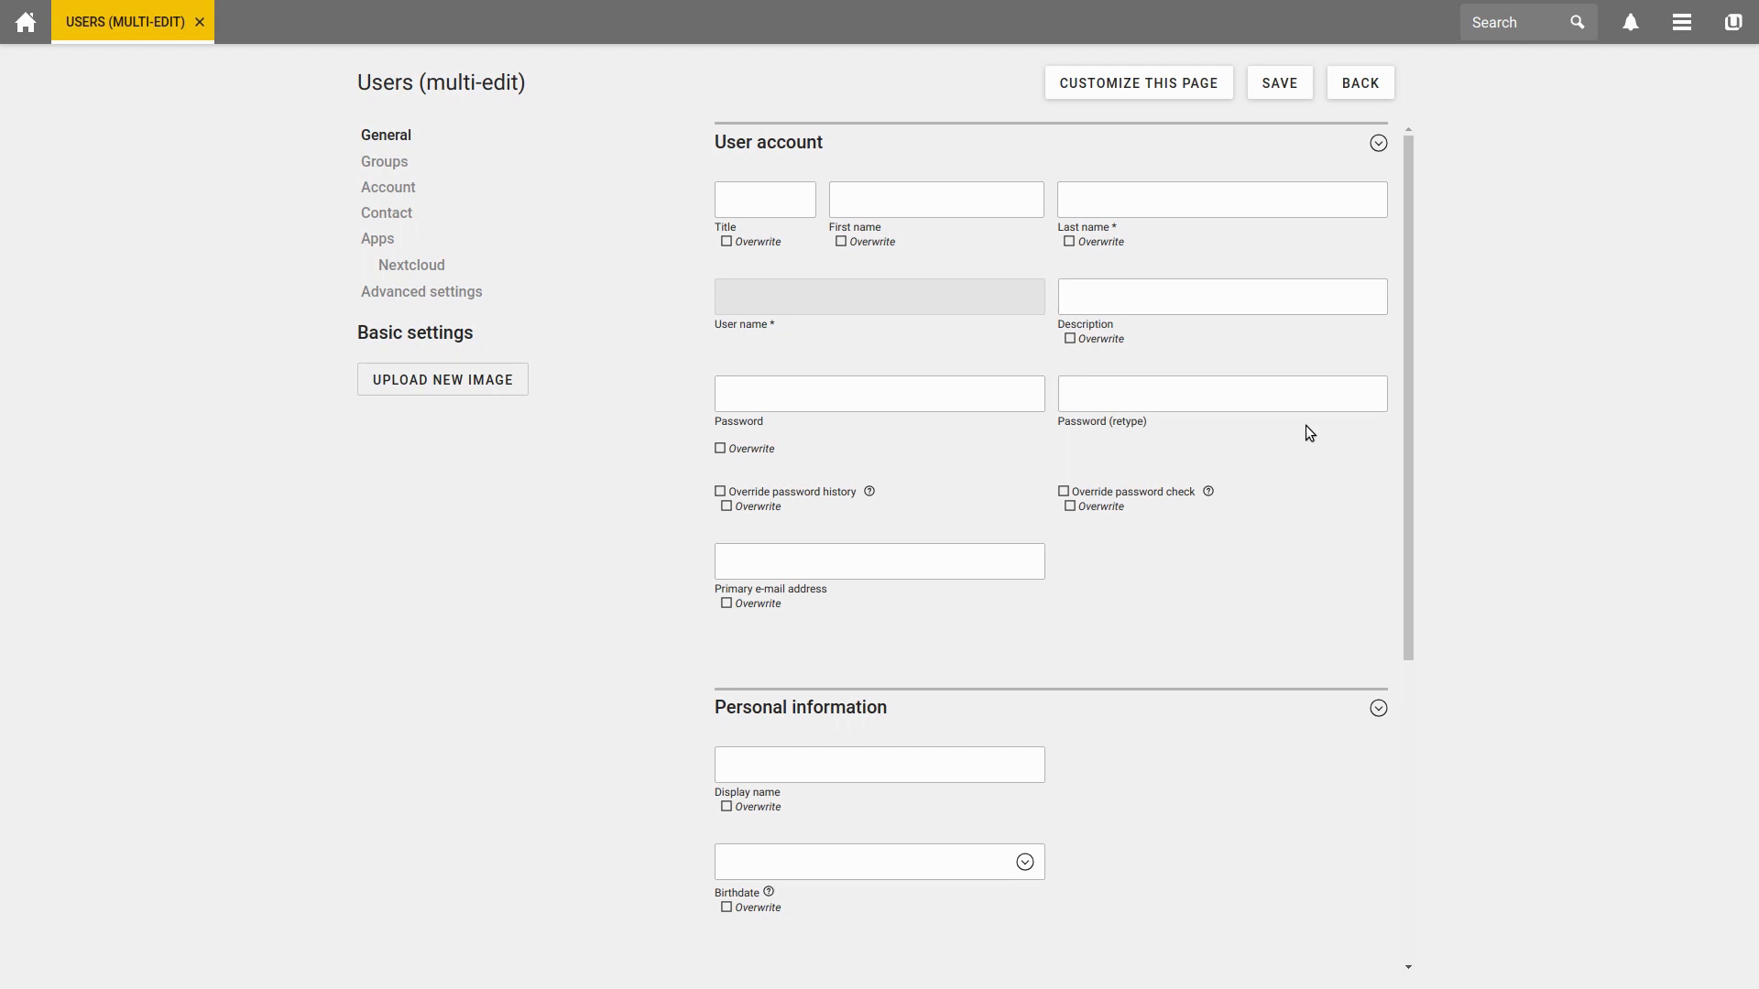
{"action": "mouse_move", "coordinate": [1285, 517]}
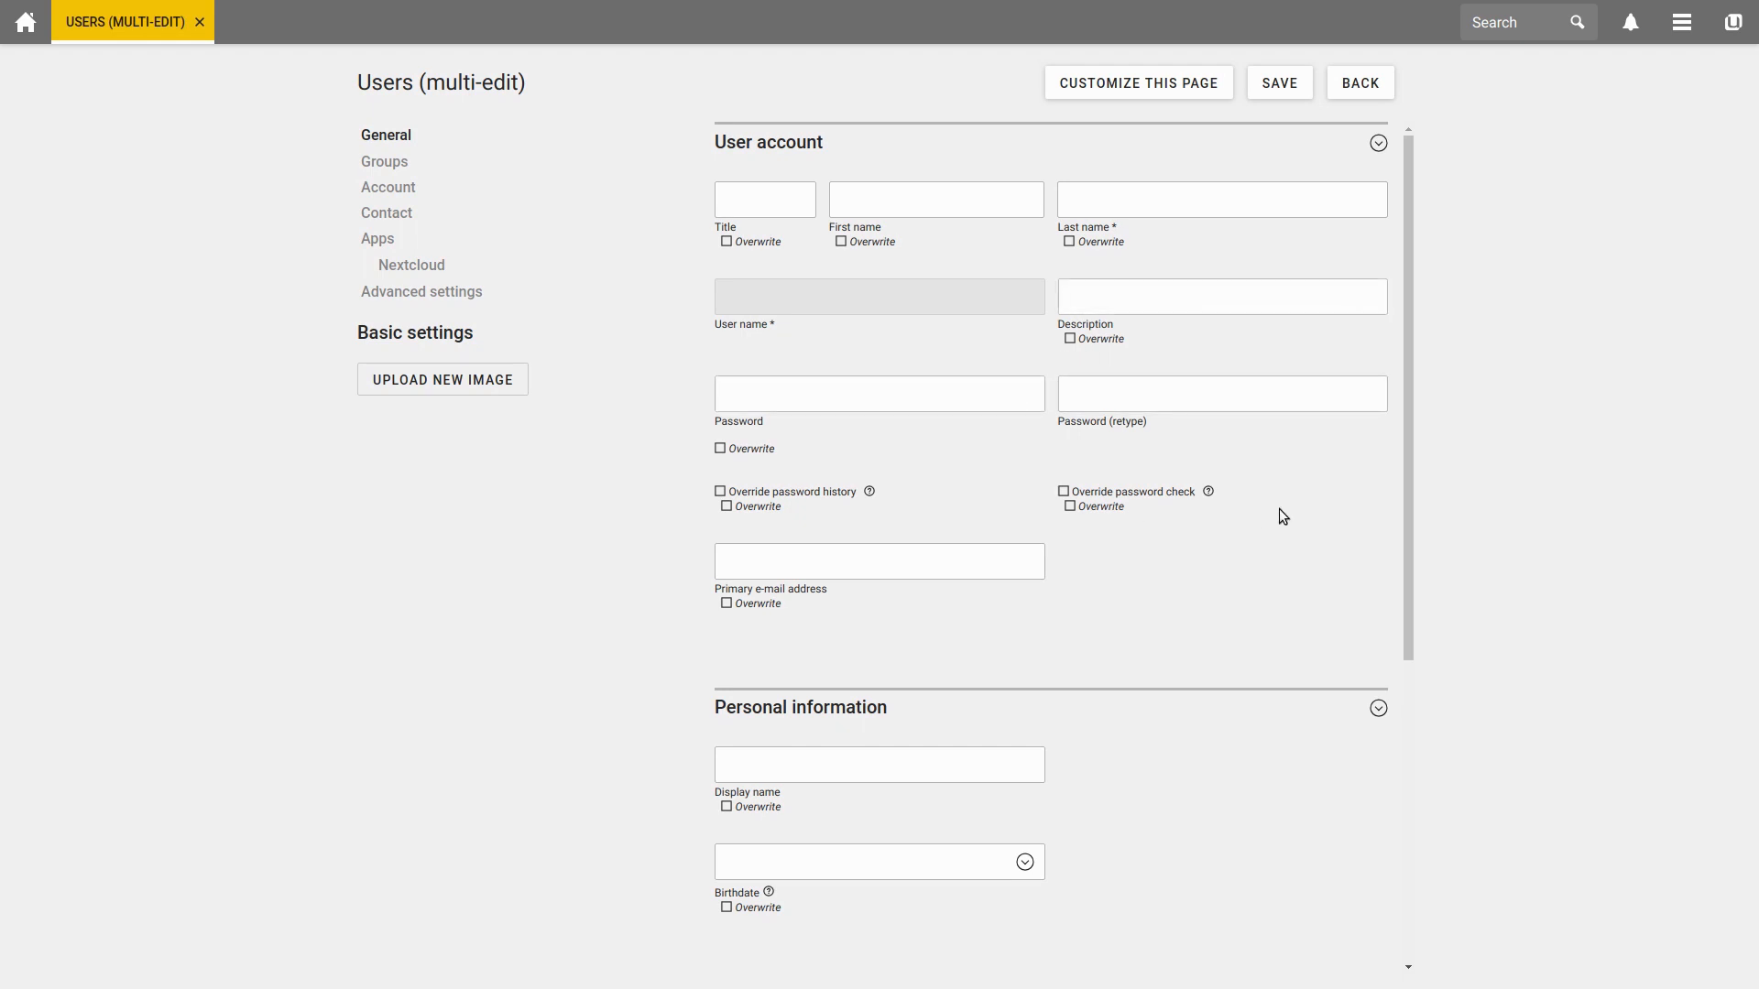
{"action": "mouse_move", "coordinate": [1091, 344]}
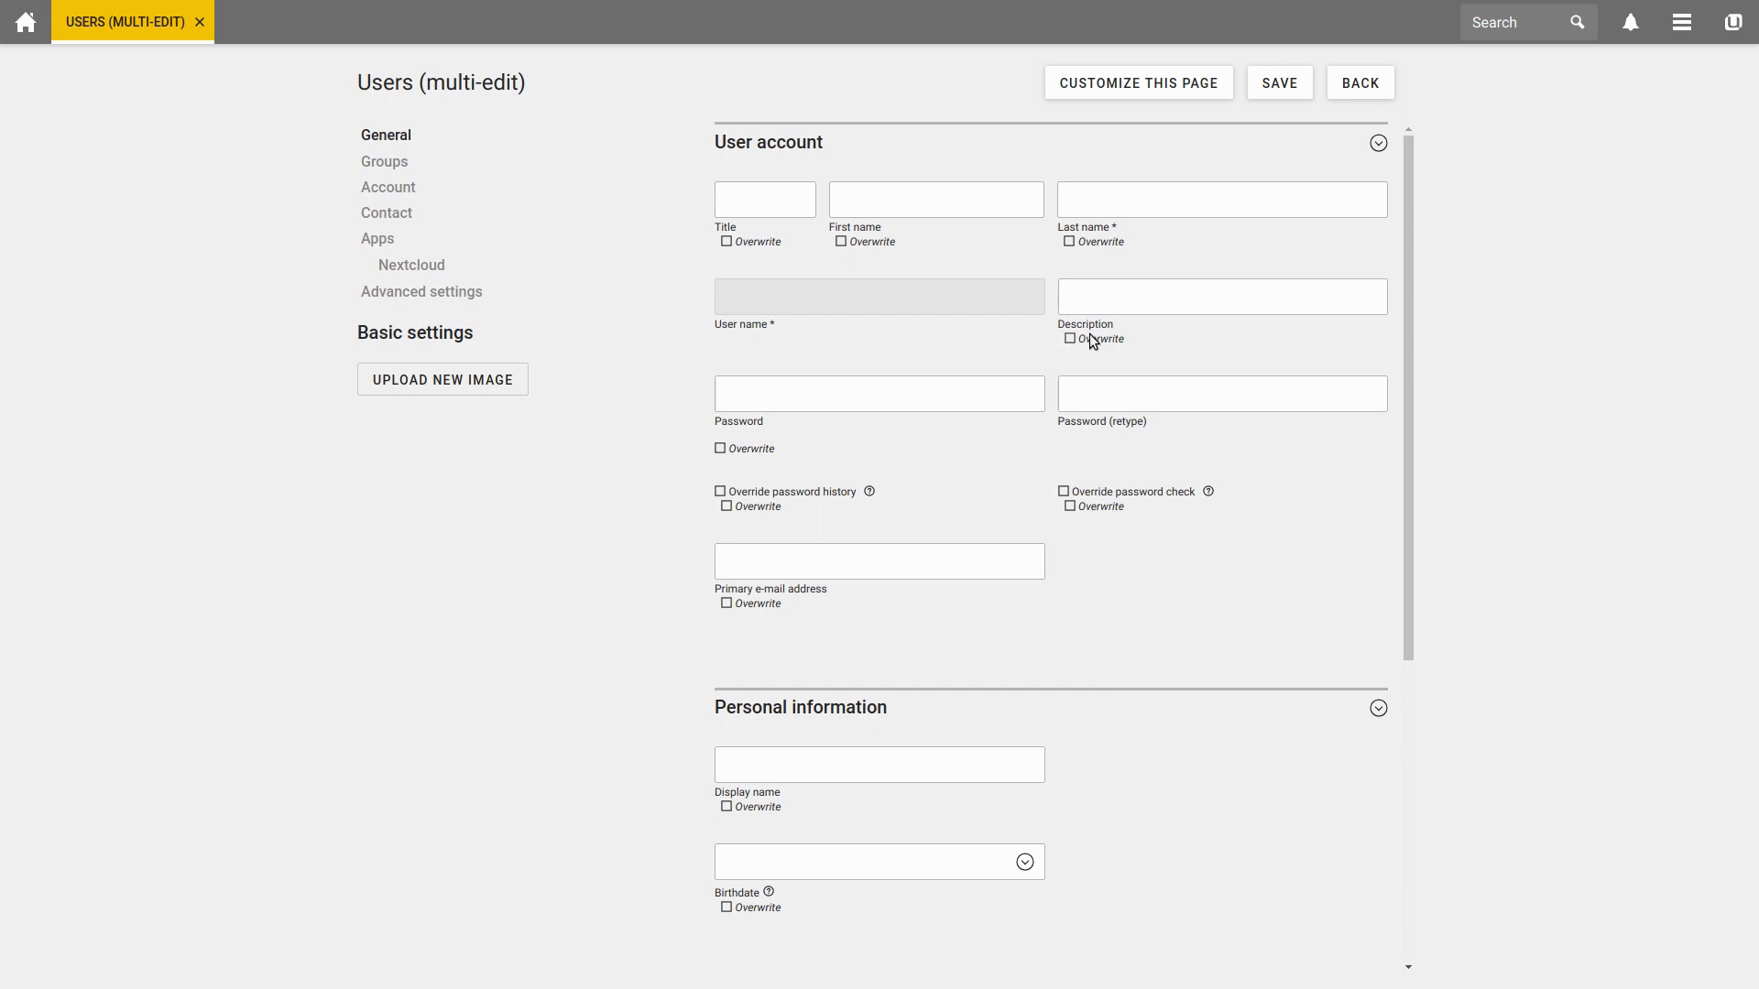
{"action": "mouse_move", "coordinate": [1122, 249]}
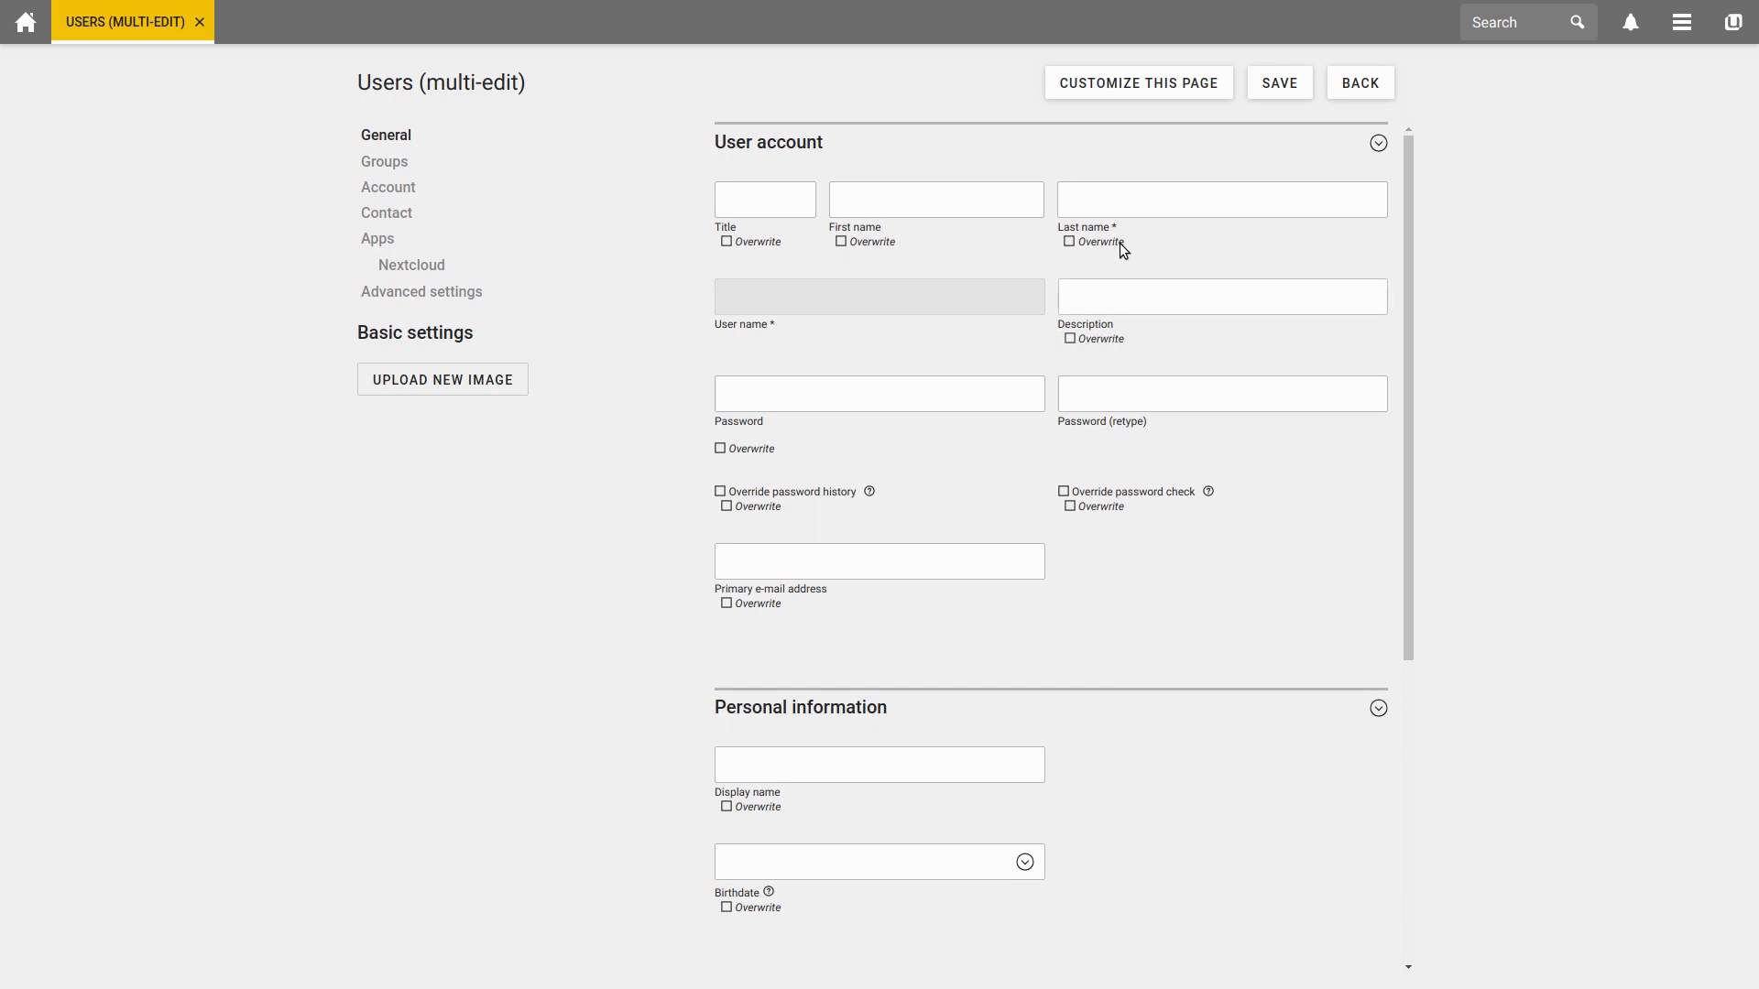
{"action": "mouse_move", "coordinate": [861, 249]}
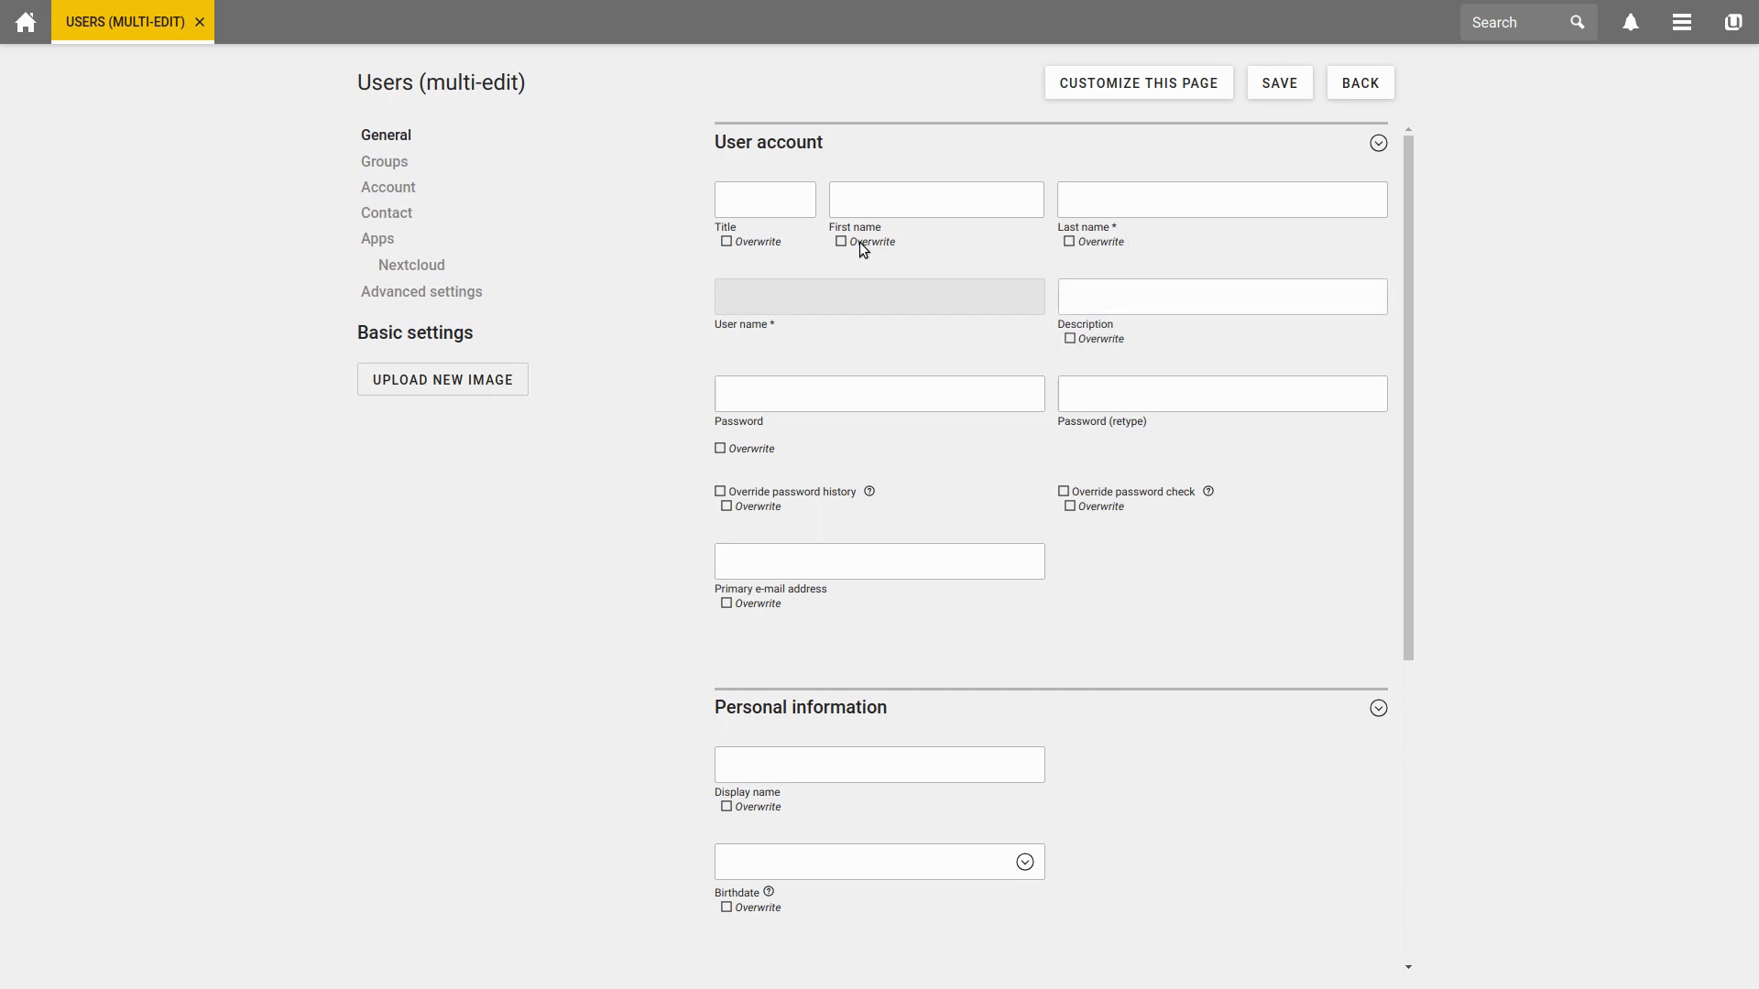
{"action": "mouse_move", "coordinate": [861, 255]}
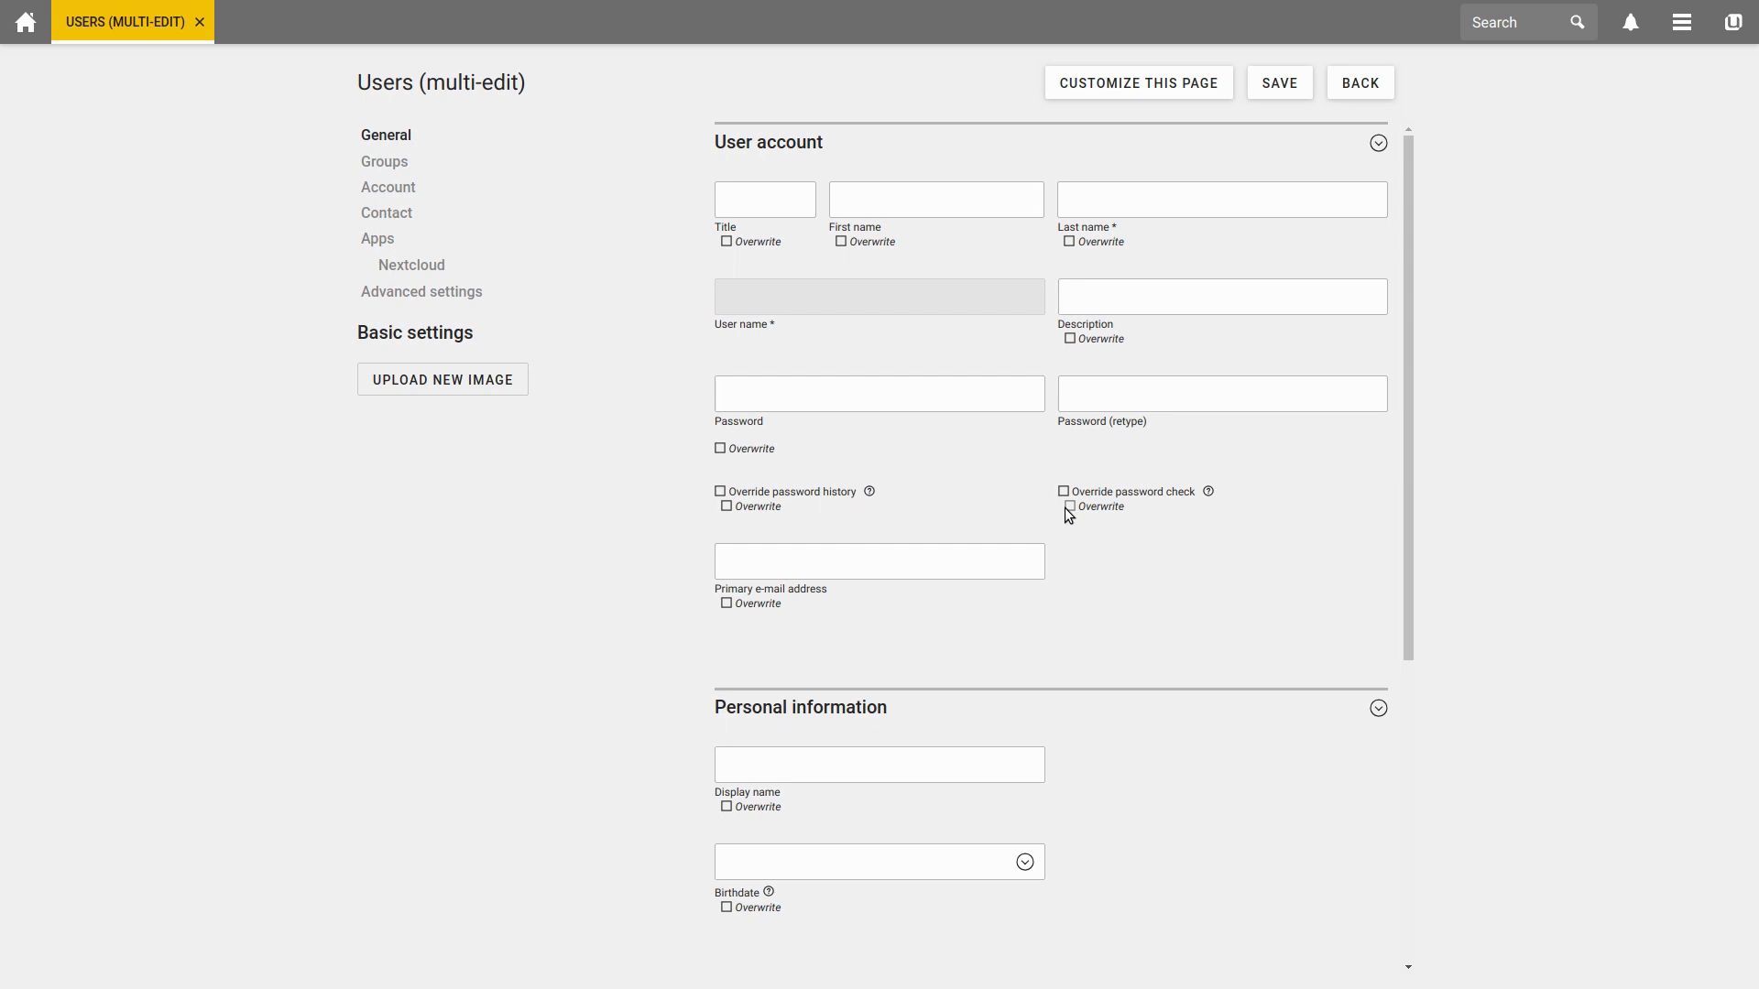
Step: Review the Overwrite options in the five-user multi-edit form and leave without saving
{"action": "left_click", "coordinate": [880, 392]}
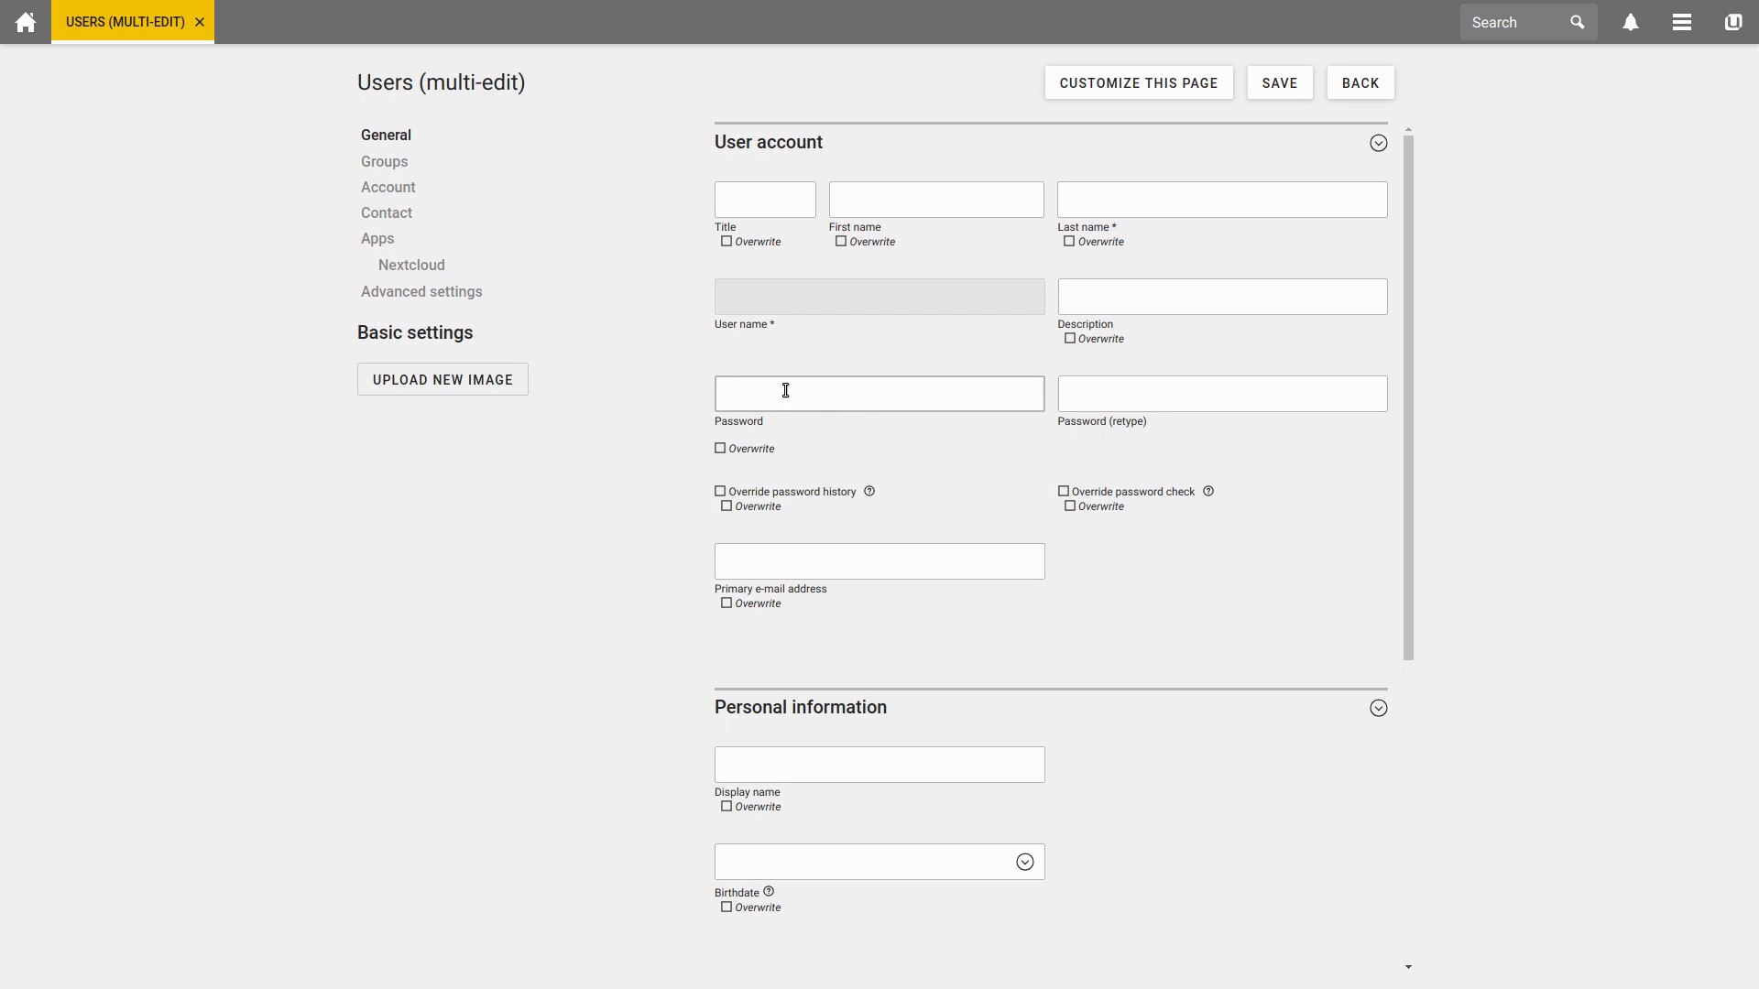
{"action": "left_click", "coordinate": [720, 447]}
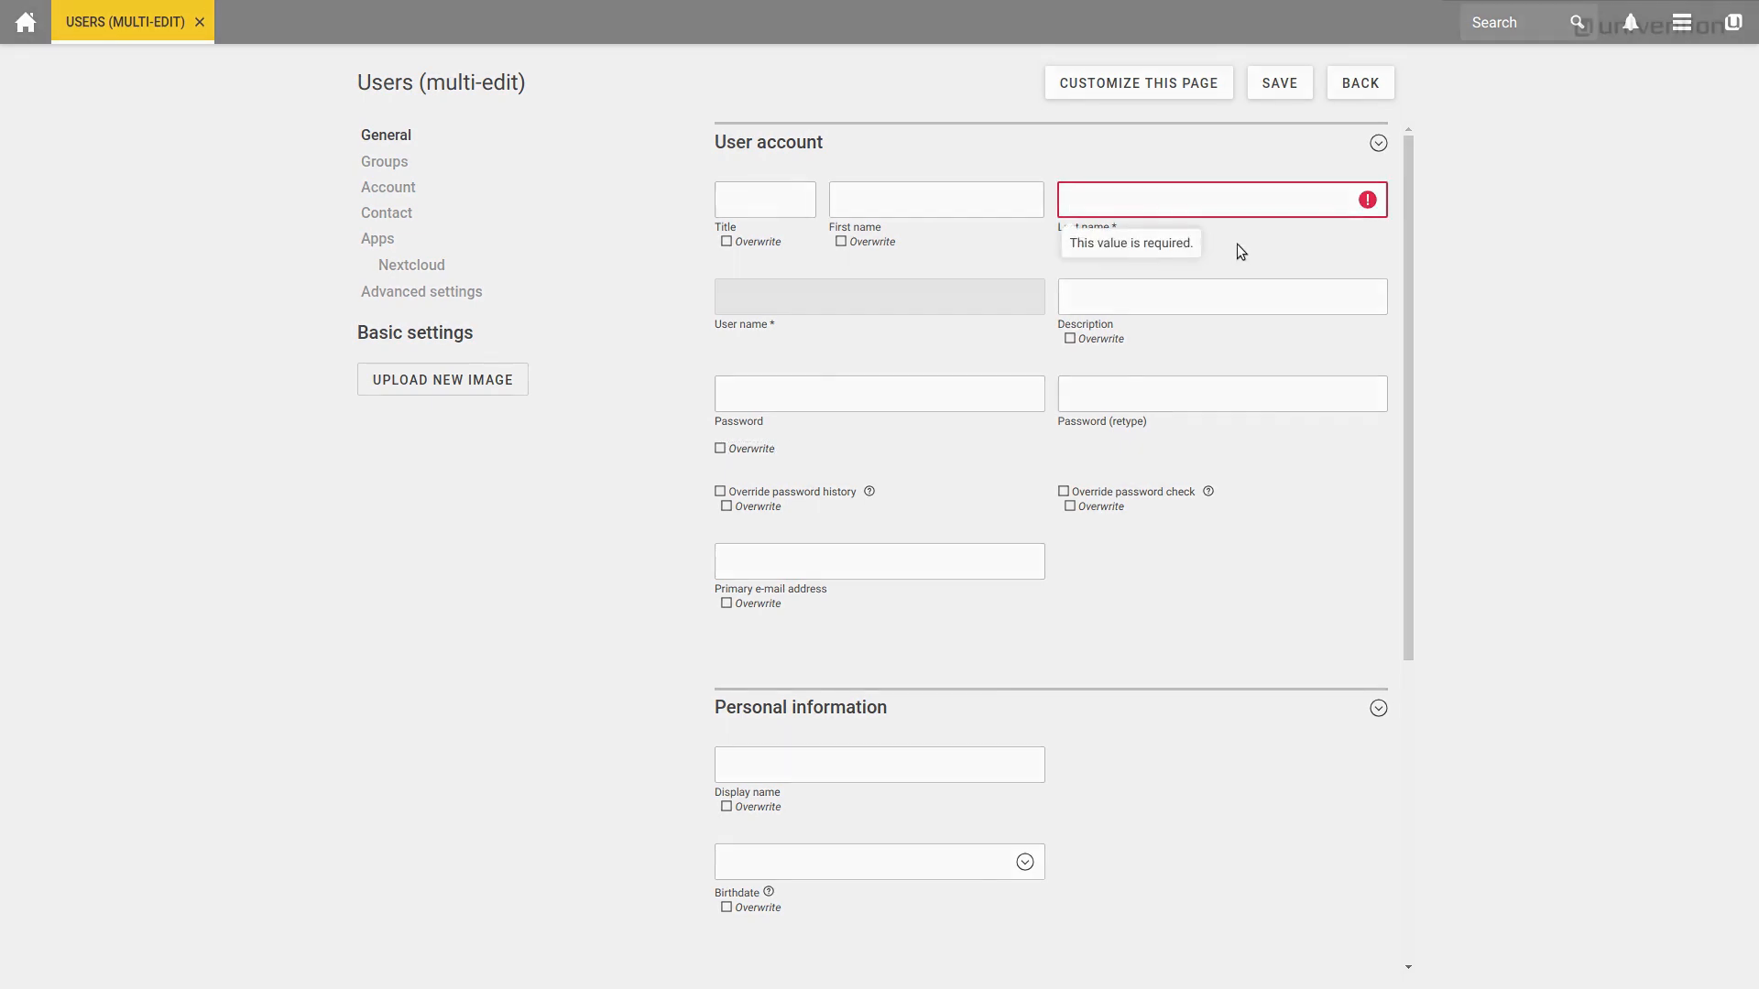
{"action": "left_click", "coordinate": [1360, 82]}
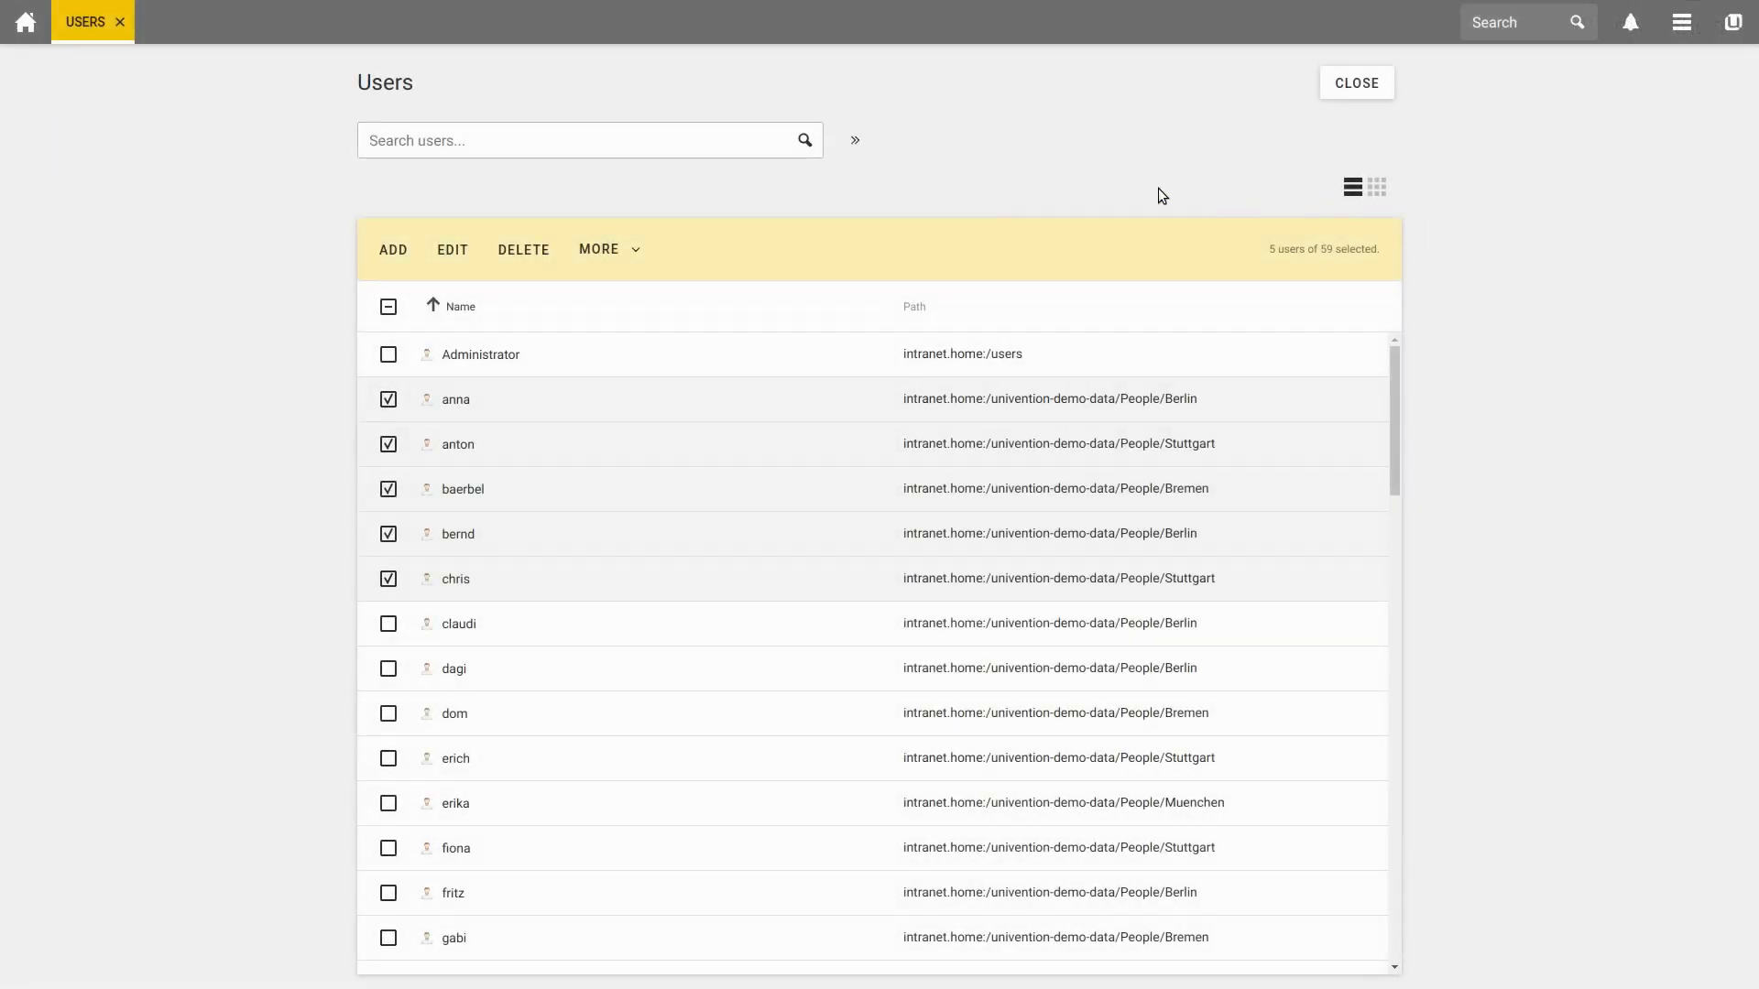
{"action": "mouse_move", "coordinate": [451, 254]}
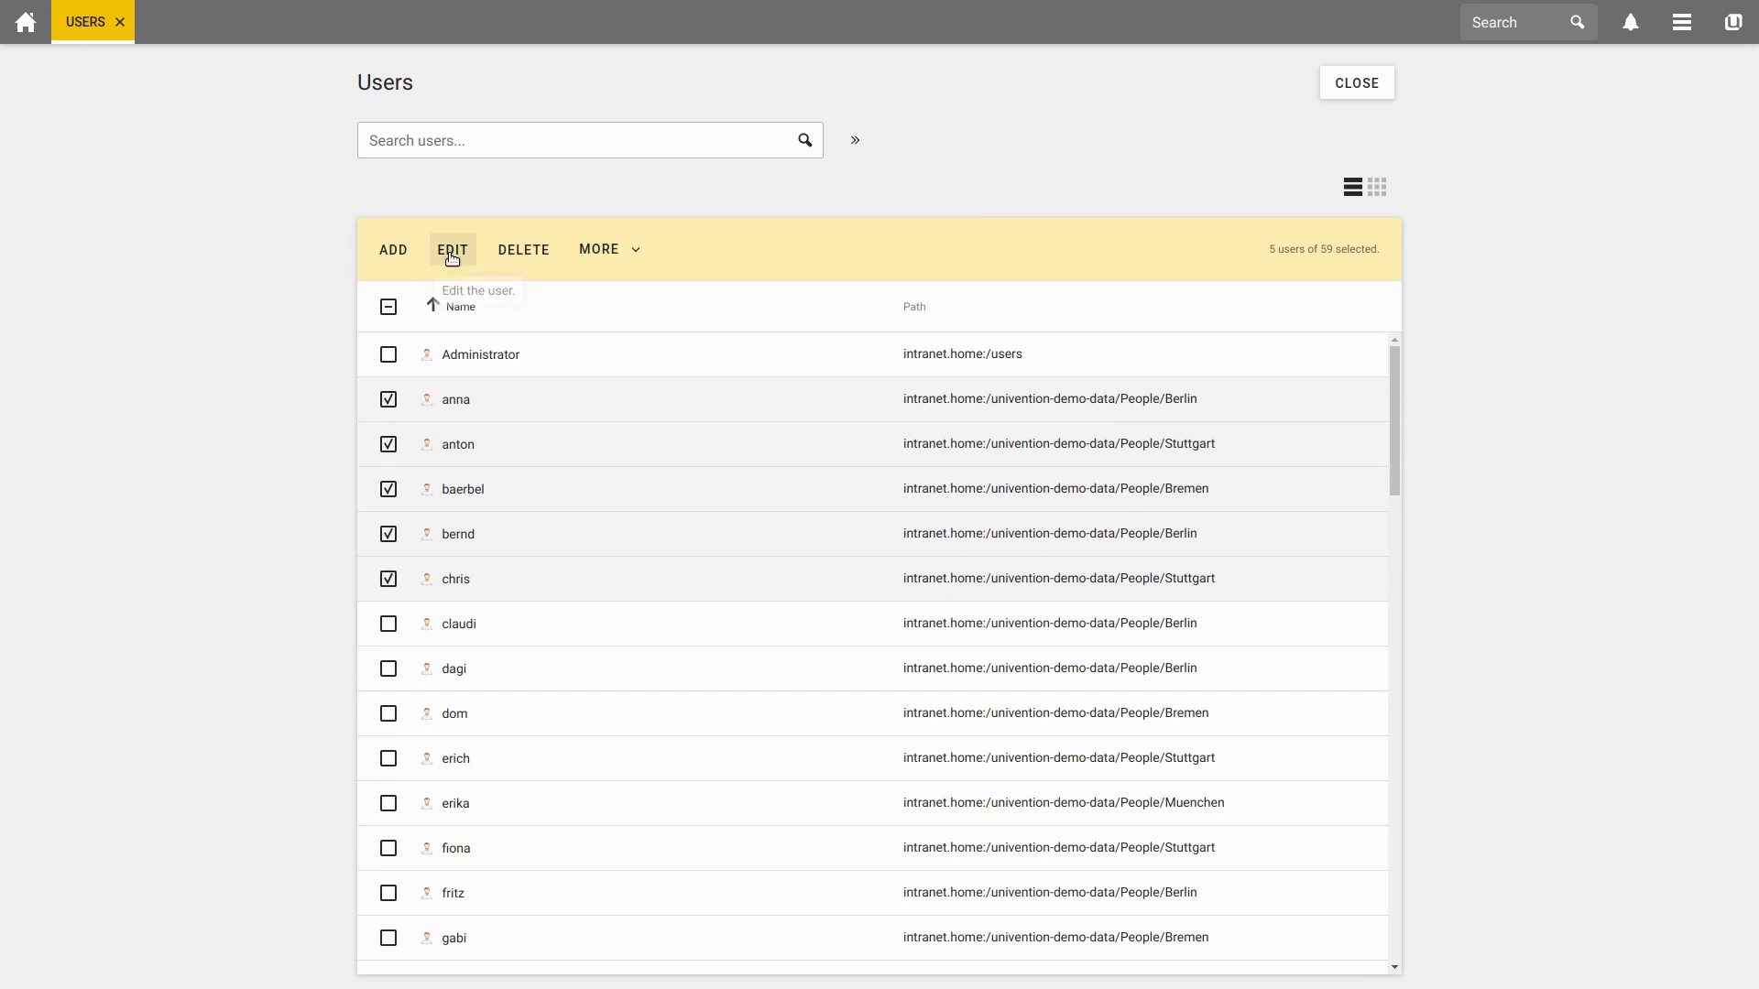
{"action": "mouse_move", "coordinate": [542, 255]}
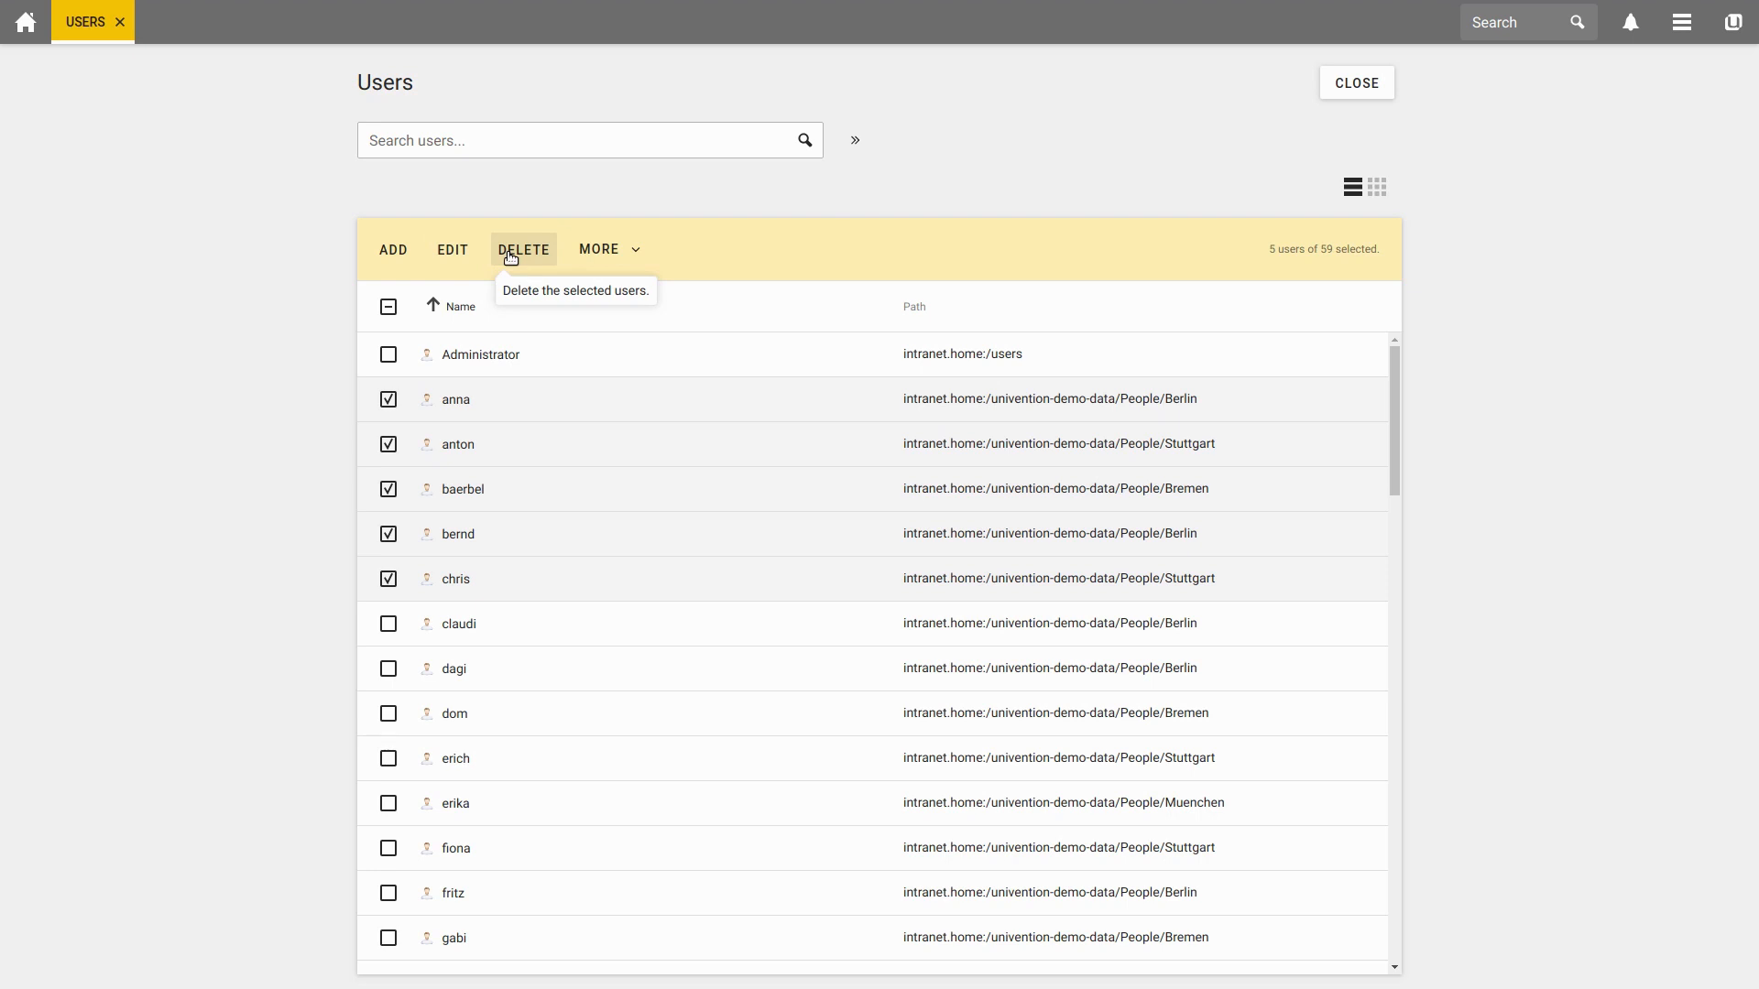
Step: Delete the five selected users, keeping 'Delete referring objects' enabled
{"action": "left_click", "coordinate": [524, 249]}
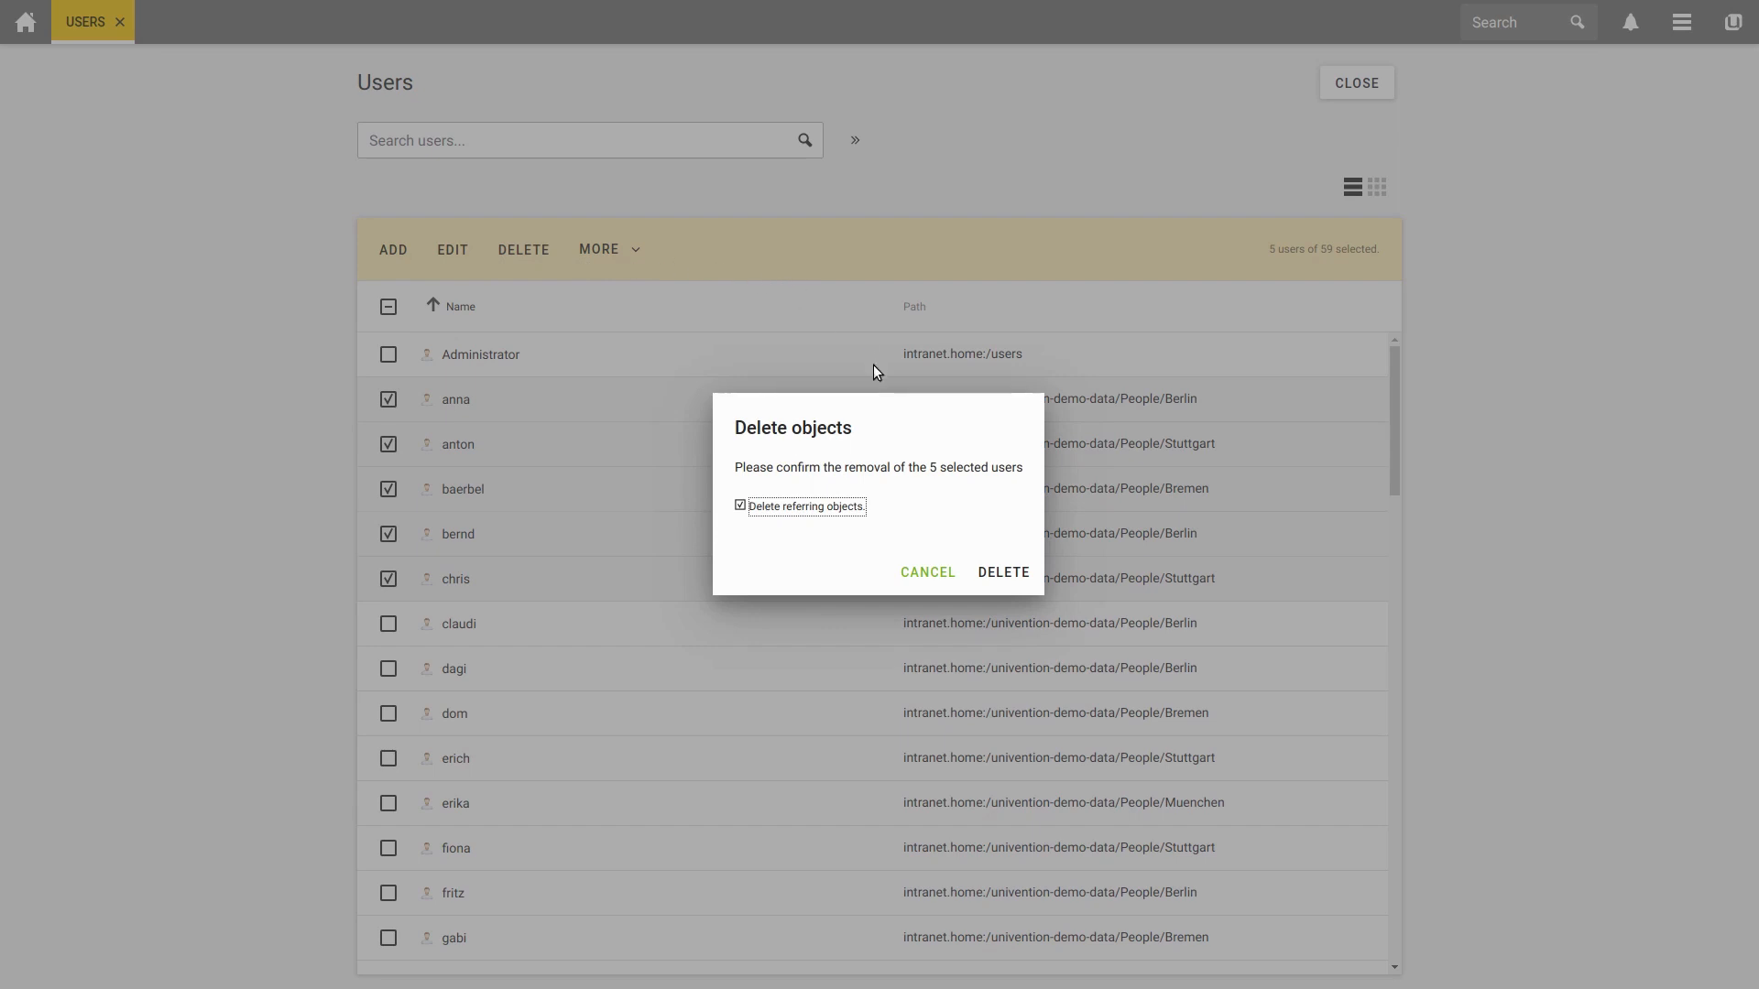
{"action": "mouse_move", "coordinate": [829, 418]}
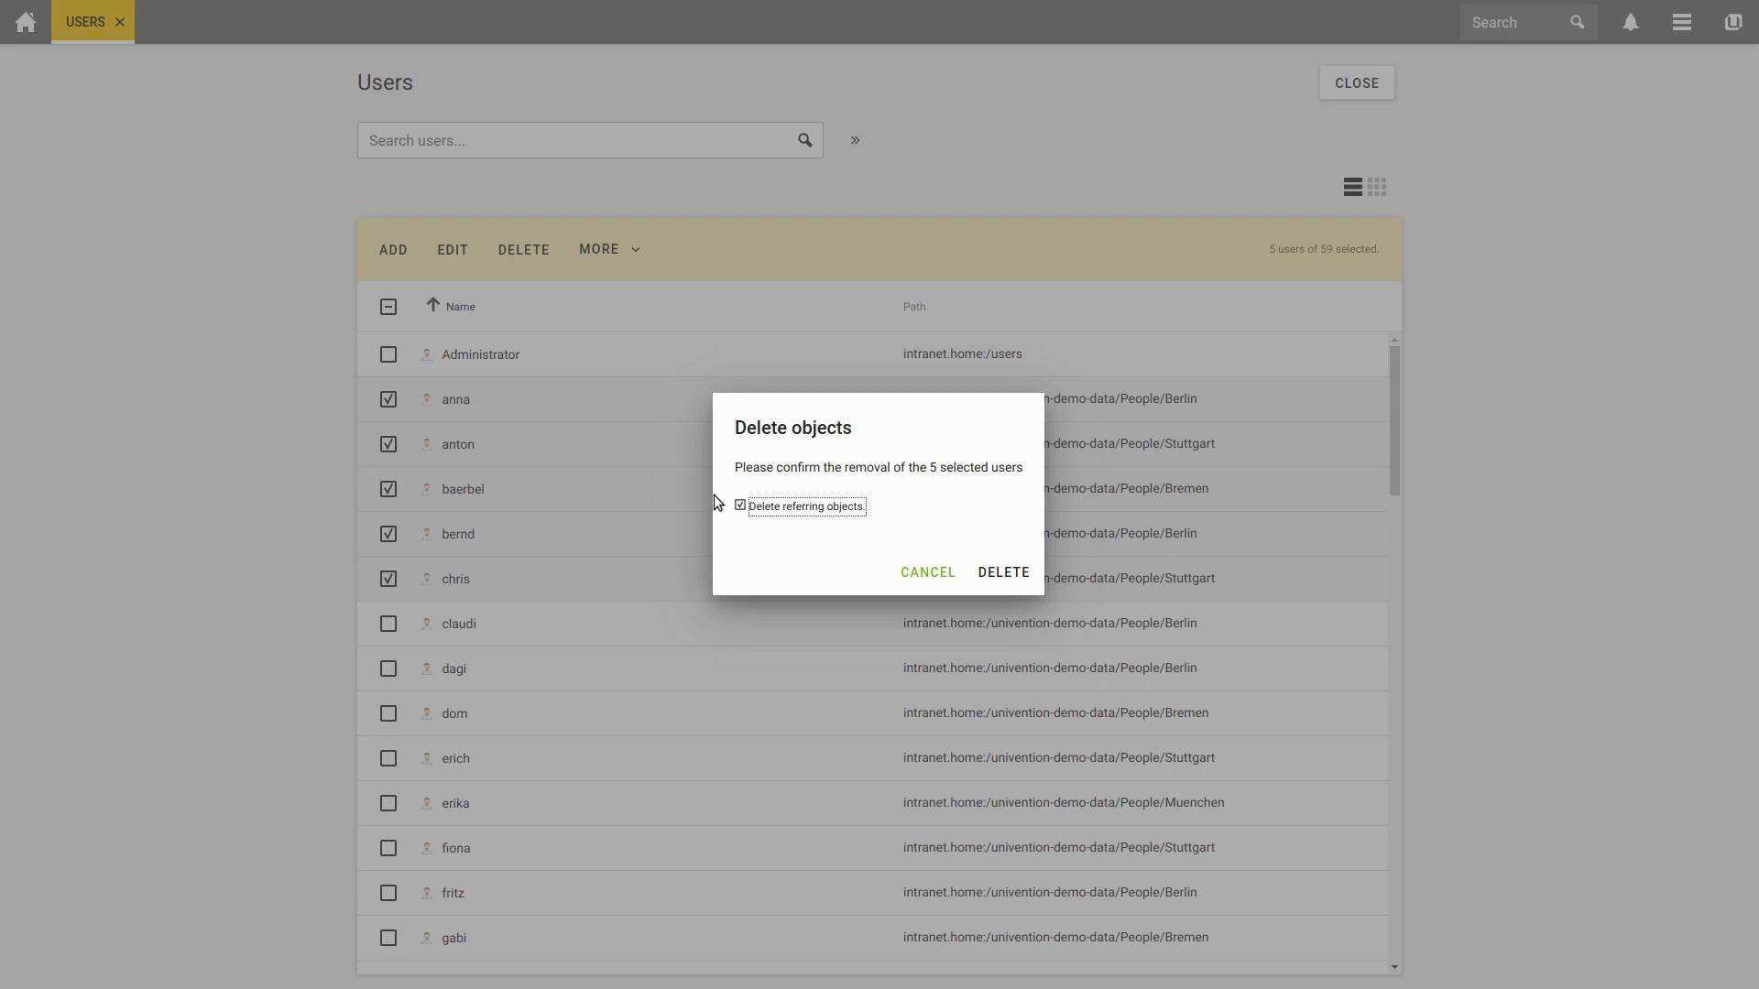
{"action": "mouse_move", "coordinate": [835, 514]}
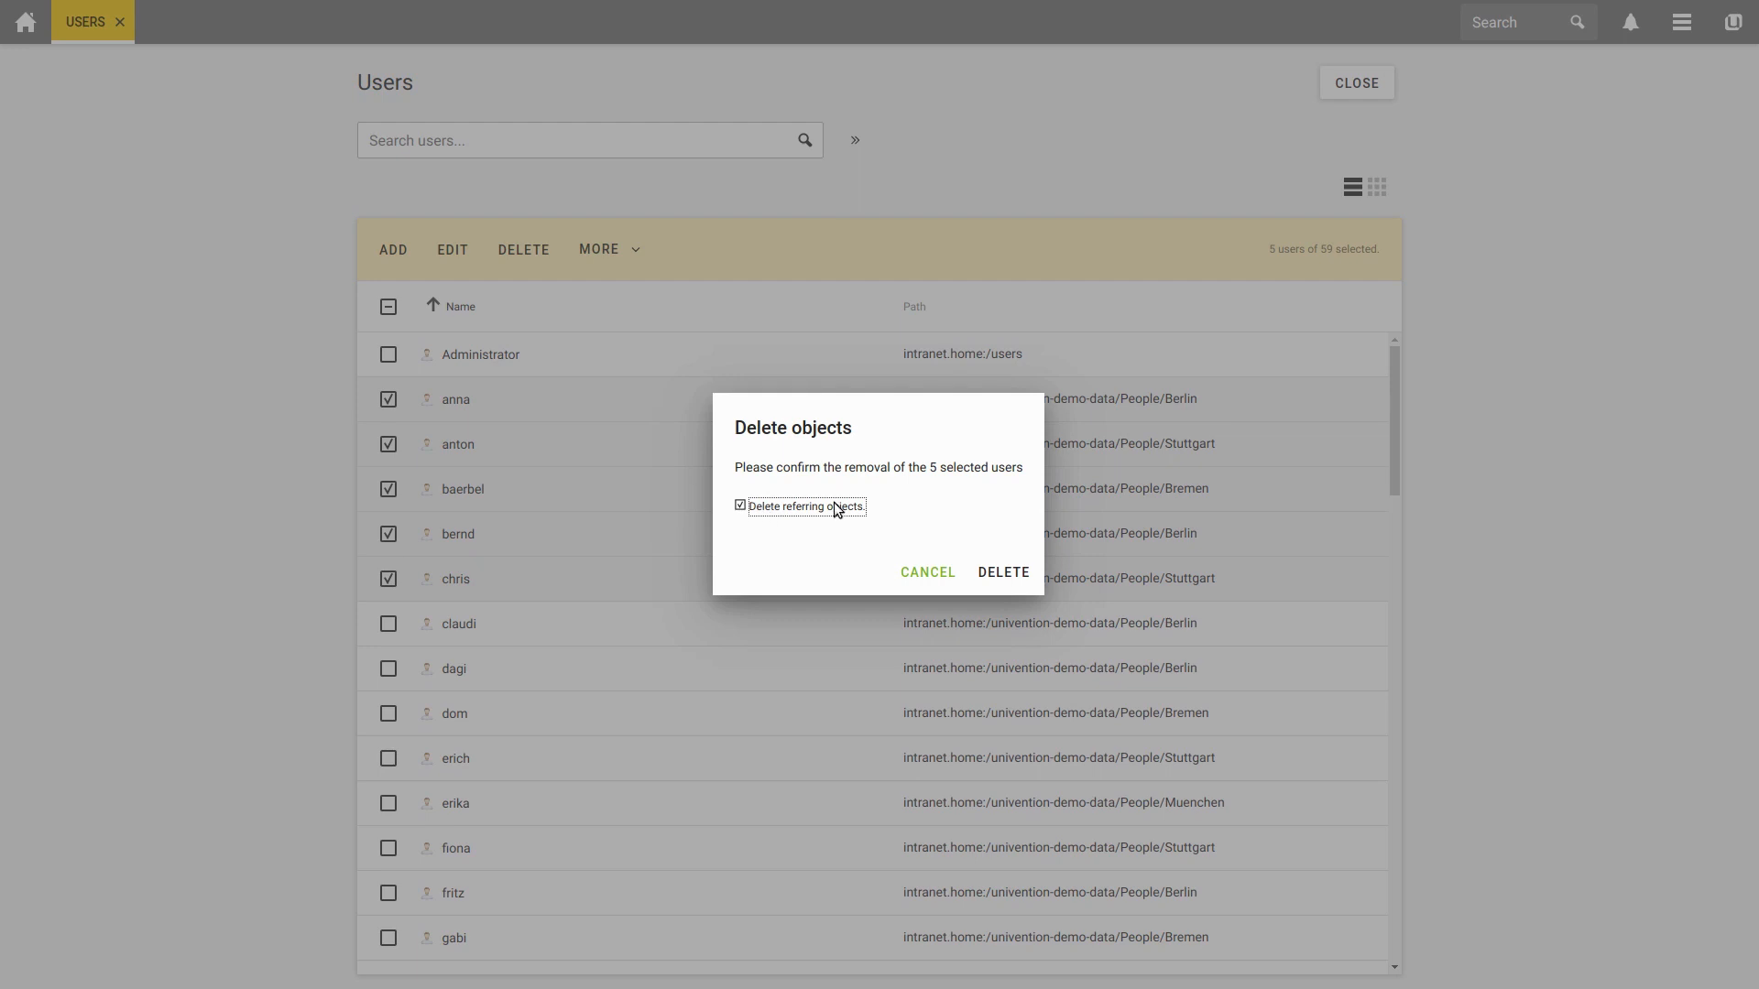
{"action": "mouse_move", "coordinate": [850, 528]}
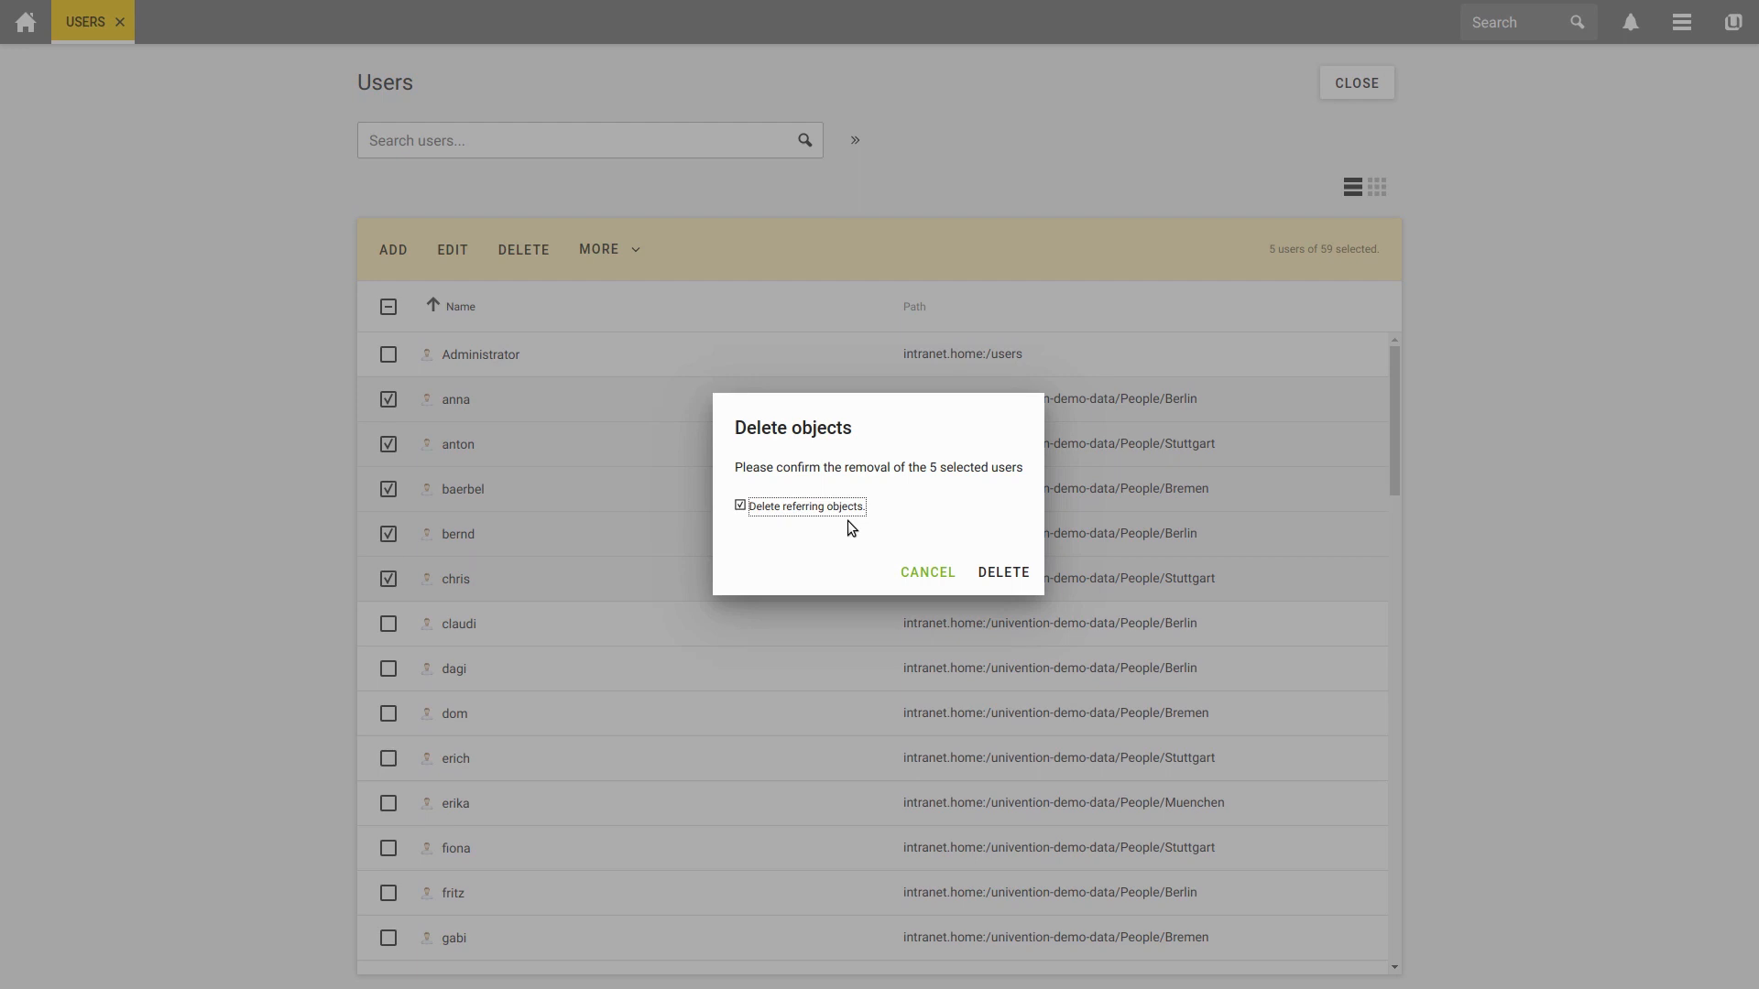
{"action": "mouse_move", "coordinate": [865, 538]}
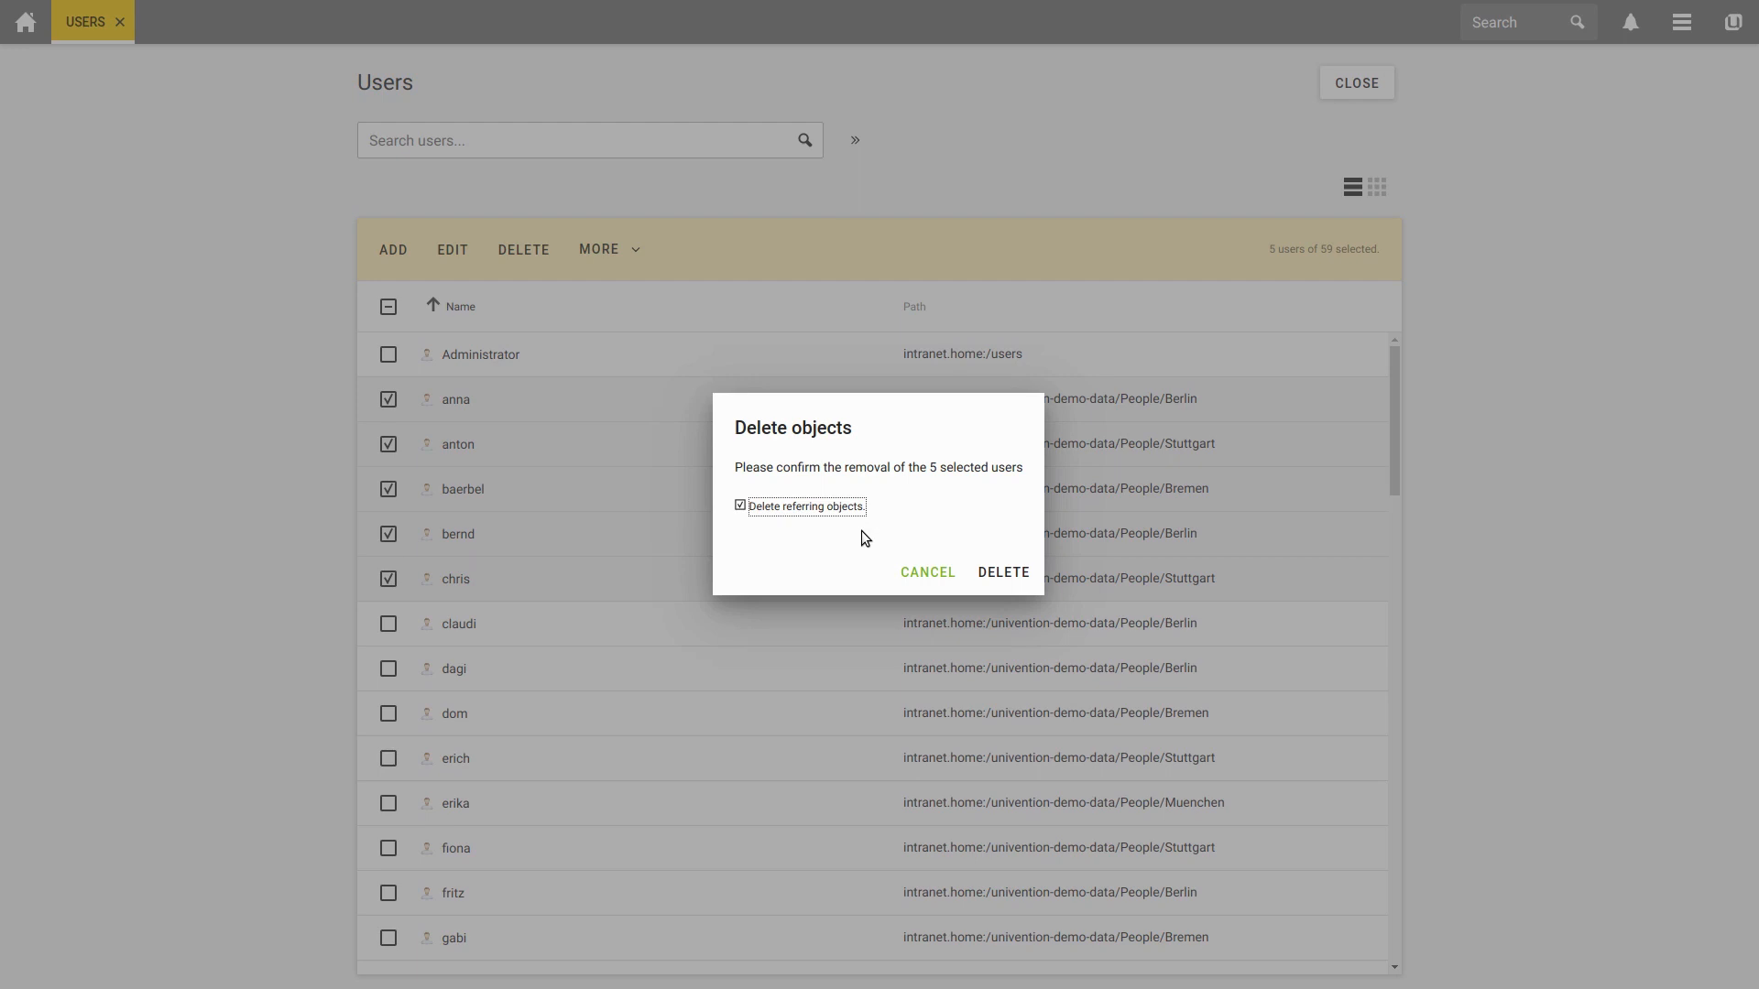
{"action": "mouse_move", "coordinate": [1005, 574]}
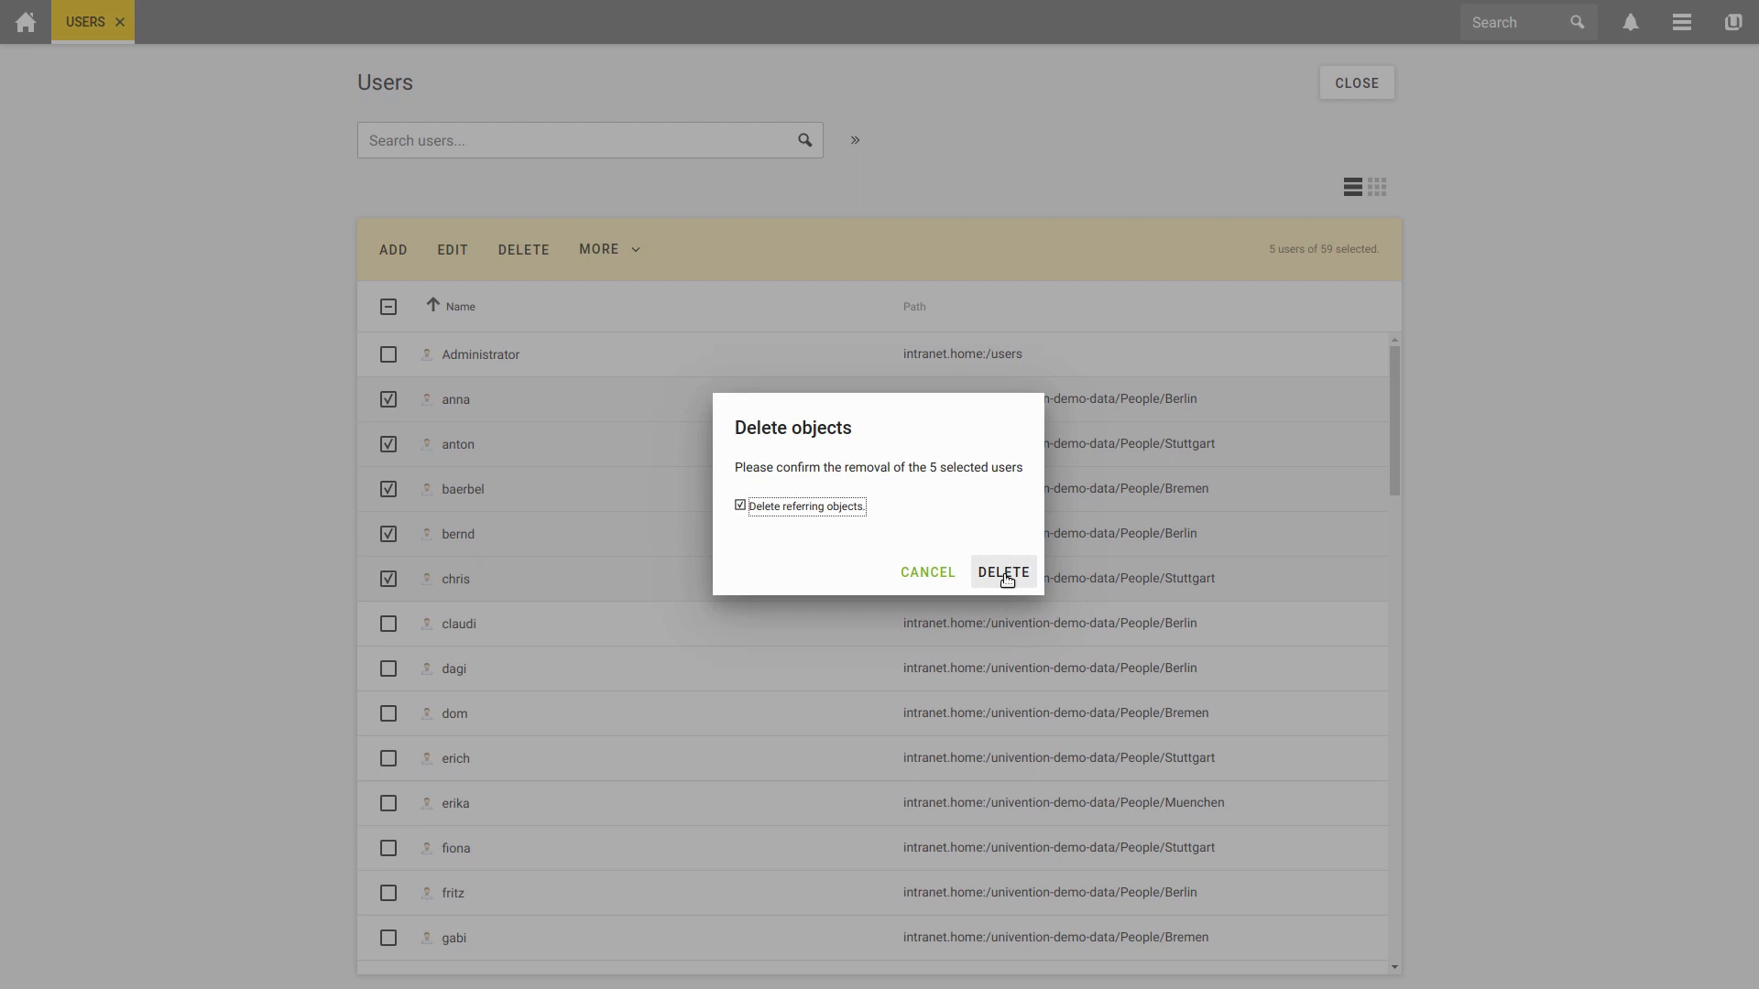